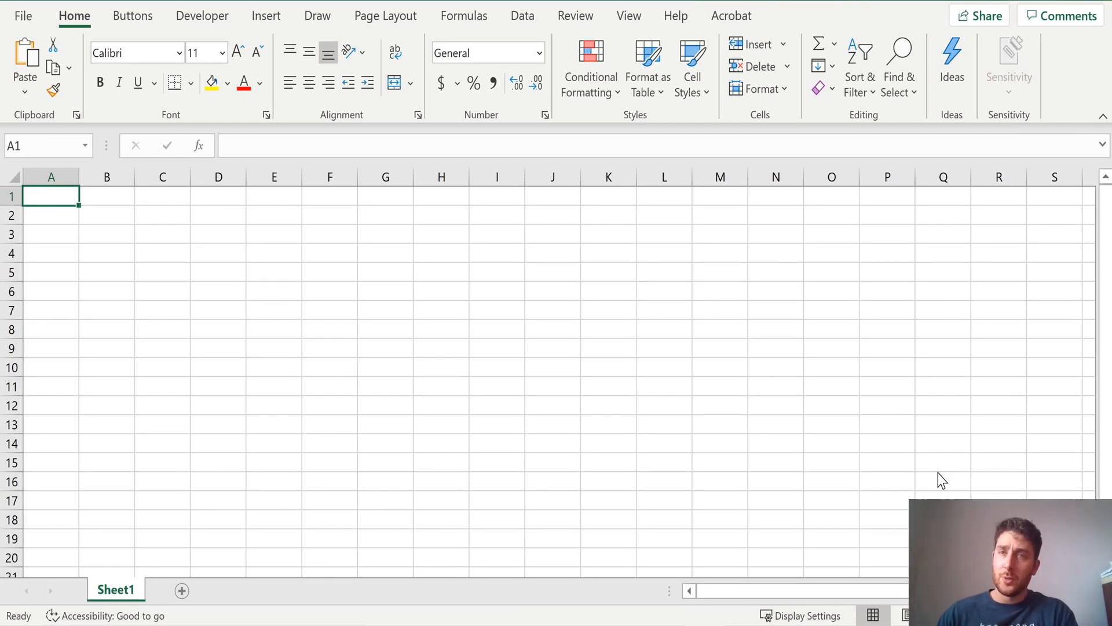
Preview the finished dashboard's ROI and cash formulas, then begin a web data import
click(136, 590)
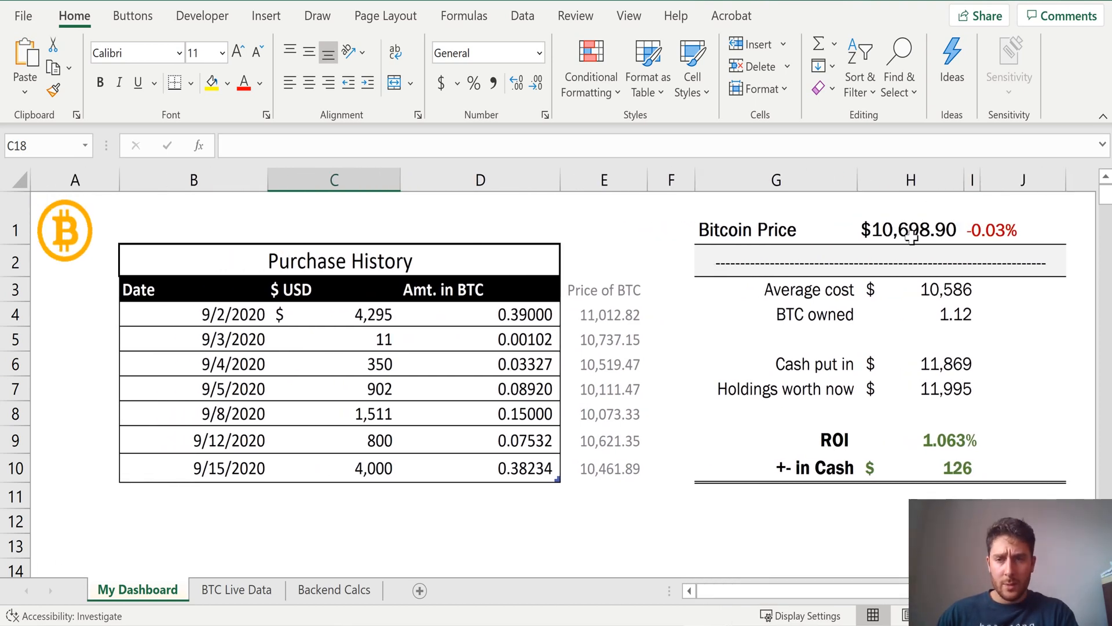
click(918, 440)
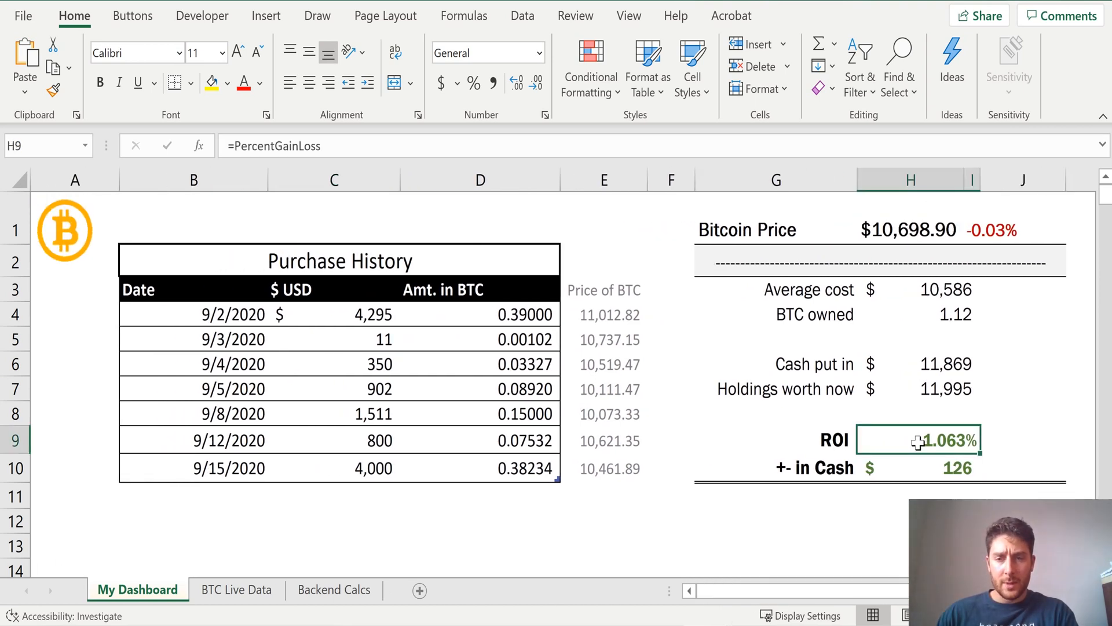
click(917, 467)
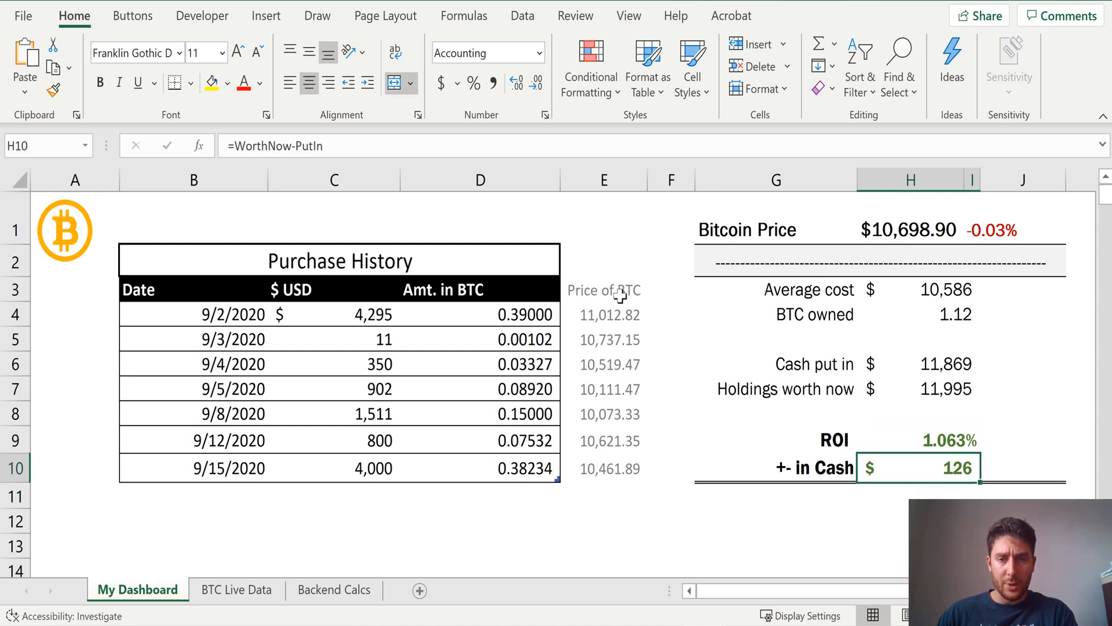
click(946, 289)
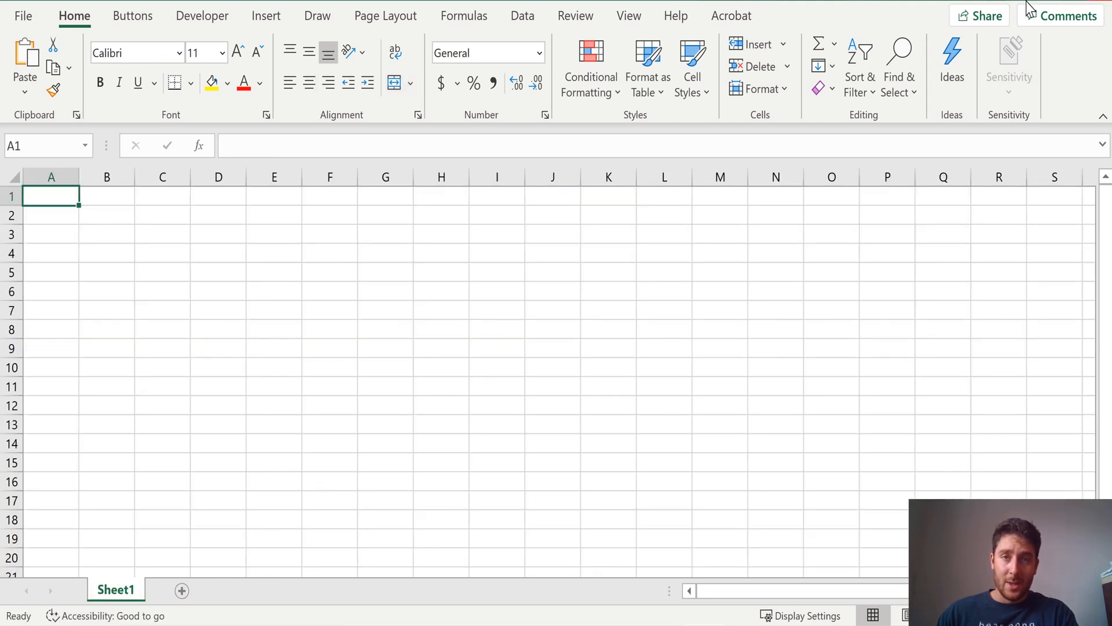
mouse_move(40, 197)
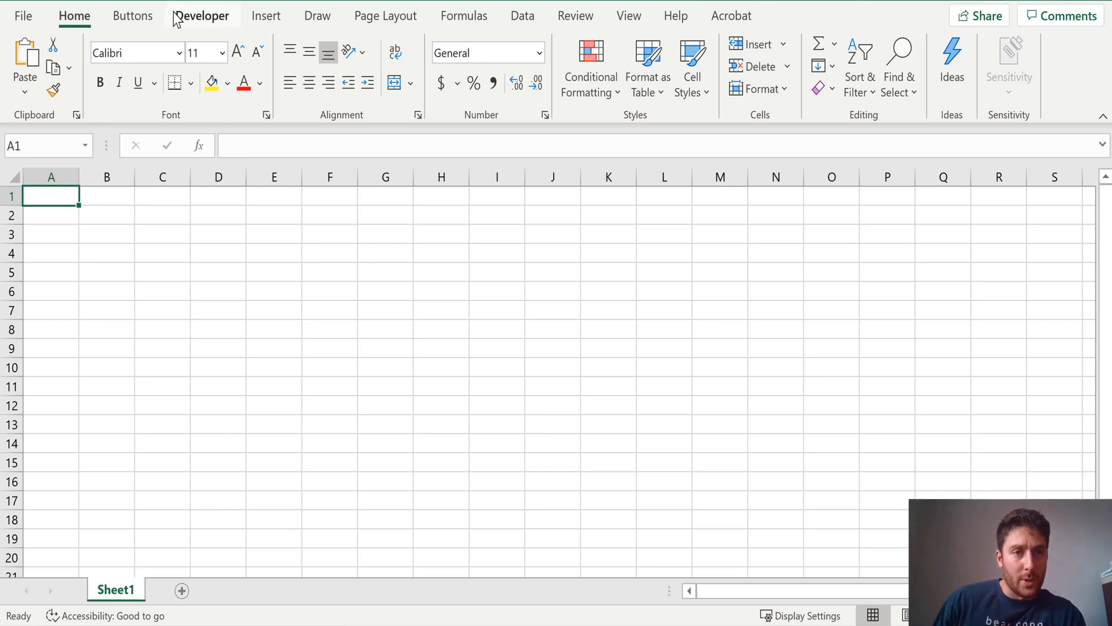
mouse_move(523, 16)
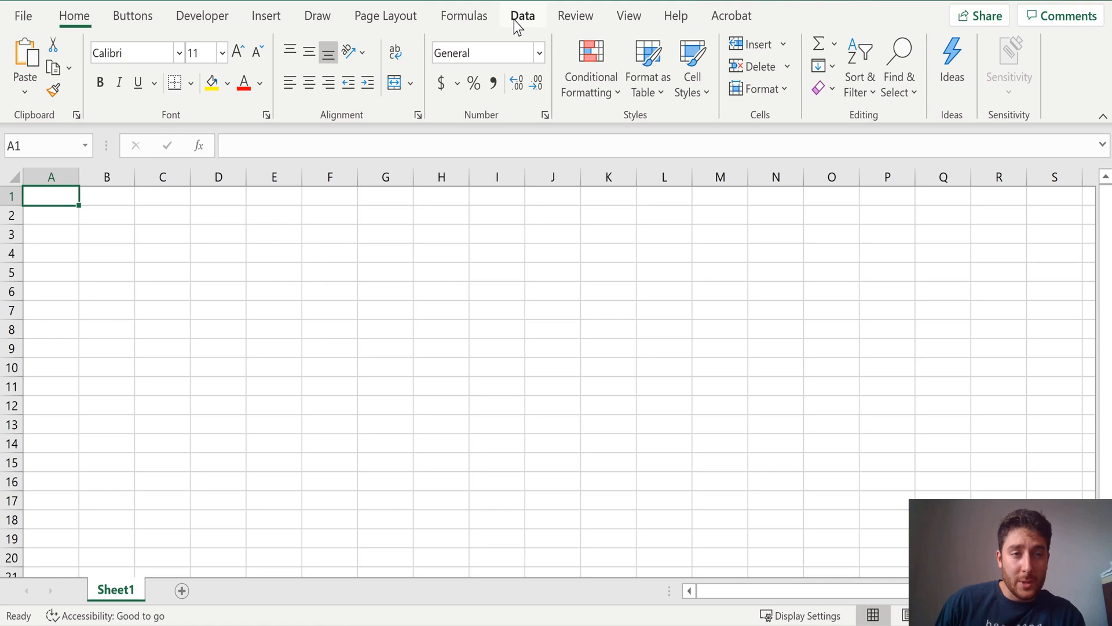
click(522, 15)
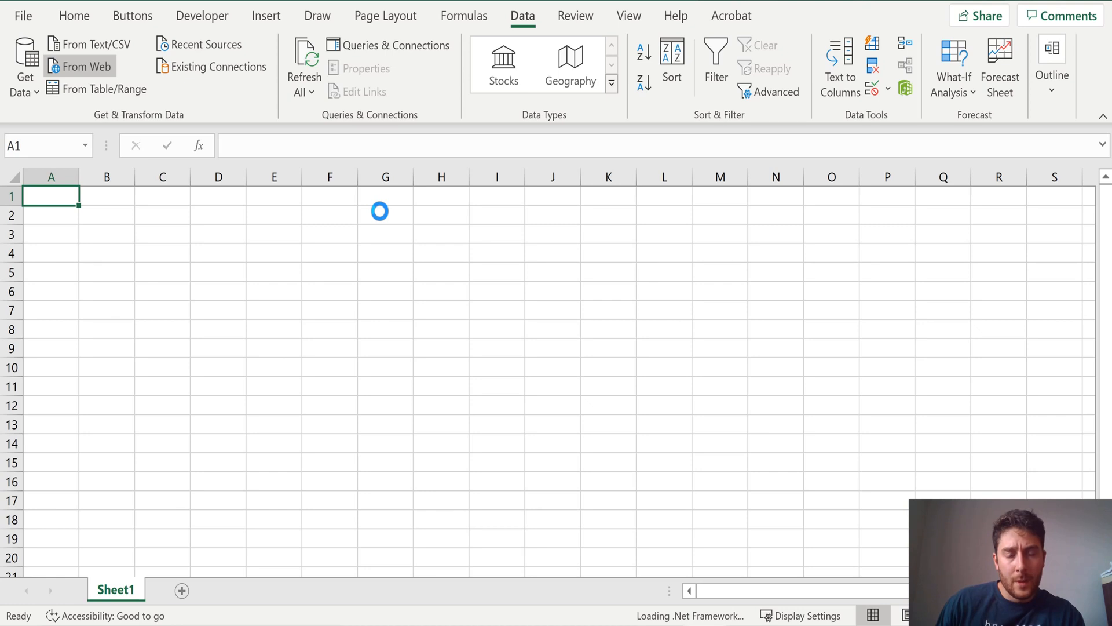
click(86, 66)
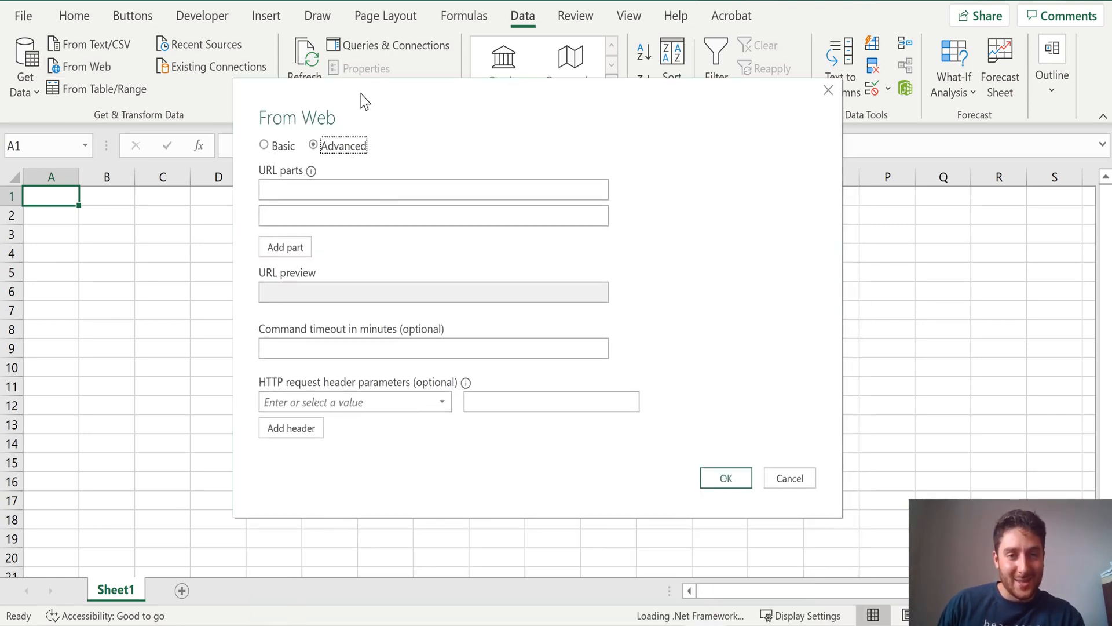
click(433, 189)
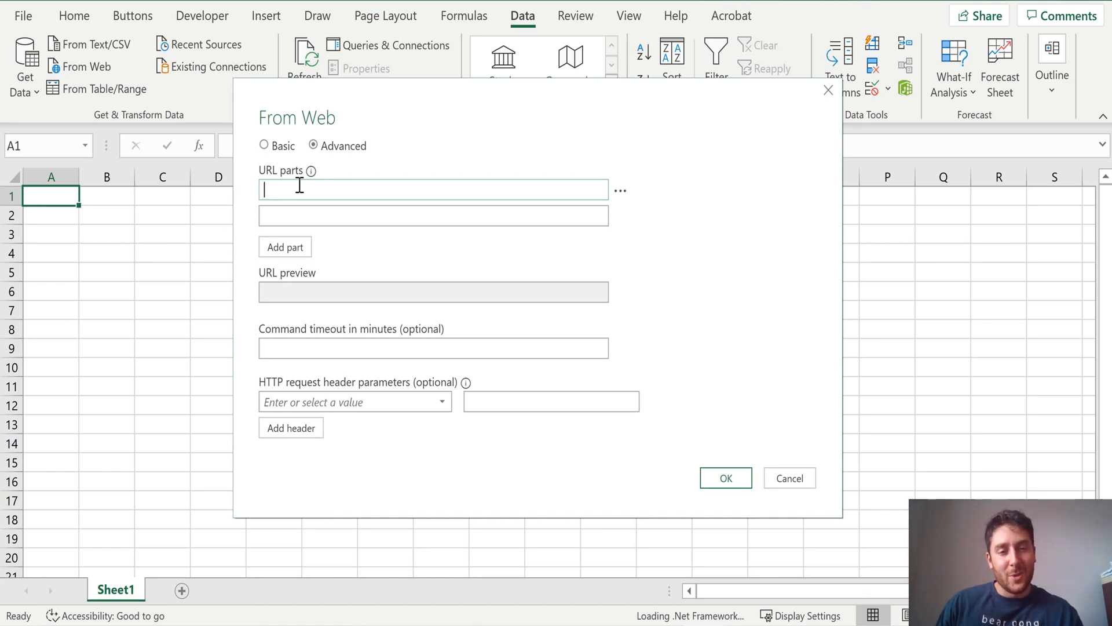
text(https://coinmarketcap.com/currencies/bitcoin/)
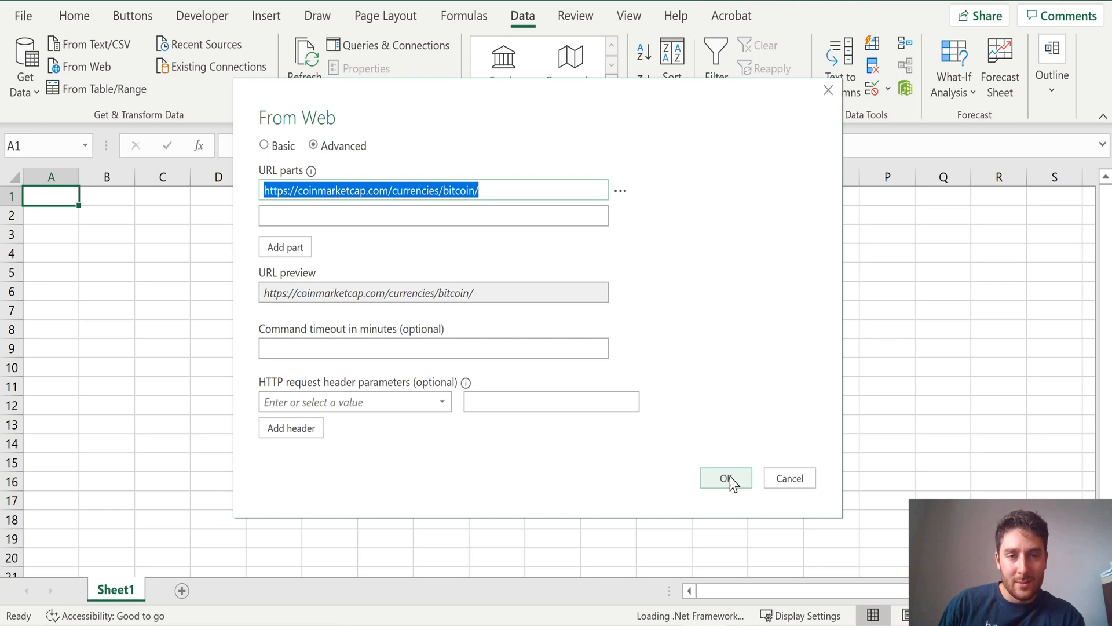
click(725, 478)
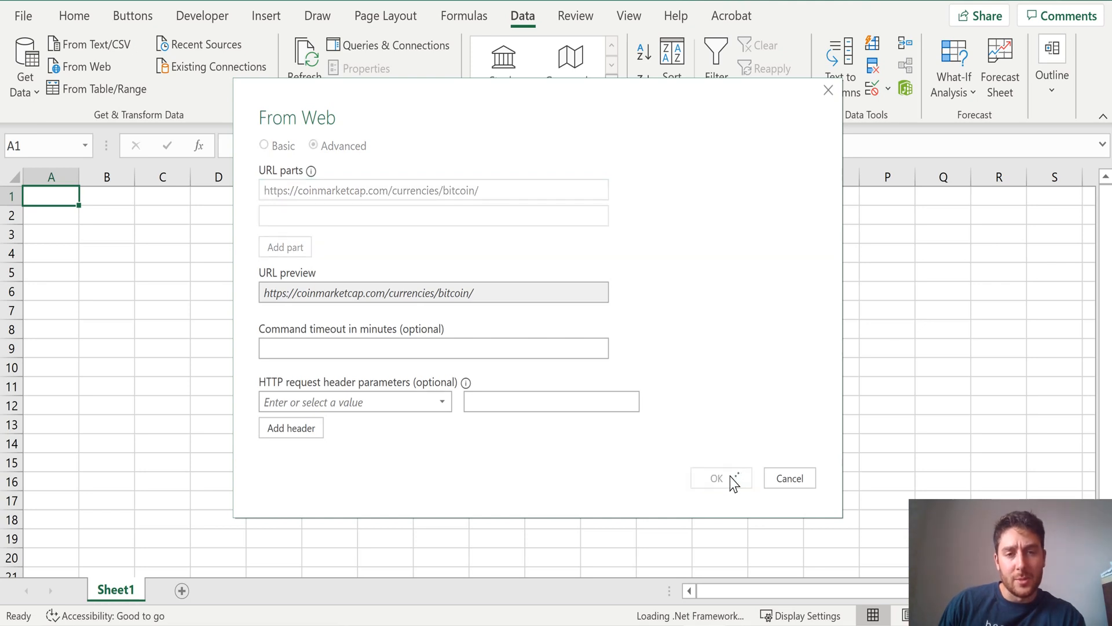
click(716, 477)
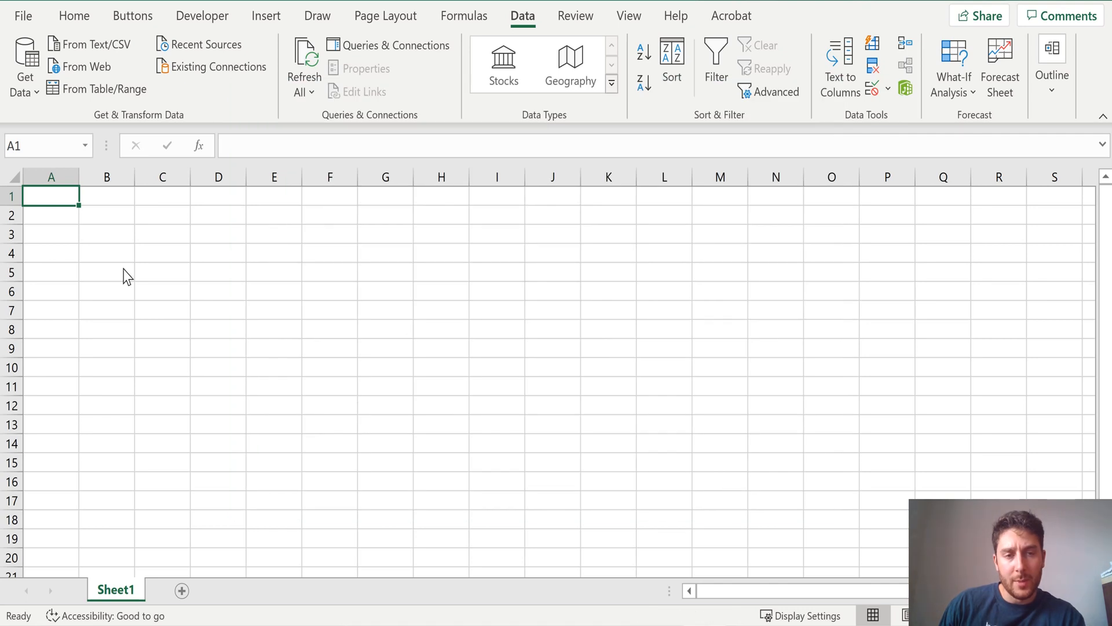
mouse_move(110, 209)
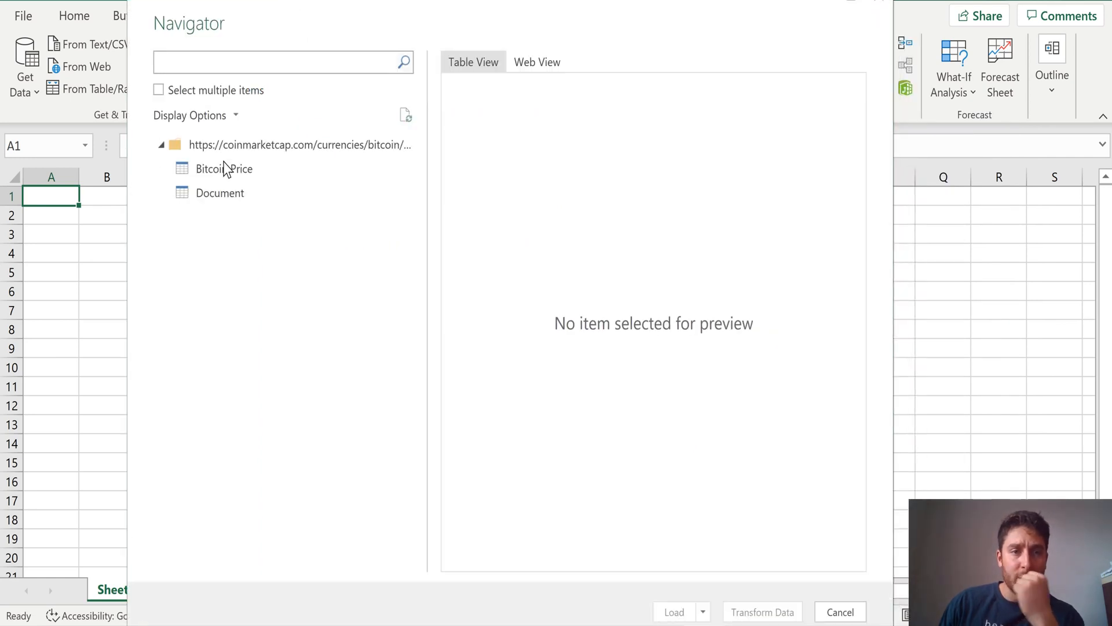
Preview the Bitcoin Price table in Navigator and load its 19 rows into the workbook
click(225, 168)
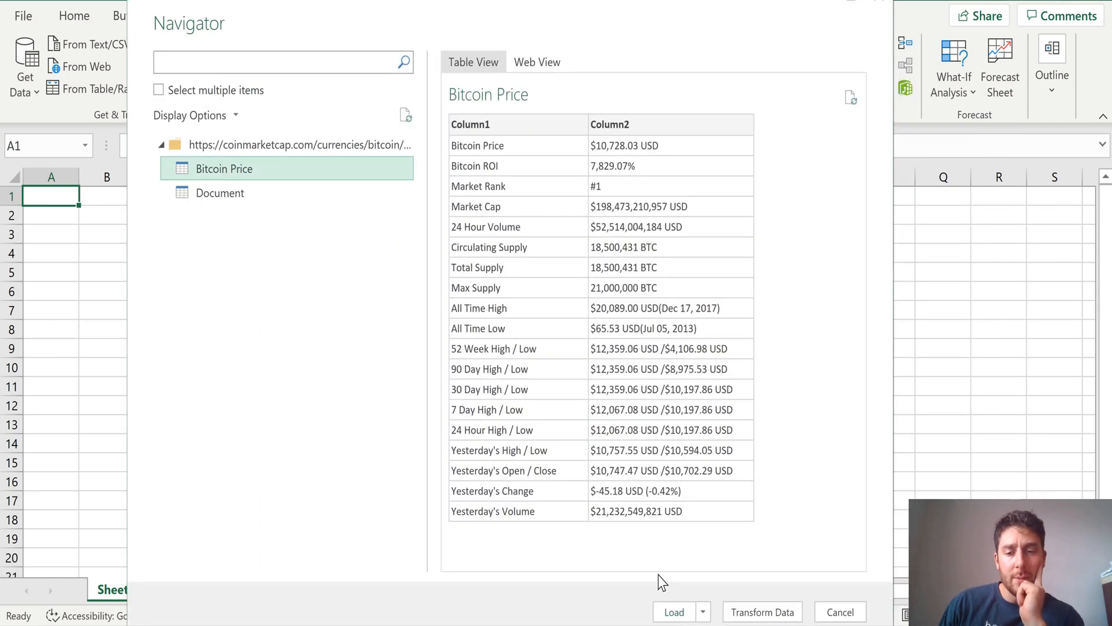
click(841, 611)
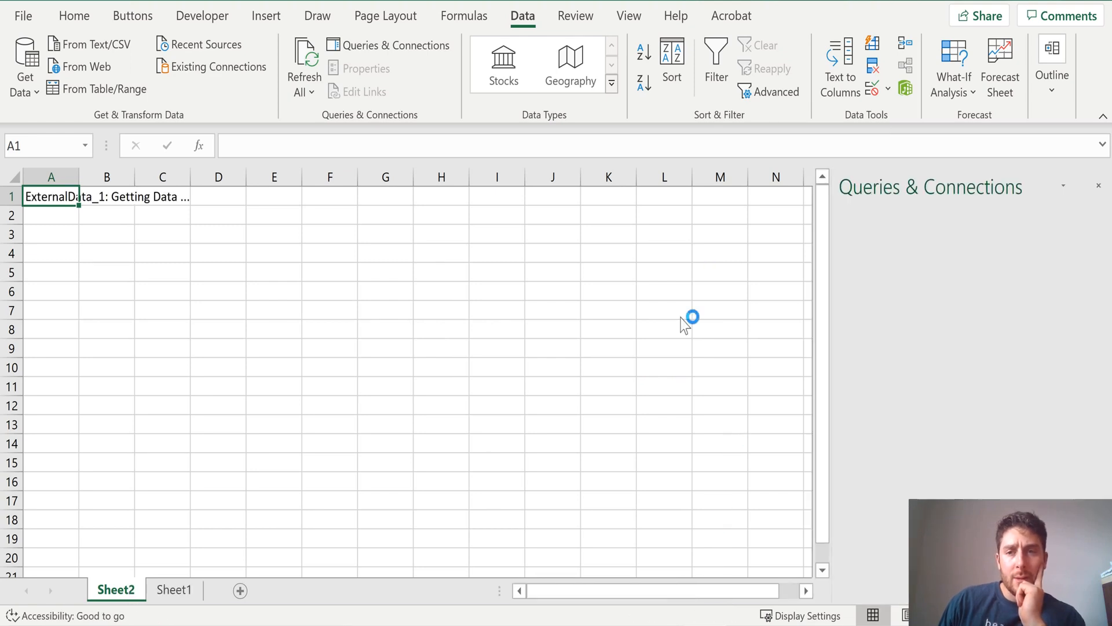
click(389, 45)
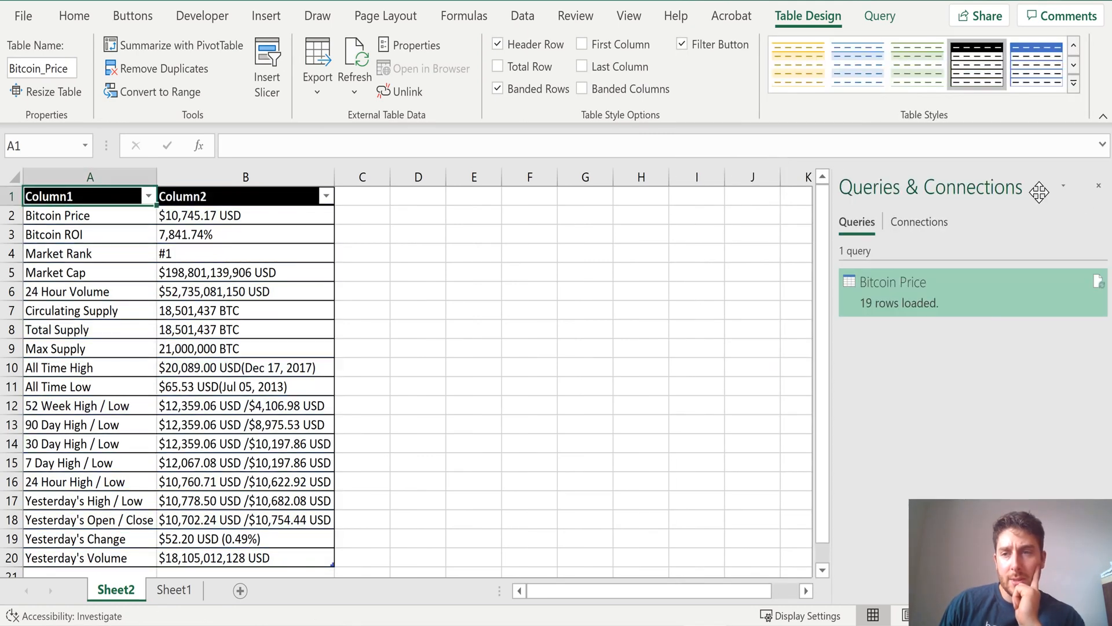
Name B2 BTC and B18 BTC_CLOSE, and rename the data sheet BTC Live Data
click(245, 234)
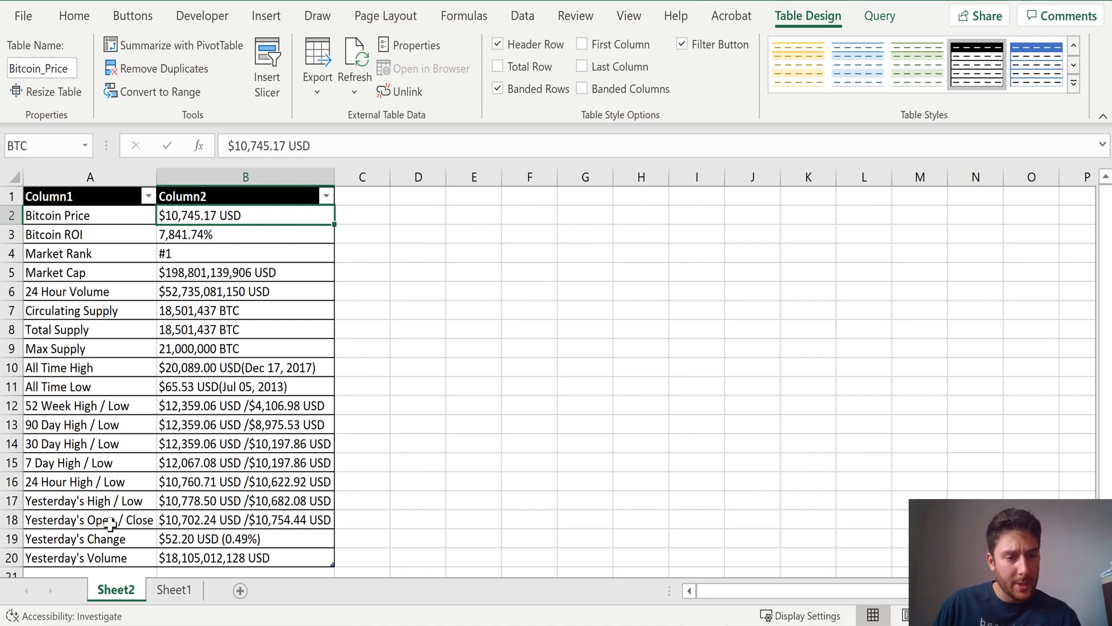
click(244, 519)
text(B)
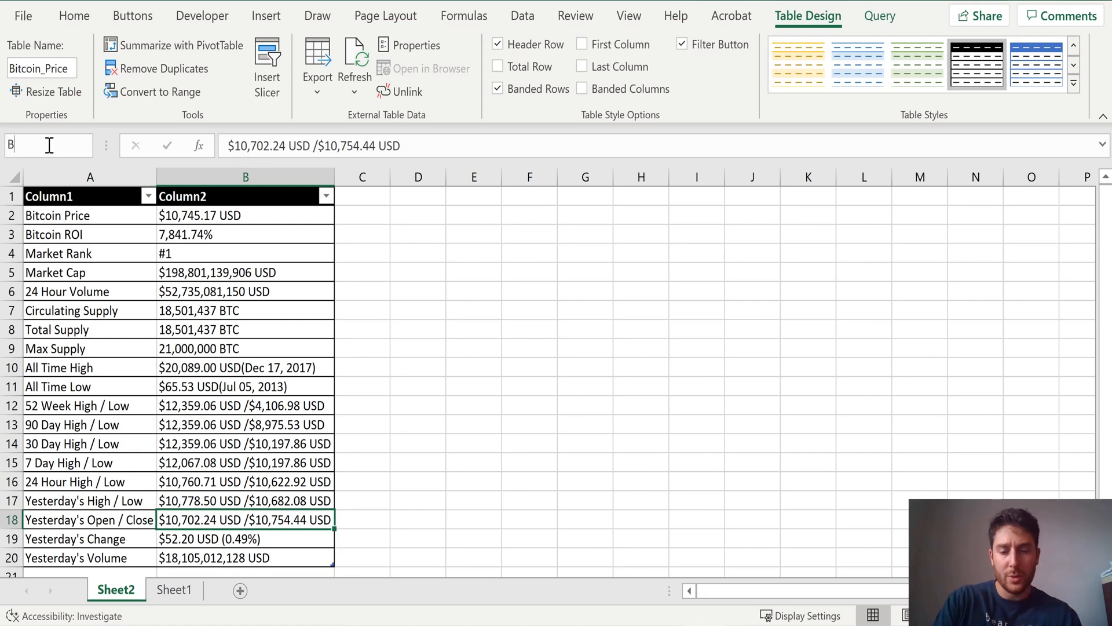
text(TC_CLOSE)
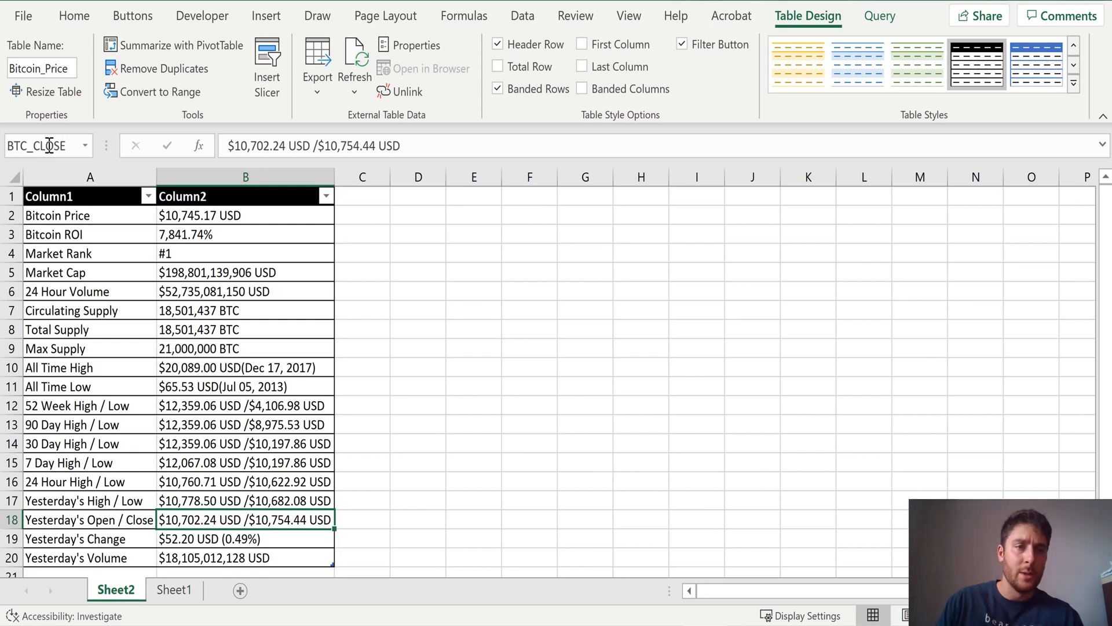
click(116, 590)
text(BTC Live)
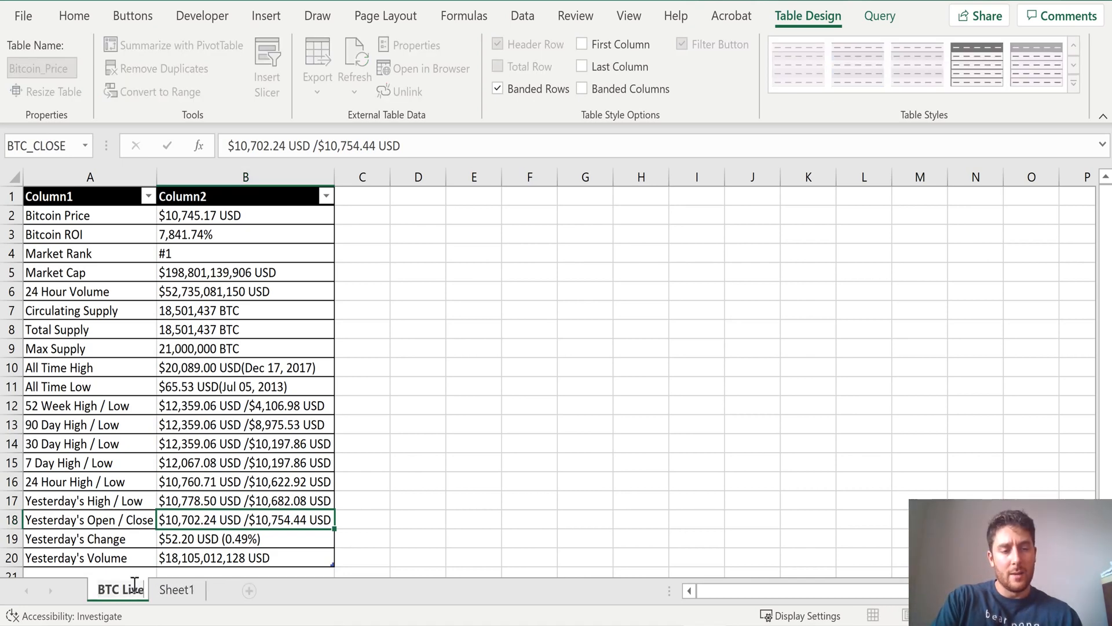
click(212, 590)
text(My )
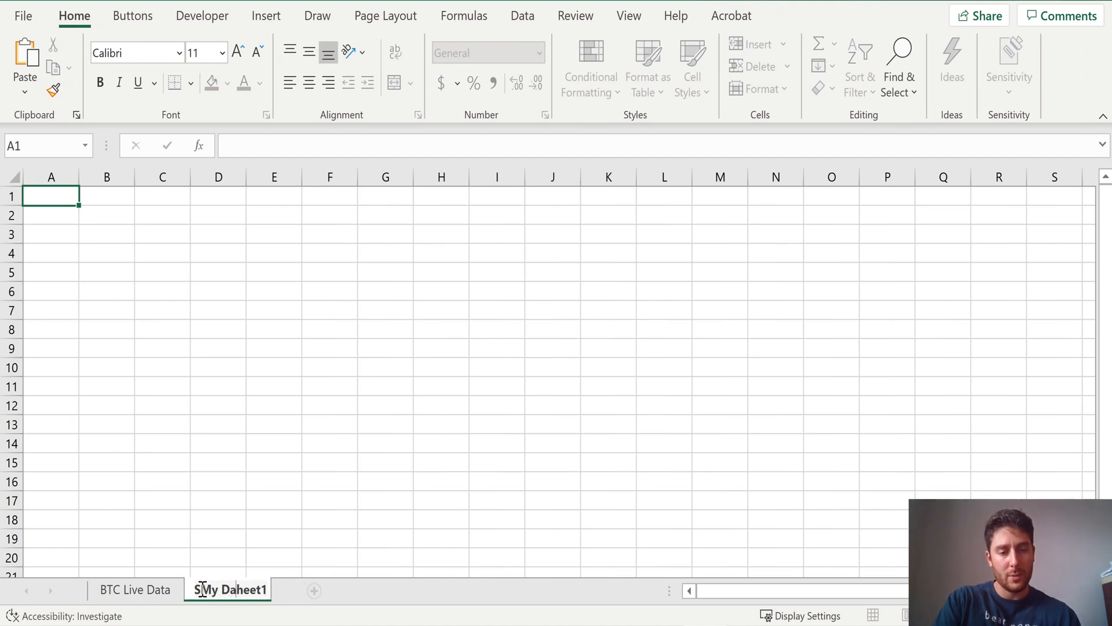
Rename Sheet1 to My Dashboard, add a Backend Calcs sheet, and return to My Dashboard
text(Dashboard)
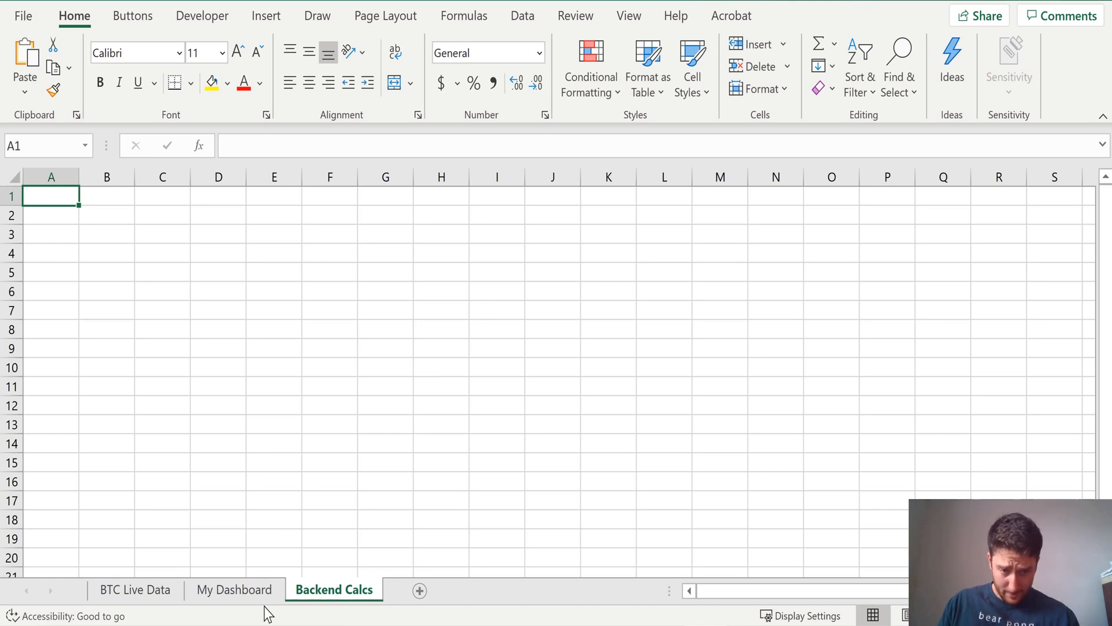
click(234, 590)
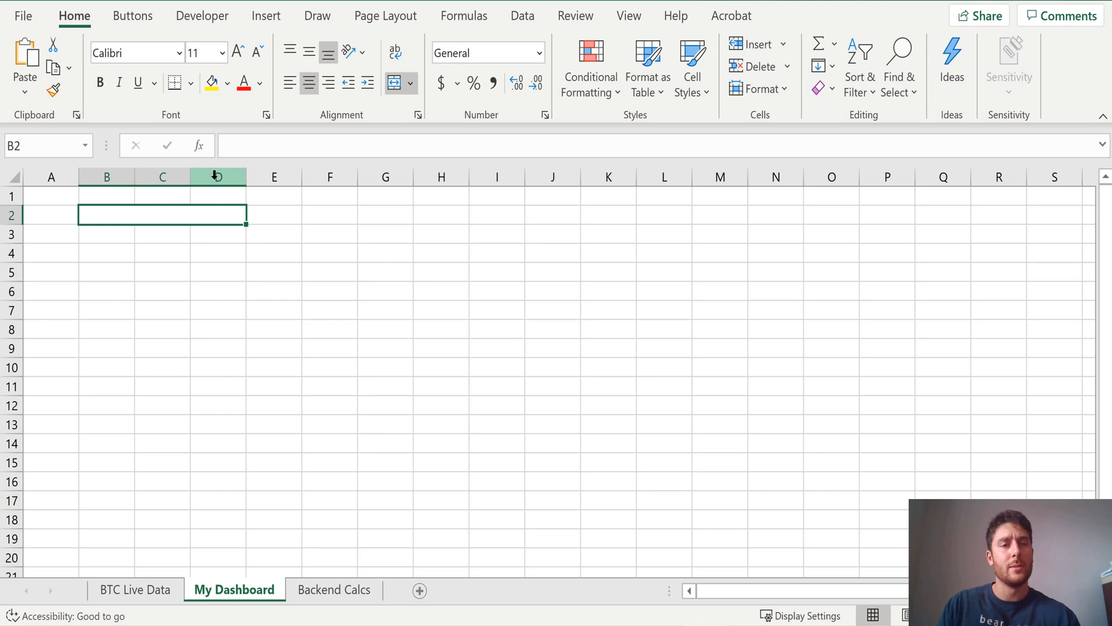
Enter the Purchase History title over B2:D2 with Date, $ USD and Amt. in BTC headers
text(Purchase History)
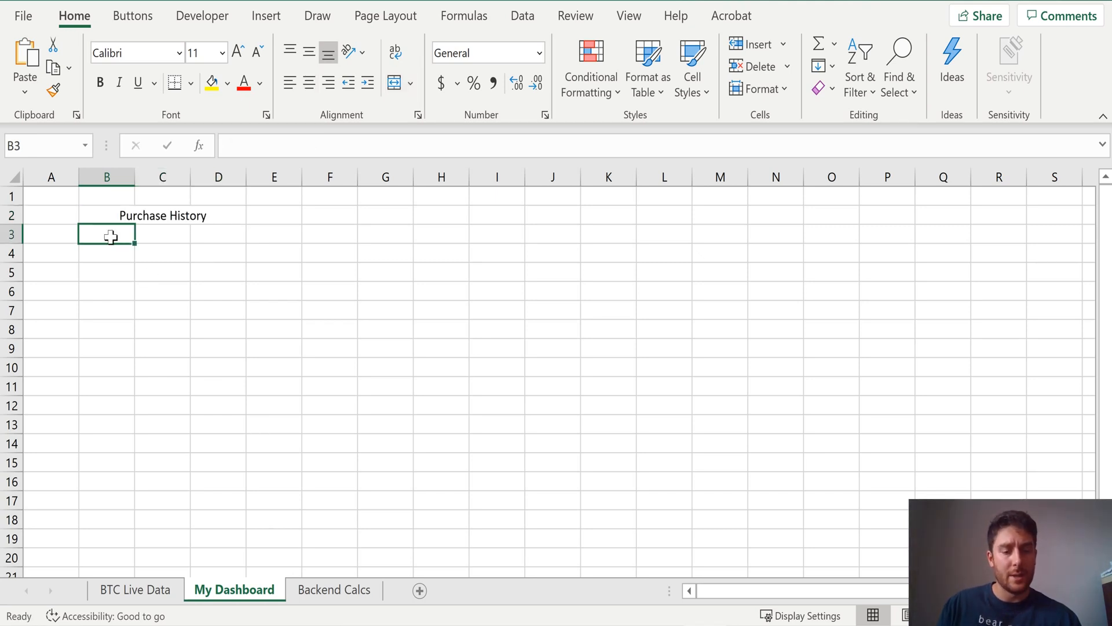
text(Date)
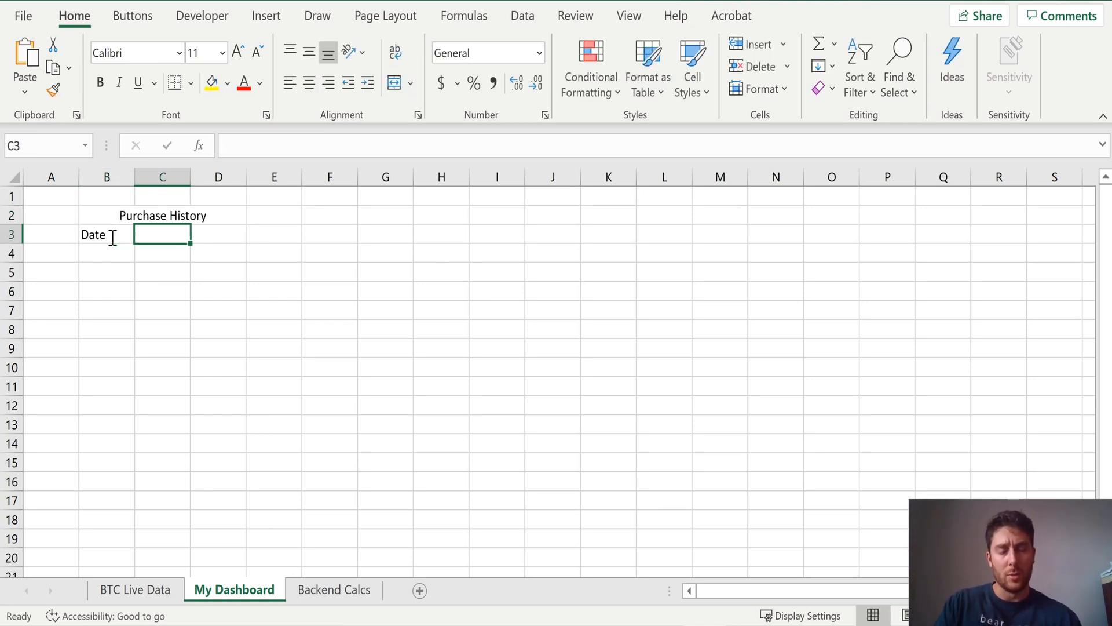
text($ USD)
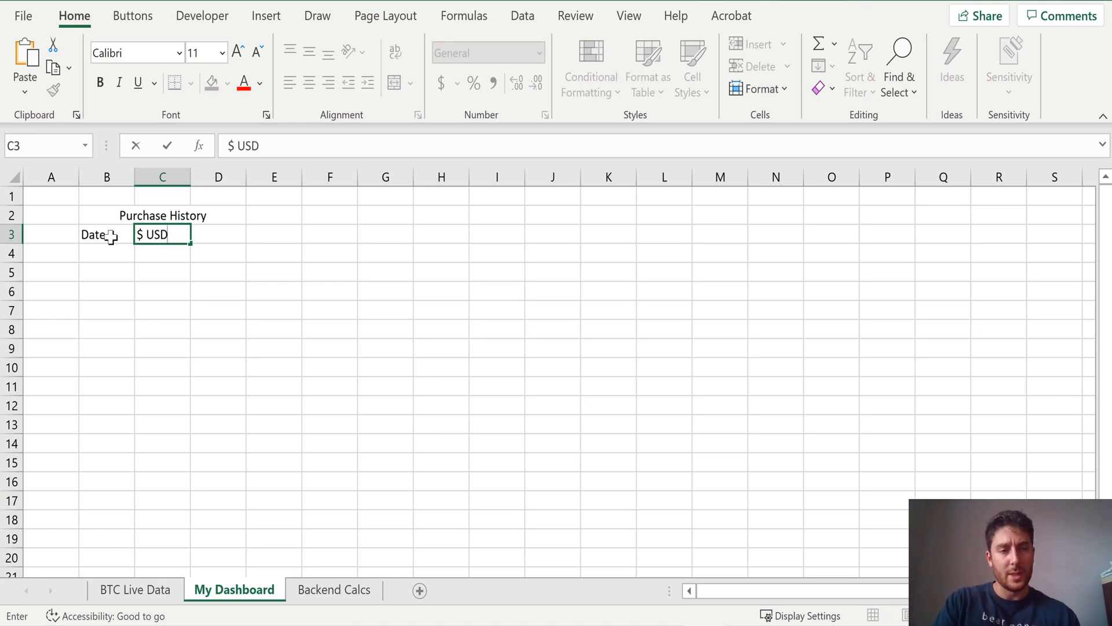
text(Amt. in BTC)
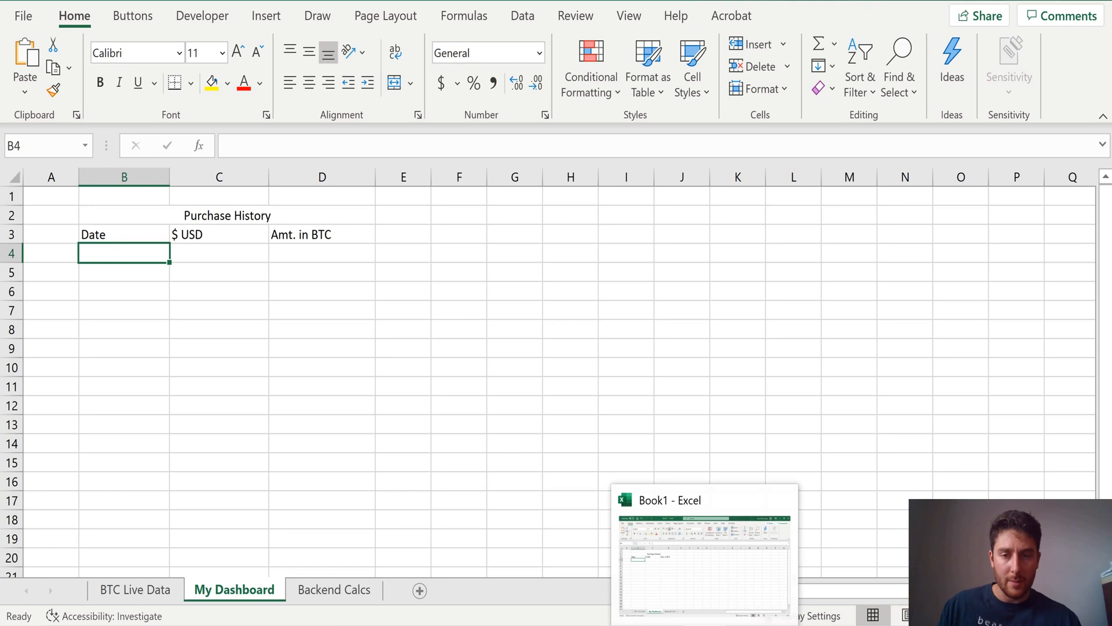
Fill the Date column with 9/2/2020 through 9/8/2020
text(9)
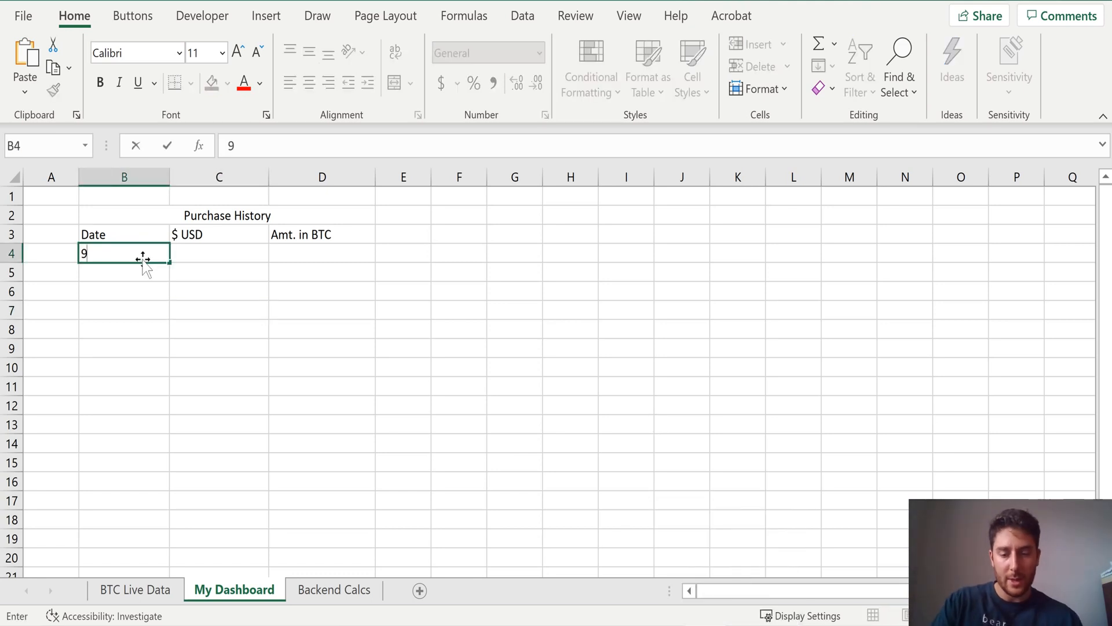
text(9/2/2020)
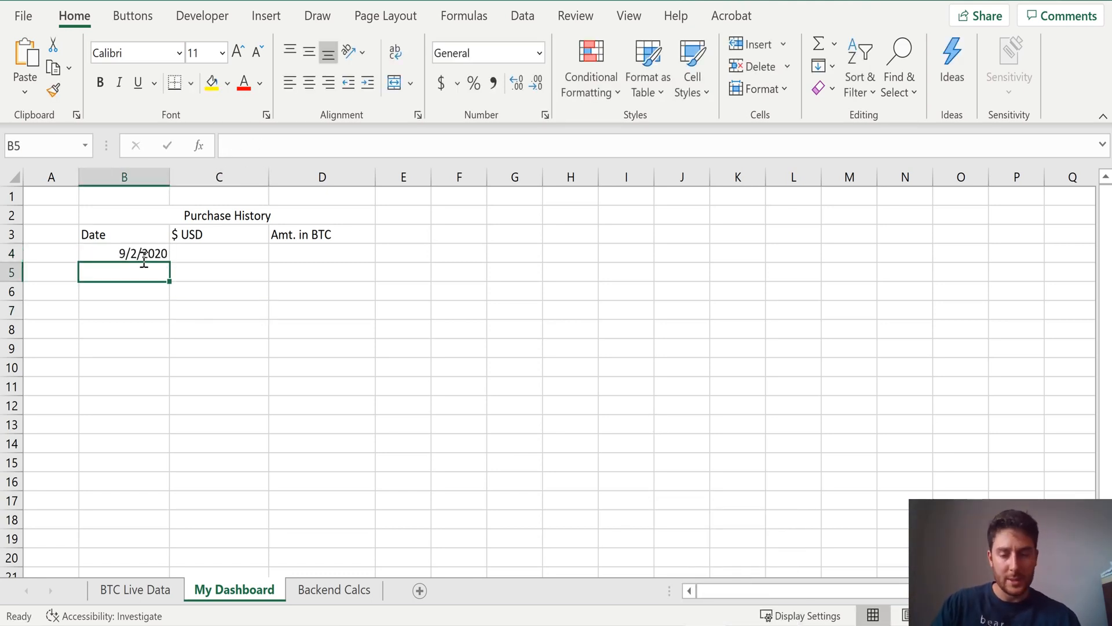
click(124, 253)
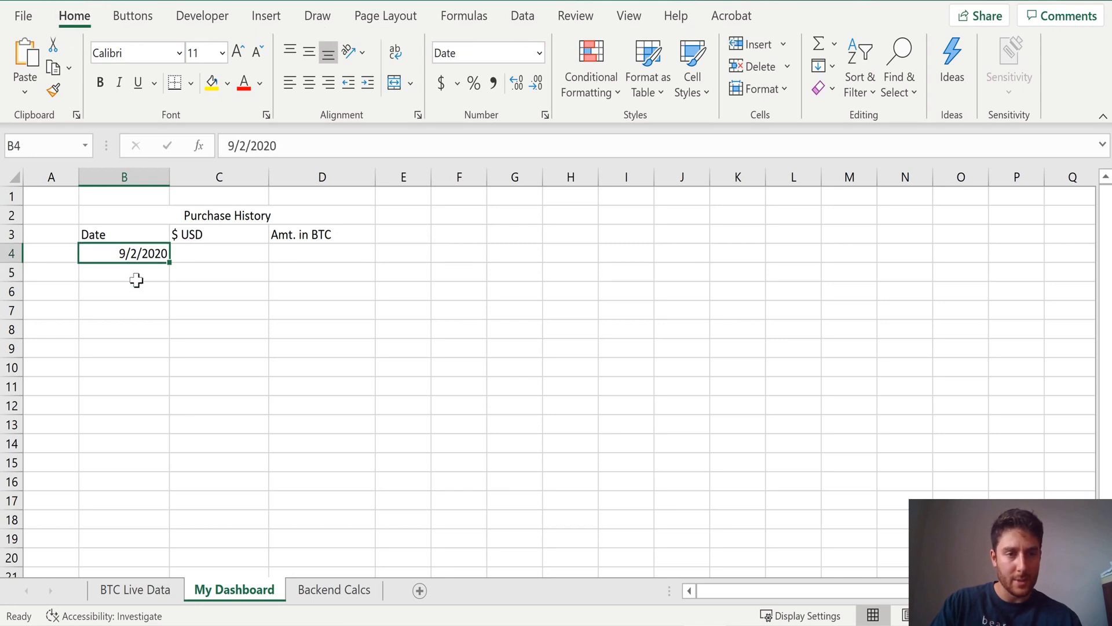
text(9/3/2020)
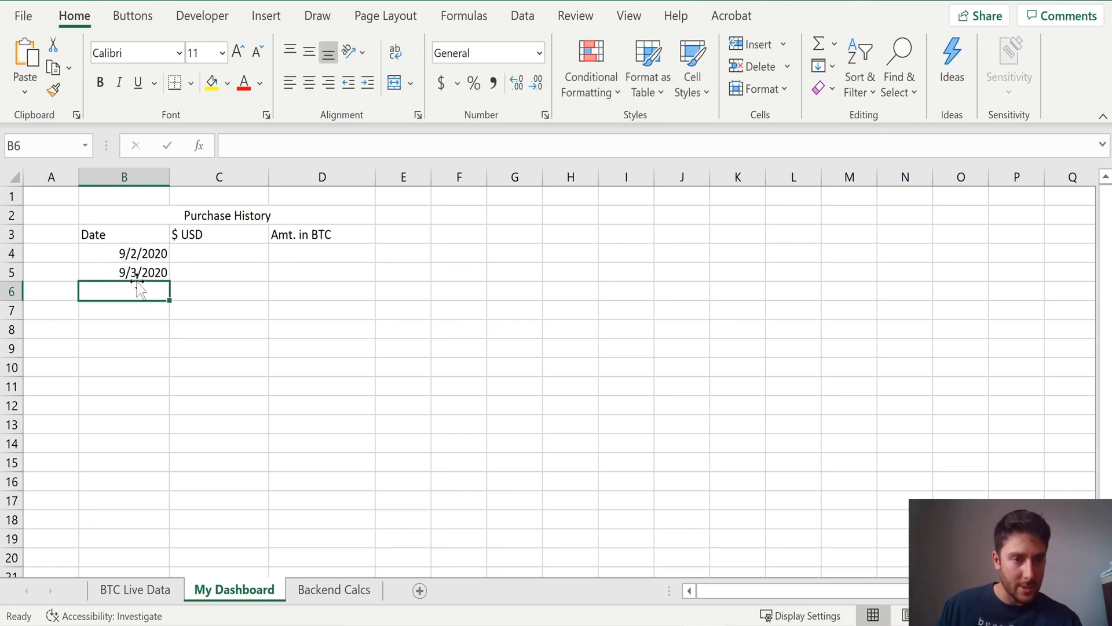
drag(141, 253, 142, 271)
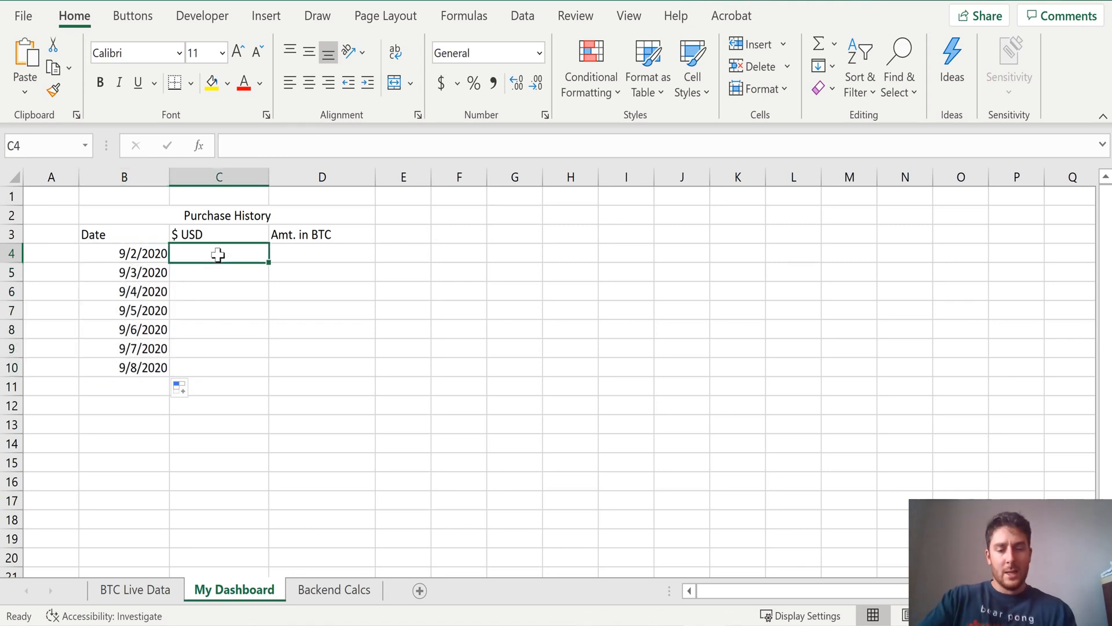
Enter the $ USD and Amt. in BTC values for the seven purchases
text(500)
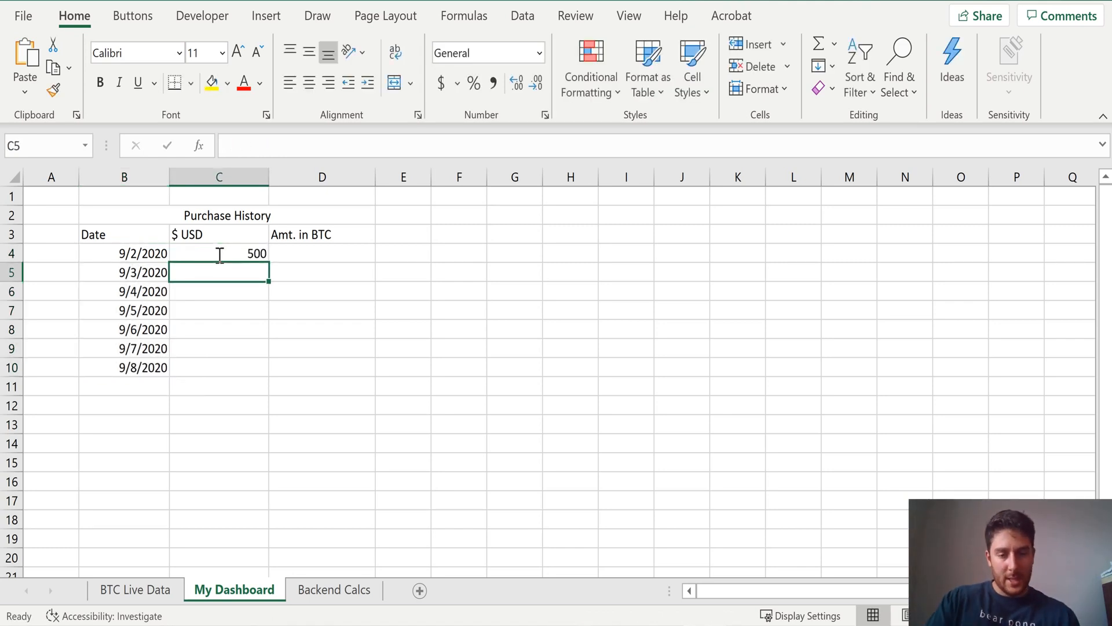
text(30)
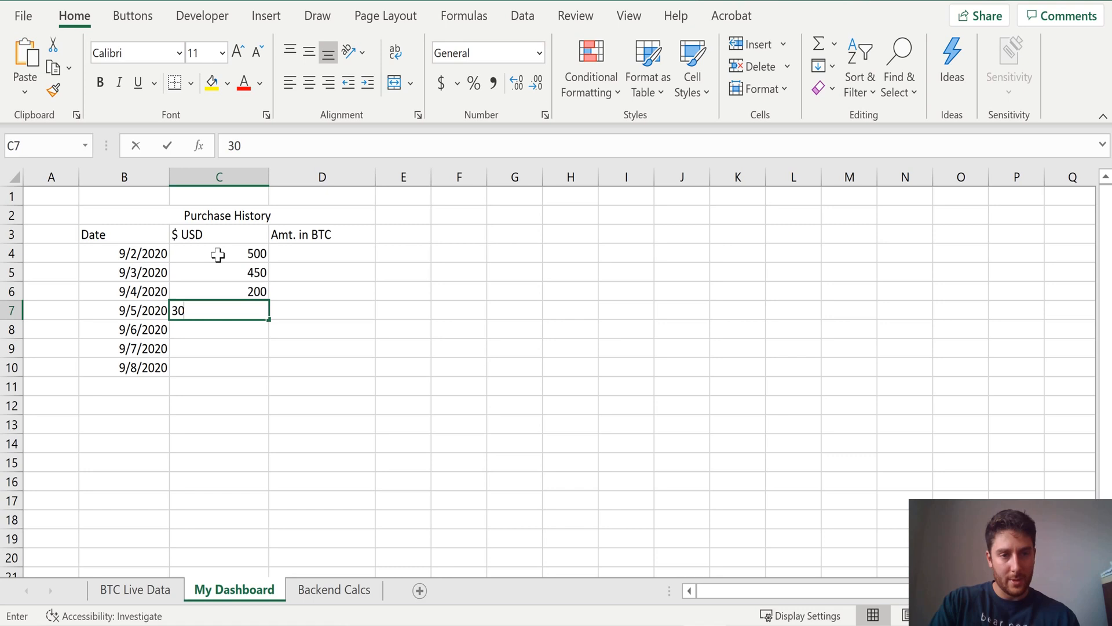
text(230)
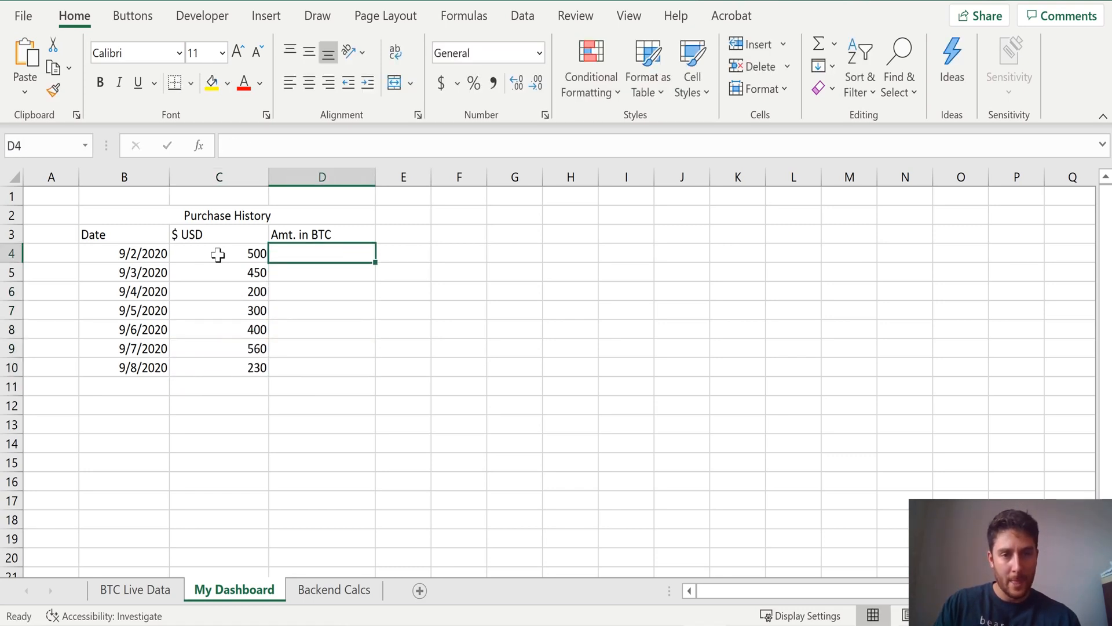
text(.)
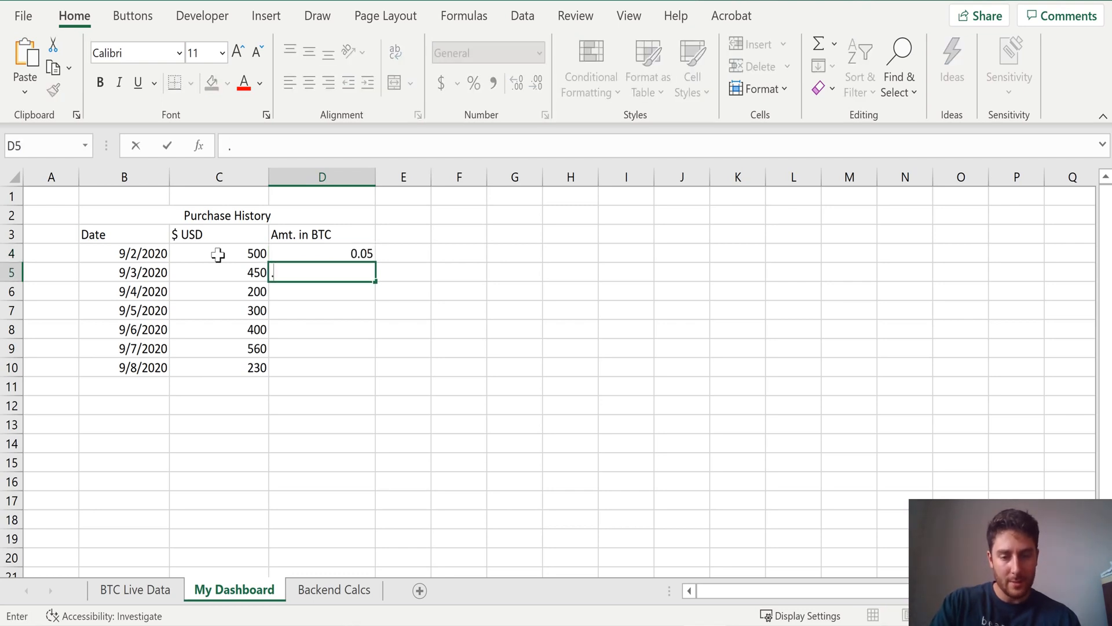
text(04)
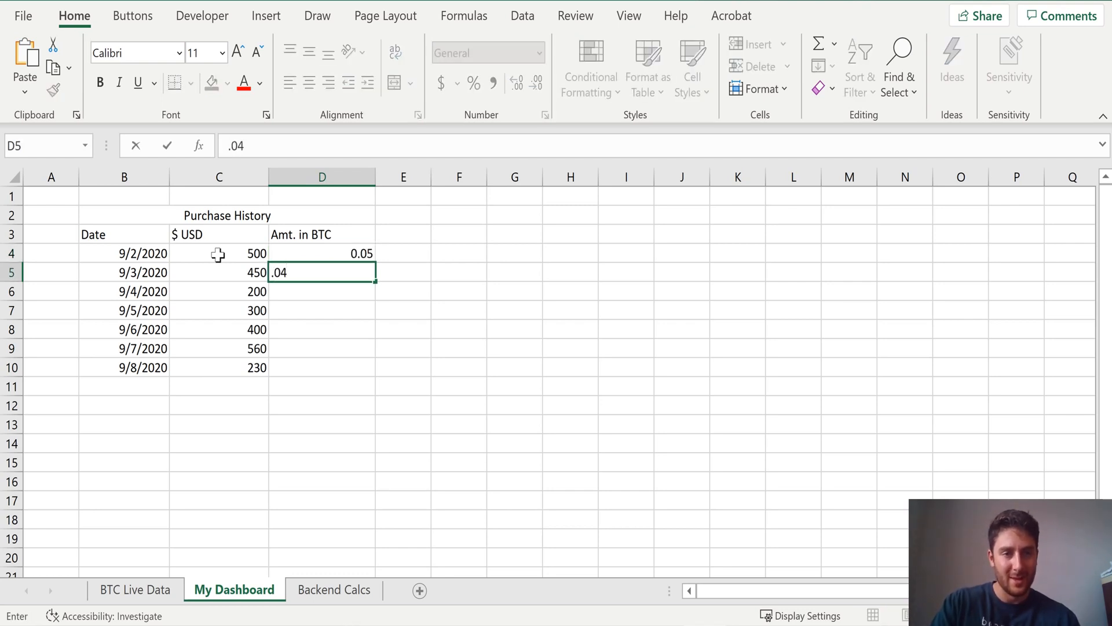
text(.015)
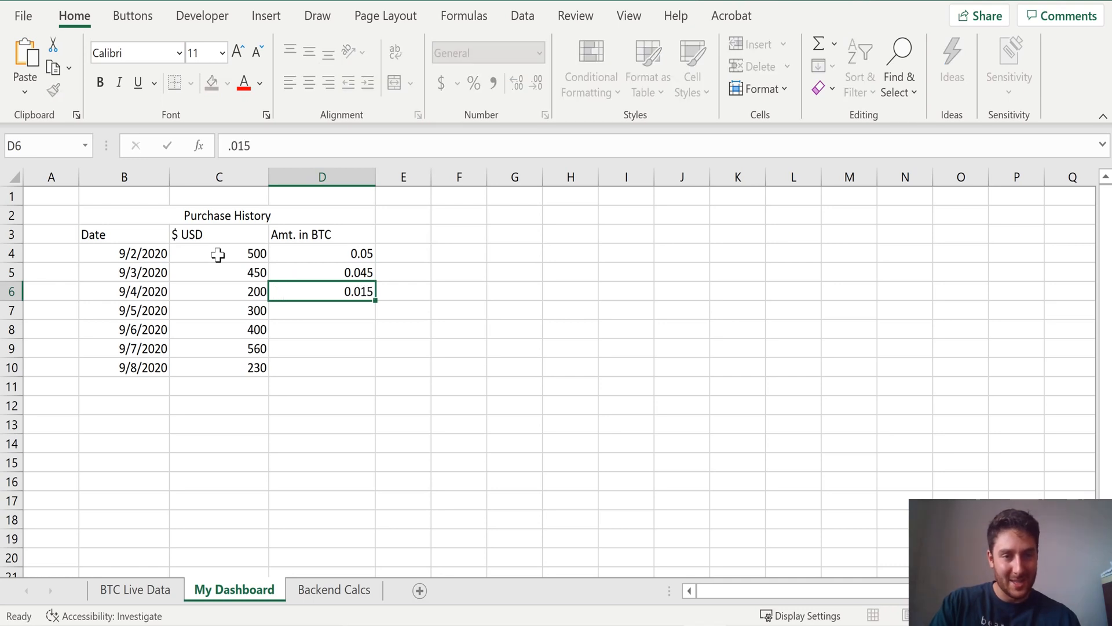
text(.02)
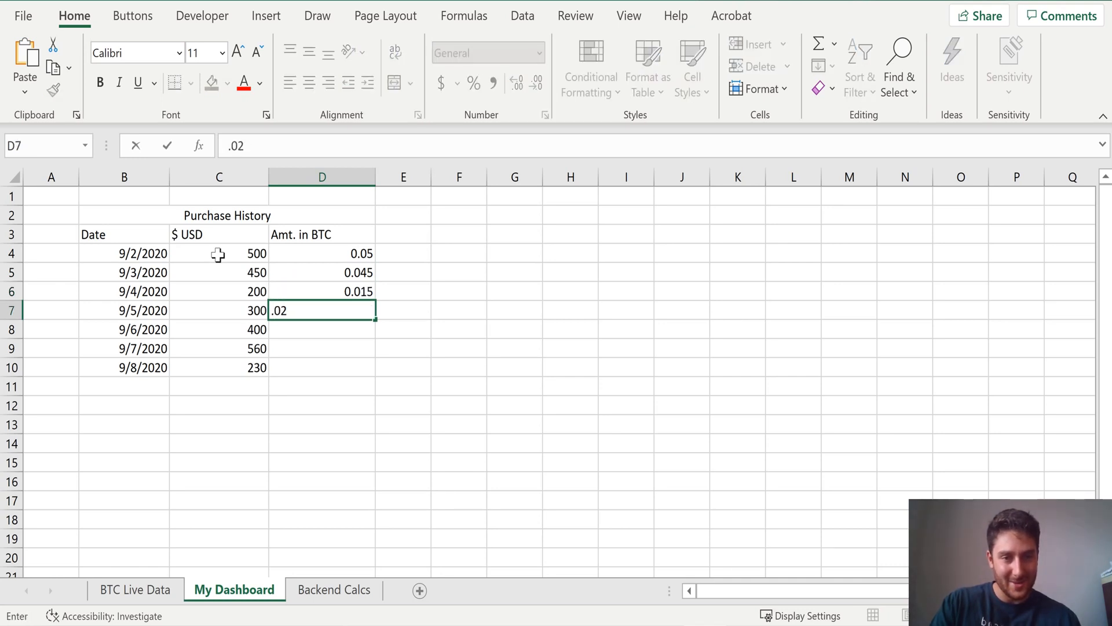
key(Enter)
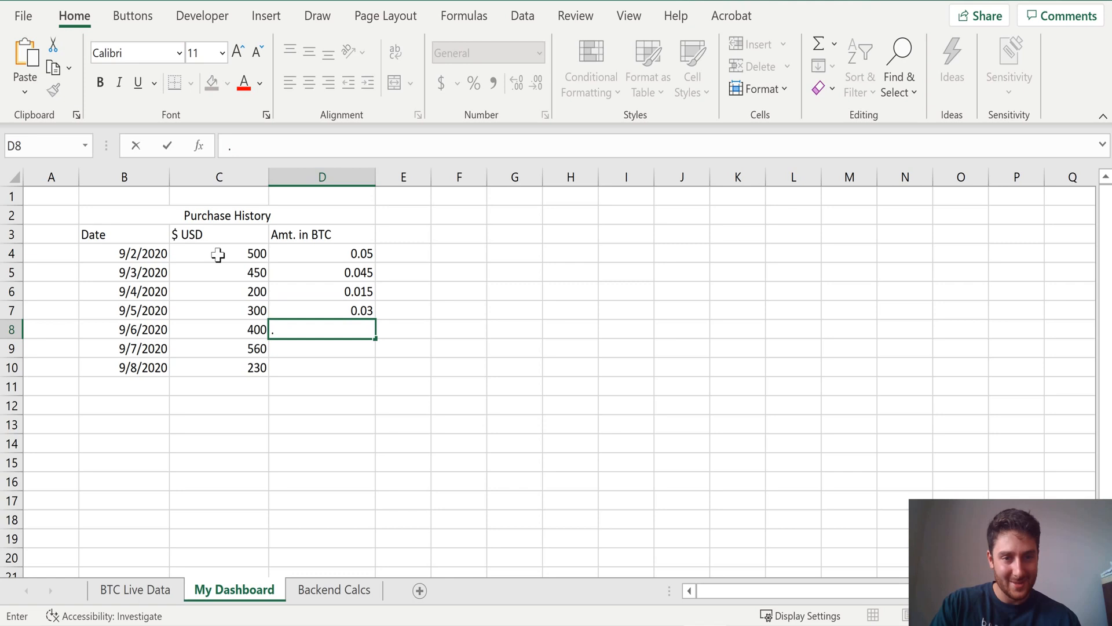
text(04)
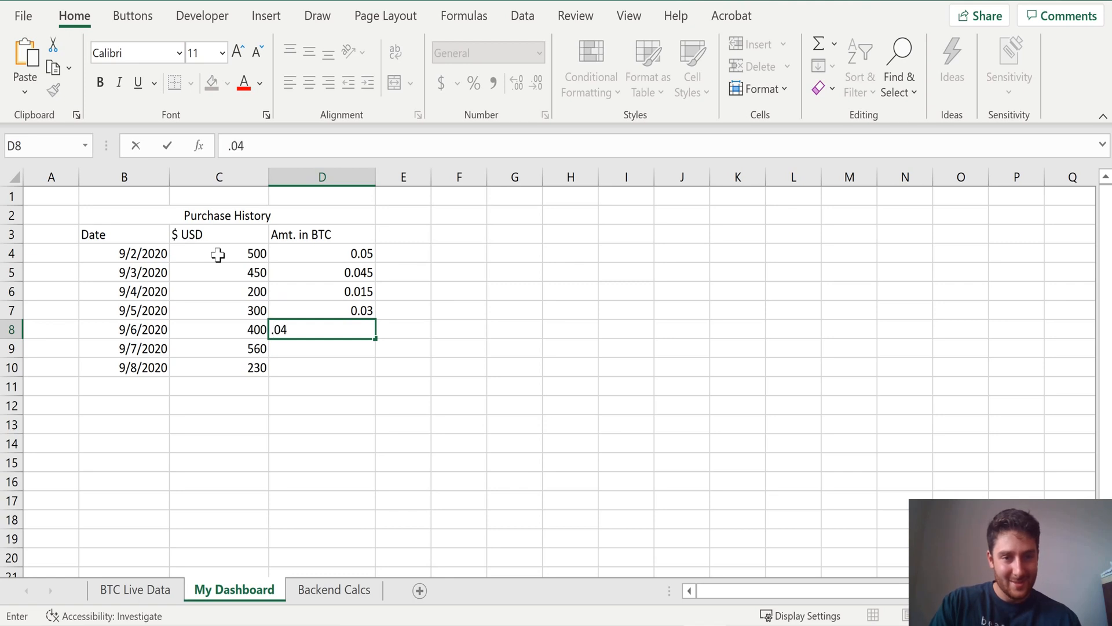
text(.056)
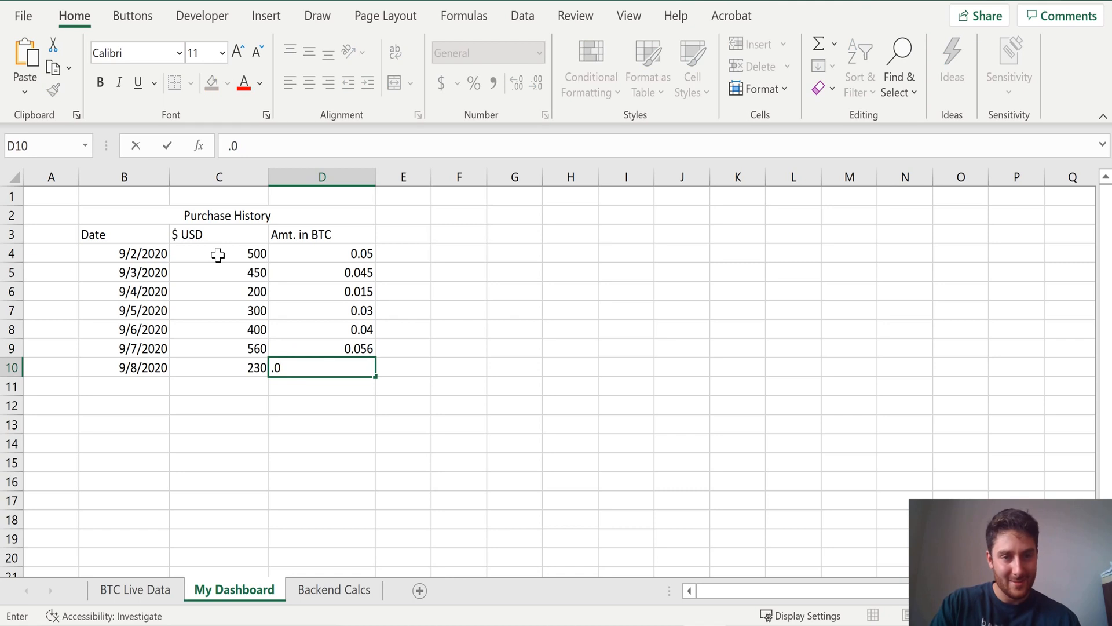
text(17)
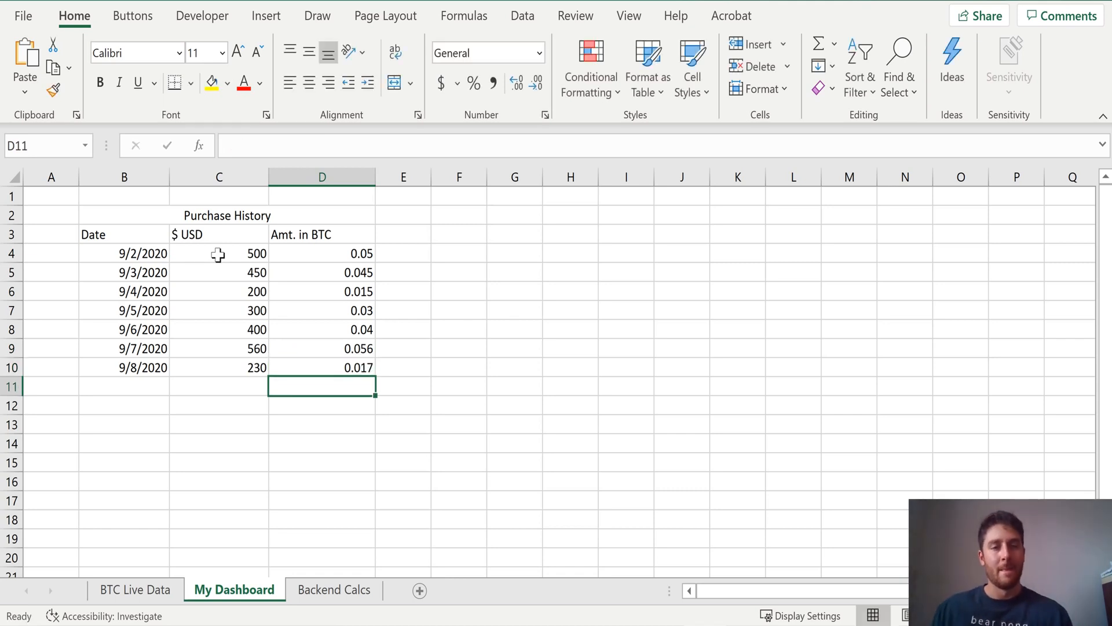
Save the workbook to the Desktop as BTC_DASH
key(ctrl+s)
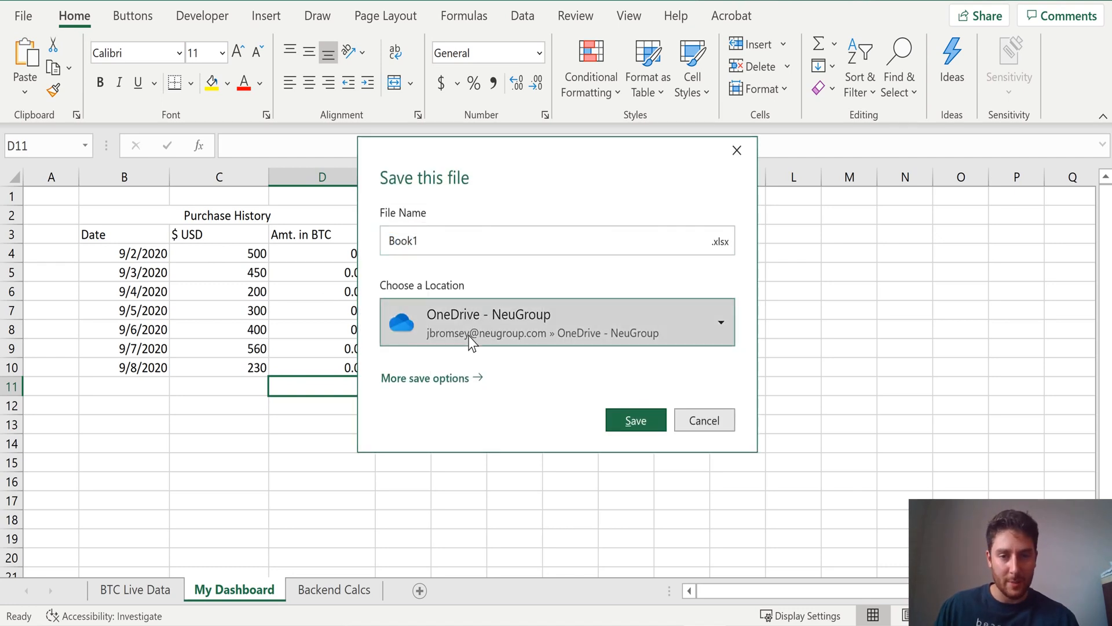
text(B)
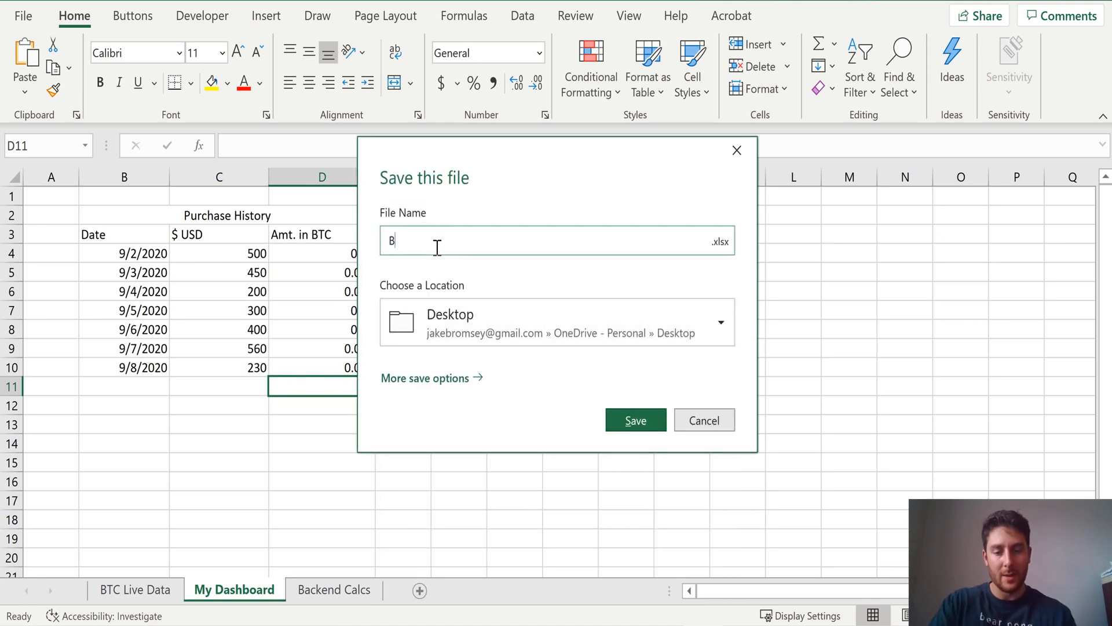
text(TC_DASH)
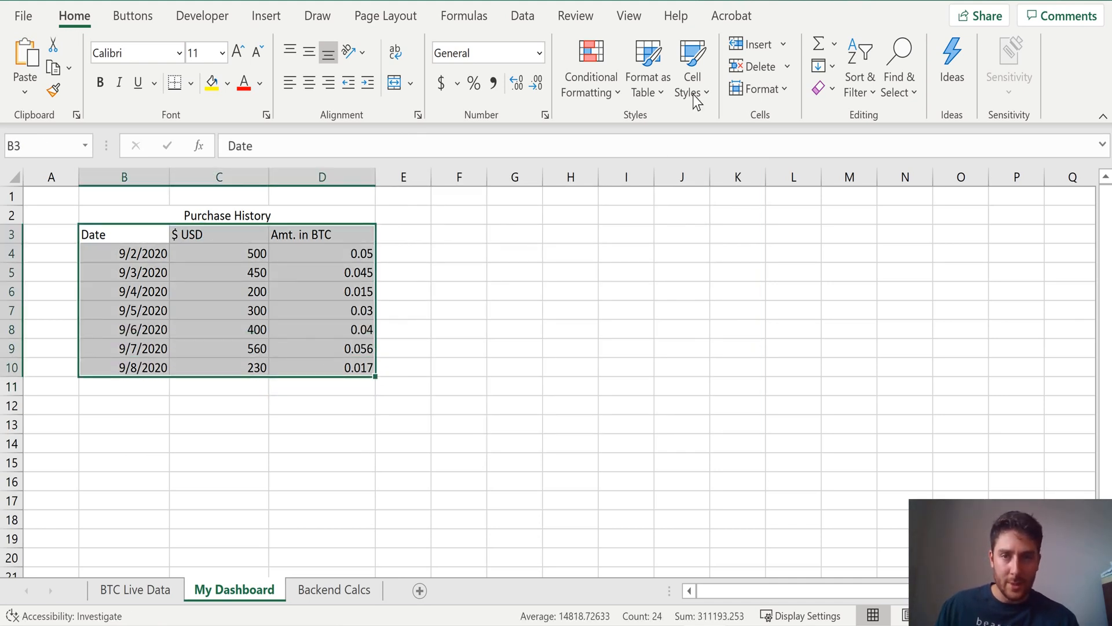
Format B3:D10 as a table with a dark header style and headers
click(647, 68)
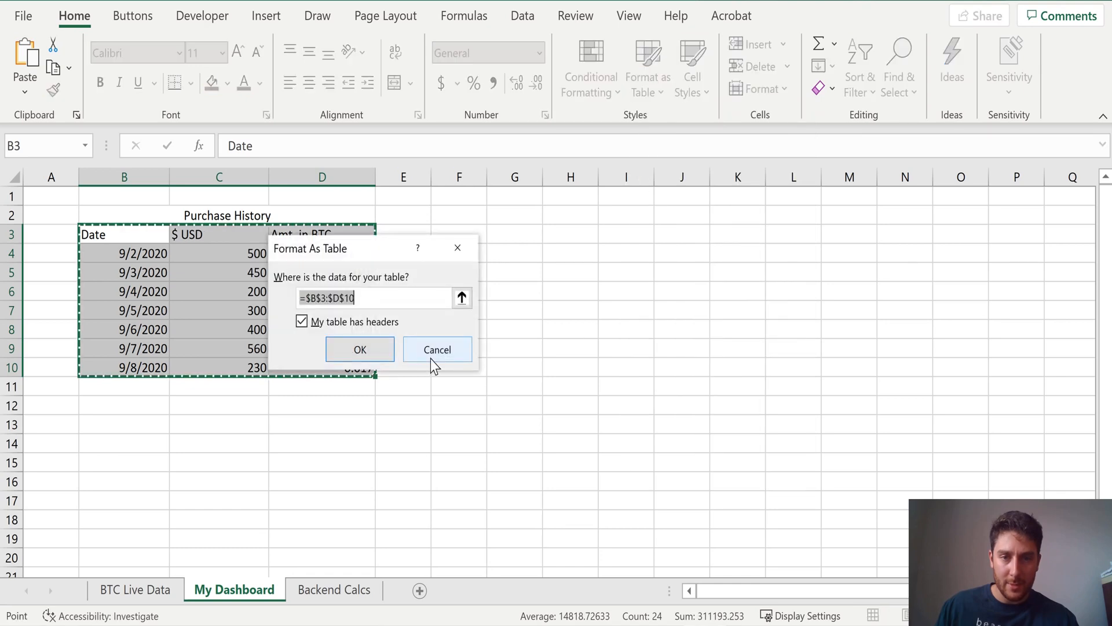
click(360, 349)
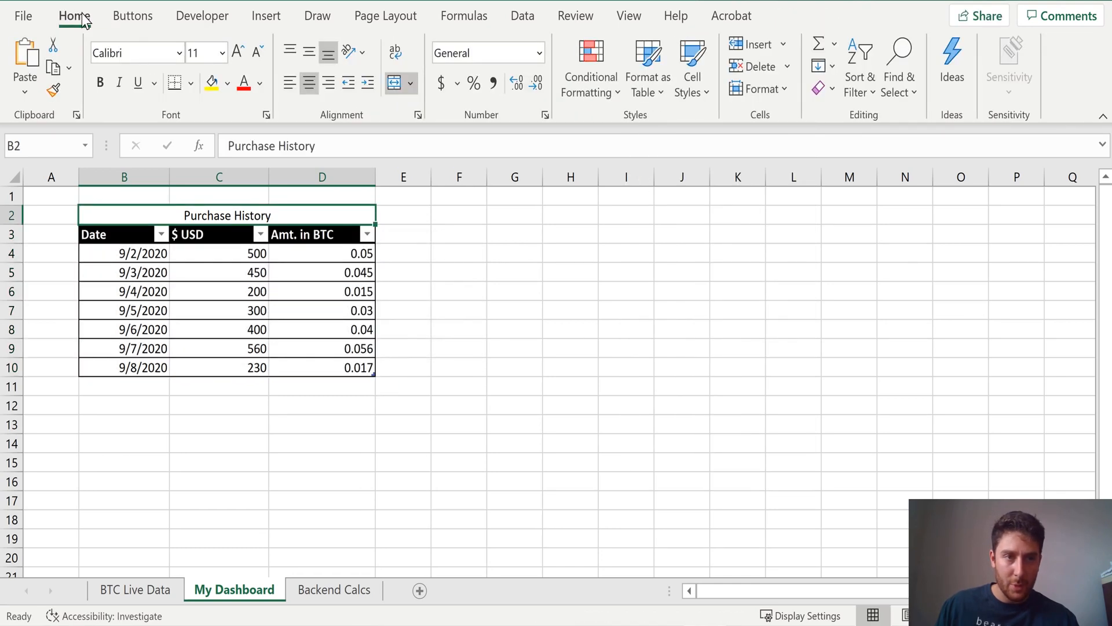
click(190, 82)
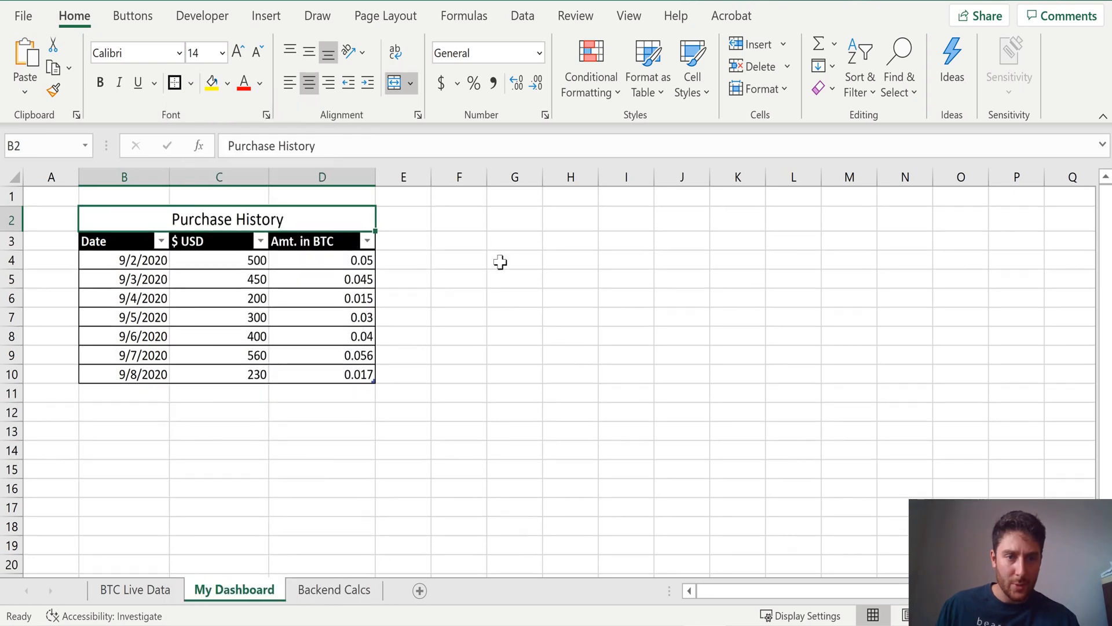
click(514, 259)
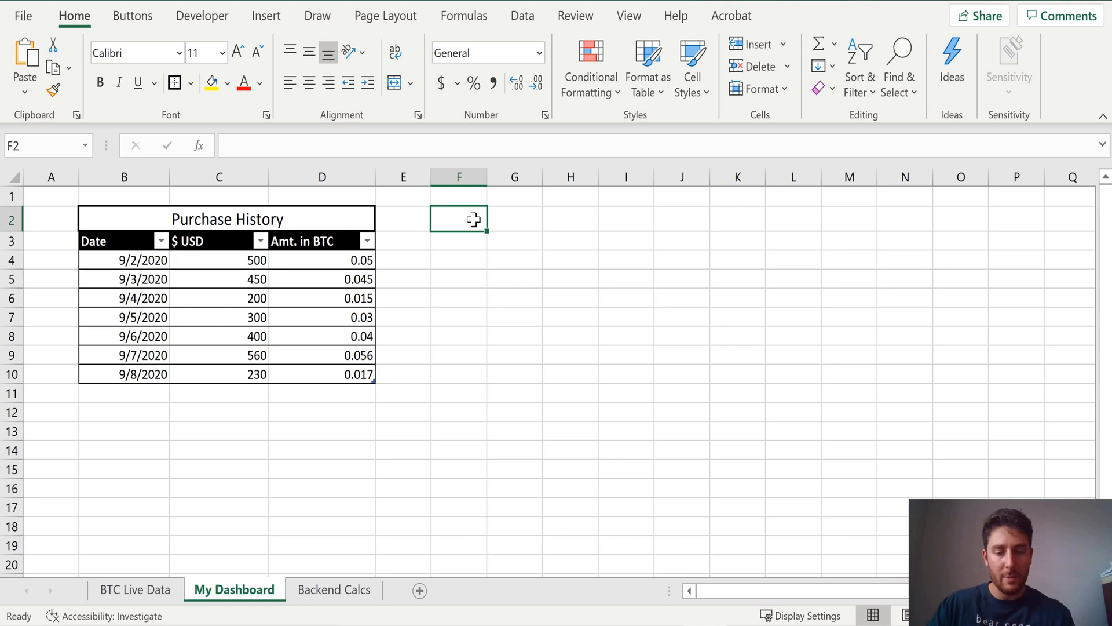
Add a Bitcoin Price label, put =LEFT(BTC,10) in G2, and name that cell BTC_2
text(Bitcoin Price)
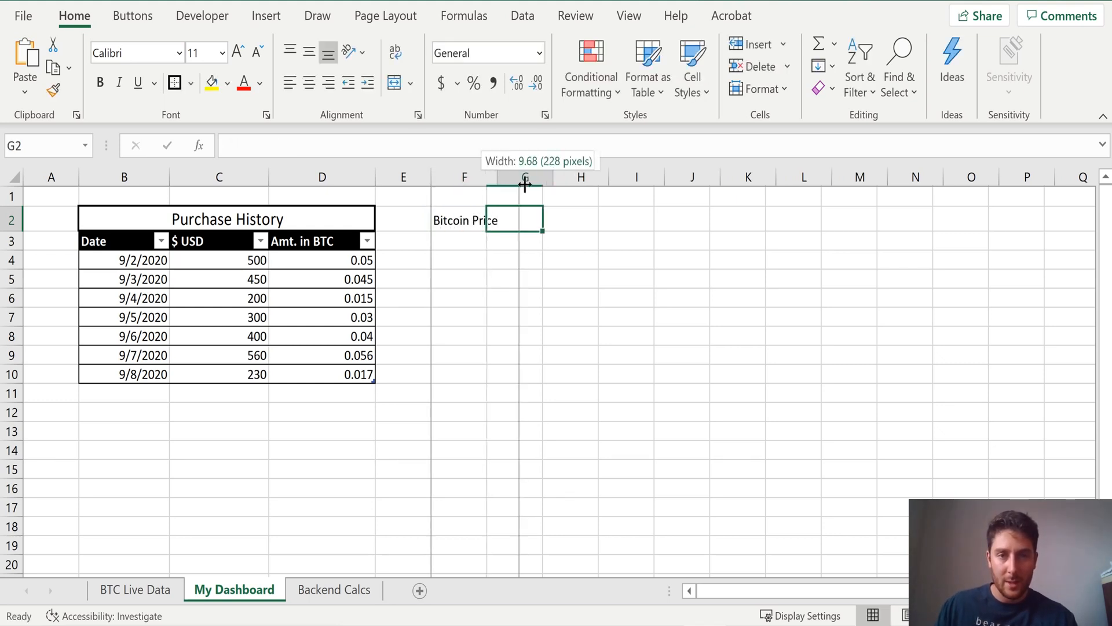
drag(524, 177, 588, 177)
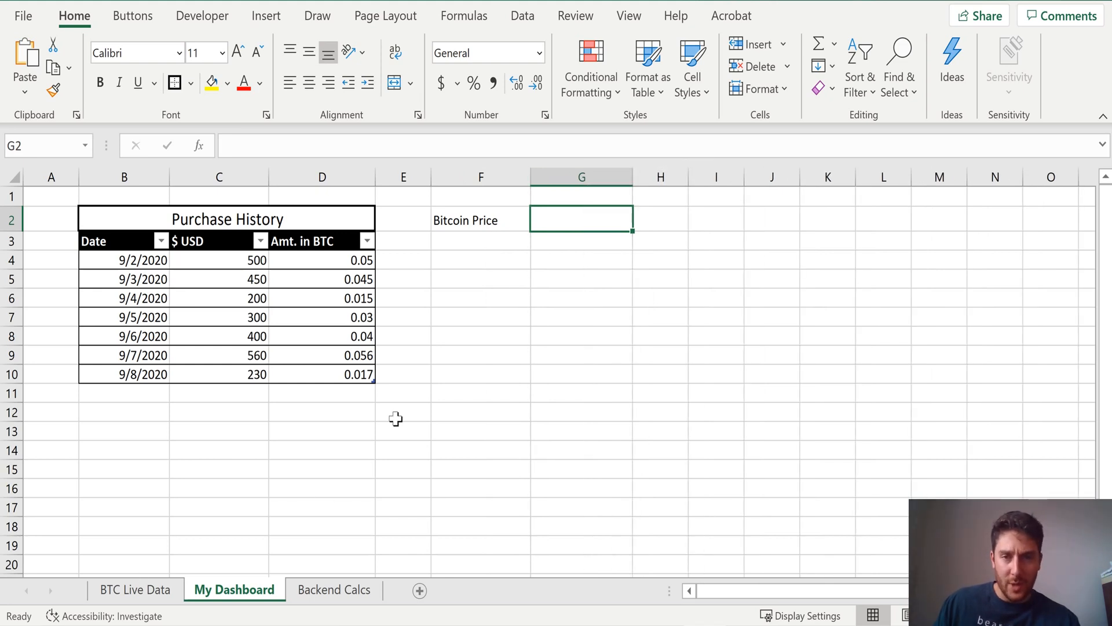
mouse_move(475, 385)
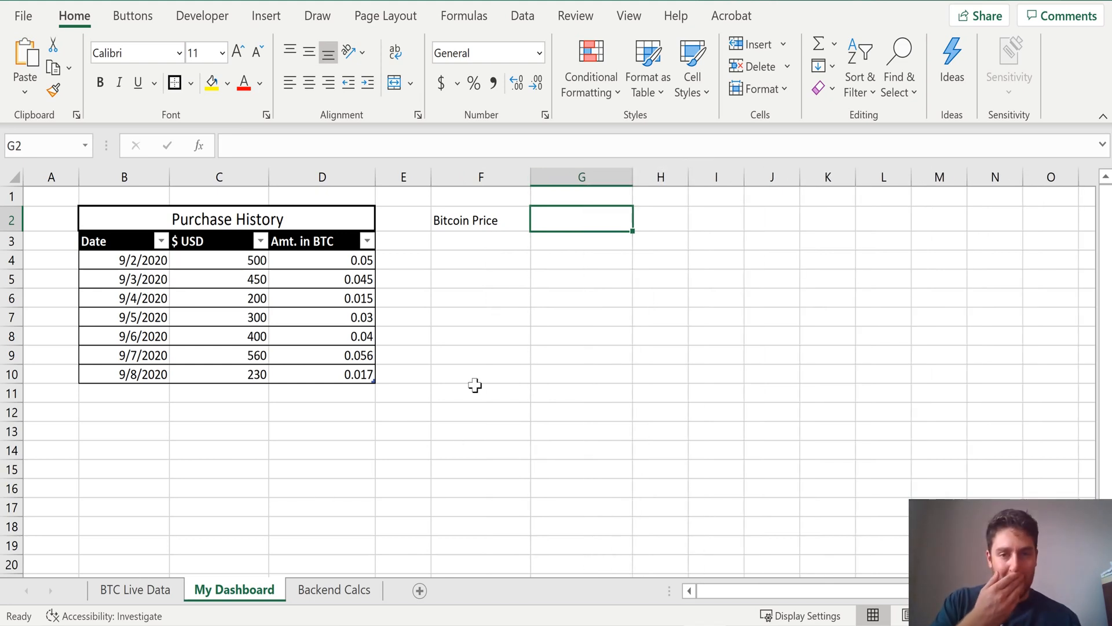
text(=)
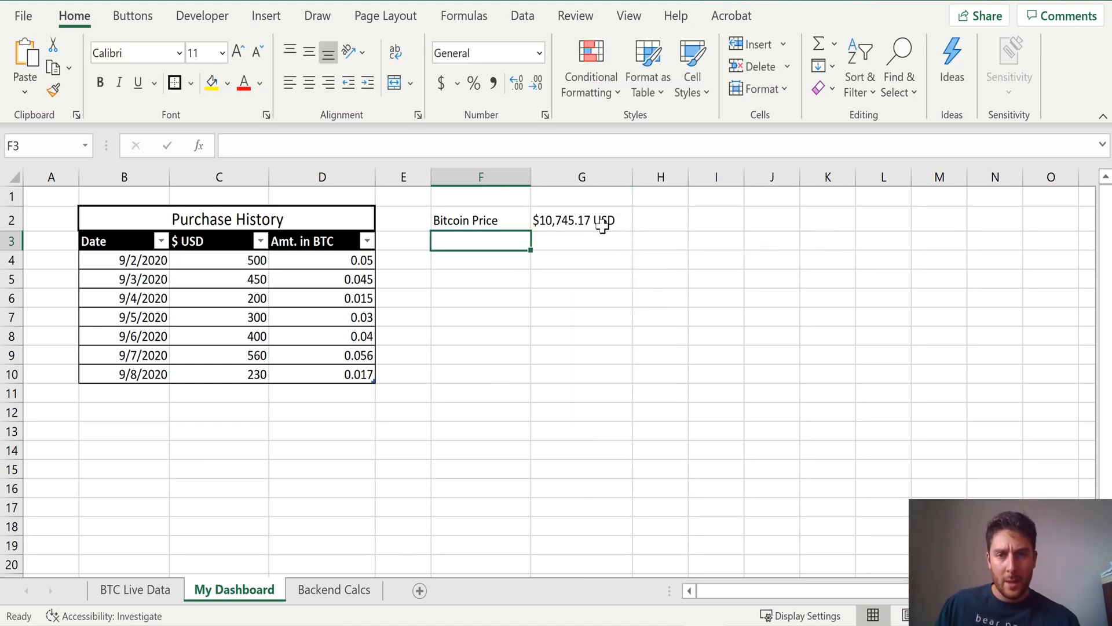
click(582, 219)
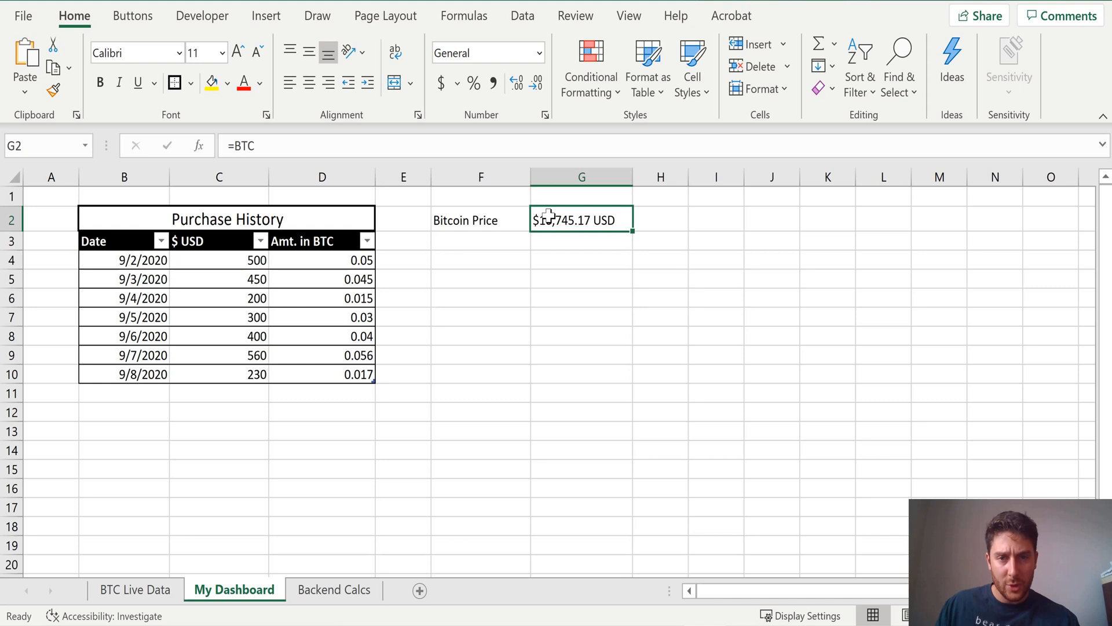
text(left)
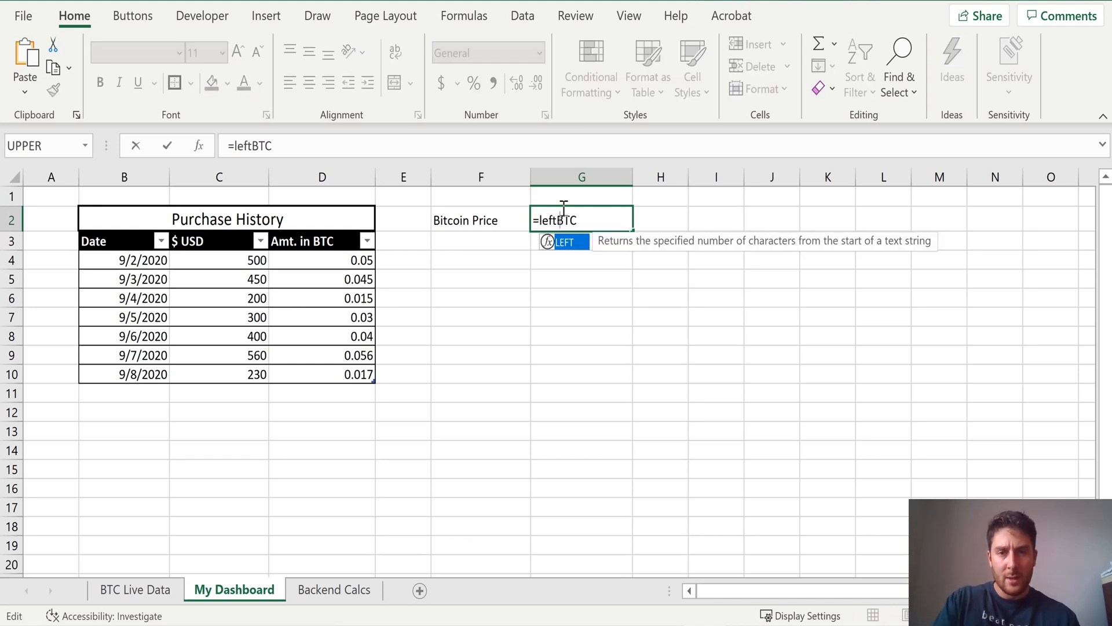
text((BTC,10)
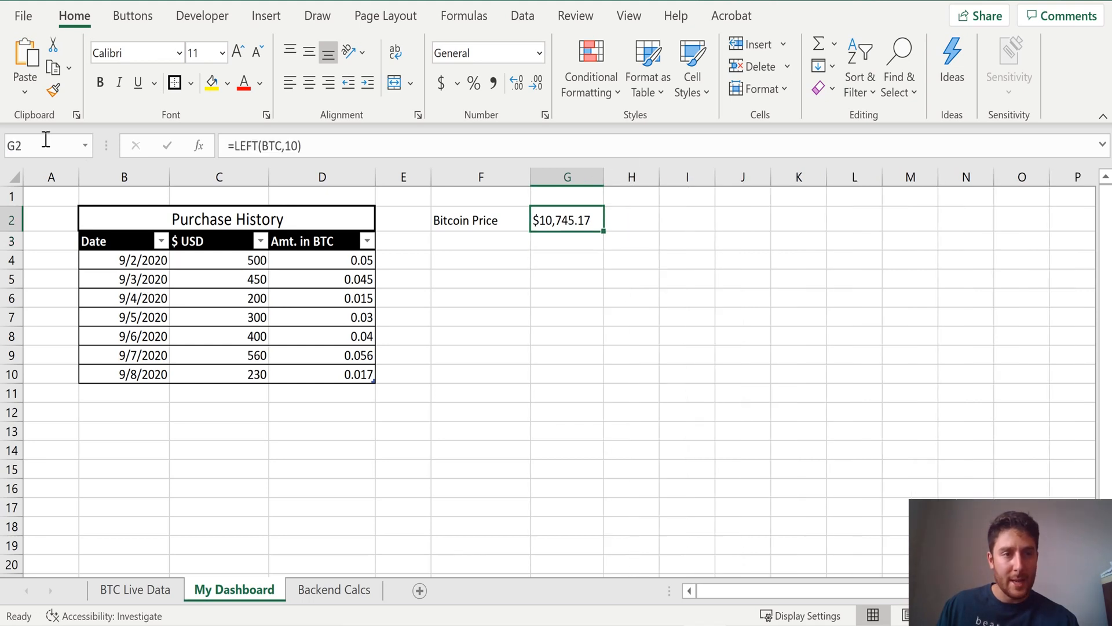
text(BTC_2)
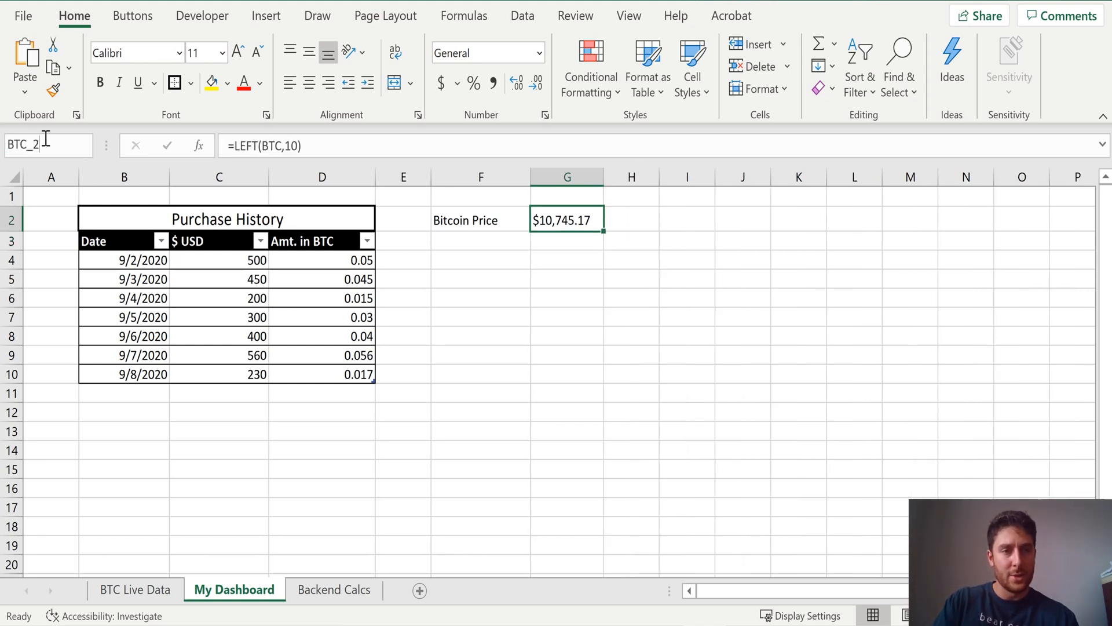
click(631, 219)
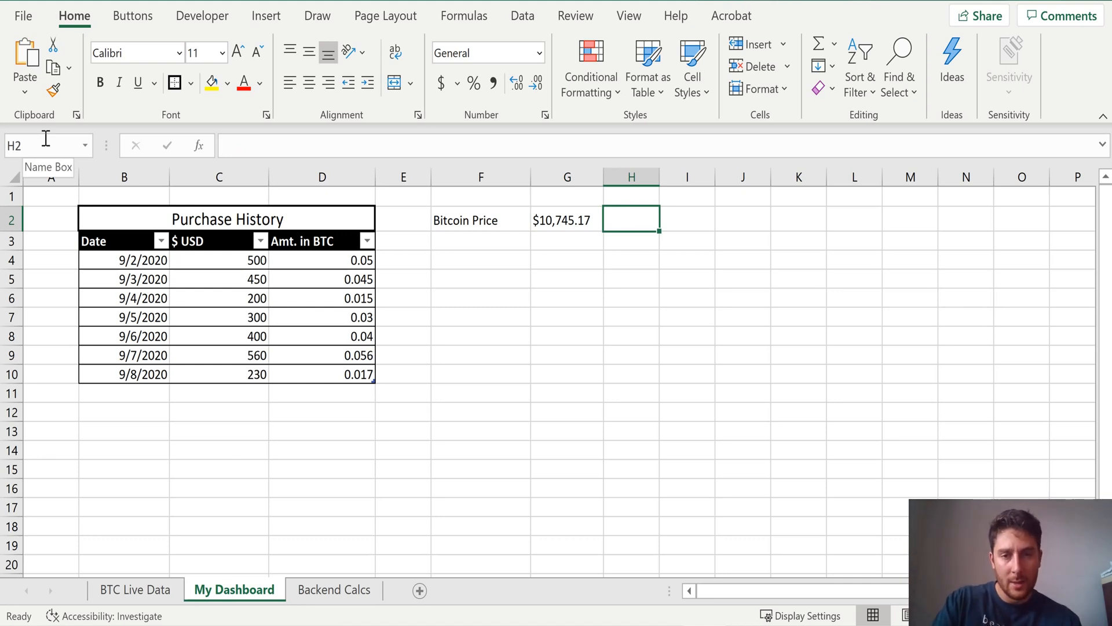
Link H2 to the BTC_CLOSE named text cell
text(=close)
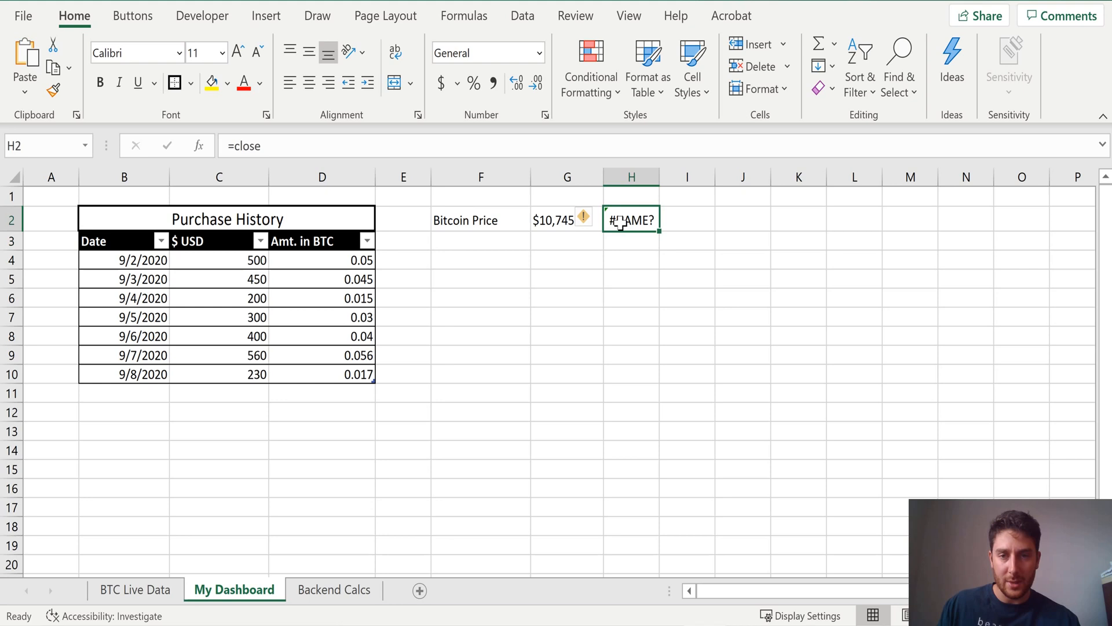
text(btc)
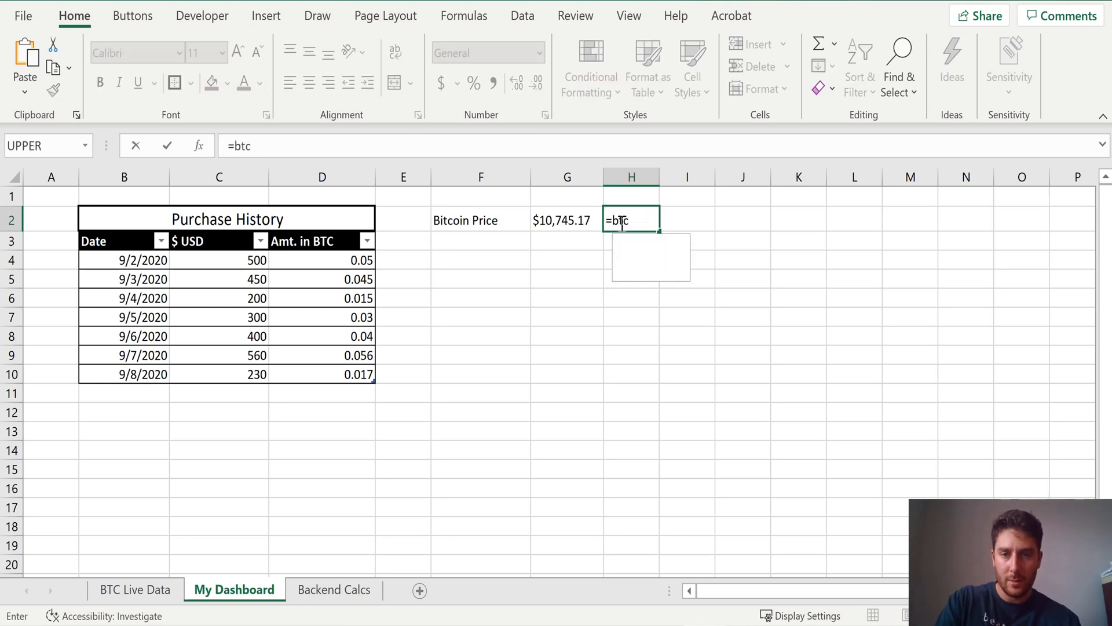
key(enter)
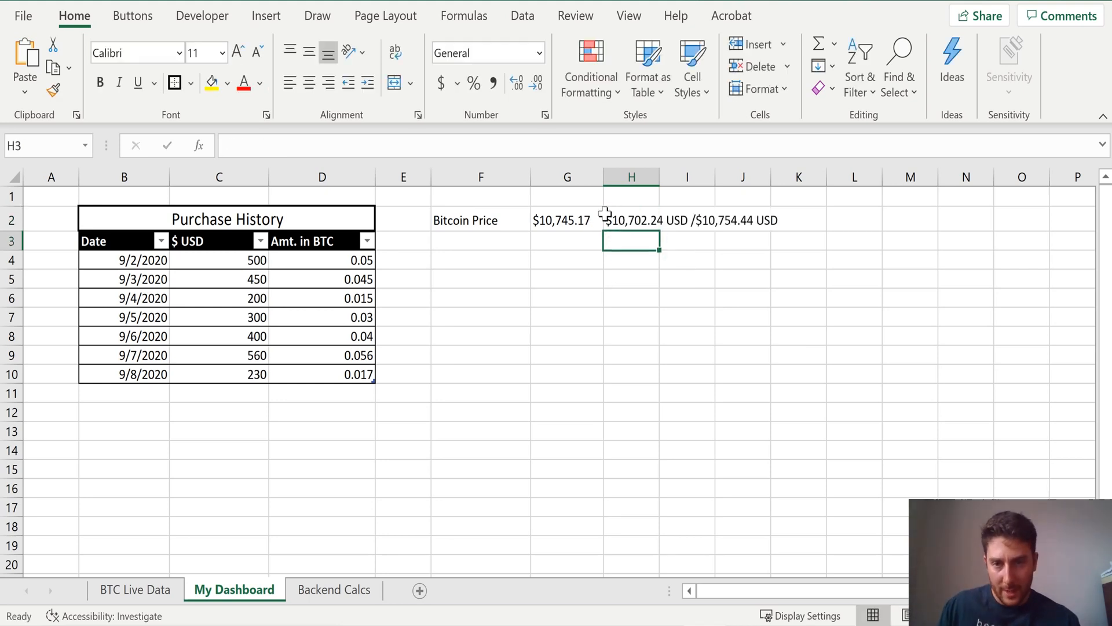
Trim H2's formula to =LEFT(RIGHT(BTC_CLOSE,14),10) so it shows $10,754.44
click(631, 219)
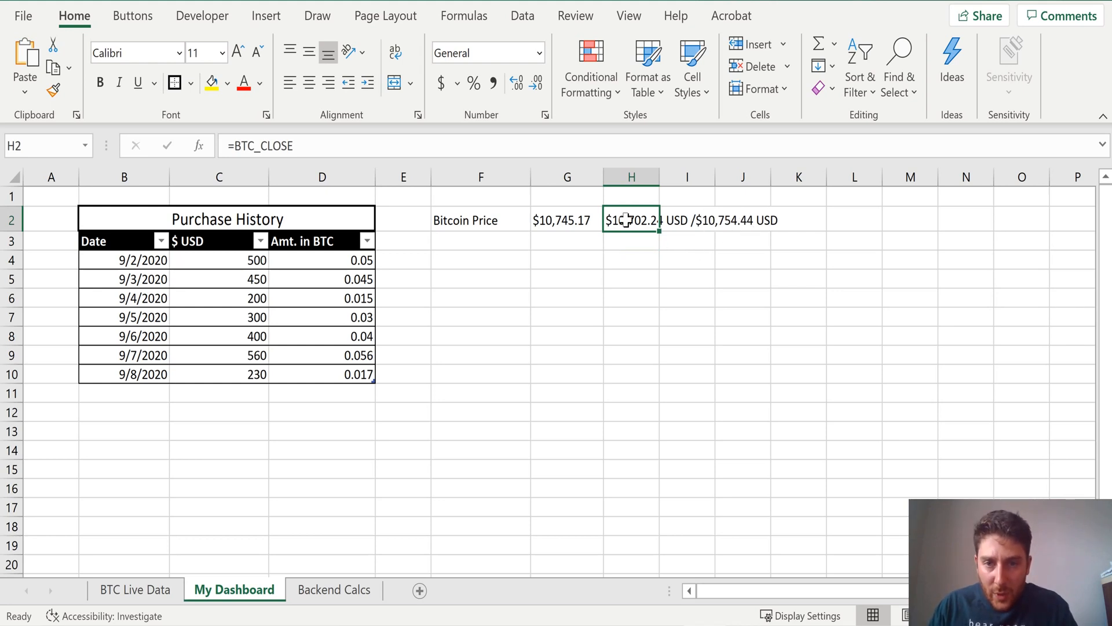
double_click(631, 220)
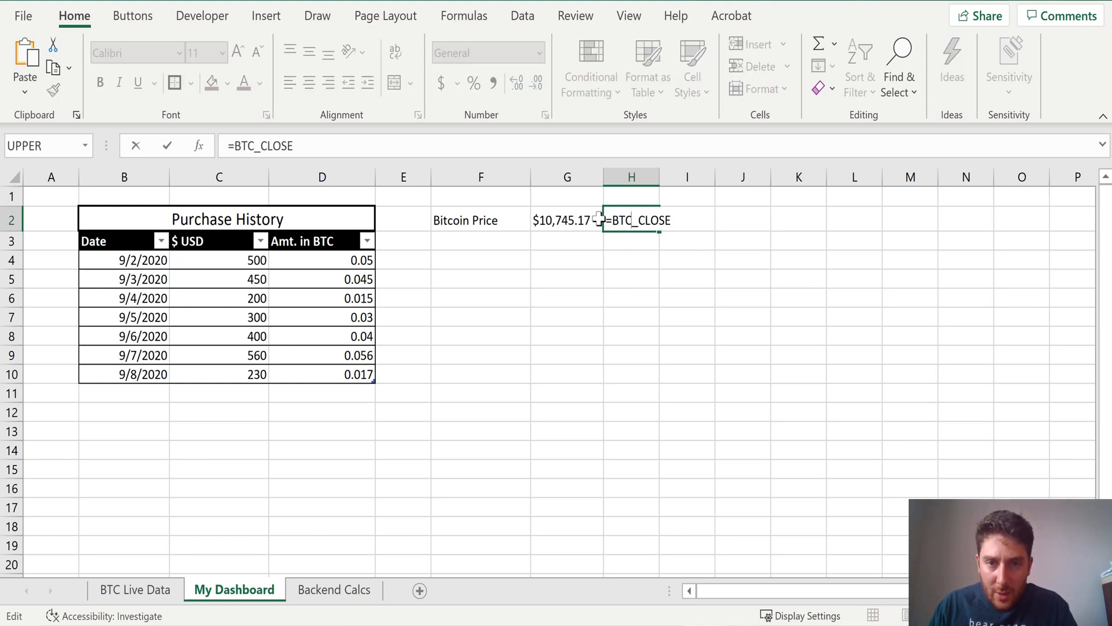
text(right)
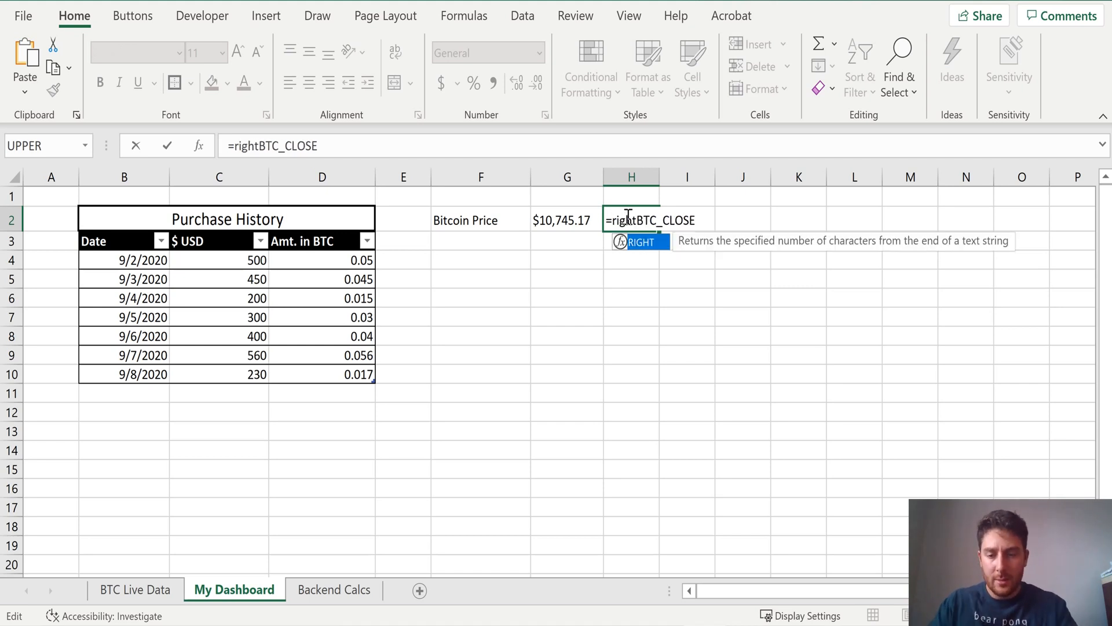
text(()
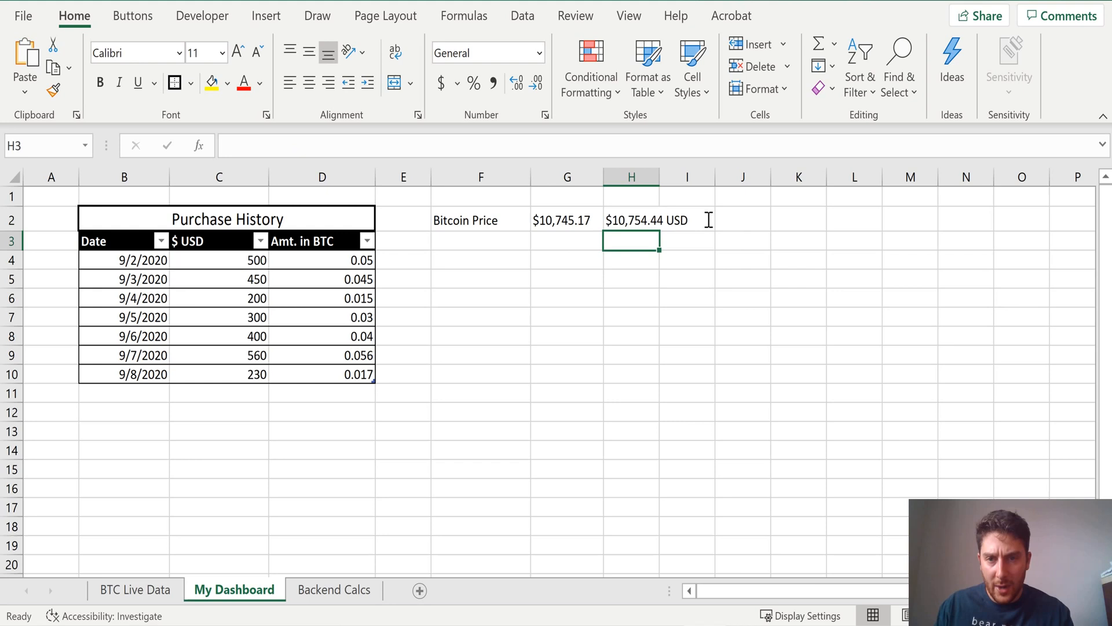
click(631, 220)
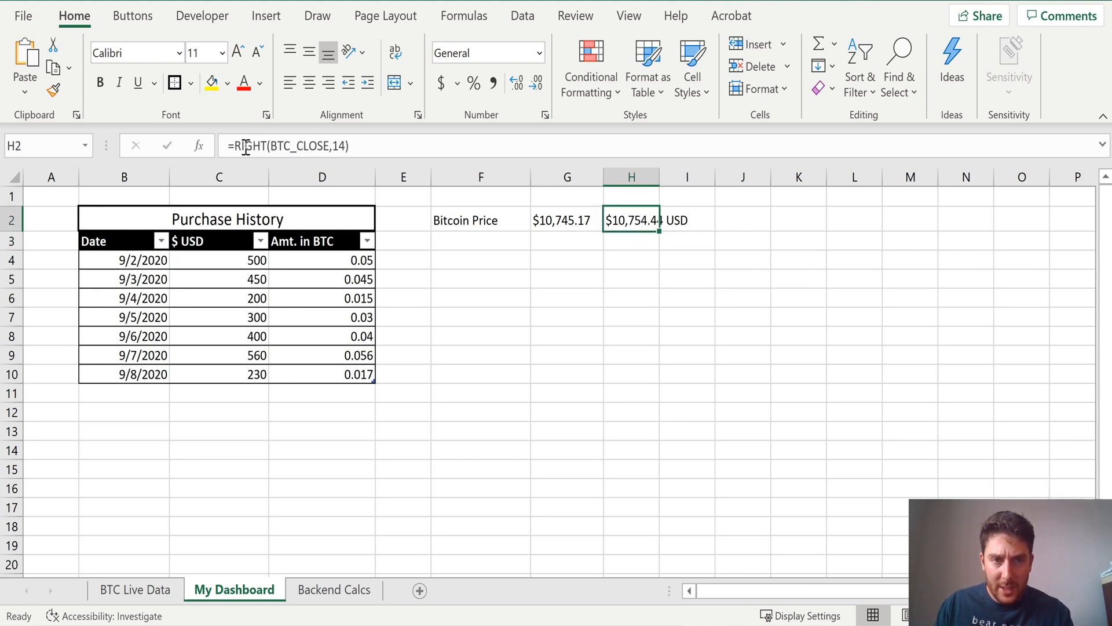
text(left()
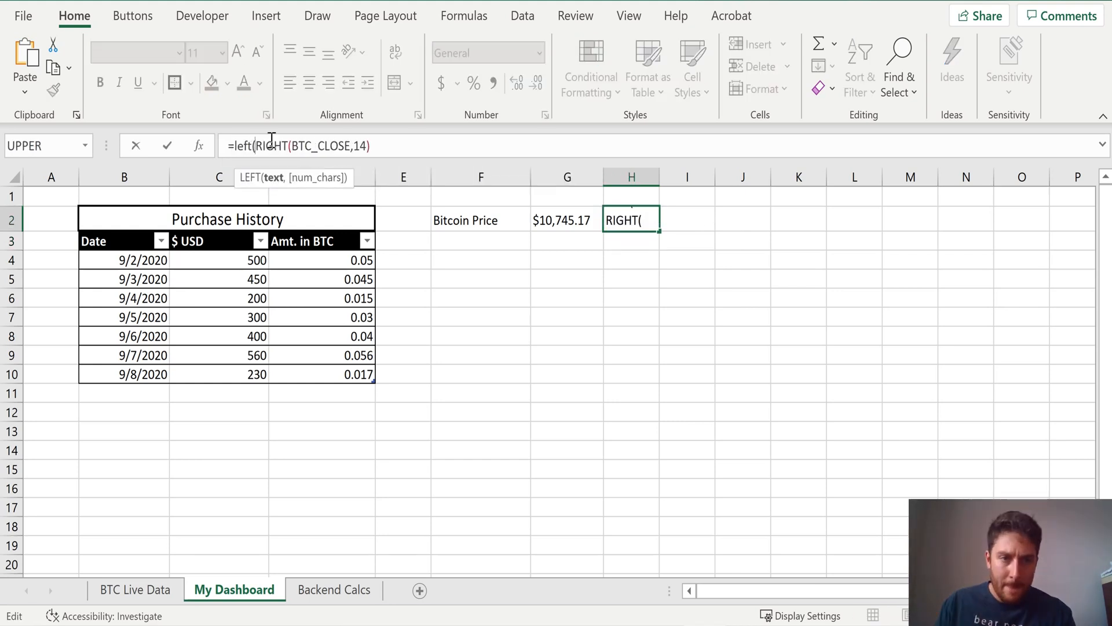
text(,10))
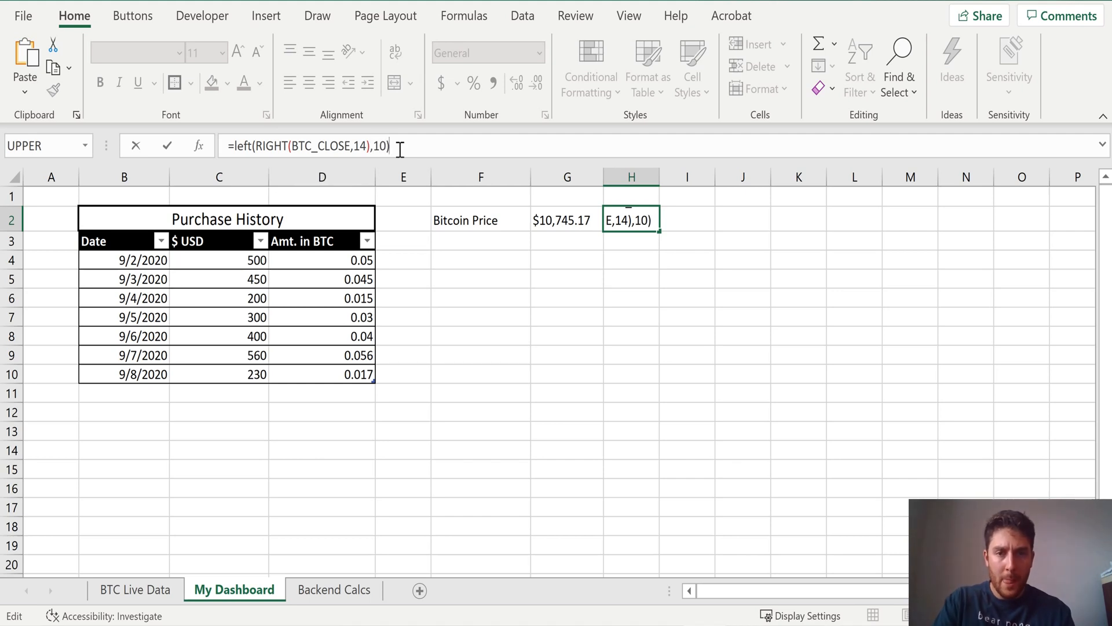
key(Enter)
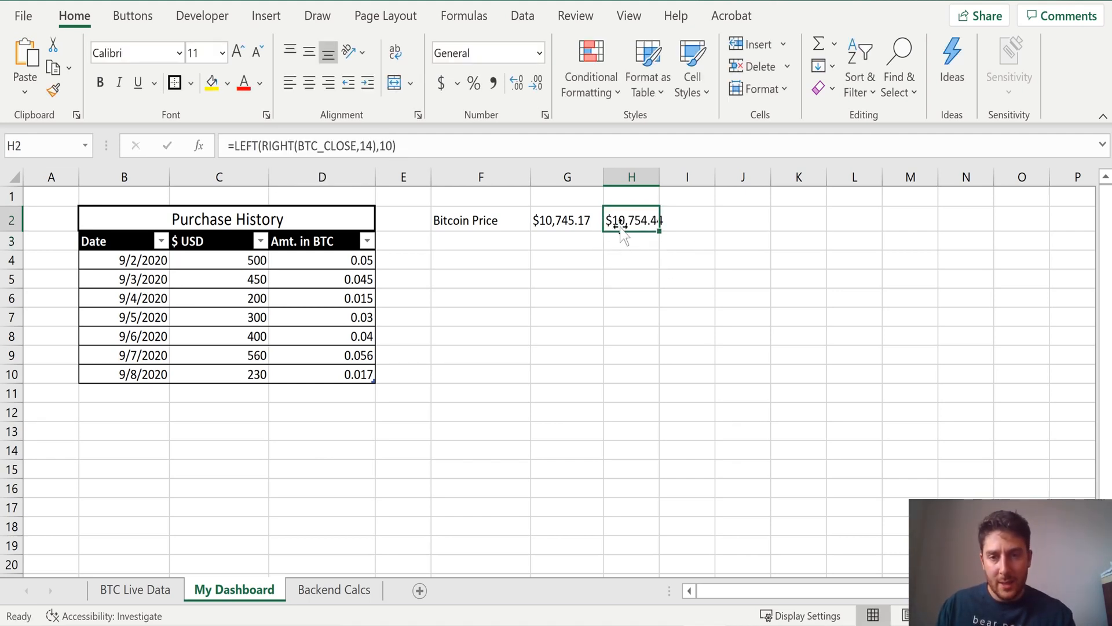
double_click(631, 220)
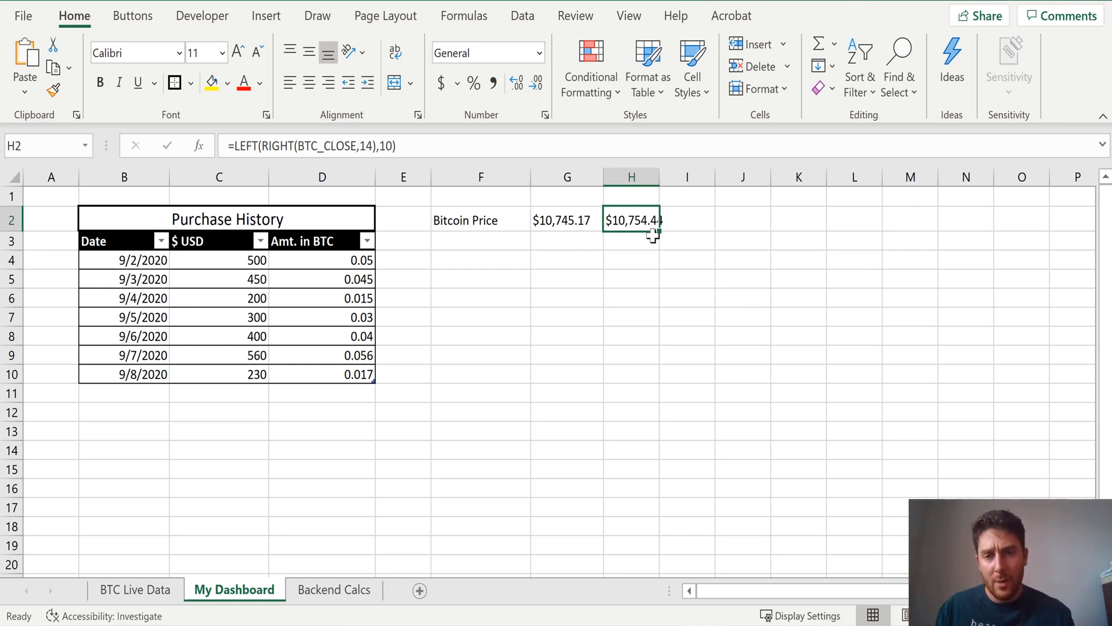
Rewrite H2 as =(BTC_2-LEFT(RIGHT(BTC_CLOSE,14),10))/…, showing a -0.0862% change
double_click(631, 219)
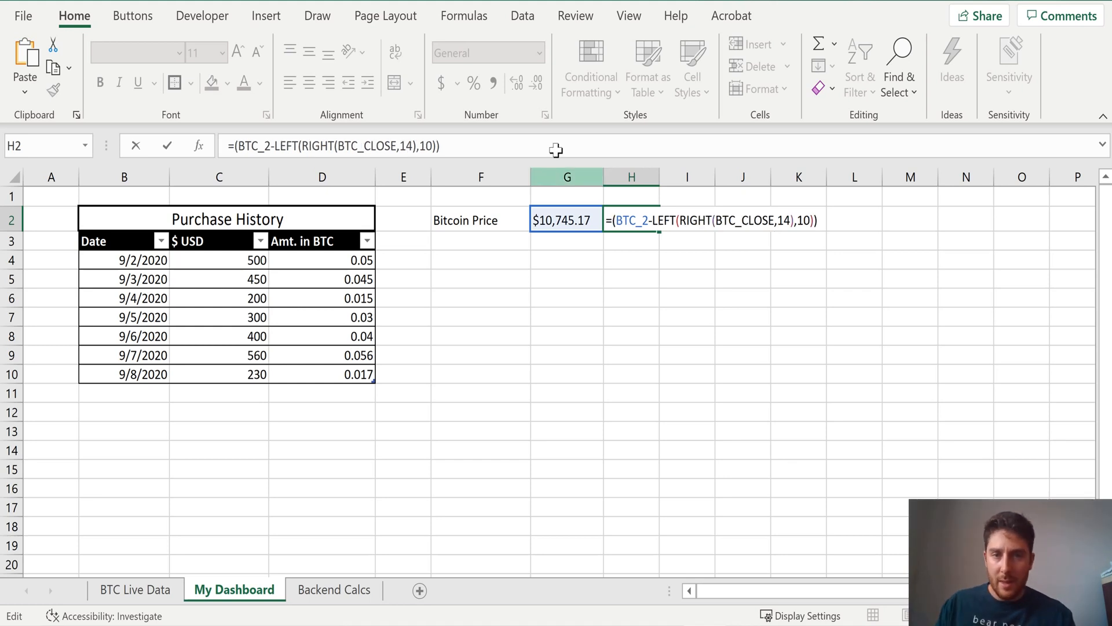
text(/)
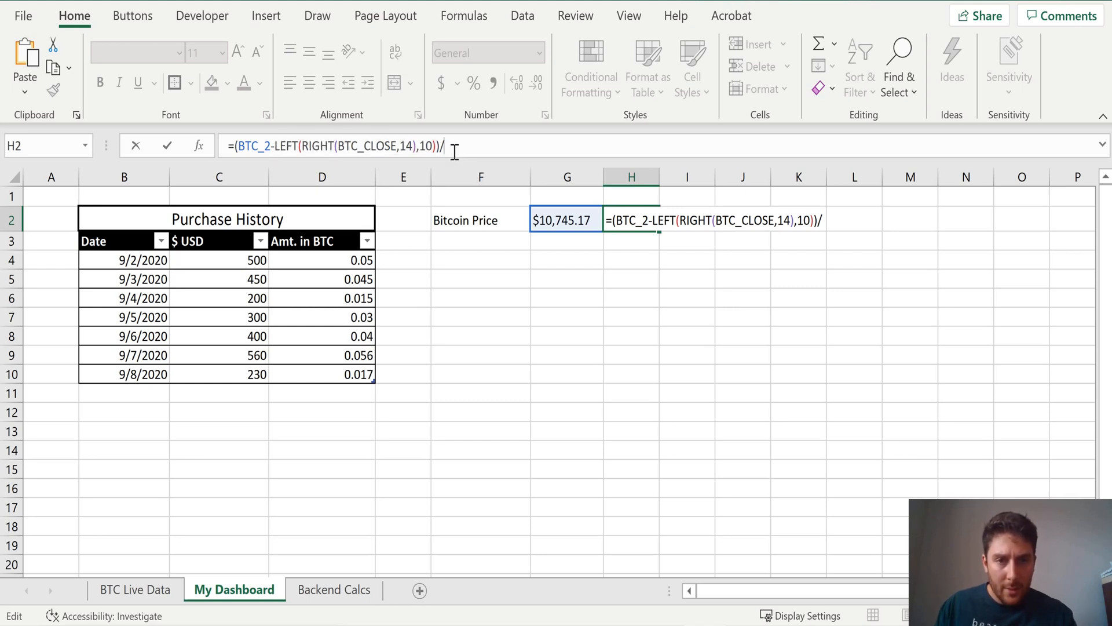
key(enter)
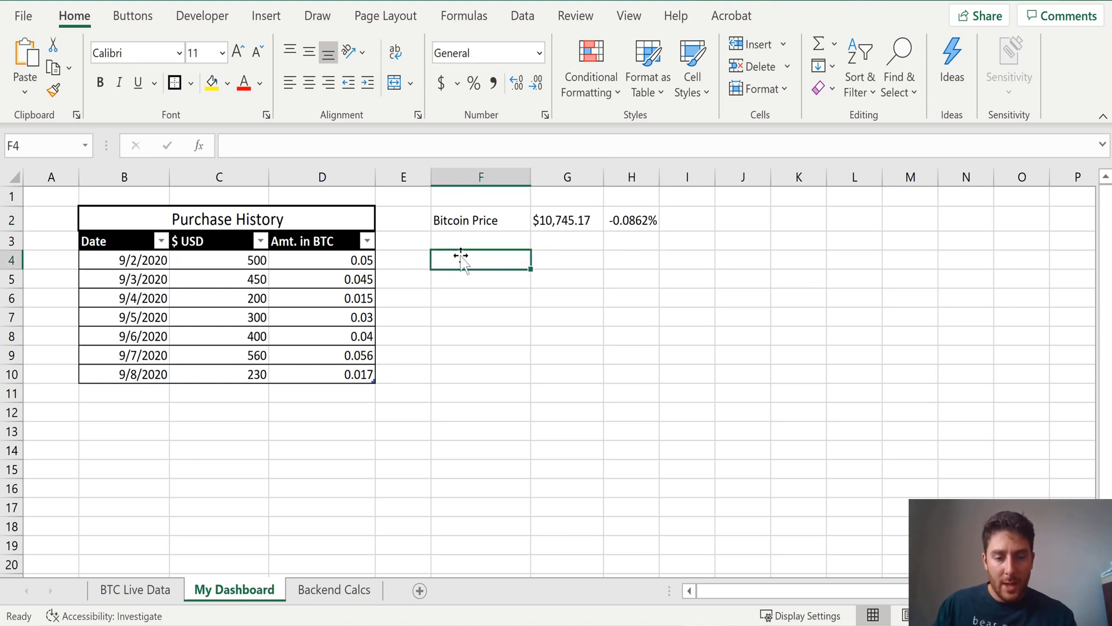
Enter labels Average Cost, Total BTC, Total Put in, Total Worth Now, ROI, '+- Cash
text(Average Cost)
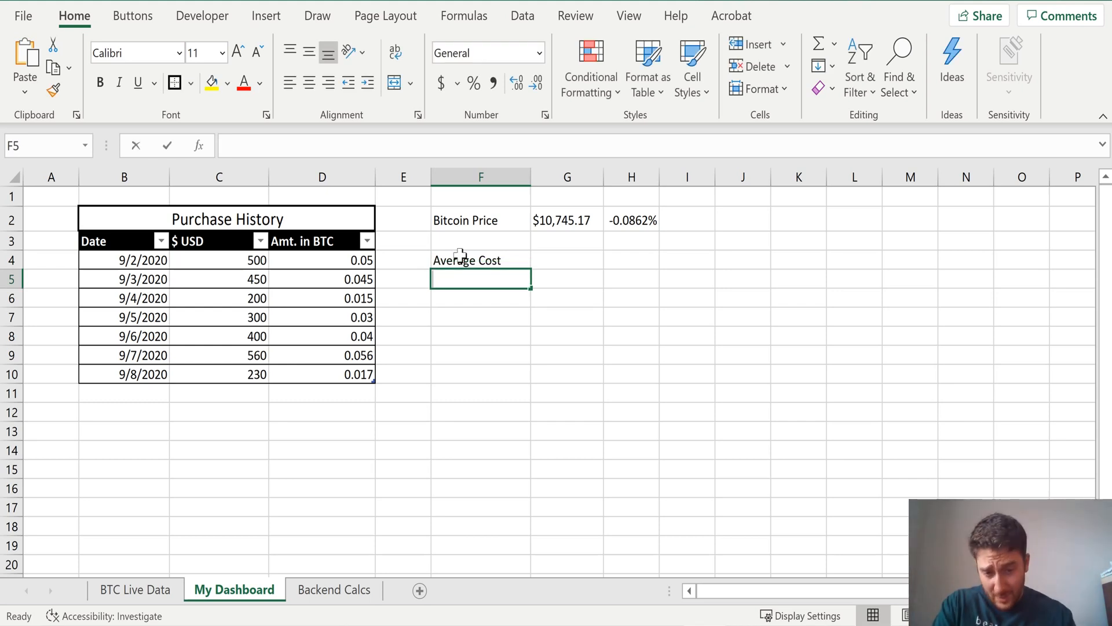
text(Total BTC)
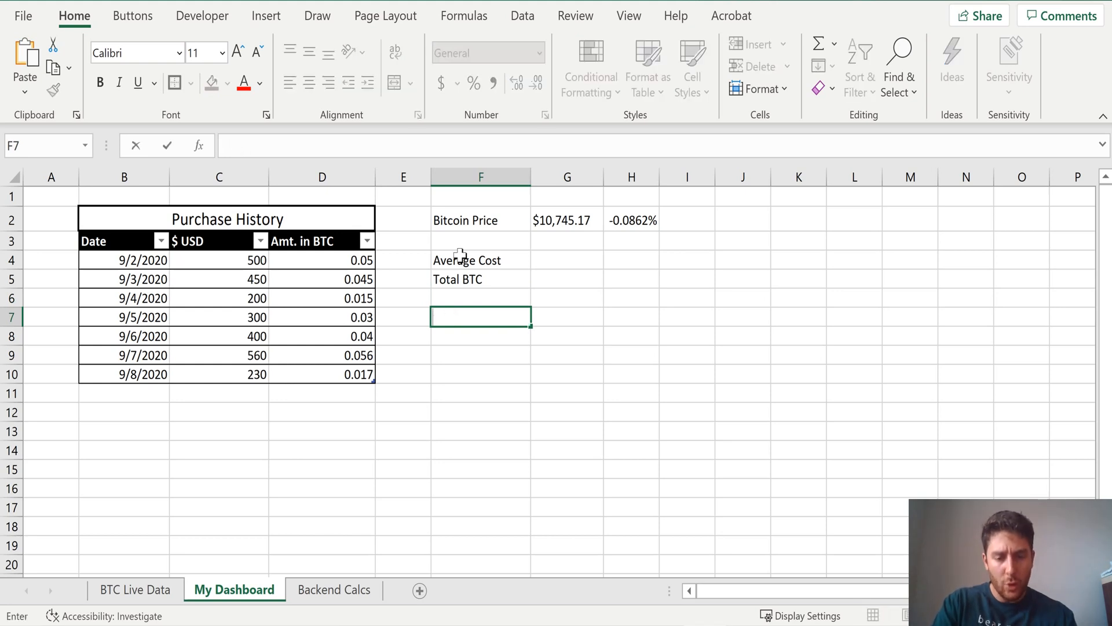
text(Total Put in)
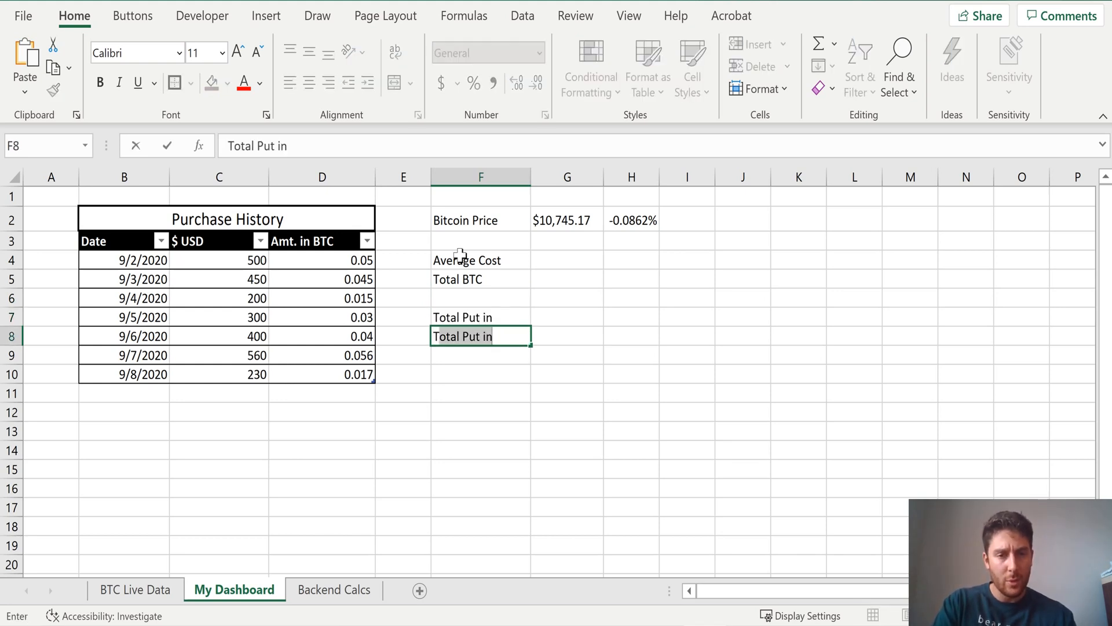
text(Total Worth Now)
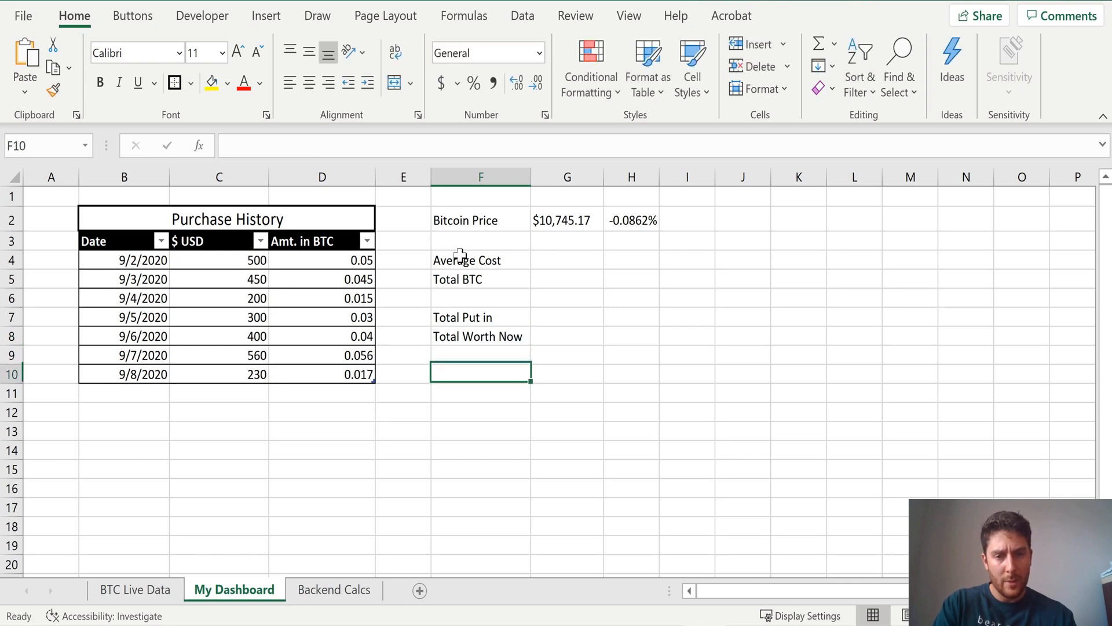
text(ROI)
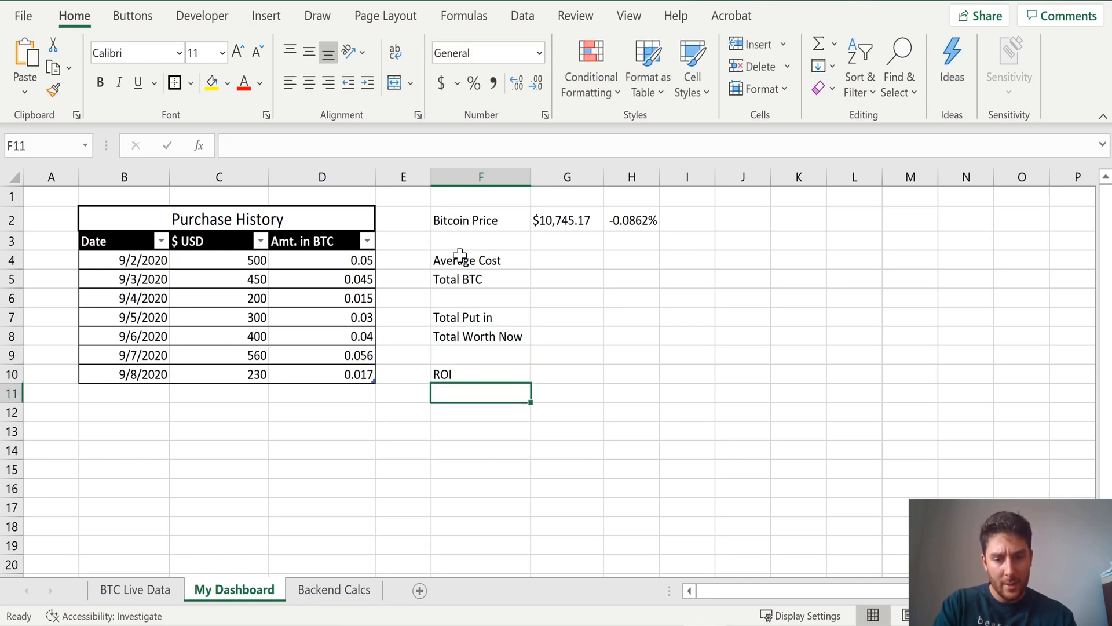
text('+-)
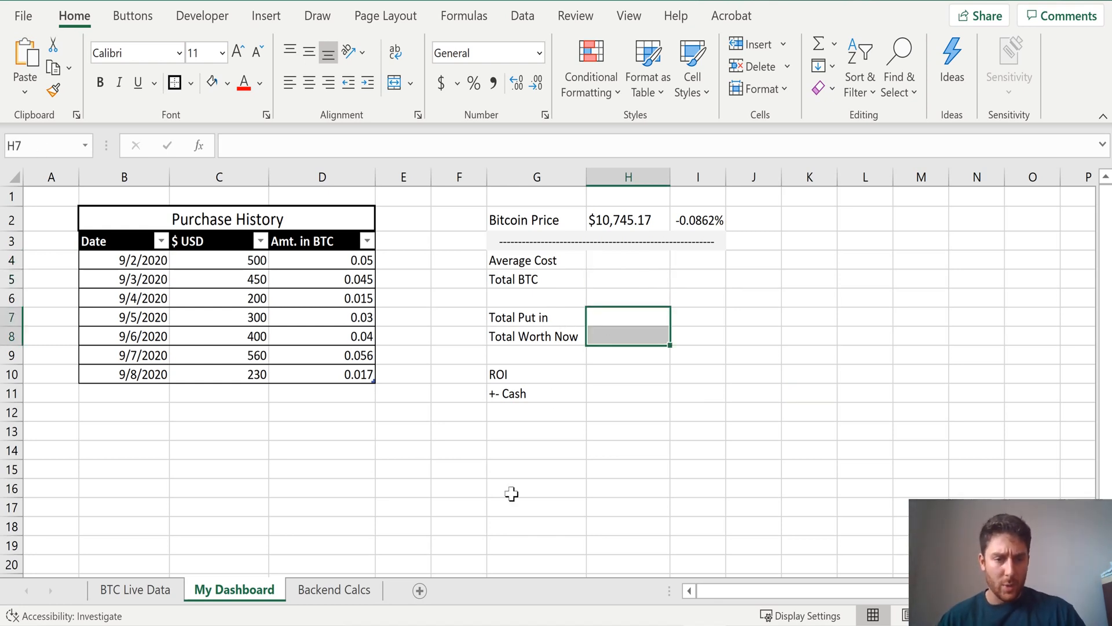
On the Backend Calcs sheet, enter headers Date, $USD and Amt in BTC in A1:C1
click(334, 590)
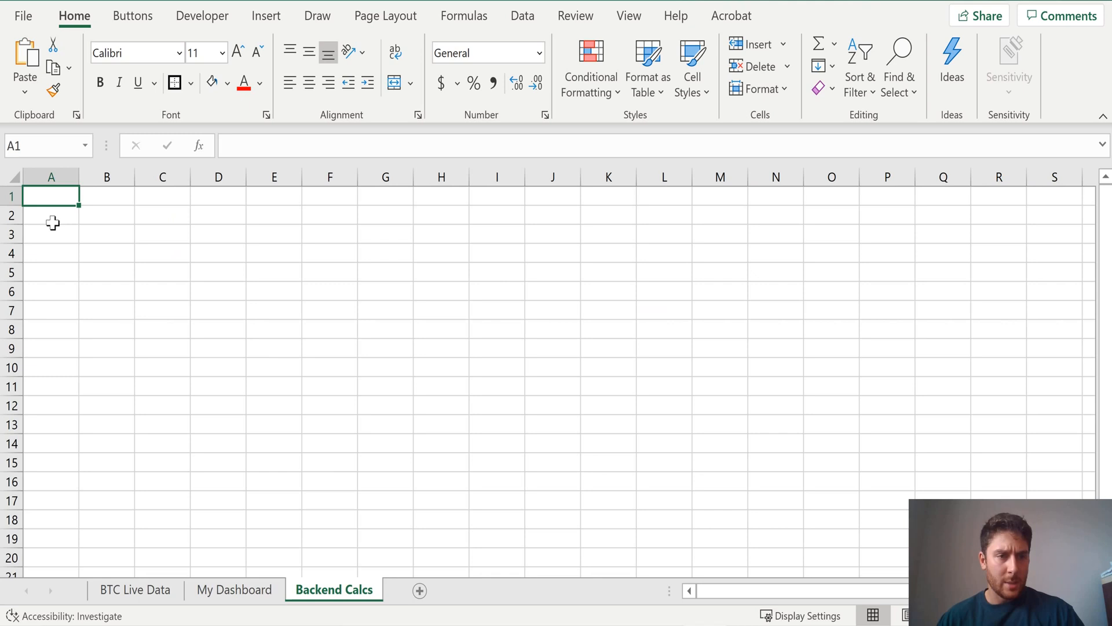
text(Date)
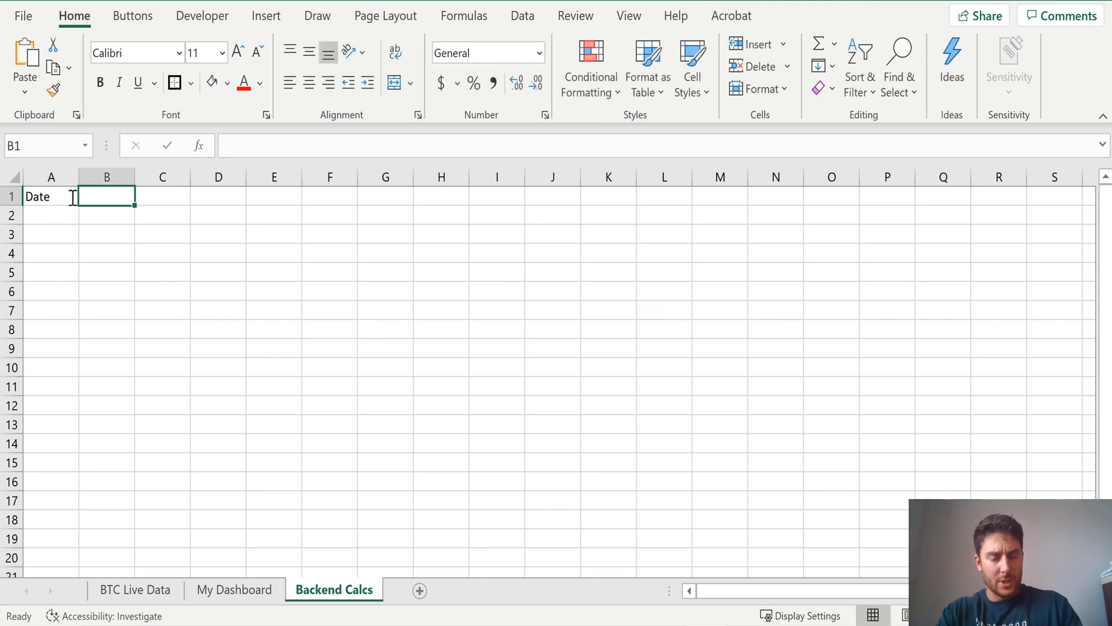
text($USD)
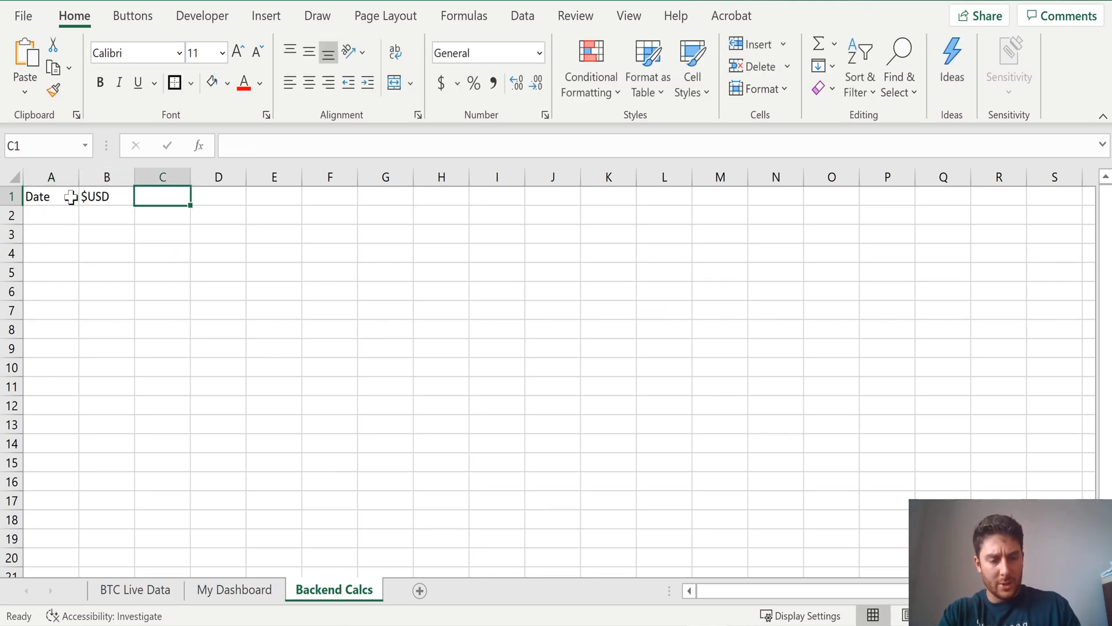
text(Amt in BTC)
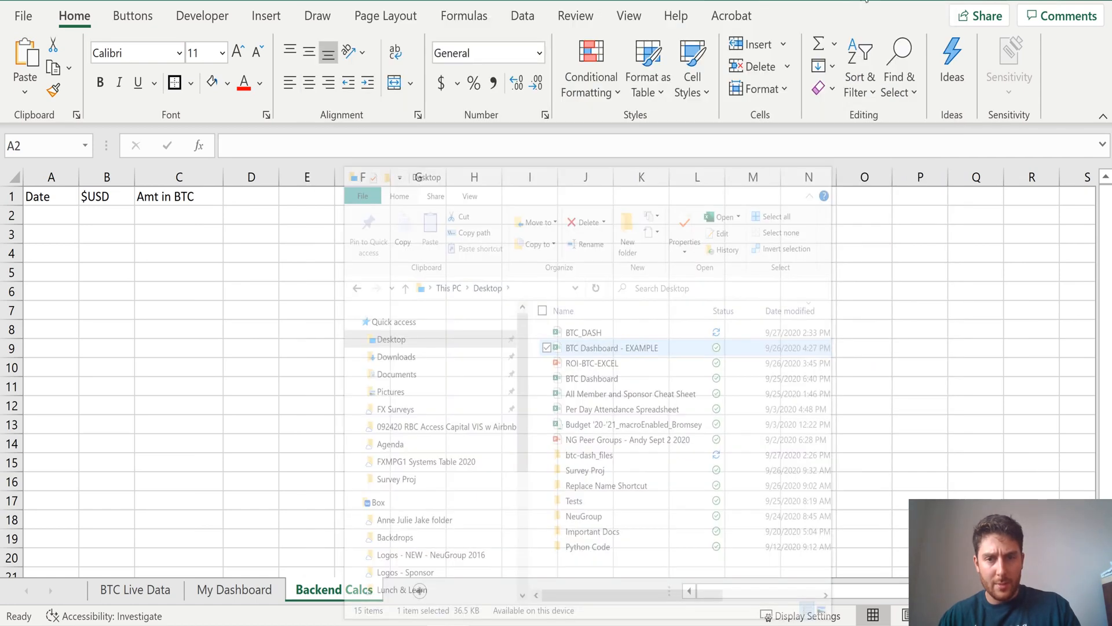
double_click(613, 348)
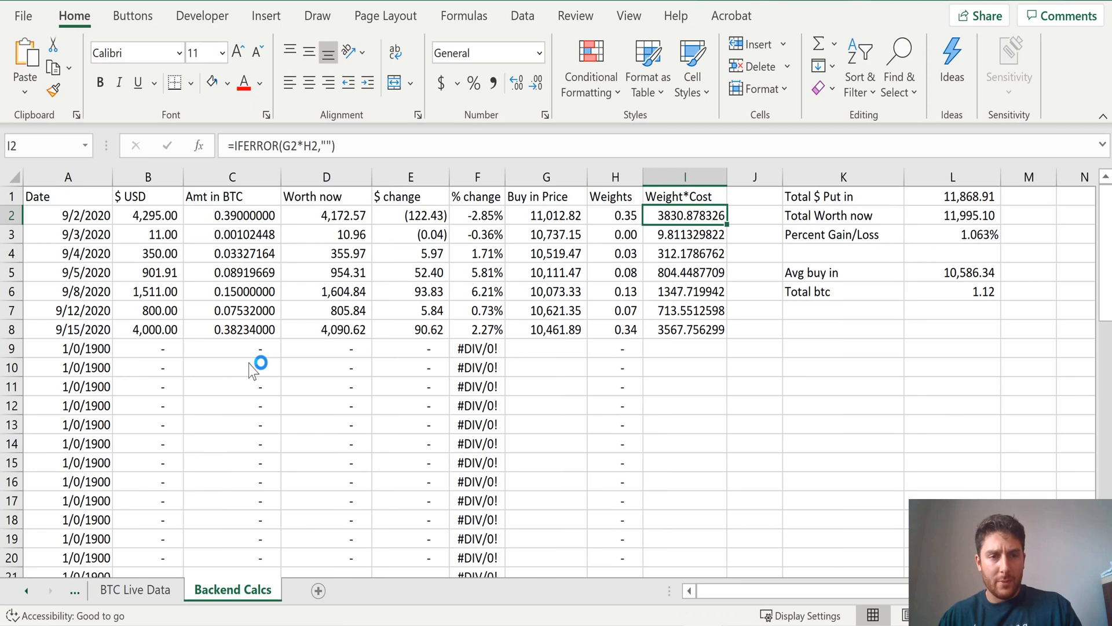
drag(67, 195, 844, 272)
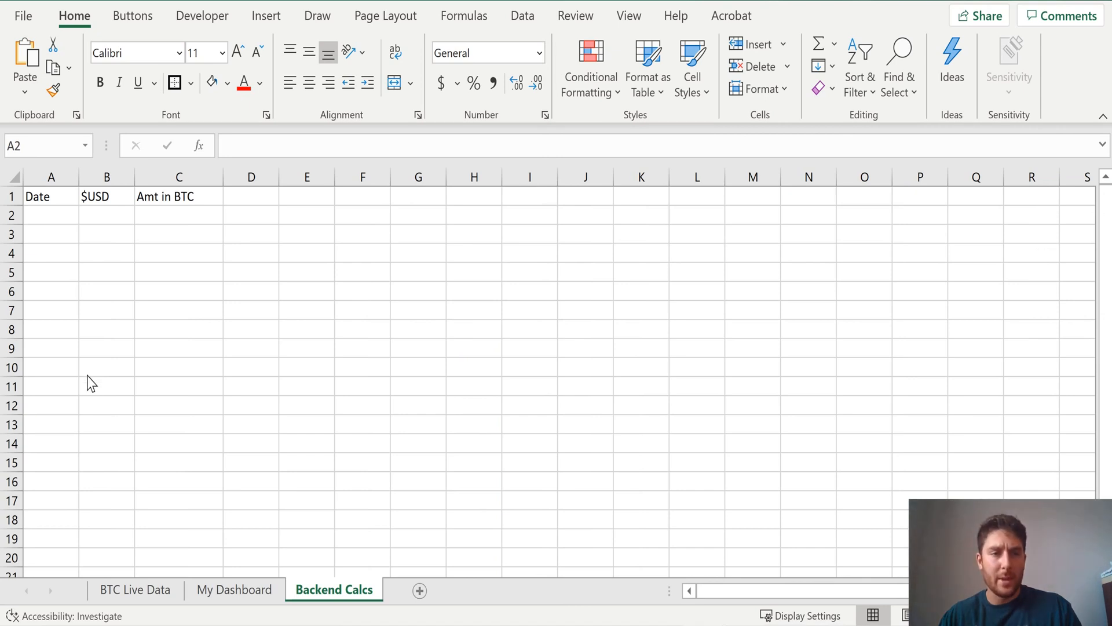
Enter headers Worth now, $ Change, % change, Buy in Price, Weights, Weights*Cost, then start A2's formula
click(250, 197)
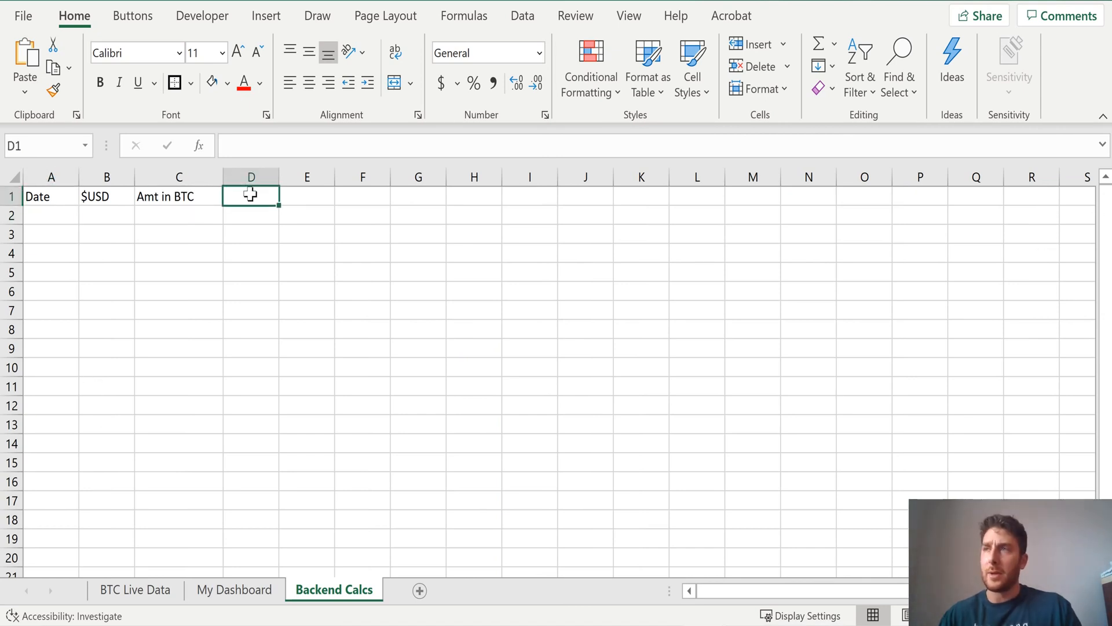
text(Worth now)
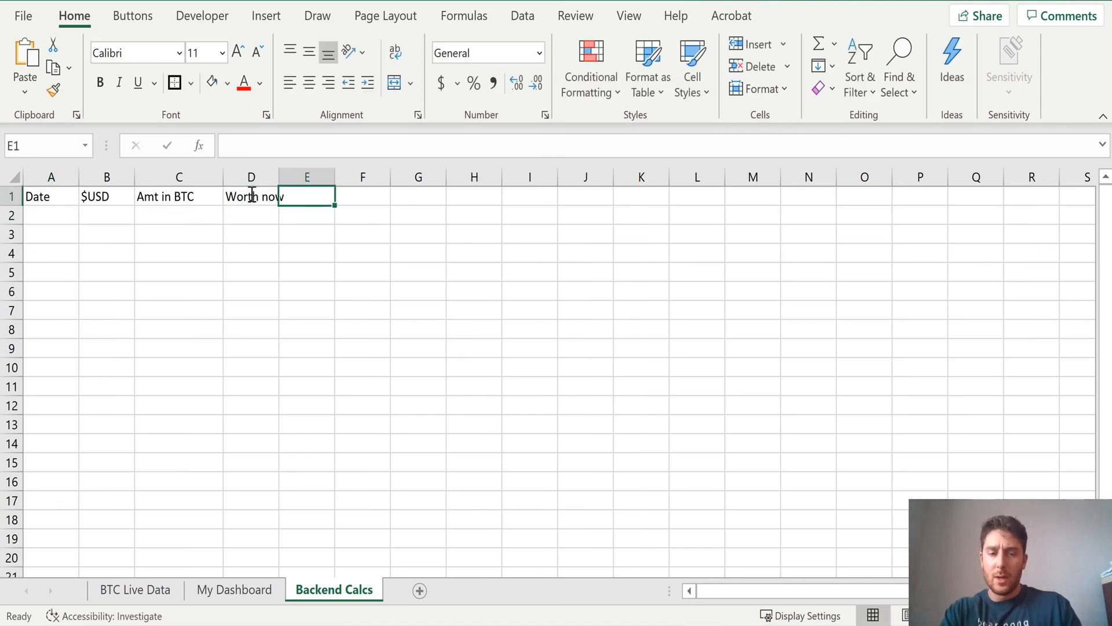
text($ Change)
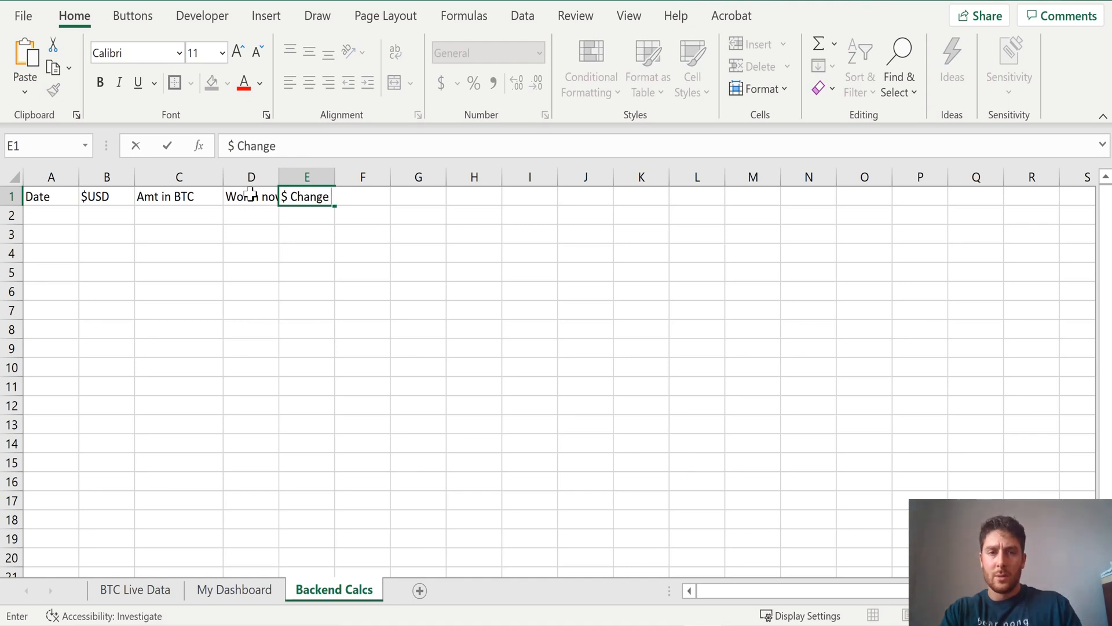
text(% change)
click(418, 196)
text(Buy in Price)
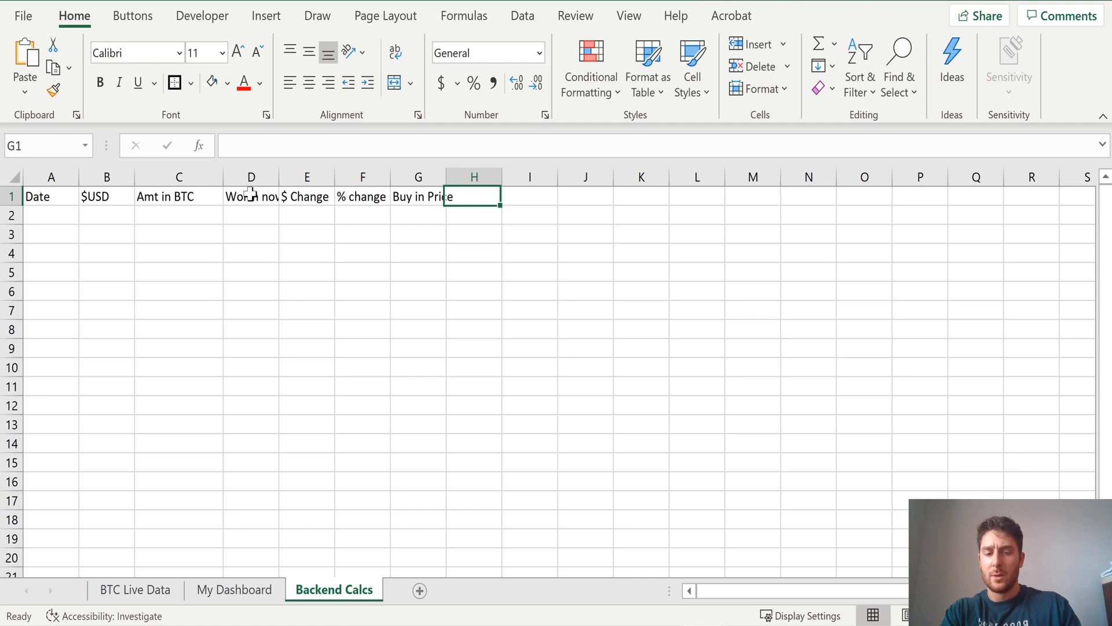
text(Wr)
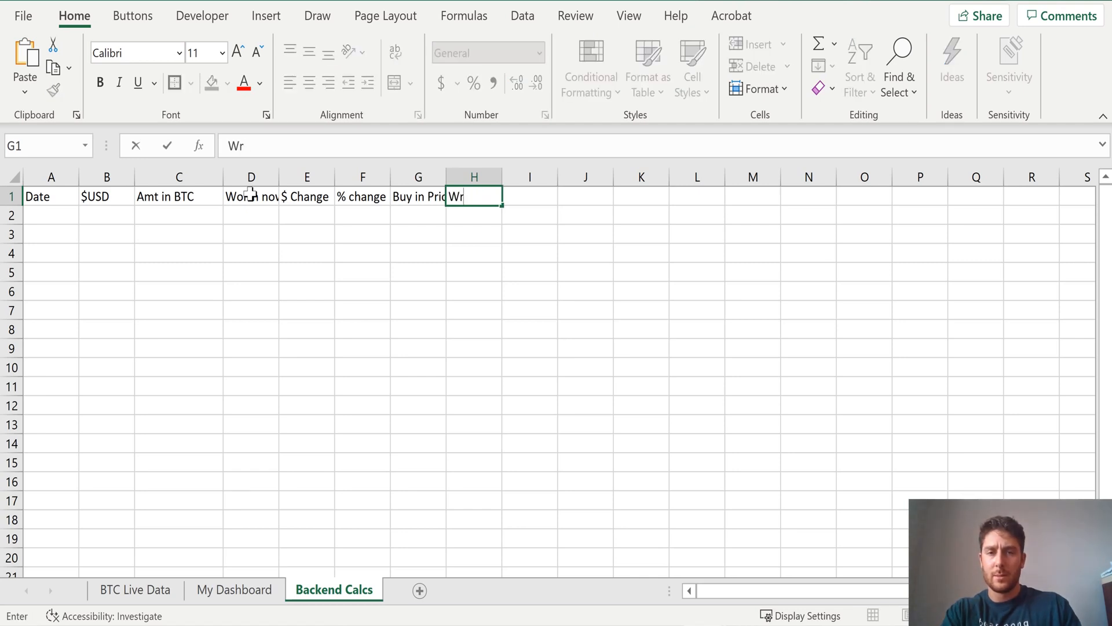
text(Weights*)
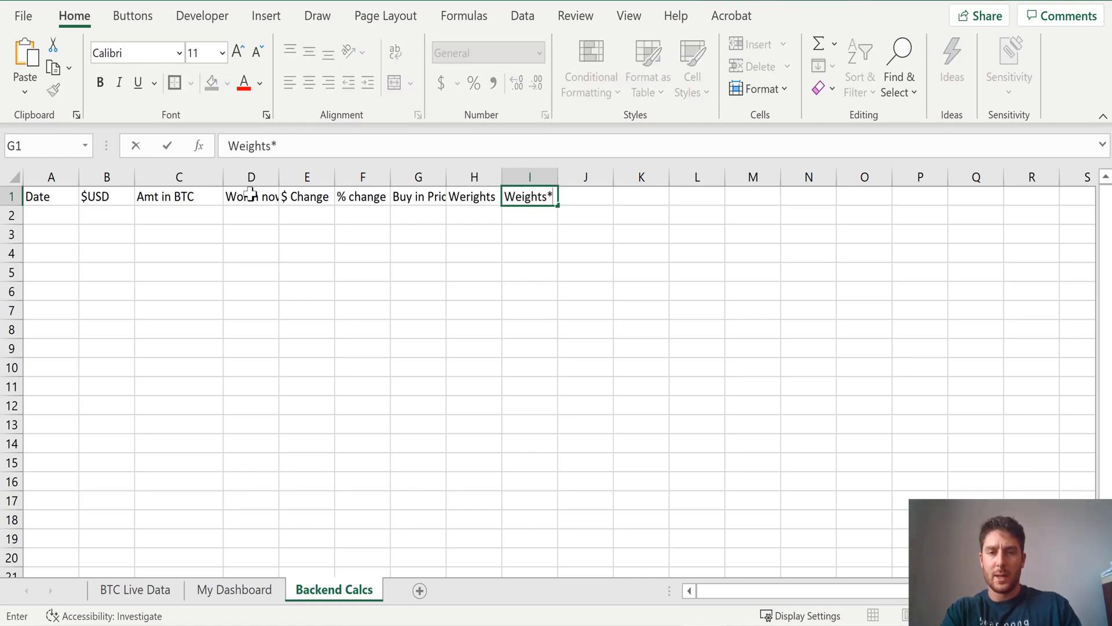
click(251, 214)
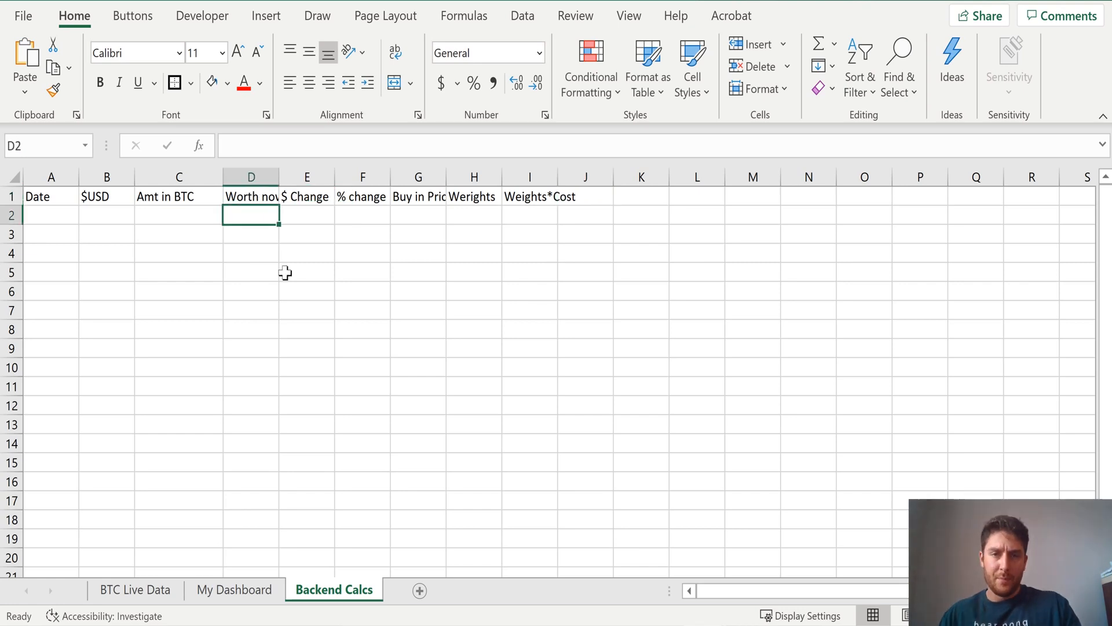
text(=)
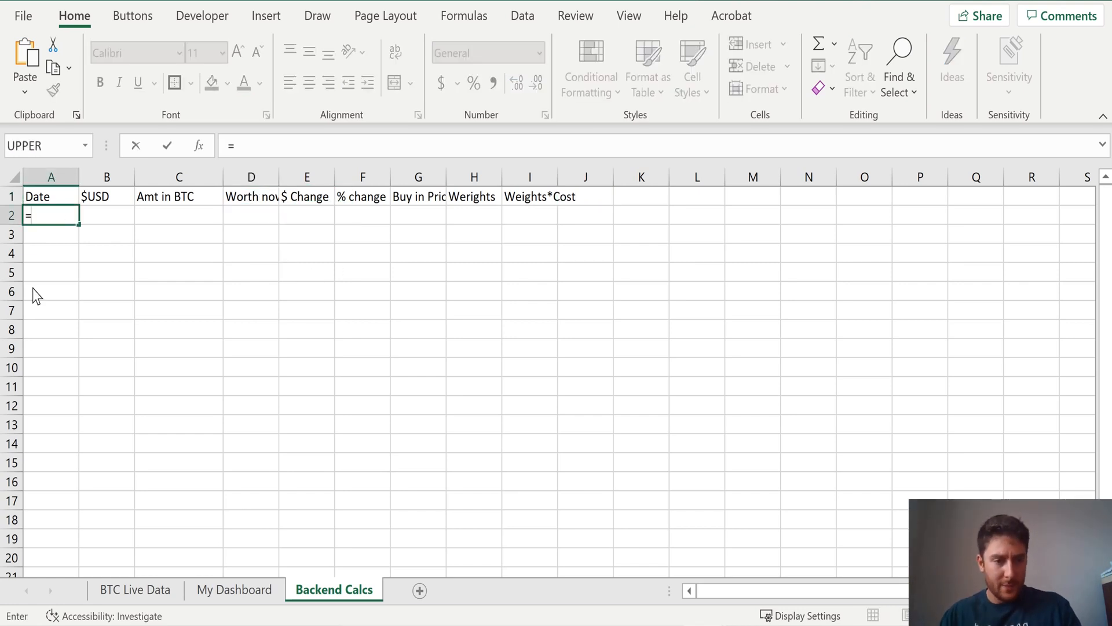
Link A2 to 'My Dashboard'!B4 and fill the link across and down the purchase rows
click(234, 588)
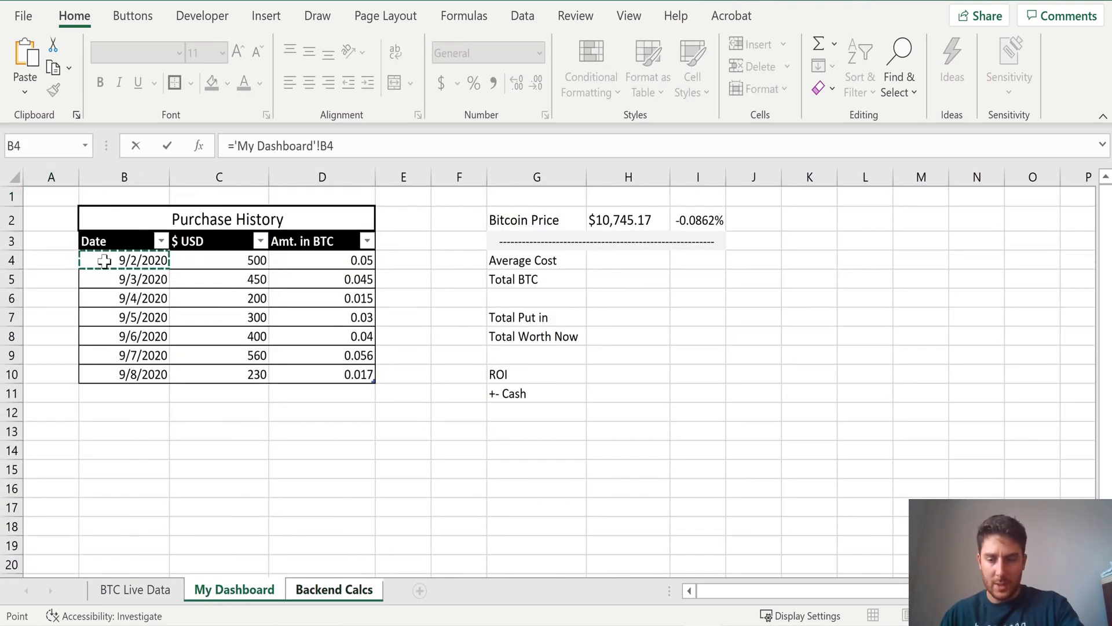
click(334, 590)
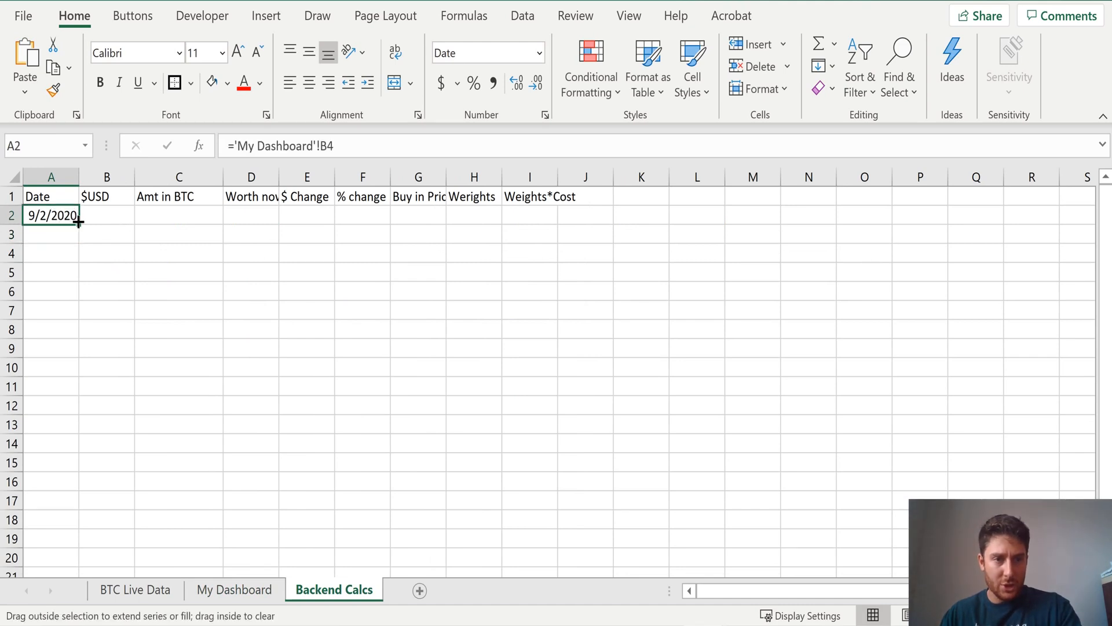
drag(79, 223, 224, 215)
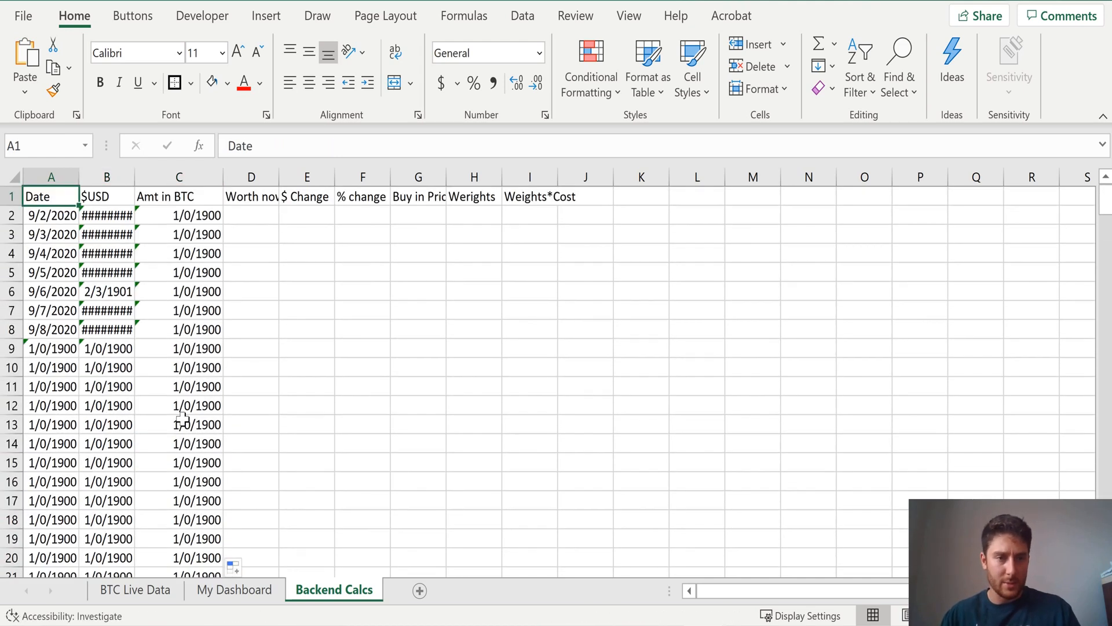
Apply Comma Style to the amount columns and Short Date to column A, and widen column D
click(107, 176)
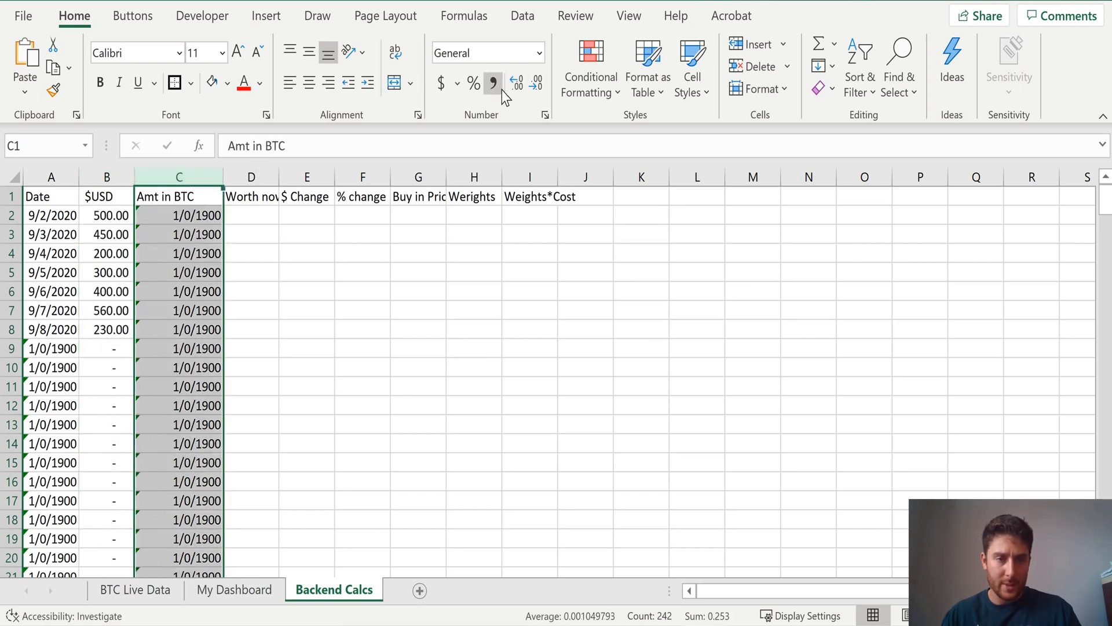
click(492, 83)
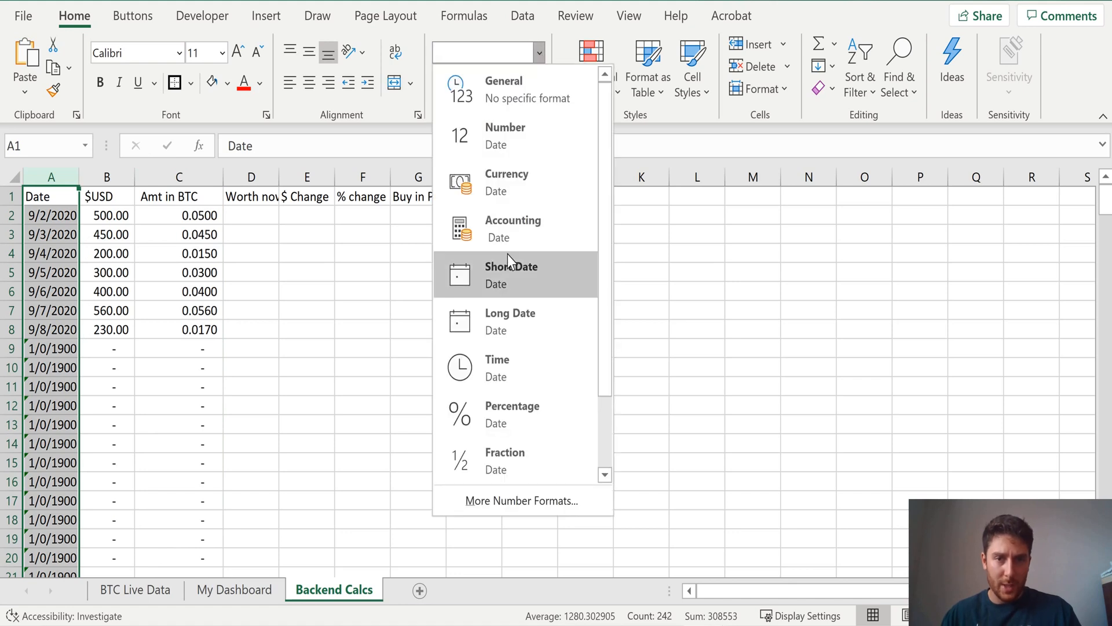
click(511, 275)
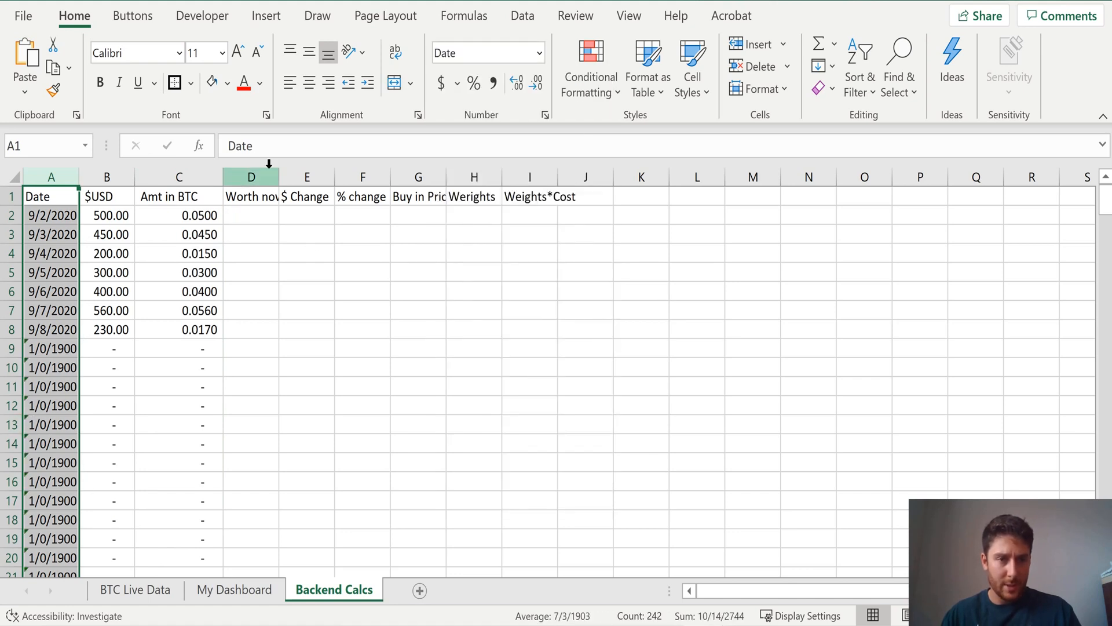
click(283, 215)
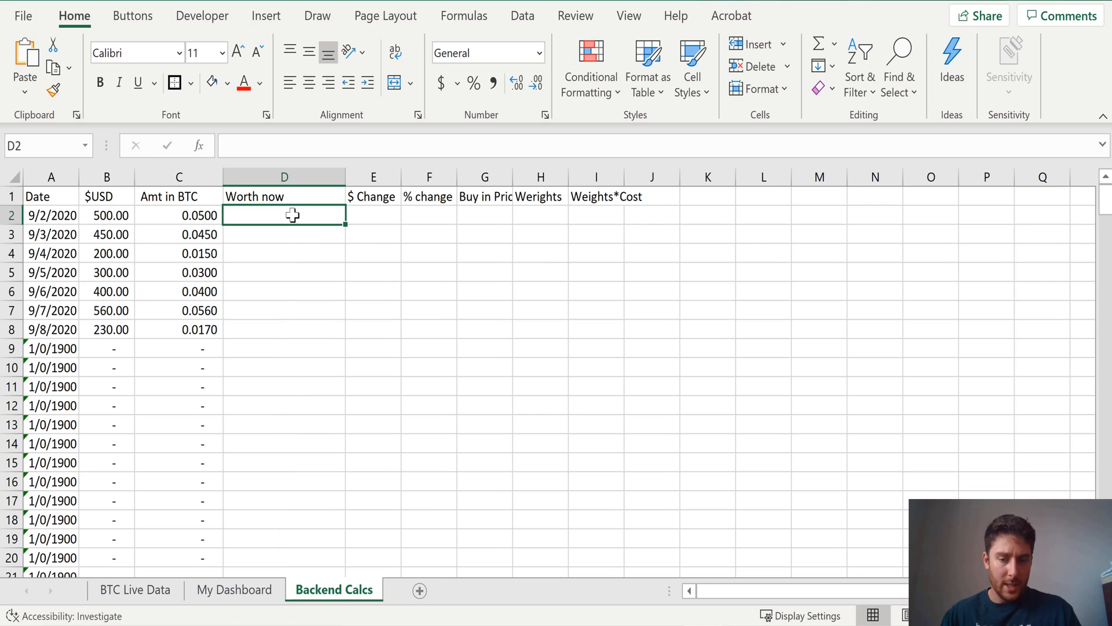
Enter Worth now =C2*BTC, $ Change =D2-B2 and % change =E2/B2, filling each down
text(=C2*)
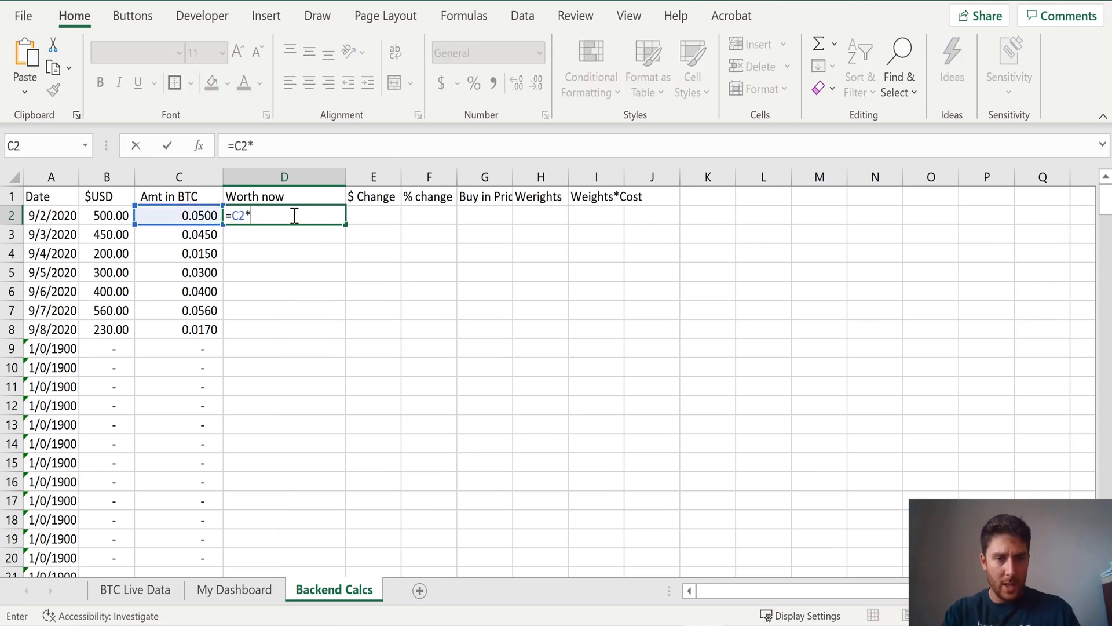
text(btc)
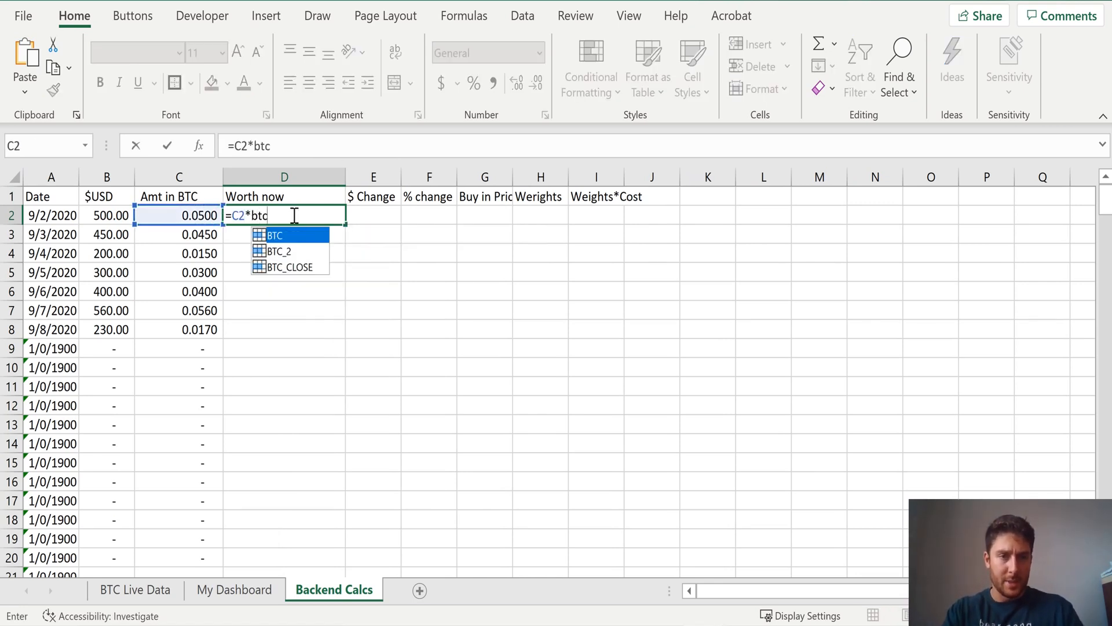
key(Enter)
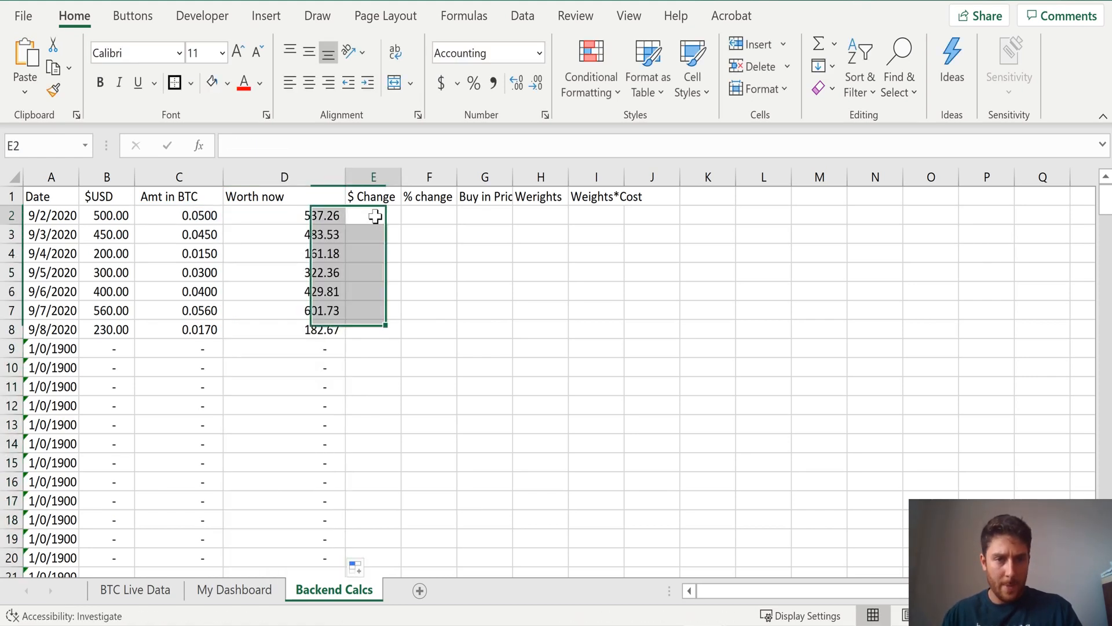
text(=D2-B2)
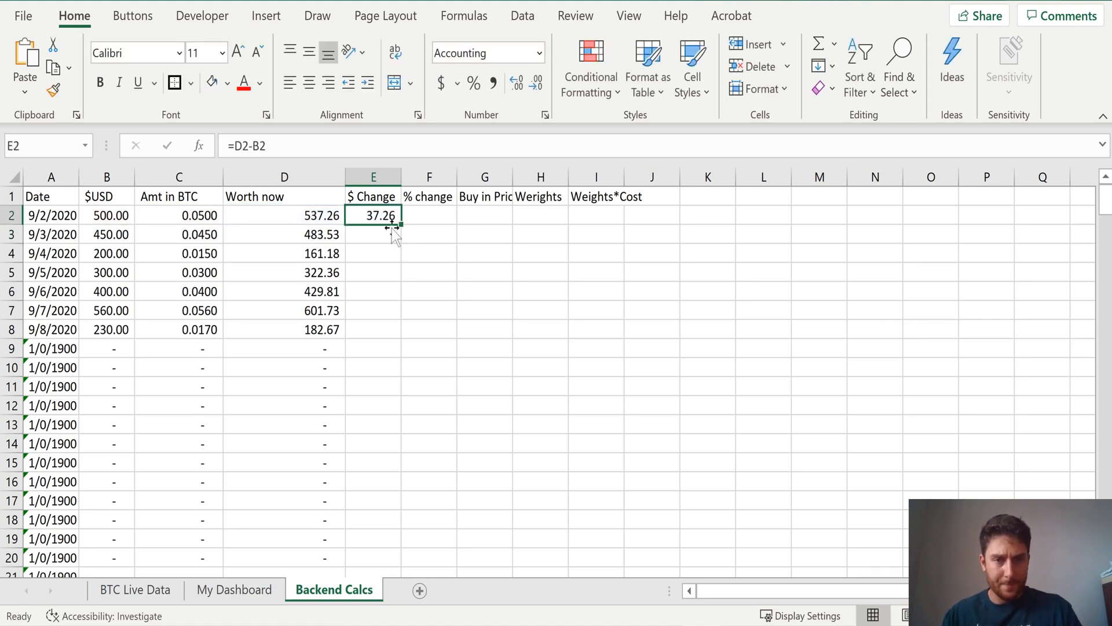
drag(395, 224, 372, 561)
text(=)
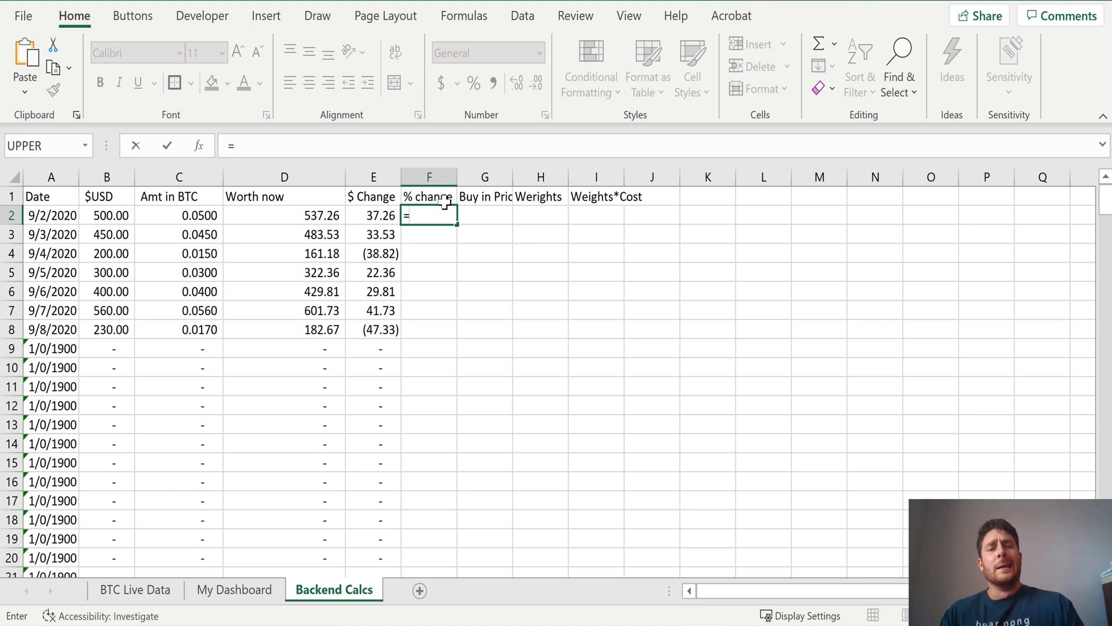
click(373, 215)
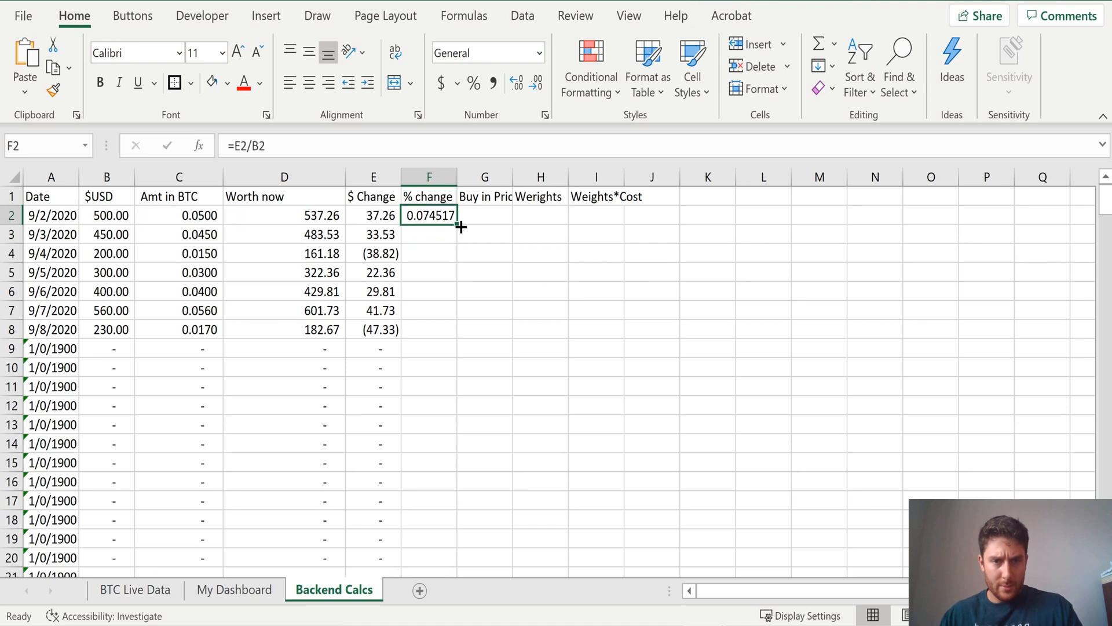
drag(460, 229, 452, 574)
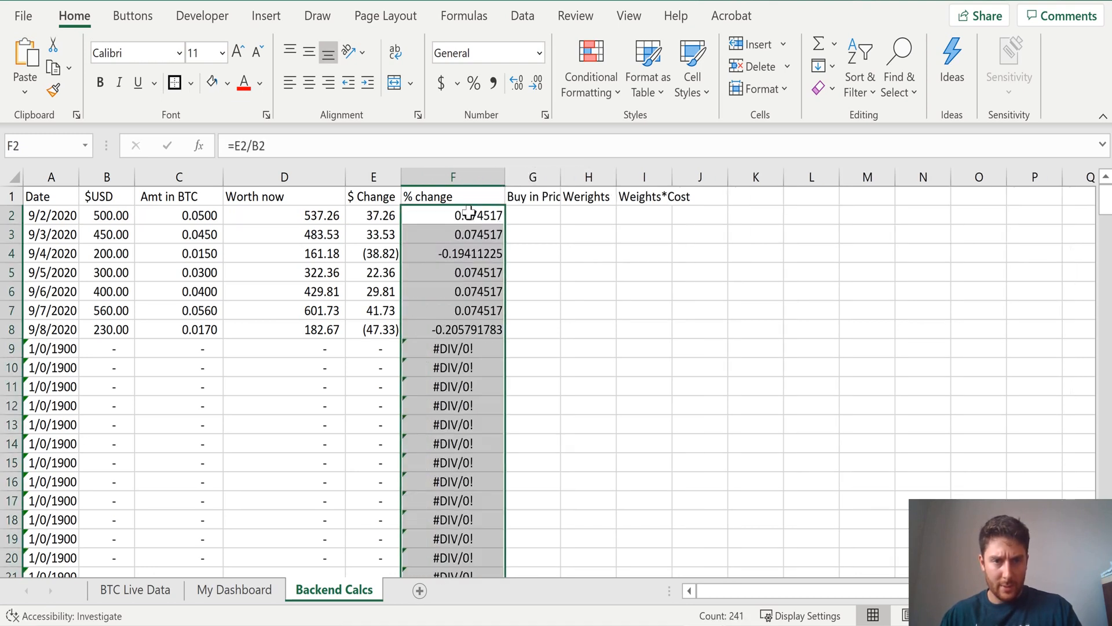
Format the % change column as percentages with two decimals
click(474, 83)
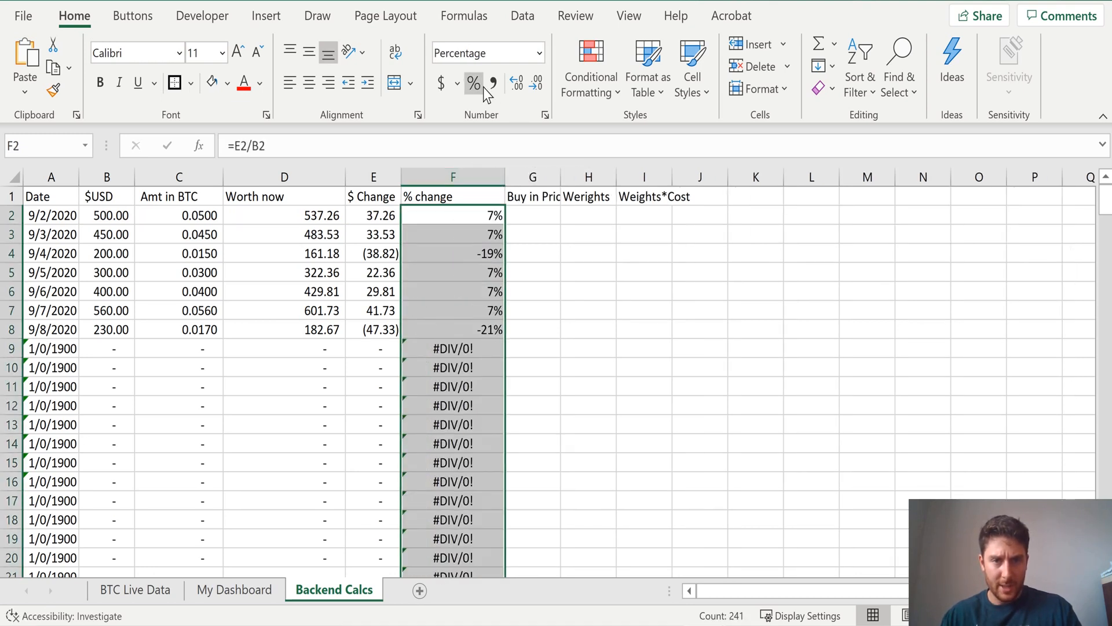
click(517, 83)
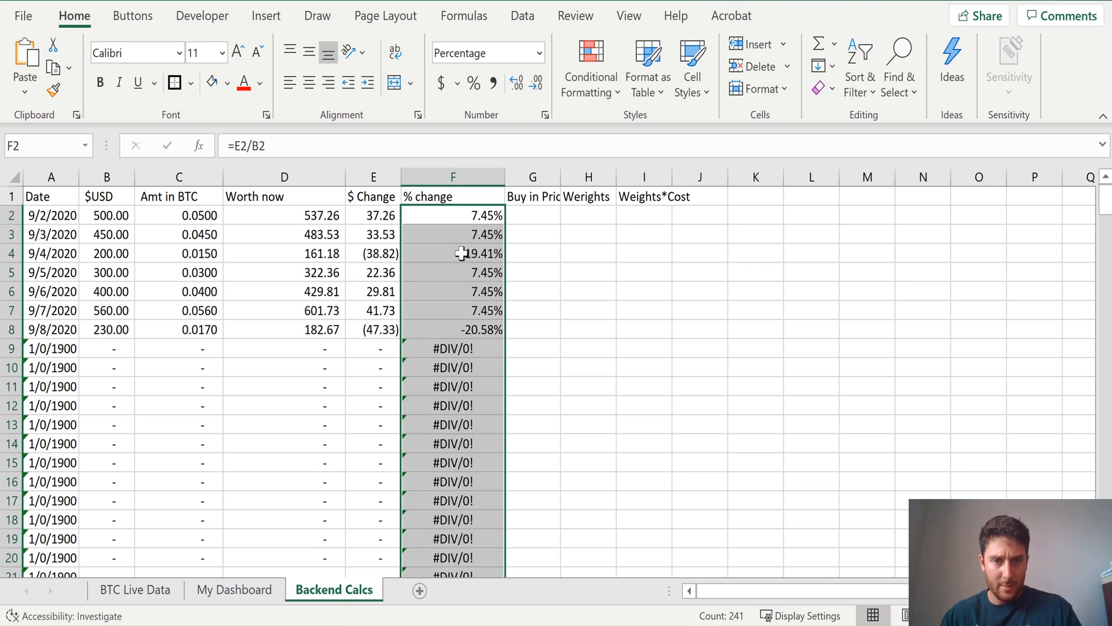
click(532, 214)
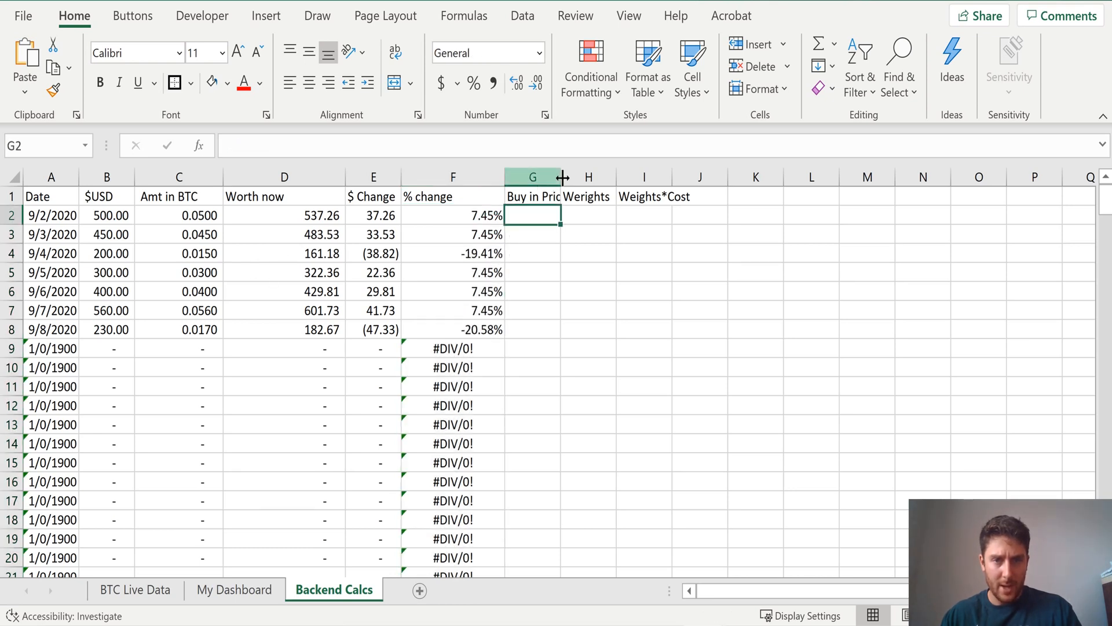
Enter Buy in Price in G2 as USD amount divided by BTC amount, in Comma Style
text(=F2)
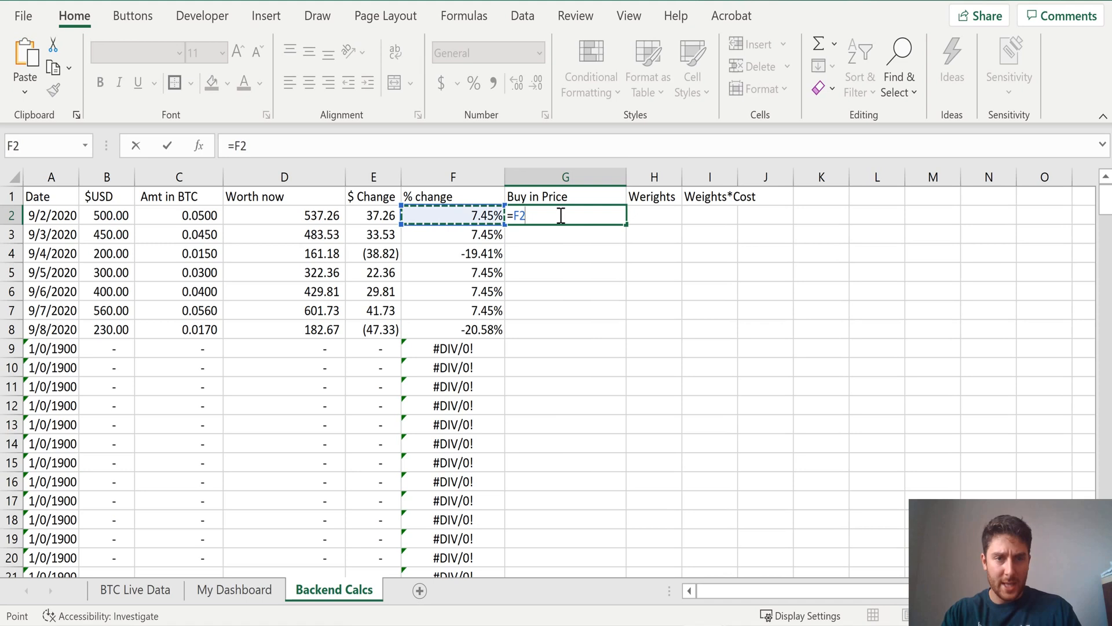
click(105, 214)
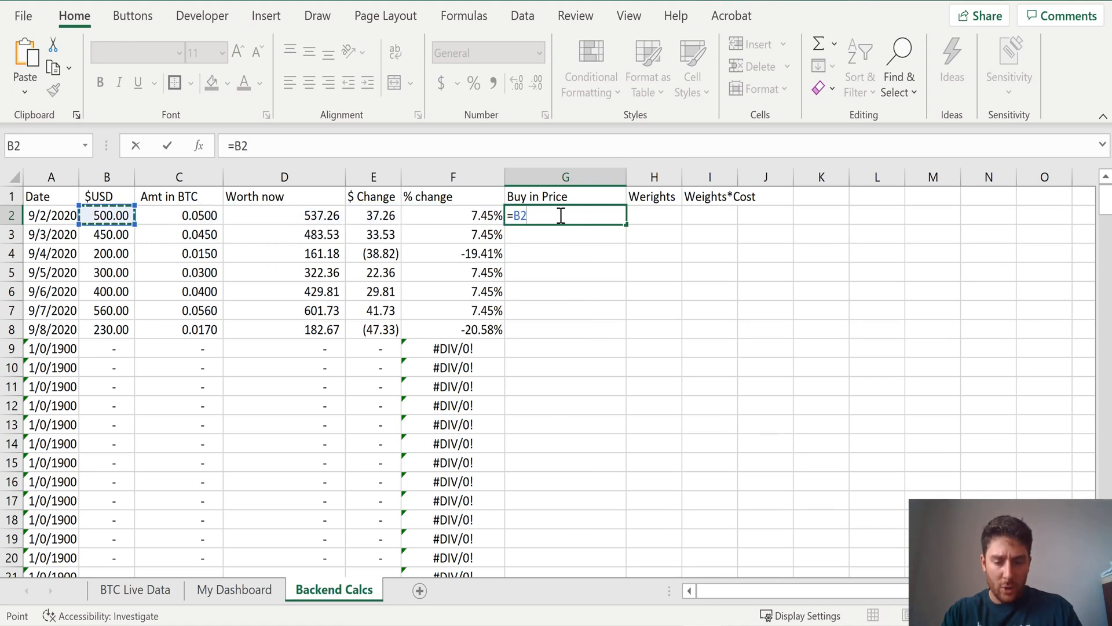
click(178, 215)
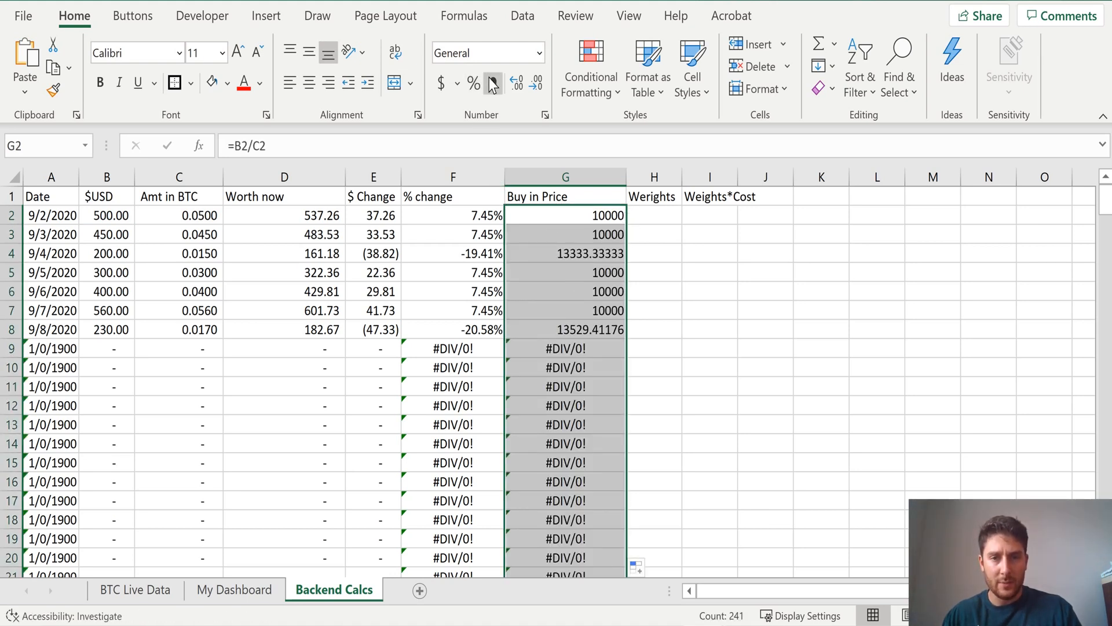
click(491, 83)
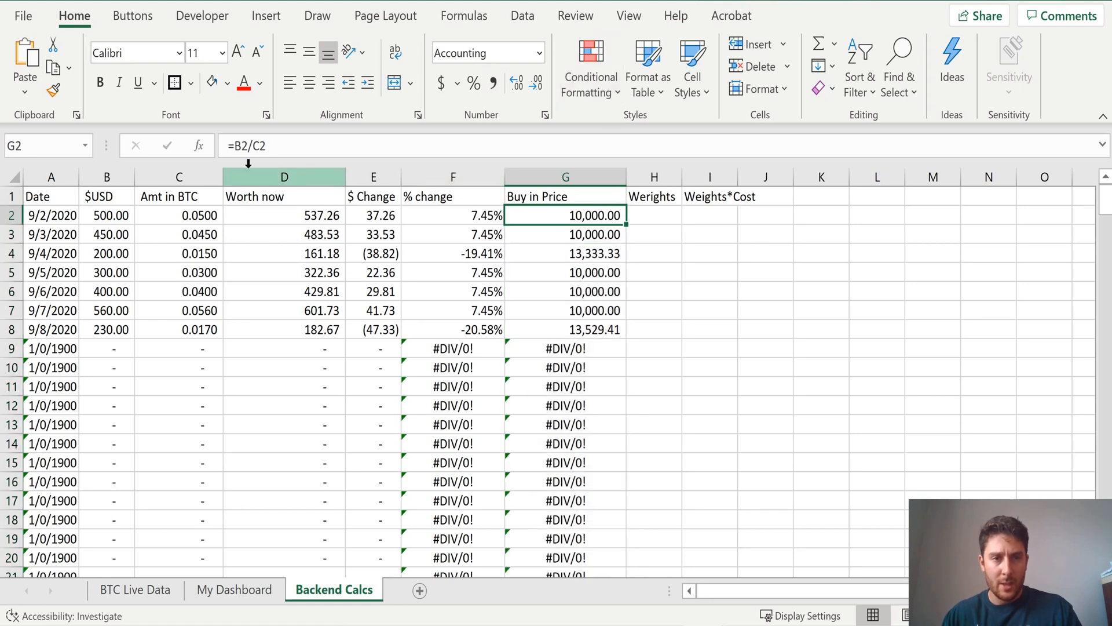
Wrap the Buy in Price and % change formulas in IFERROR(...,"") and fill them down
double_click(564, 215)
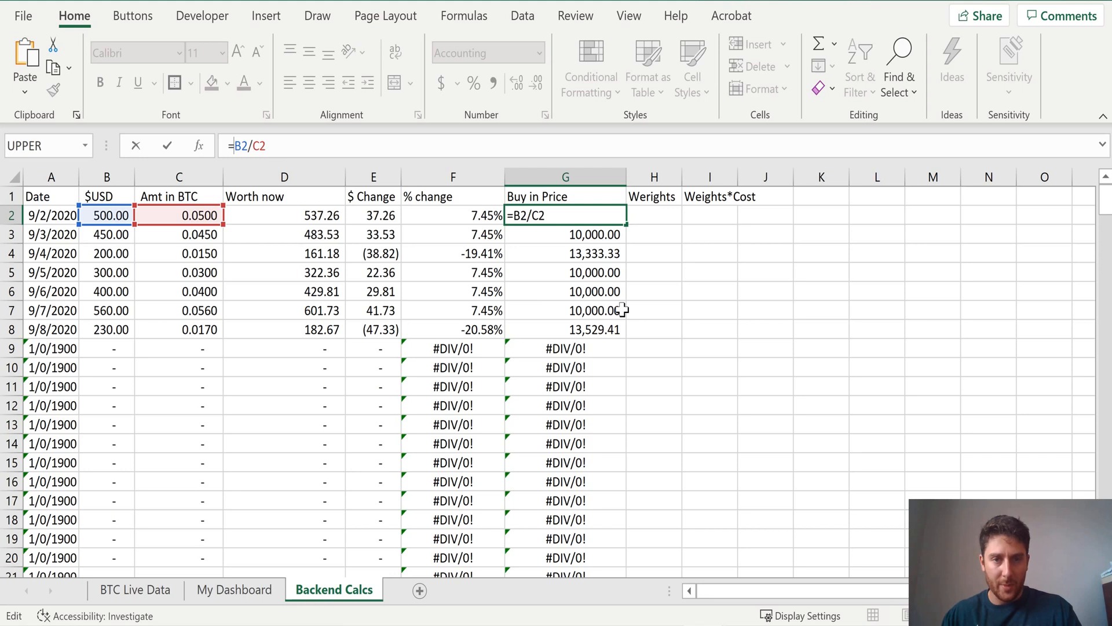
text(ir)
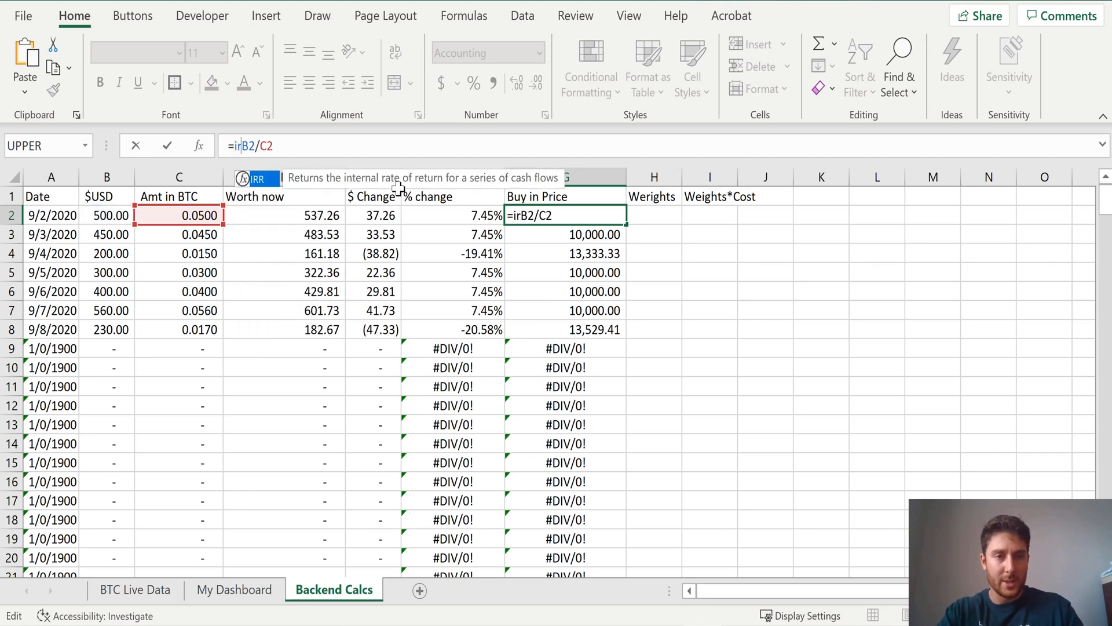
text(ferror()
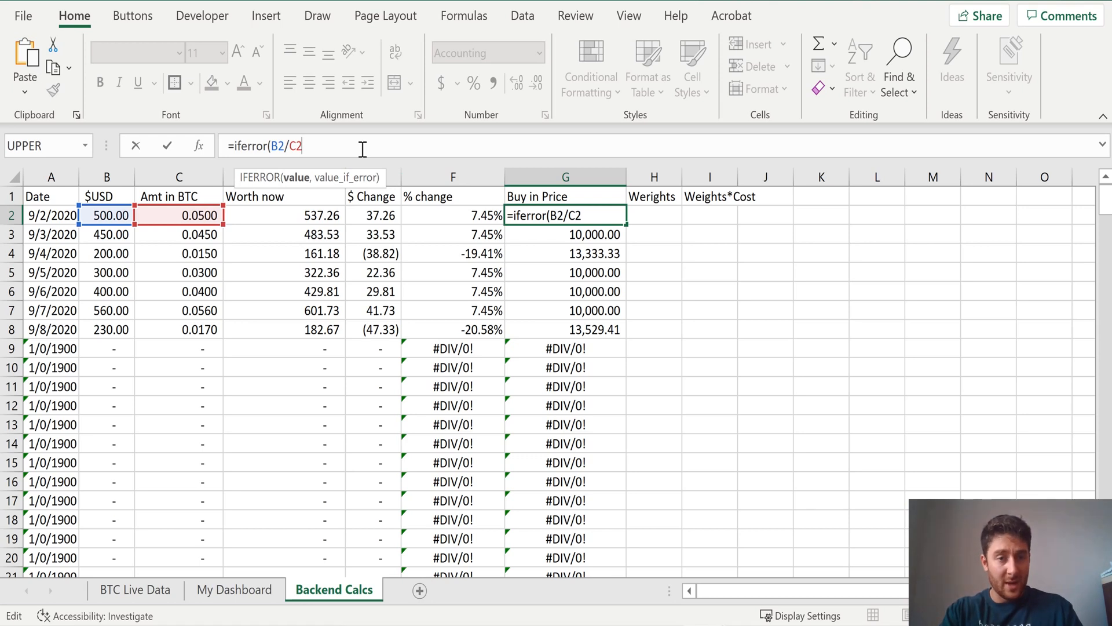
text(,"")
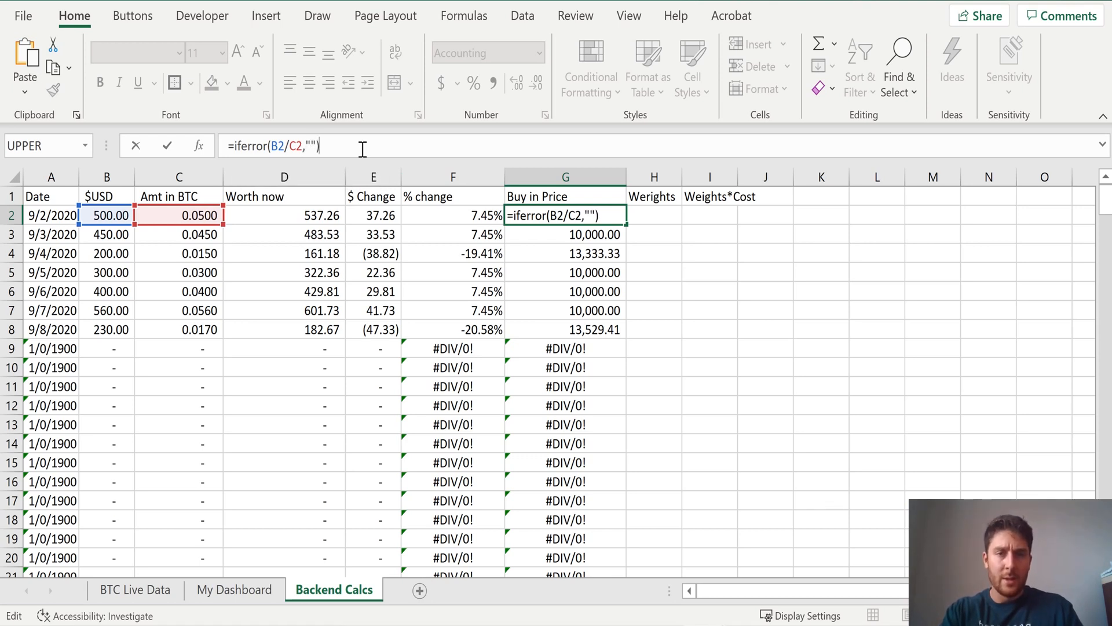
key(Enter)
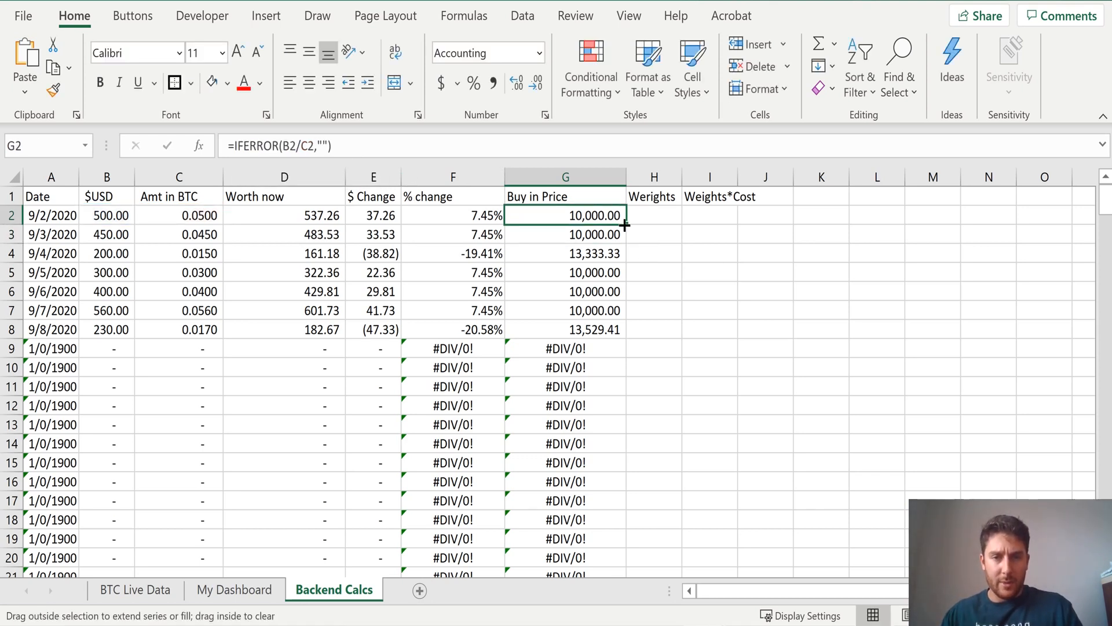
click(453, 215)
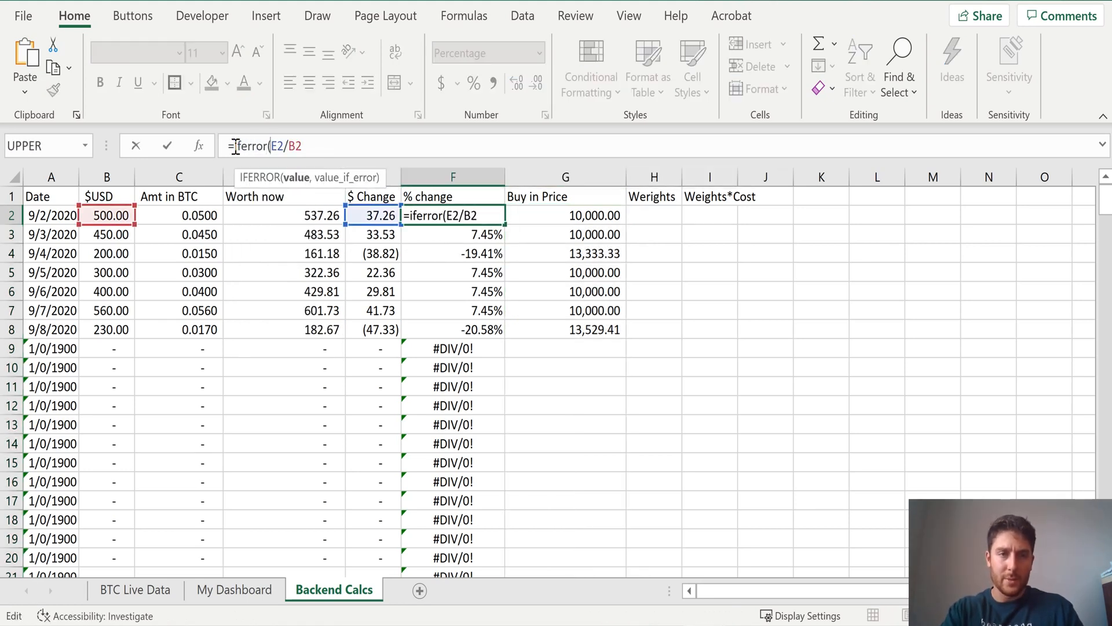
text(,)
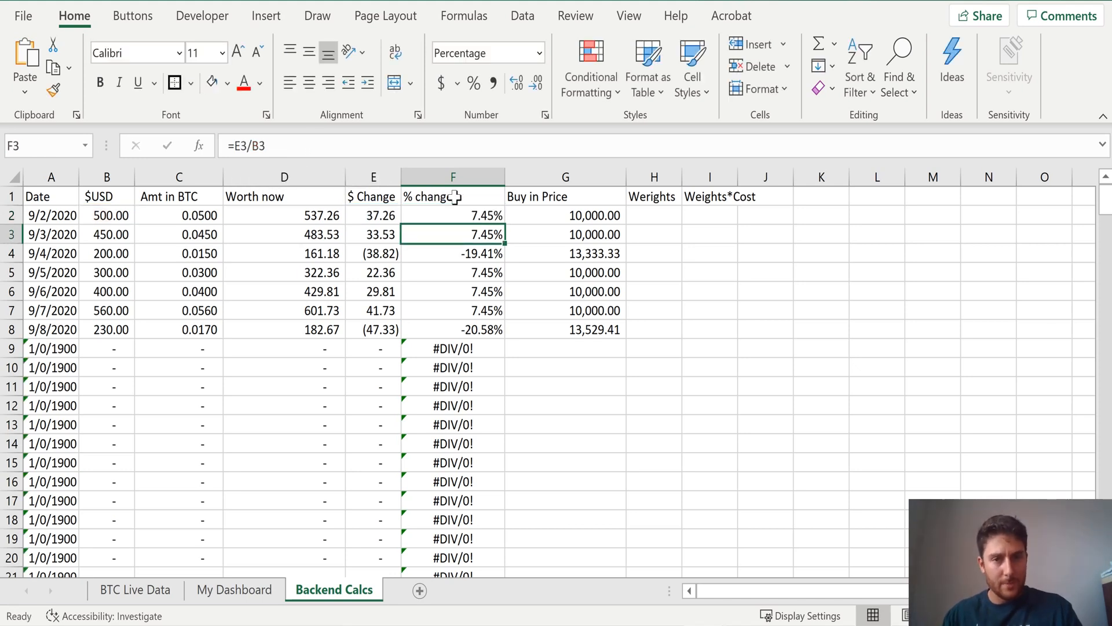
click(452, 177)
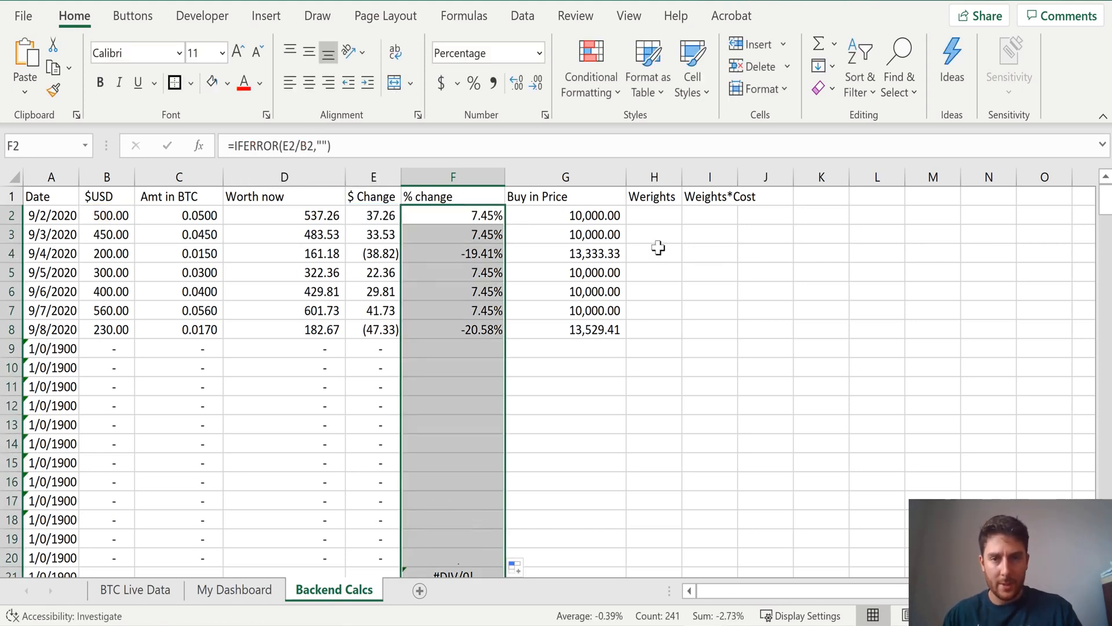
click(654, 215)
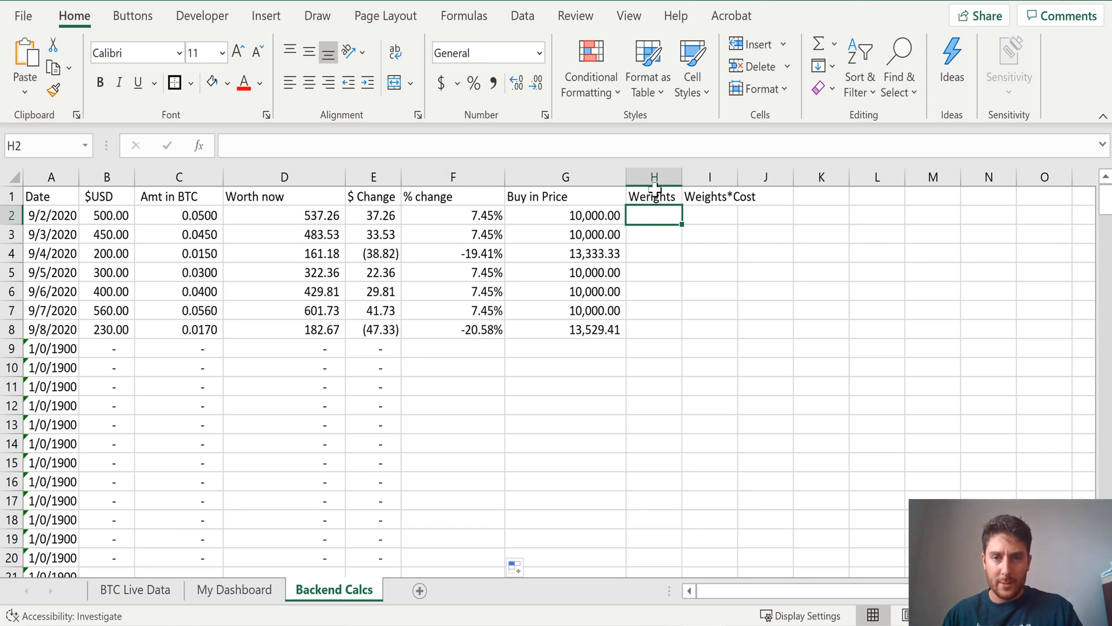
Widen the Weights column and add a Total BTC label with =SUM(C2:C242), showing 0.2530
drag(683, 176, 723, 177)
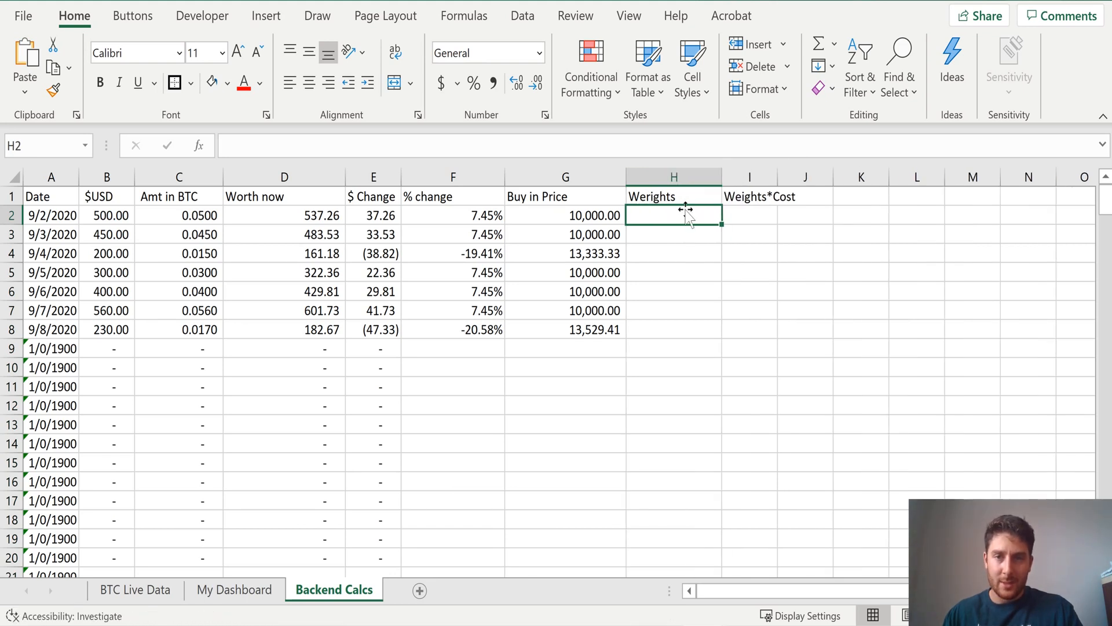
mouse_move(916, 200)
text(Total)
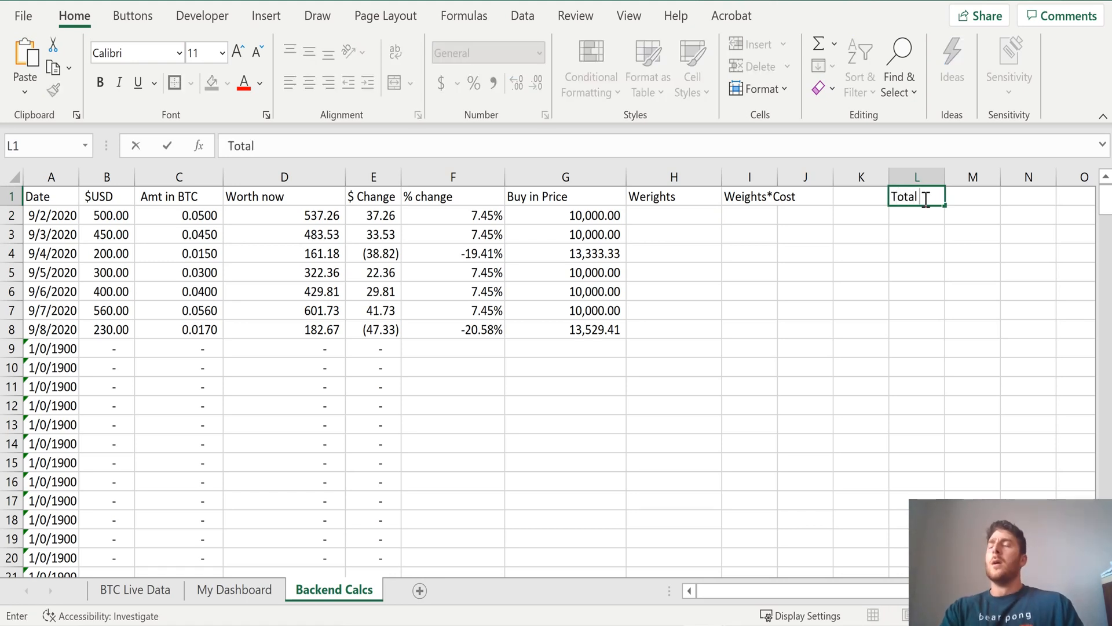
text(BTC)
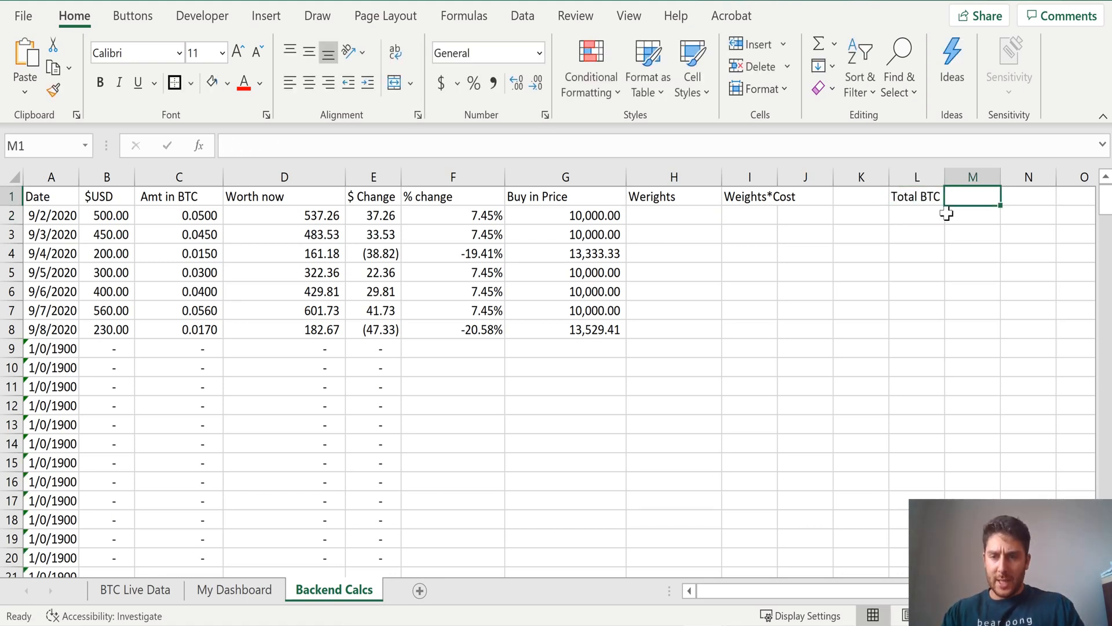
text(=sum()
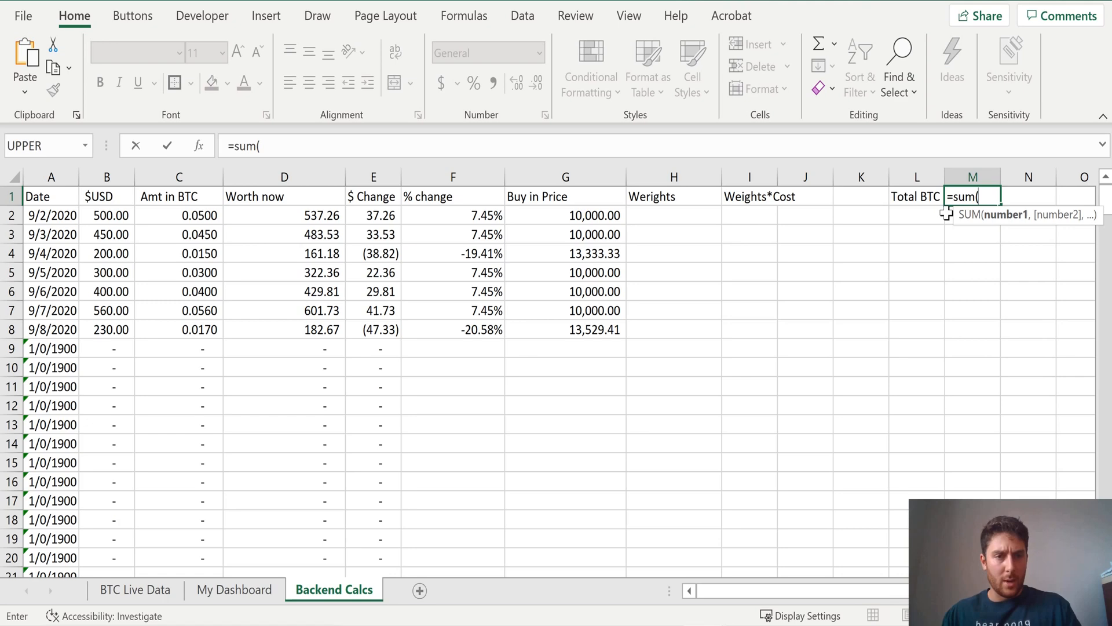
click(179, 215)
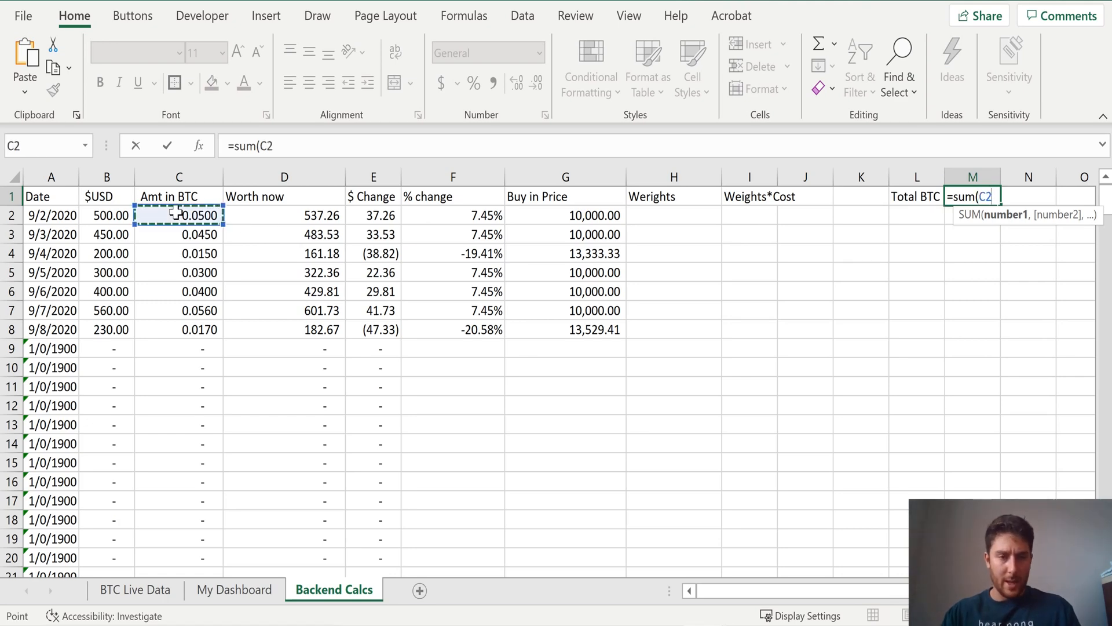
key(enter)
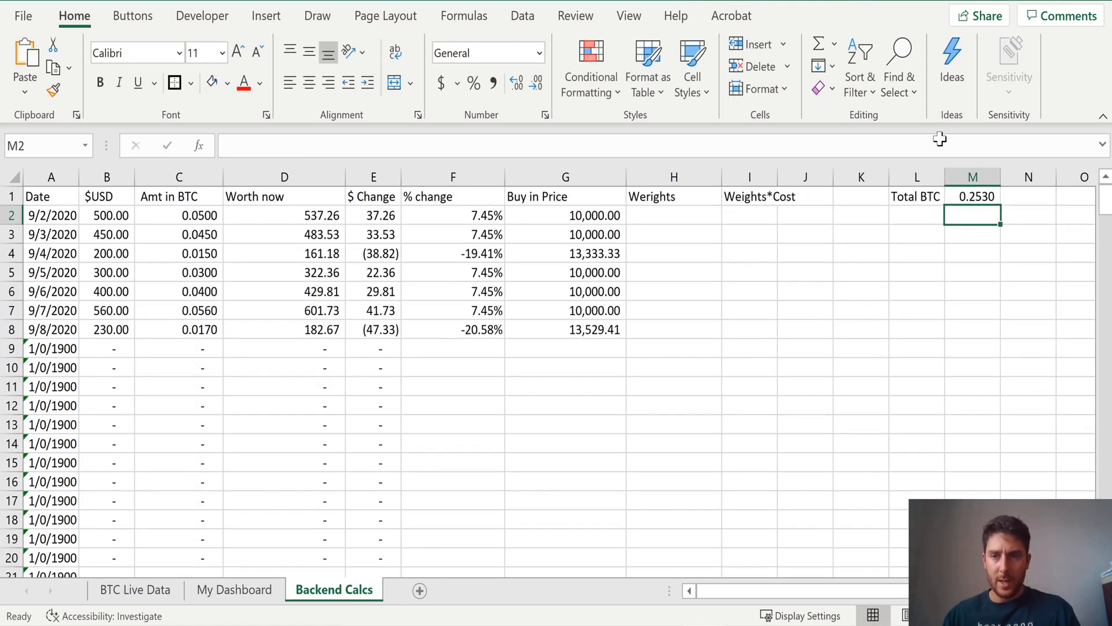
click(972, 196)
text(=C2/TotalBTC)
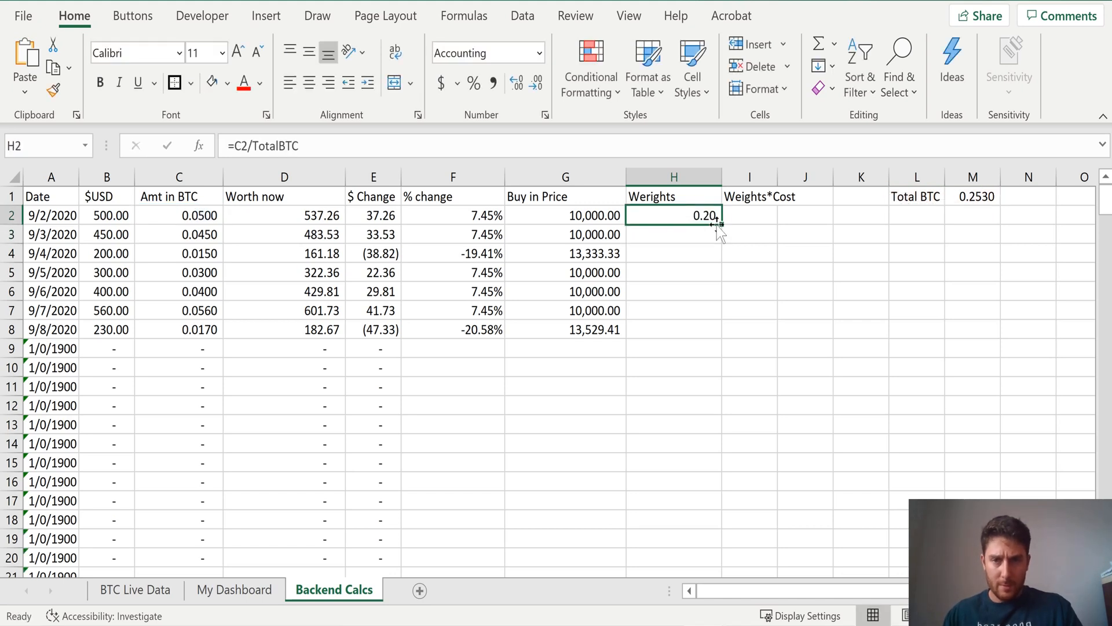
Fill the Weights and Weights*Cost columns and sum the weighted costs beside an AverageCost label
click(749, 215)
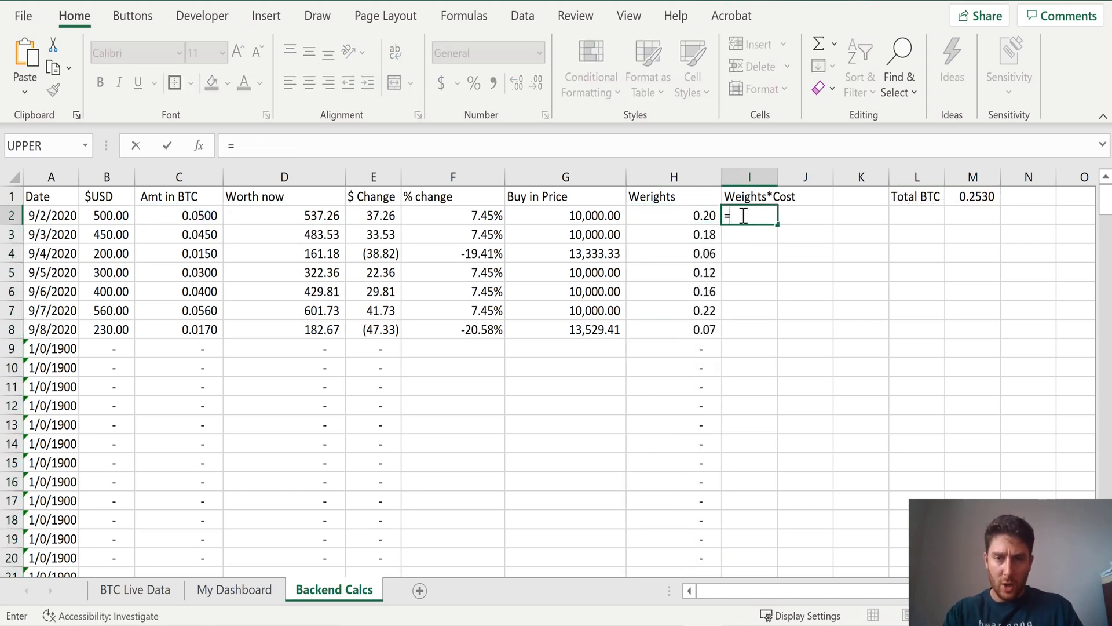
key(Enter)
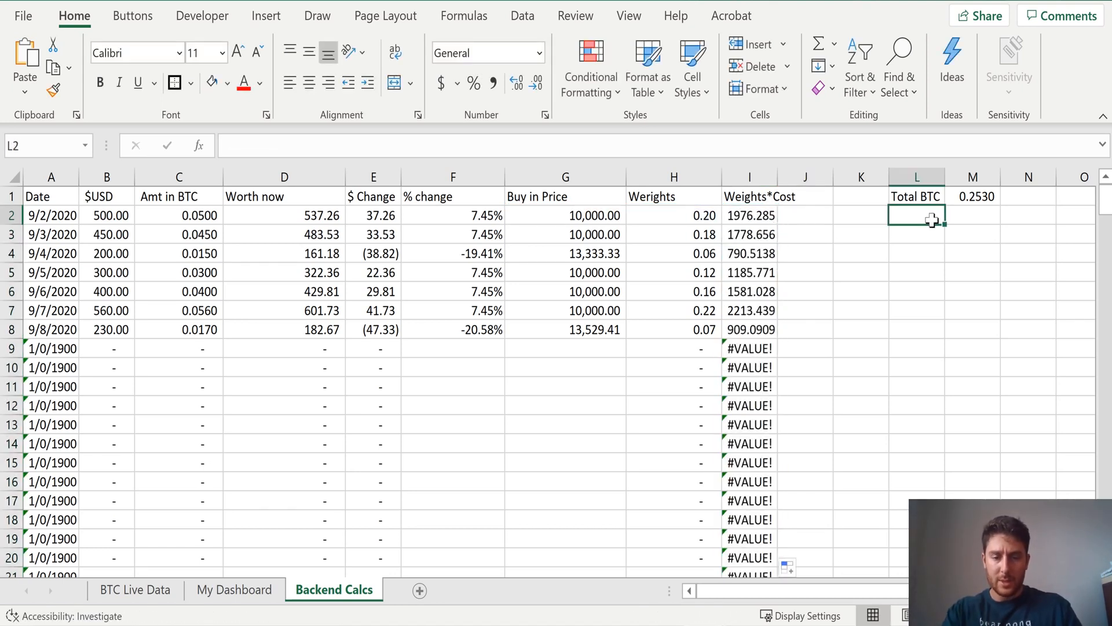
text(AverageCost)
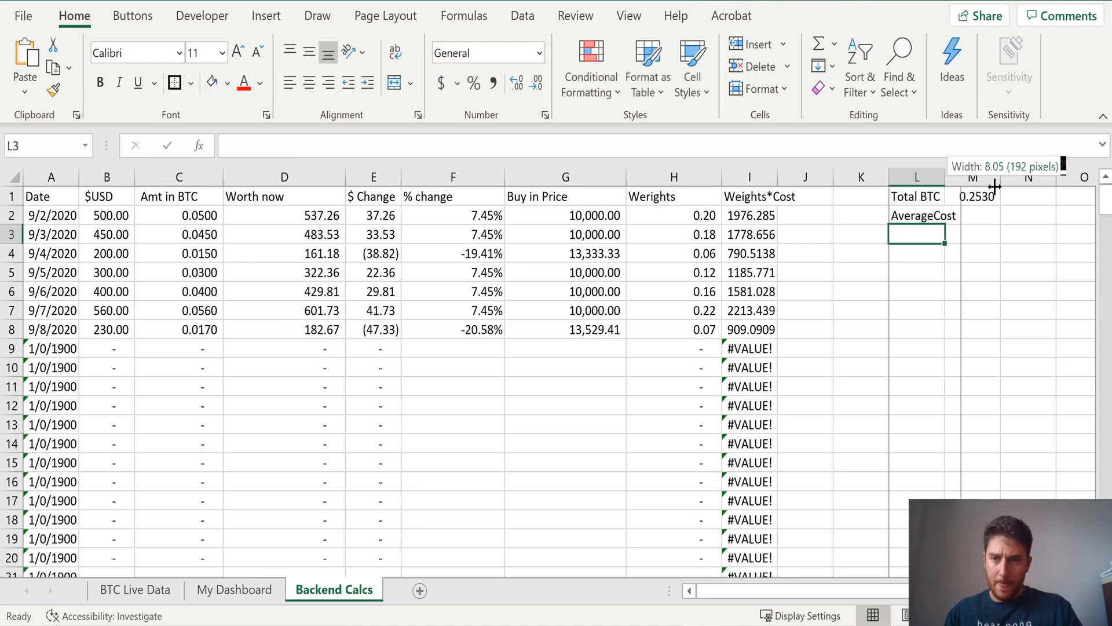
text(=sum)
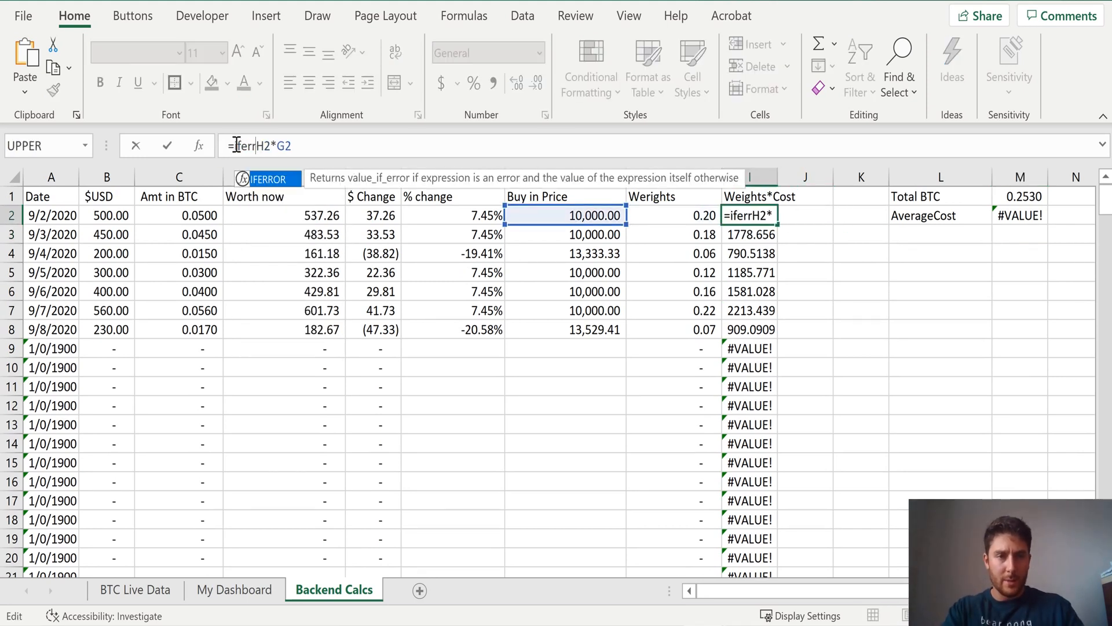
text(()
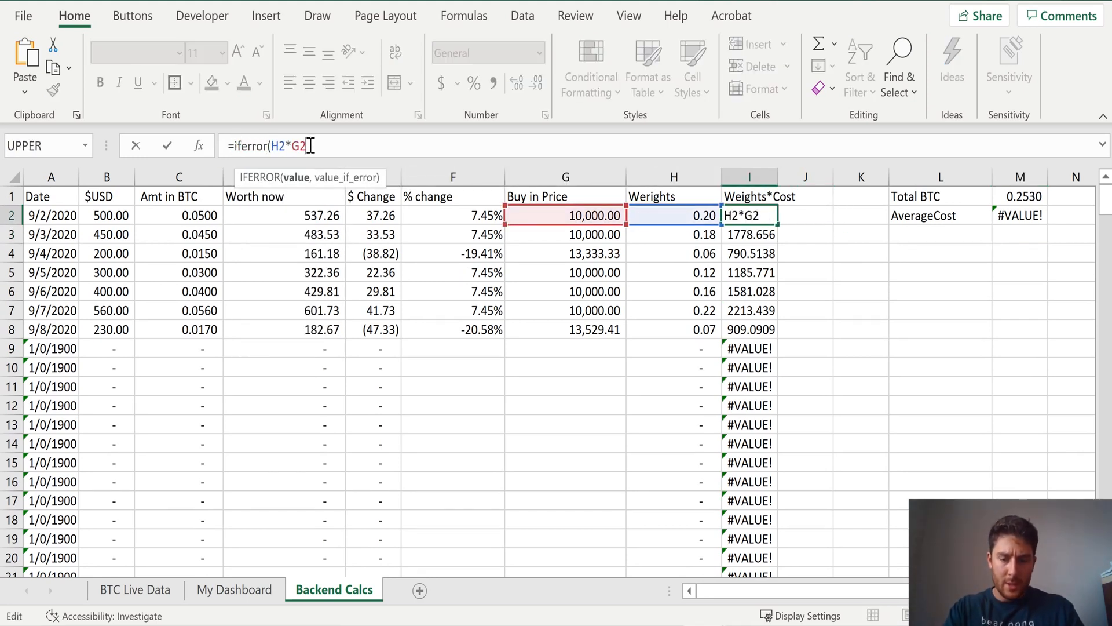
key(enter)
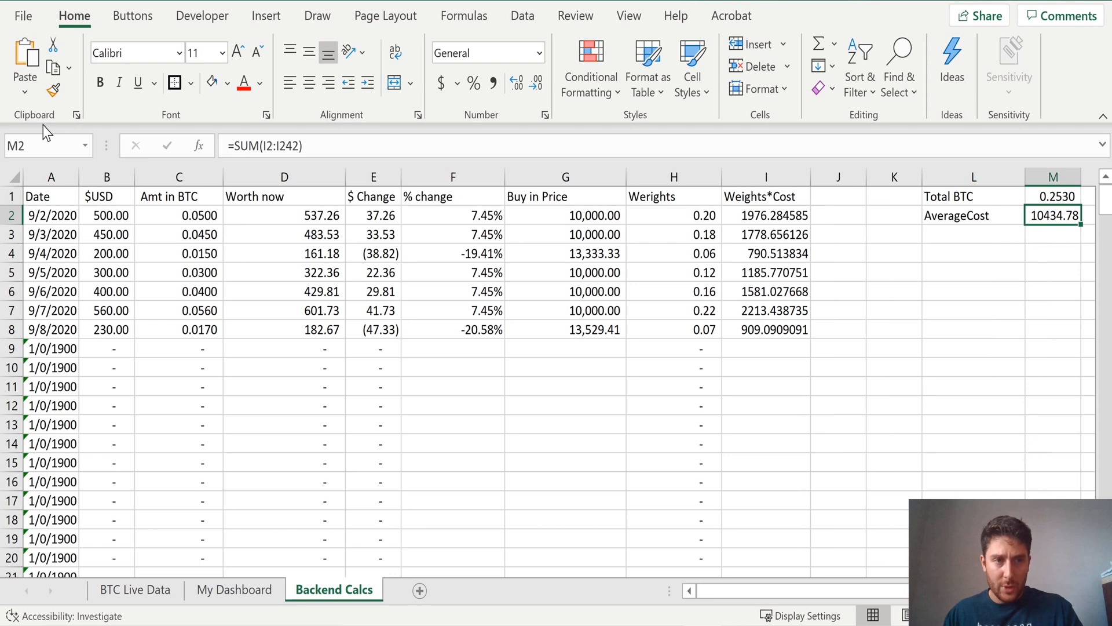
Label the row Average Cost, select its 10434.78 result for naming, and start the Total labels
text(Average Cost)
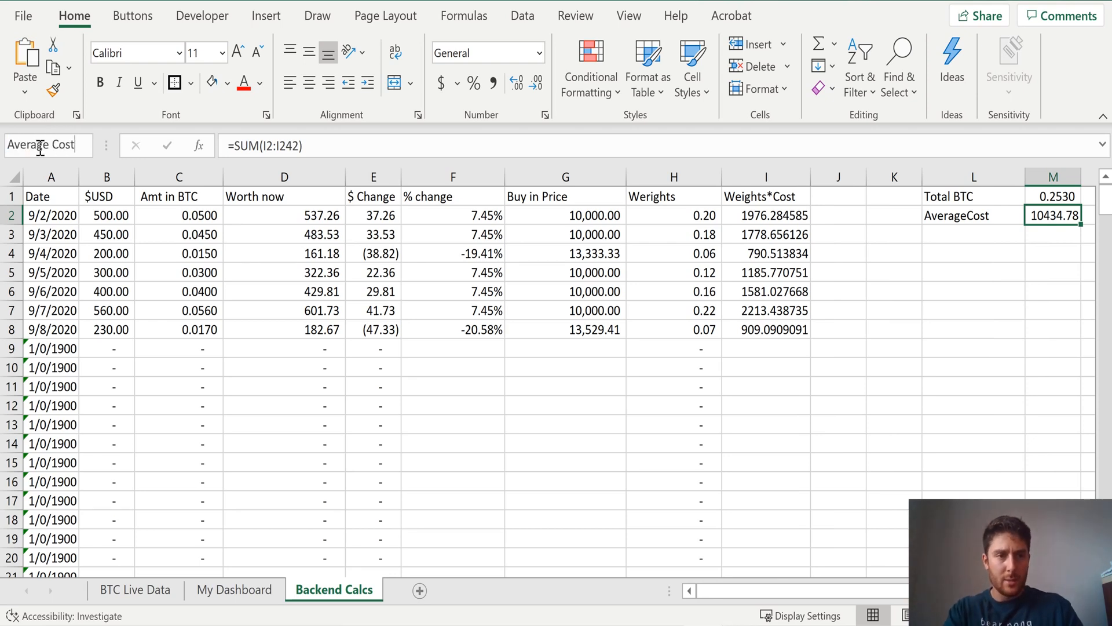
click(1053, 215)
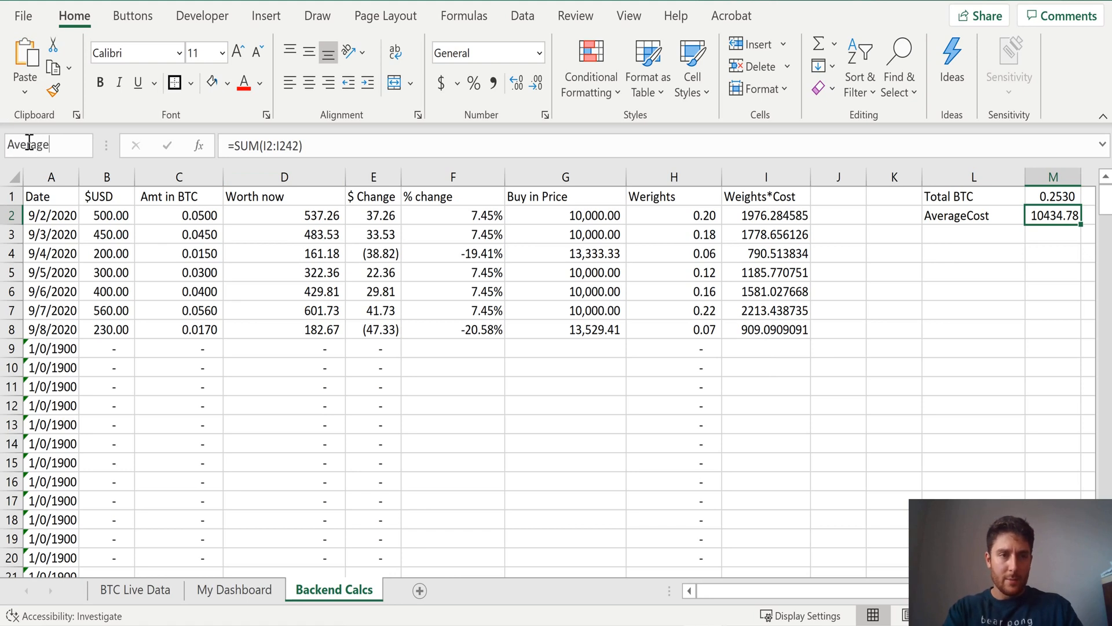
text(Total Worth Now)
click(974, 272)
text(Total put in)
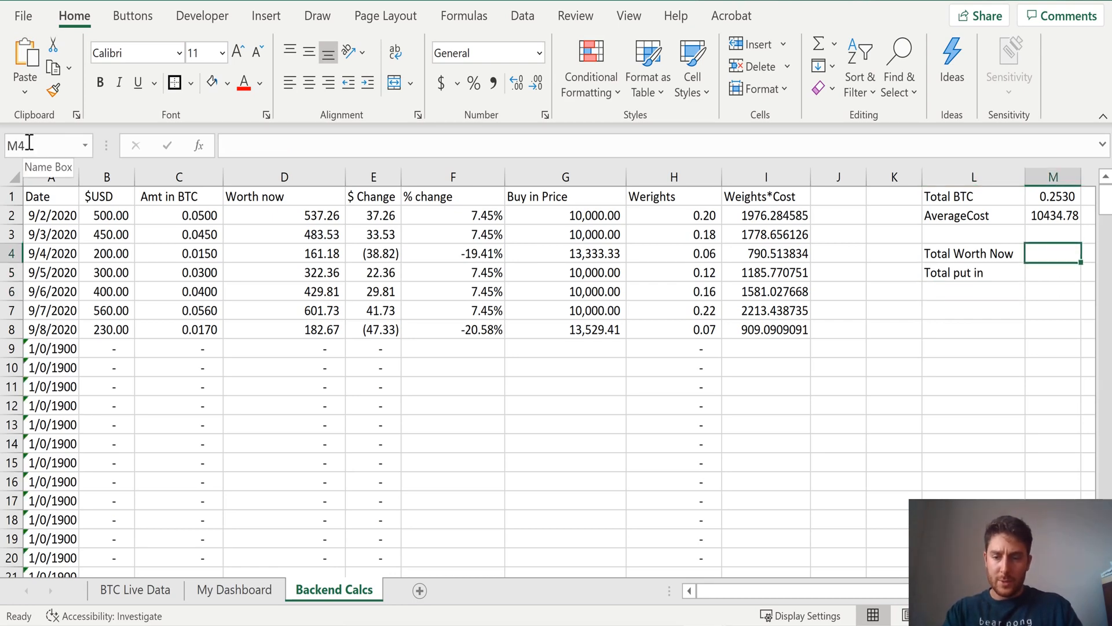
Finish the SUM and WorthNow formulas and select the Total put in result
text(=sum()
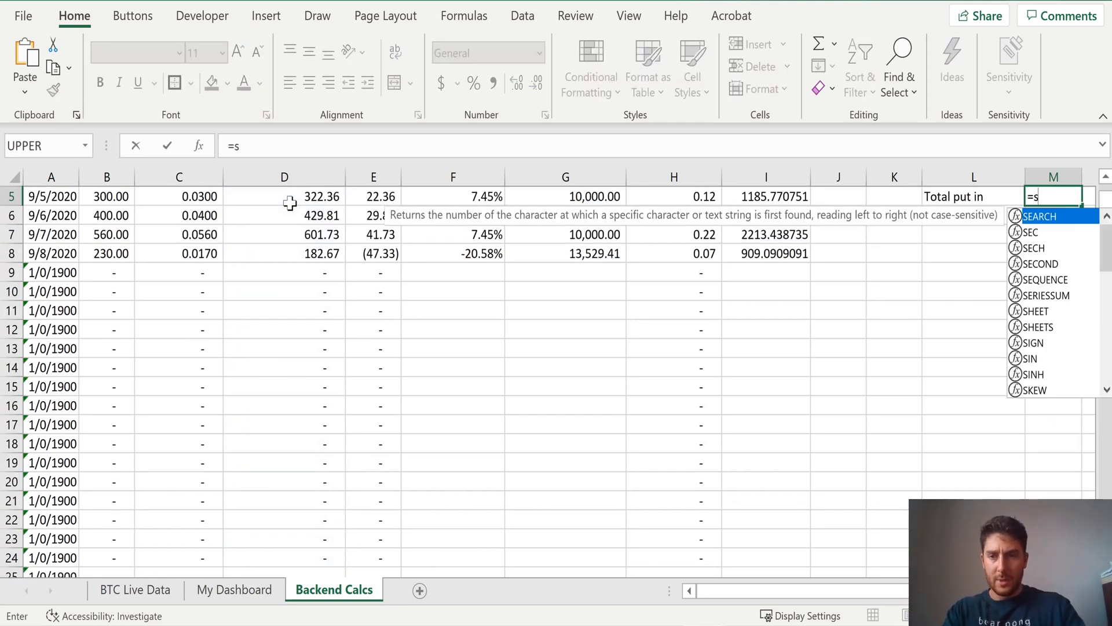
text(um()
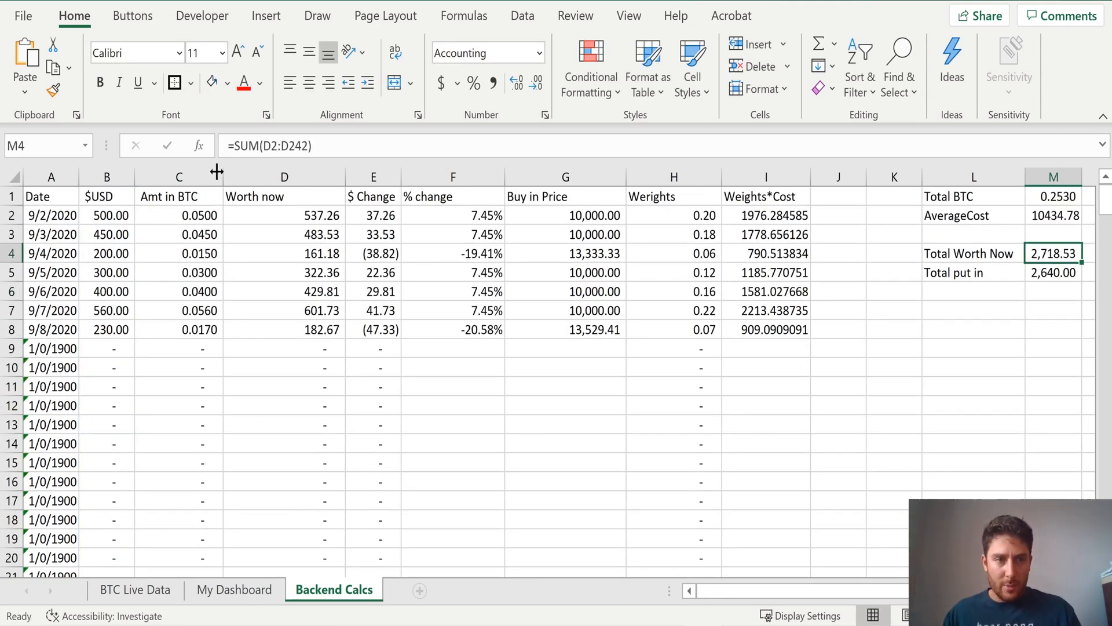
text(WorthNo)
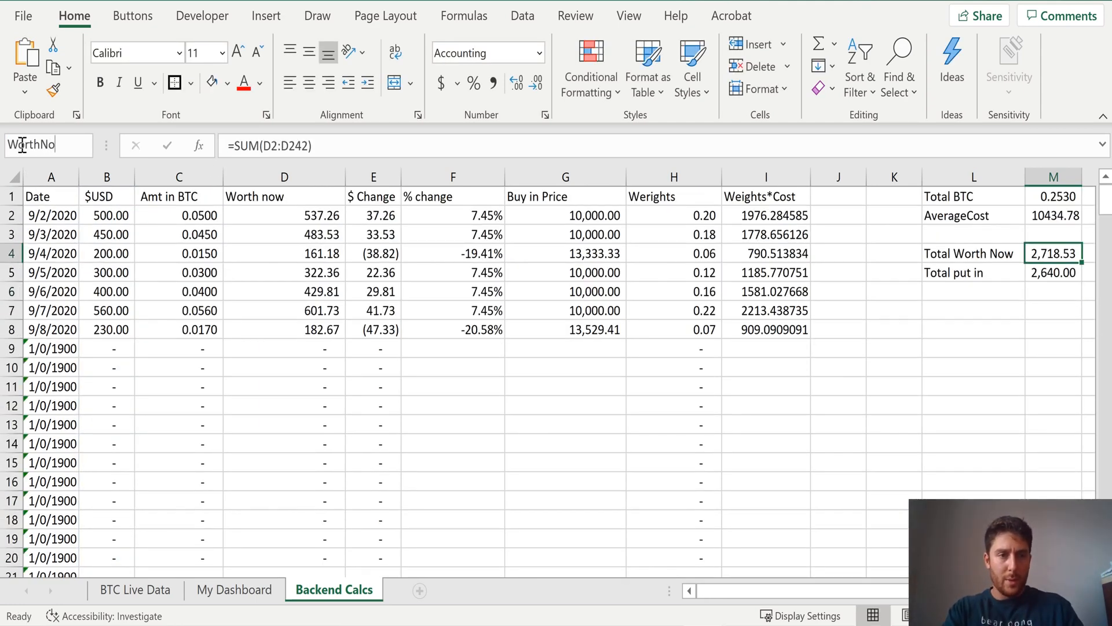
click(1053, 271)
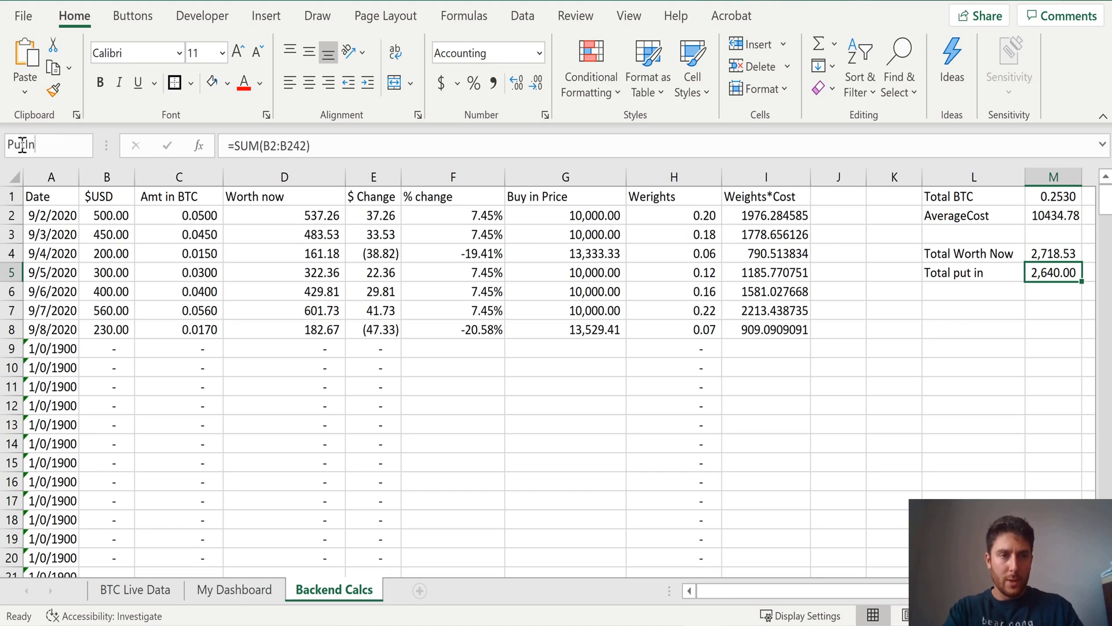
Add an ROI row with =(WorthNow-PutIn)/PutIn, giving 0.029745, and name it ROI
click(972, 310)
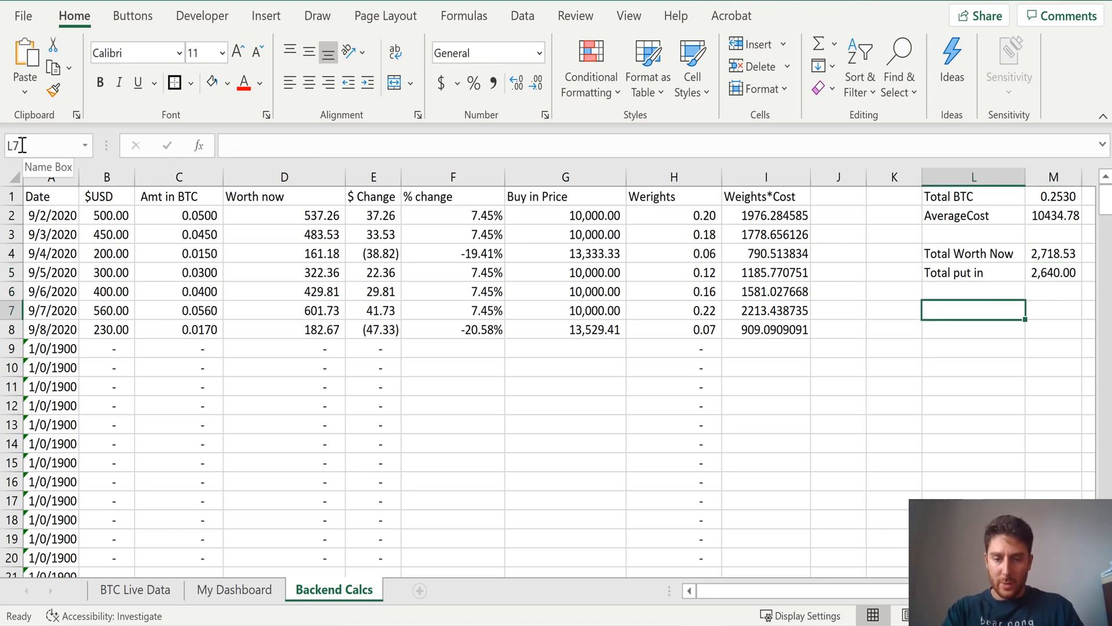
text(ROI)
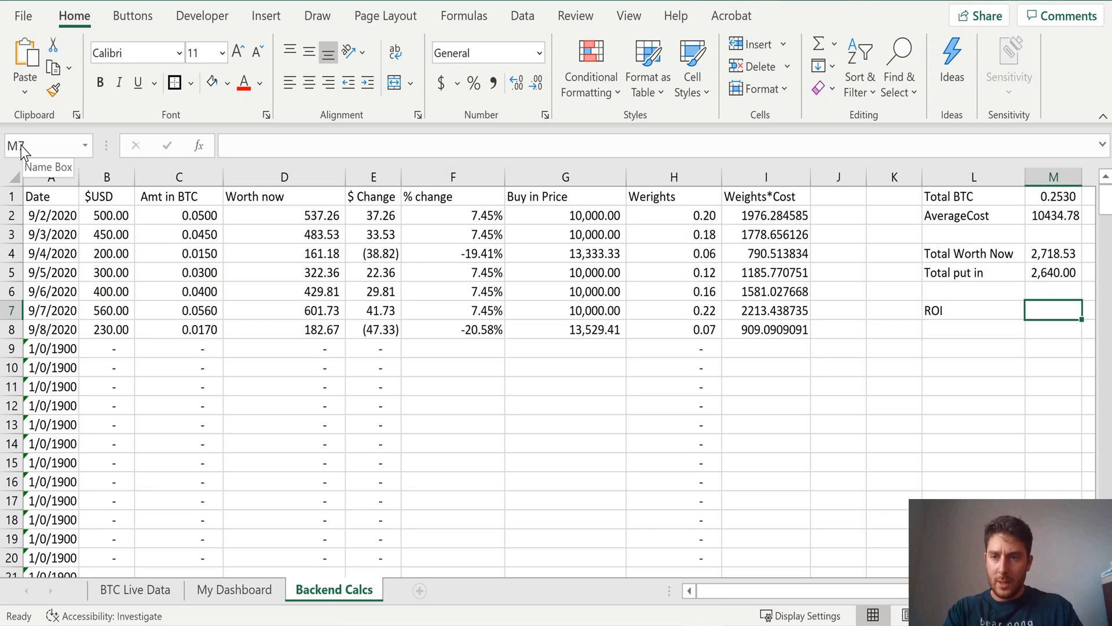
text(=(WorthNow-PutIn)
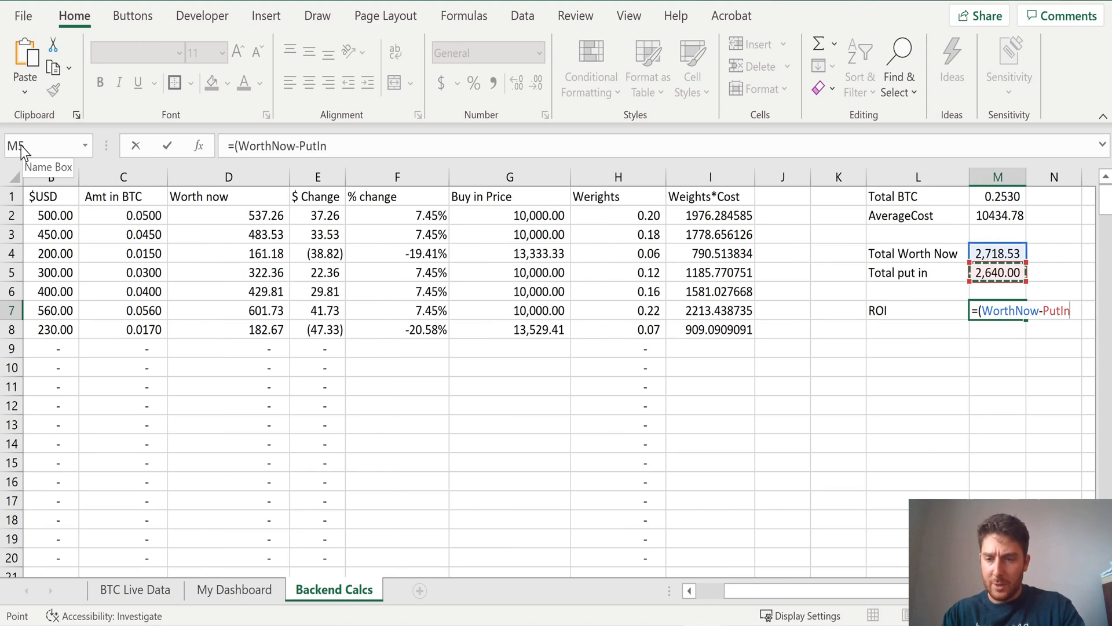
text()/PutIn)
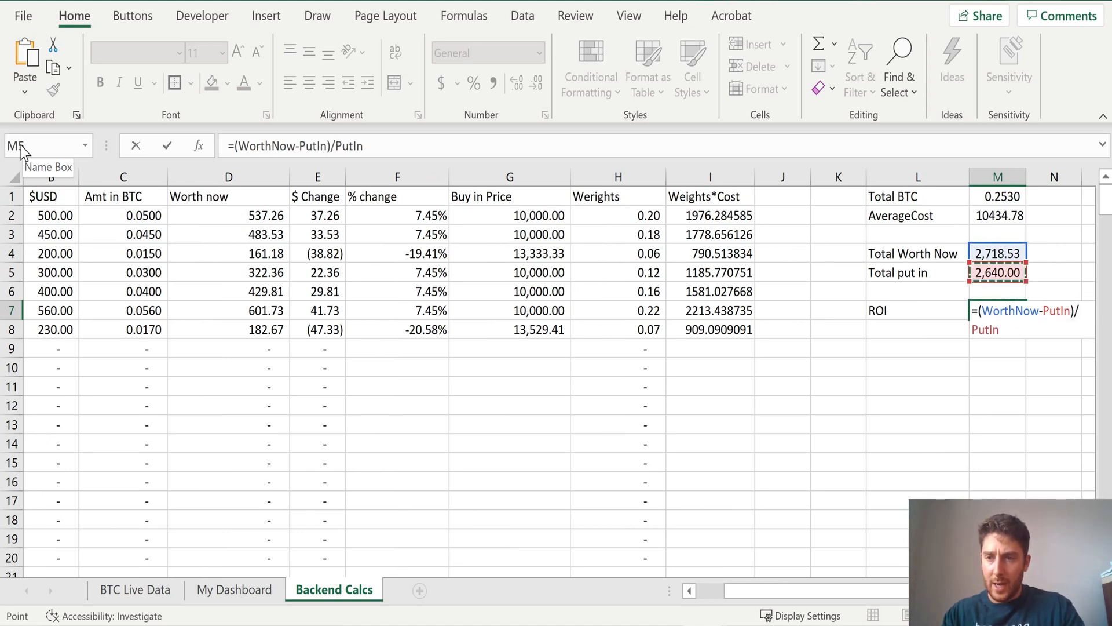
key(Enter)
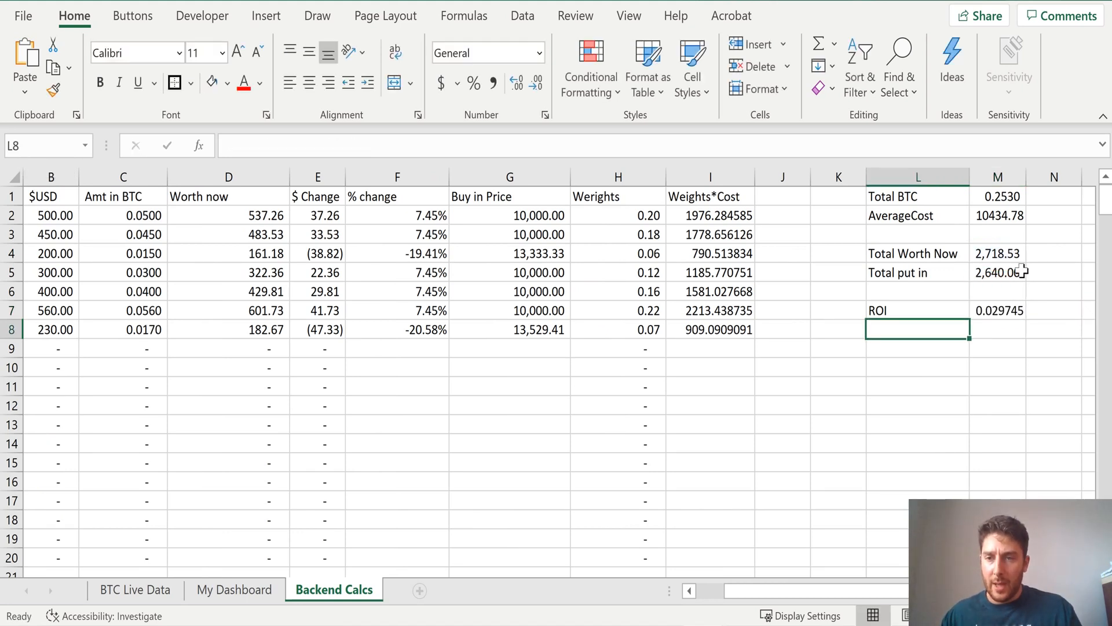
click(996, 310)
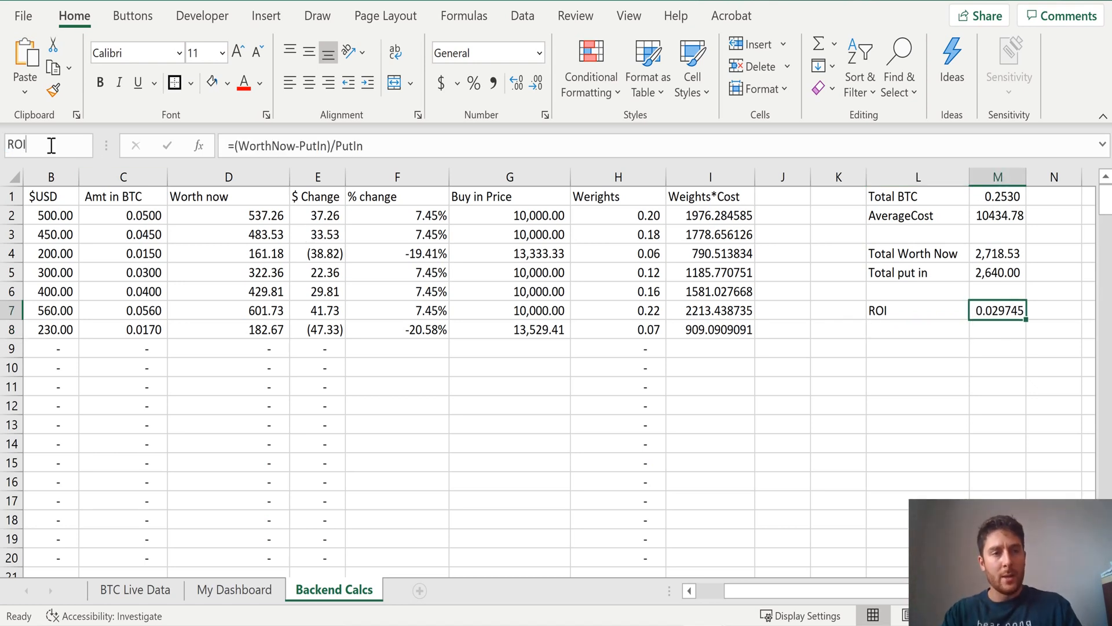
click(917, 328)
text(=)
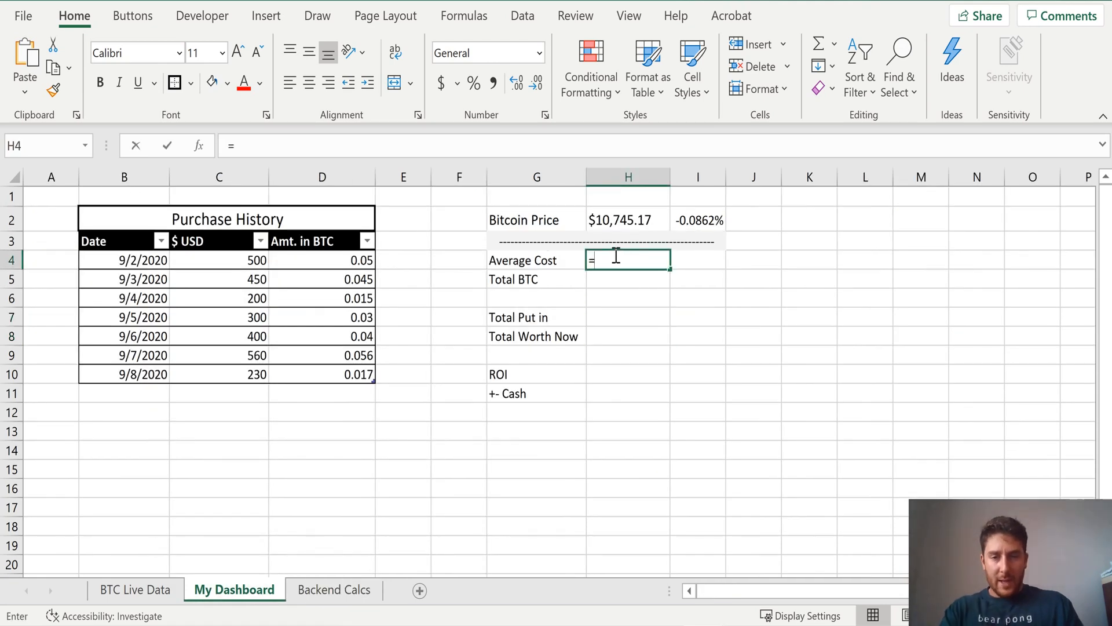
Link dashboard values to =AverageCost, =PutIn, =WorthNow and =WorthNow-PutIn, showing +- Cash 78.53
text(AverageCost)
click(628, 278)
text(=TotalBTC)
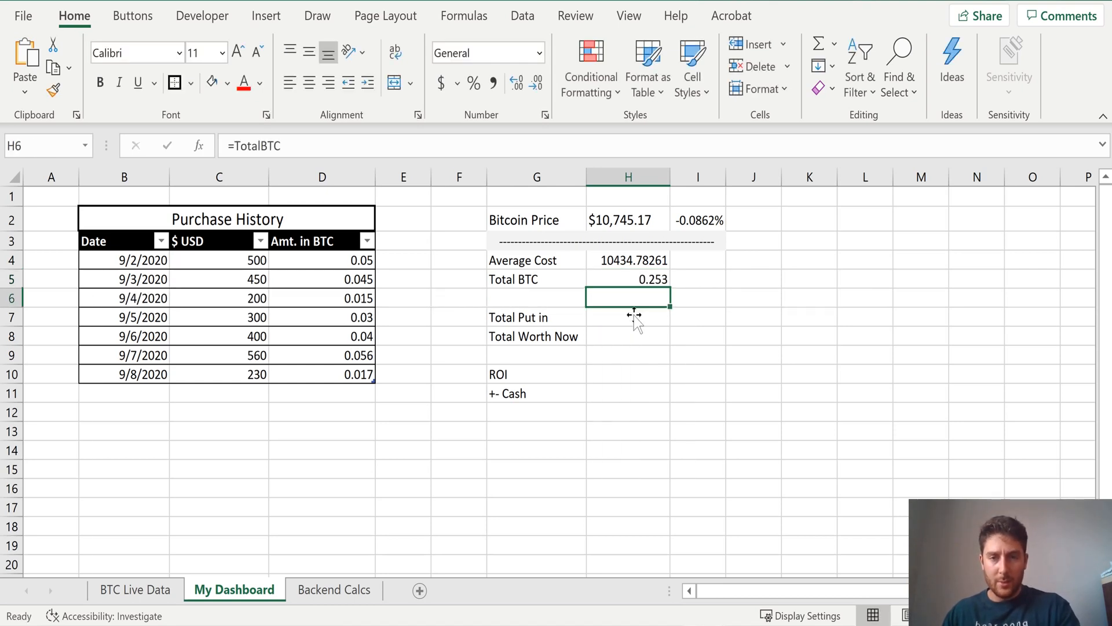
text(=putin)
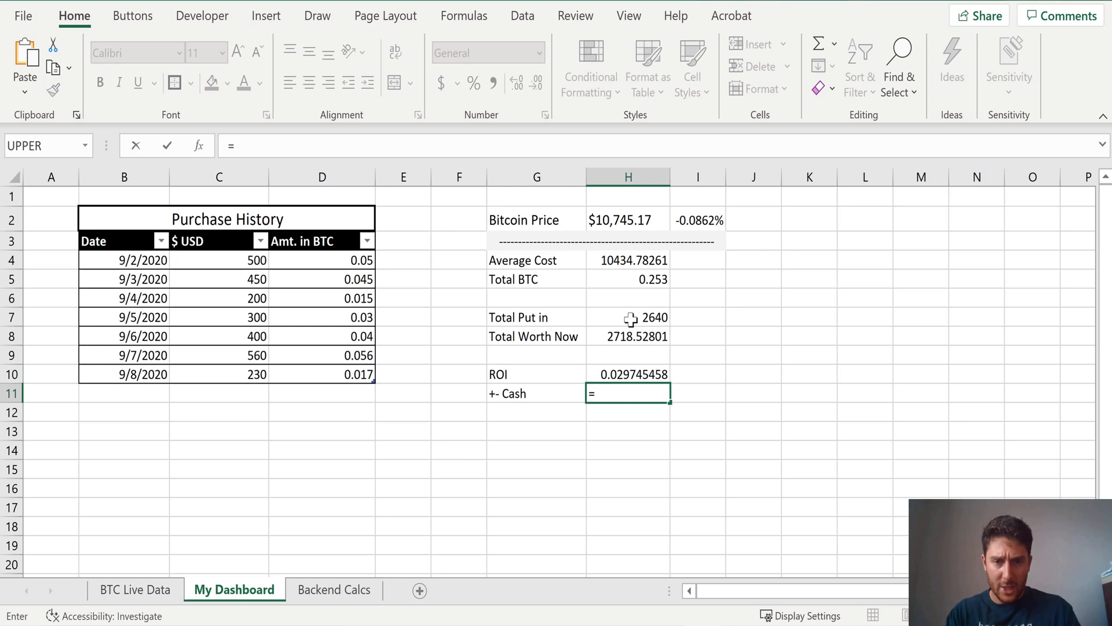
text(worthnow-)
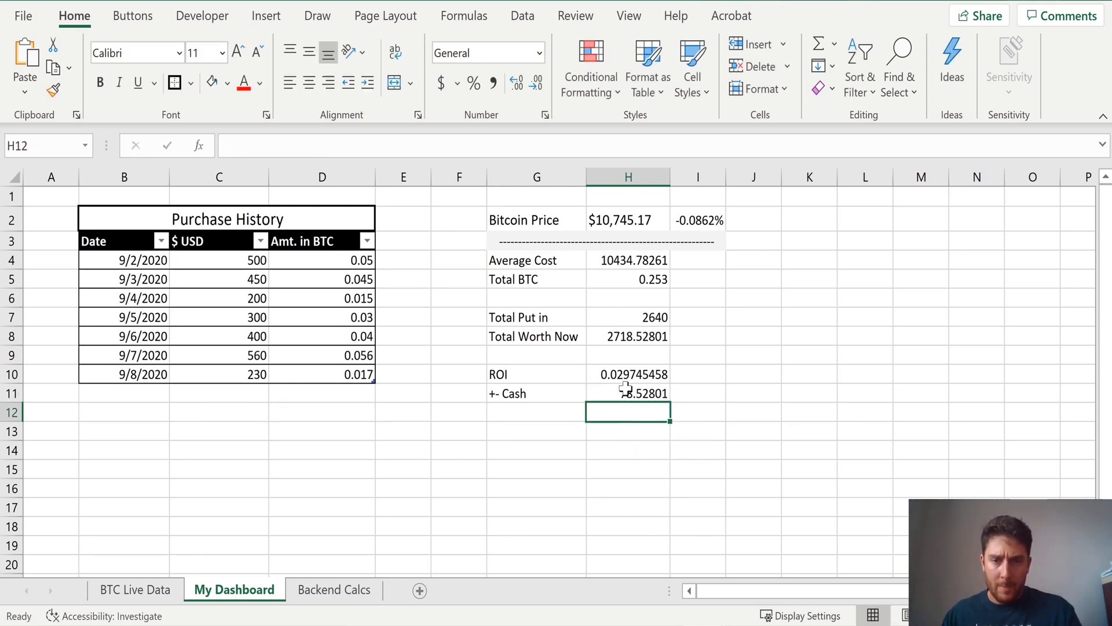
click(627, 393)
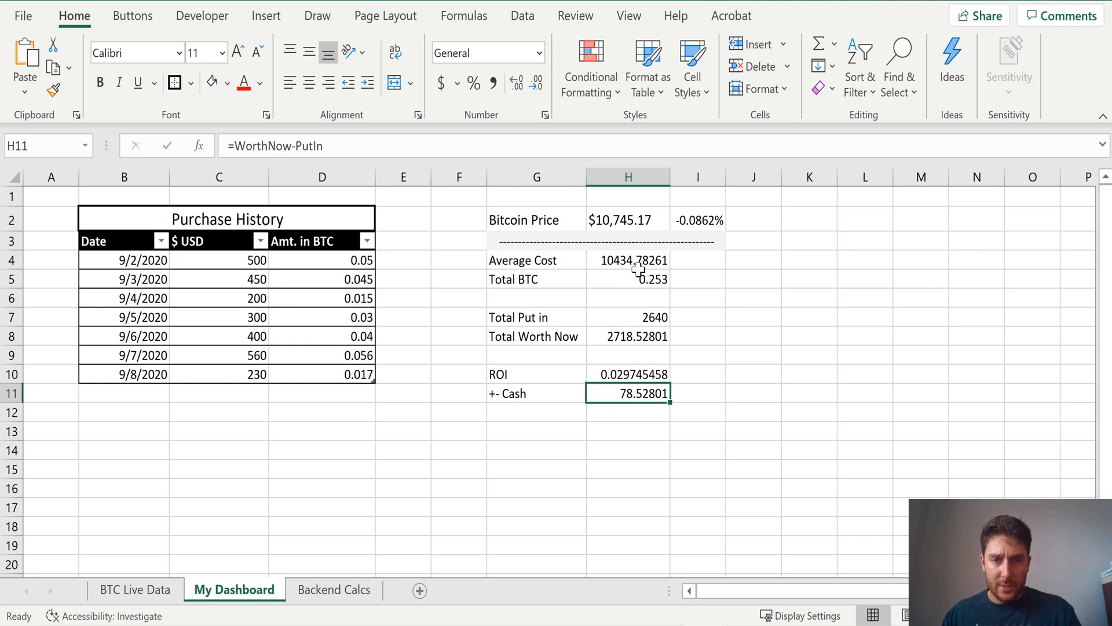
mouse_move(642, 262)
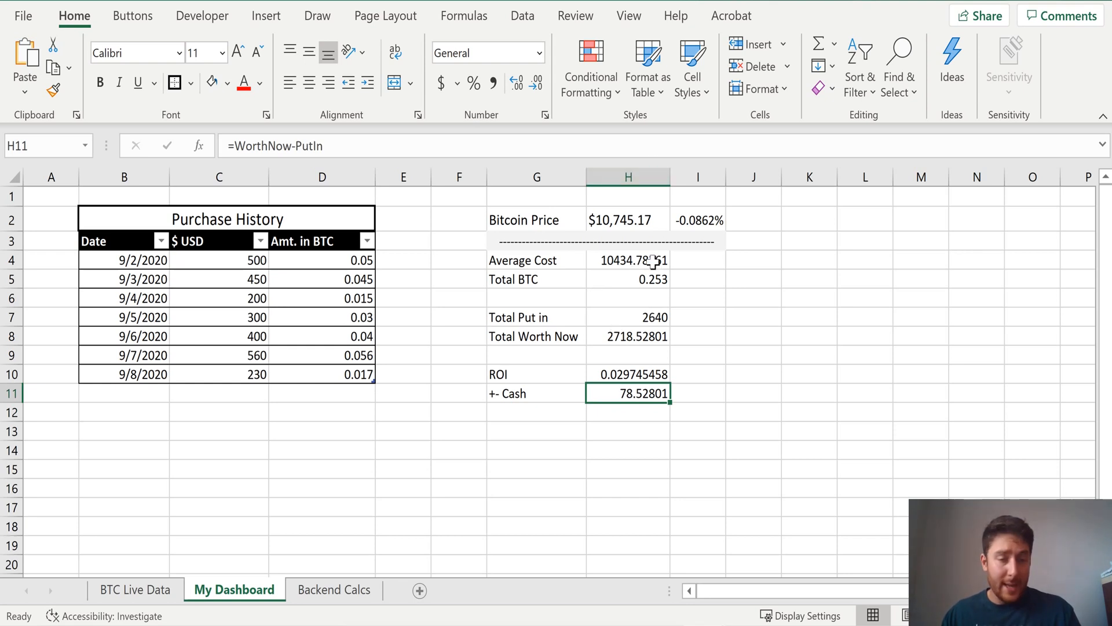
Format summary: comma totals, Total BTC 0.25, ROI 2.975%, +- Cash $79, labels right-aligned
click(627, 259)
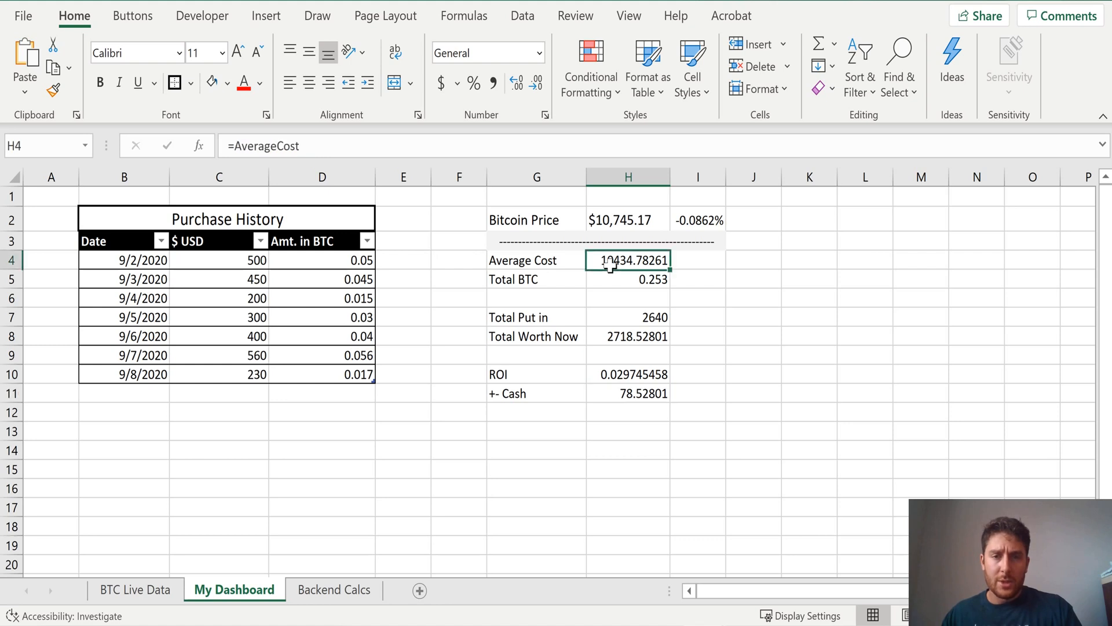
click(537, 83)
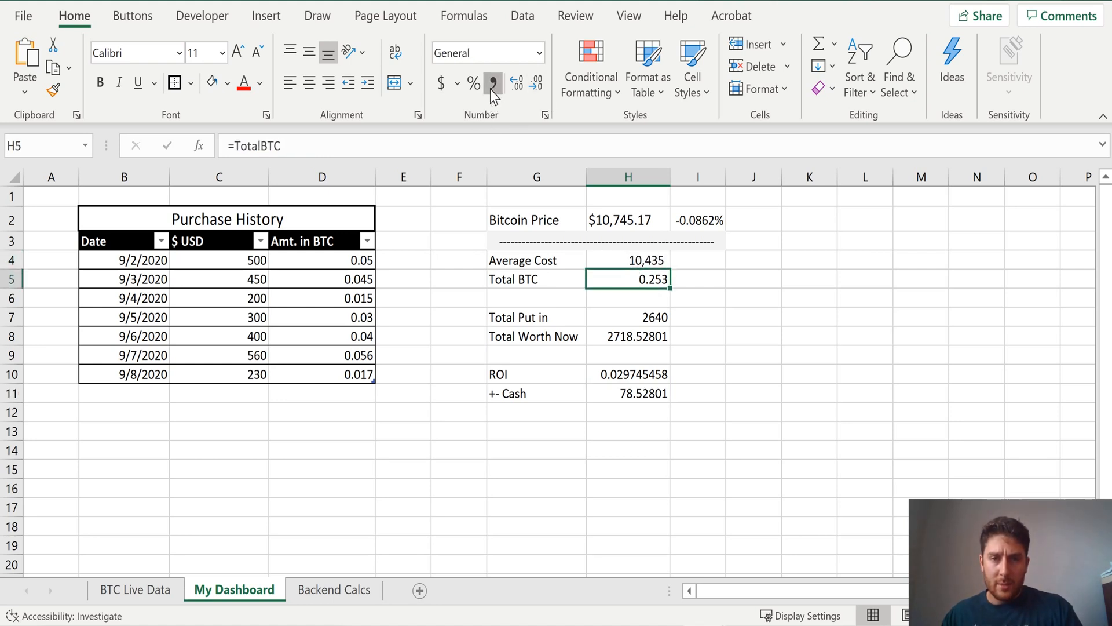
click(490, 82)
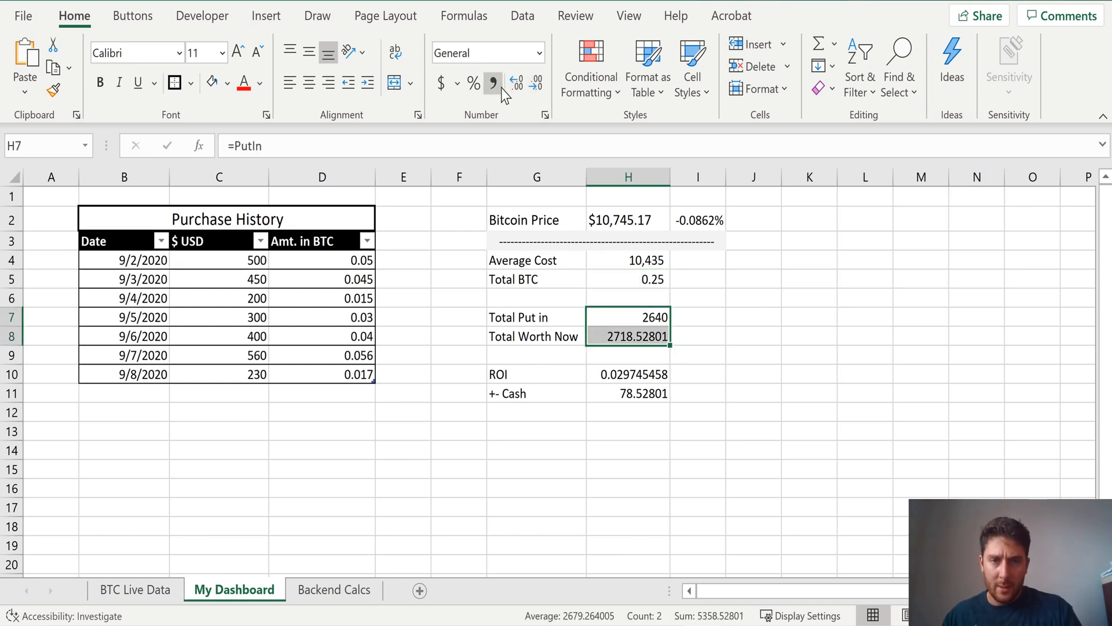
click(492, 83)
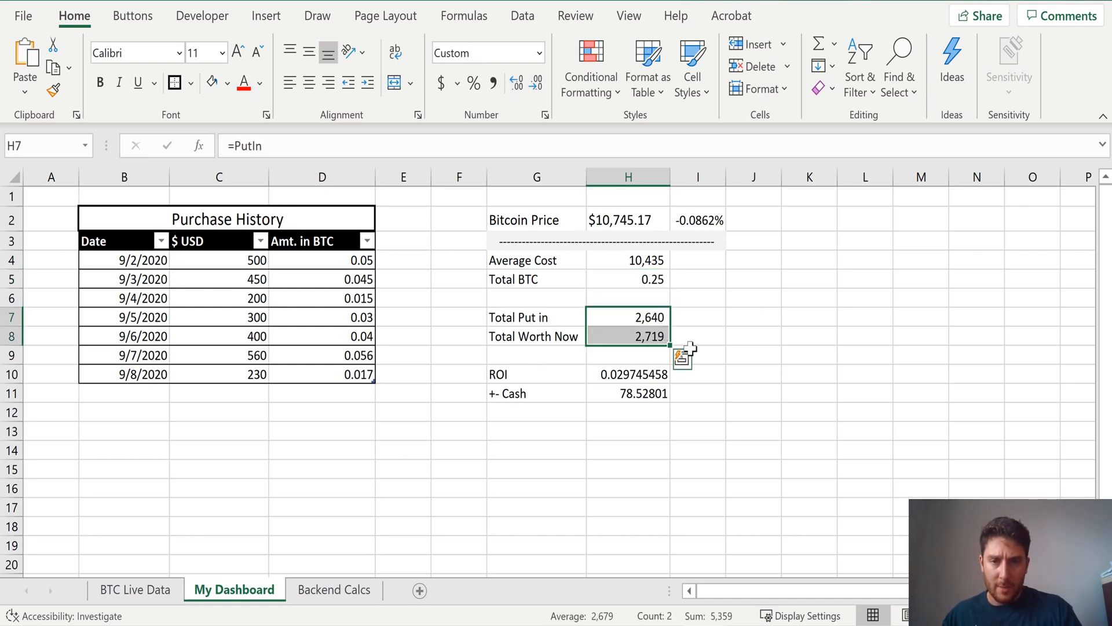
click(627, 373)
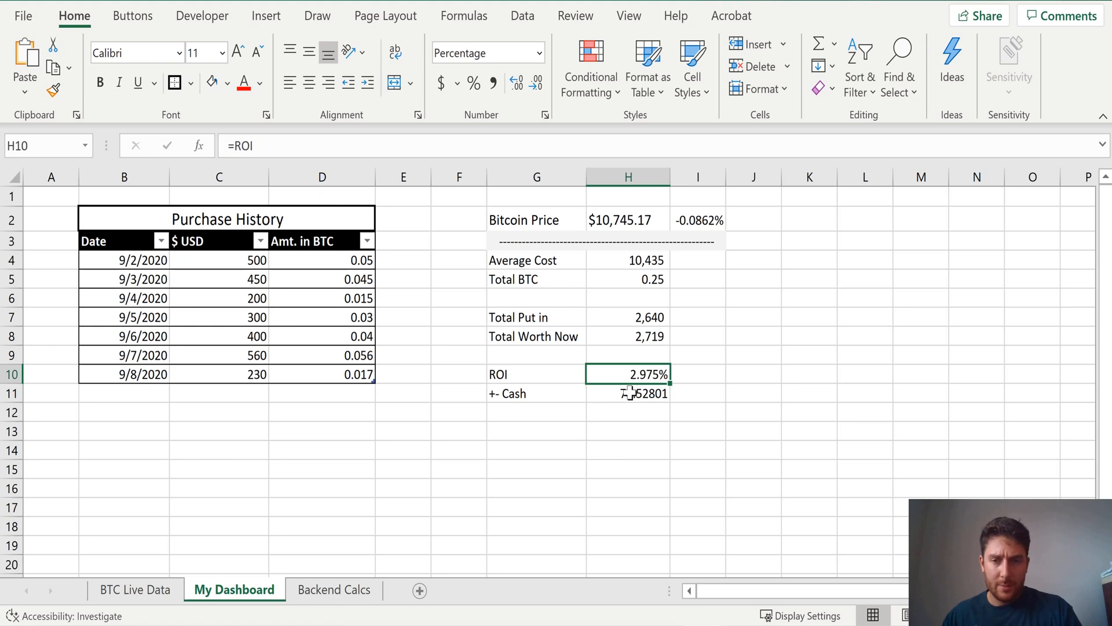
click(490, 83)
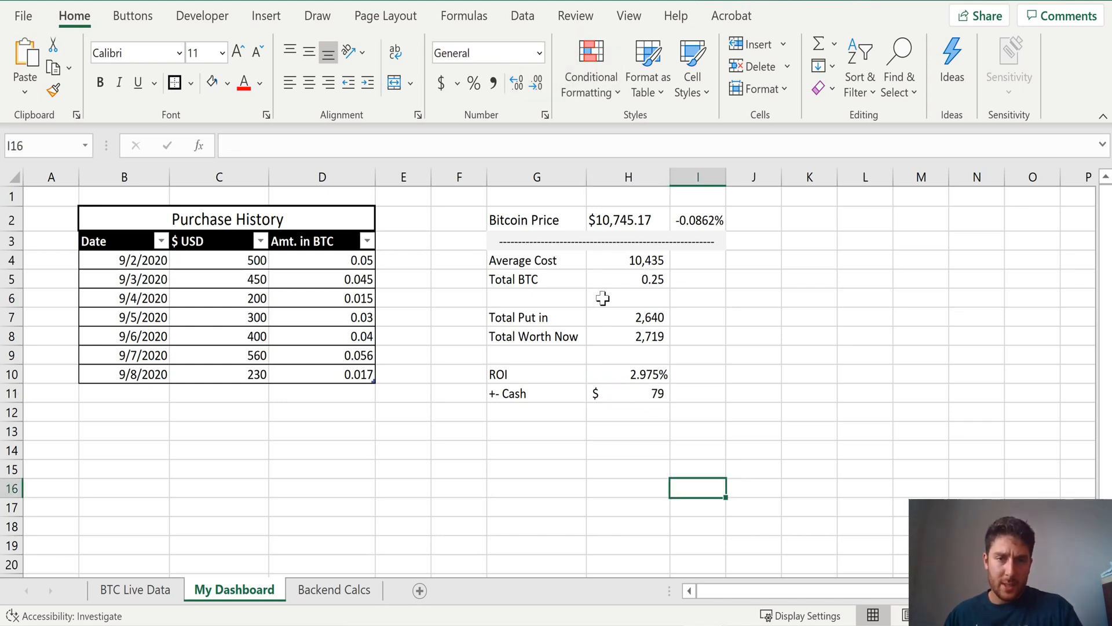
mouse_move(545, 332)
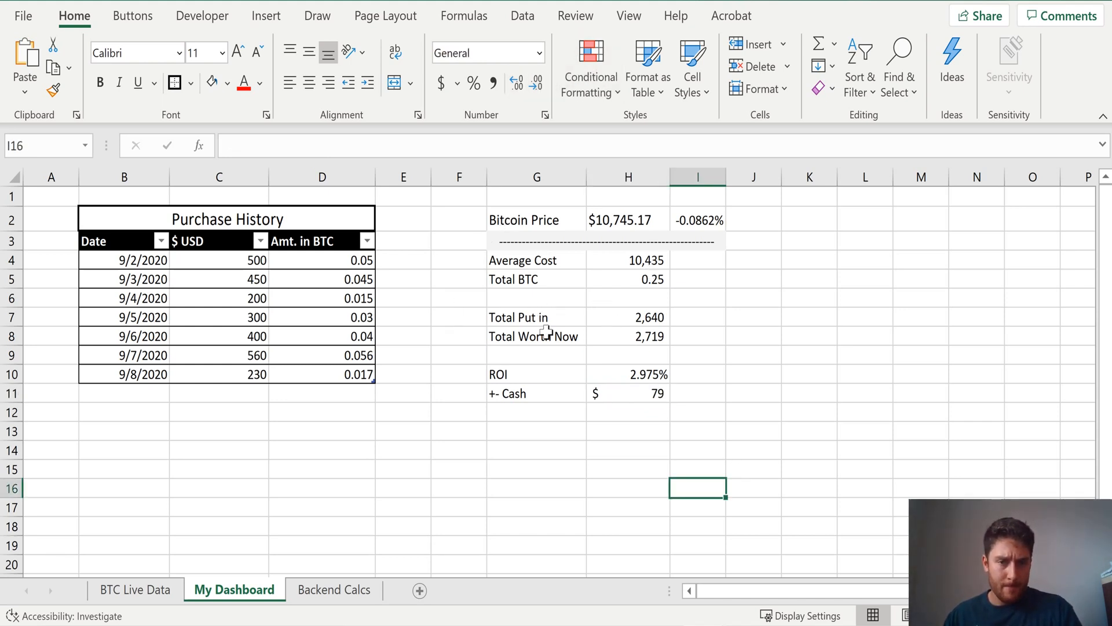
drag(536, 373, 627, 393)
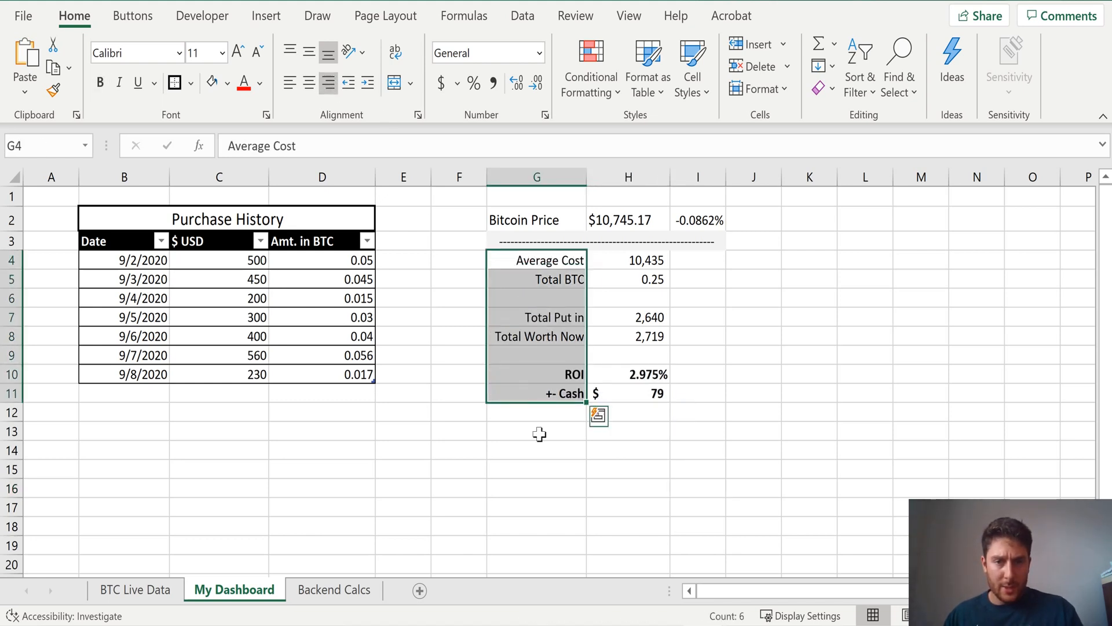
click(403, 241)
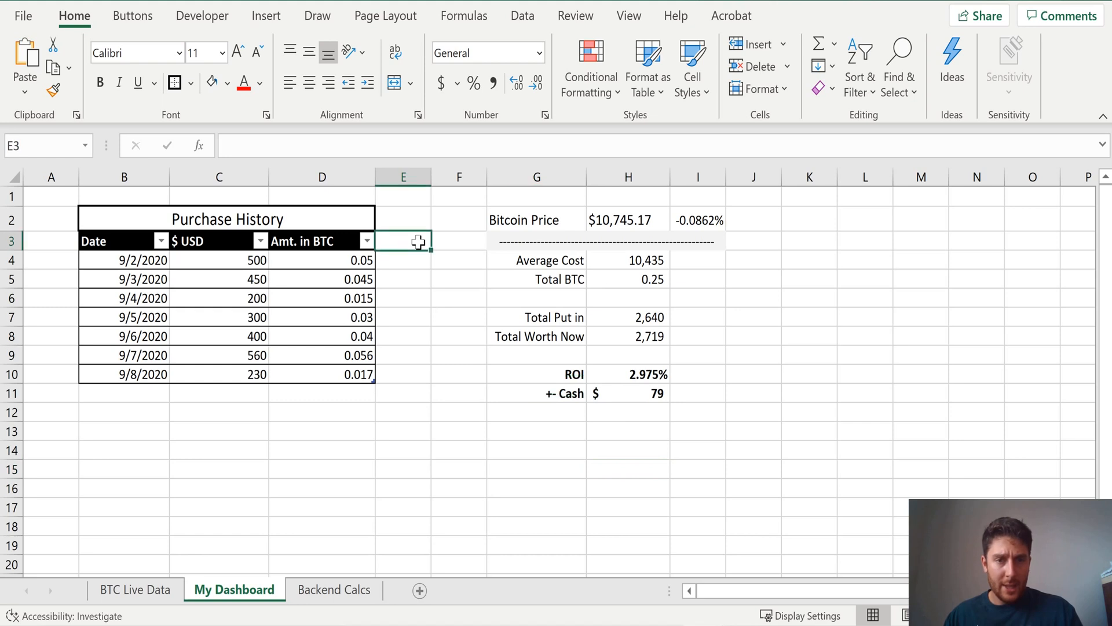
mouse_move(427, 376)
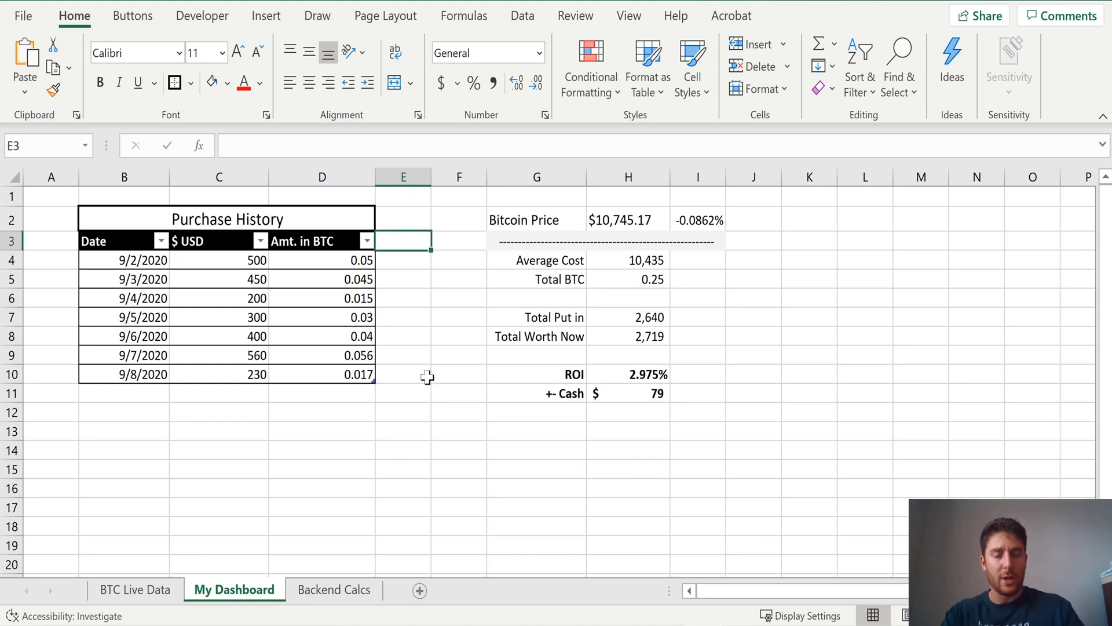
Add a Price of BTC column referencing Backend Calcs buy-in prices, shown without decimals
text(Price of)
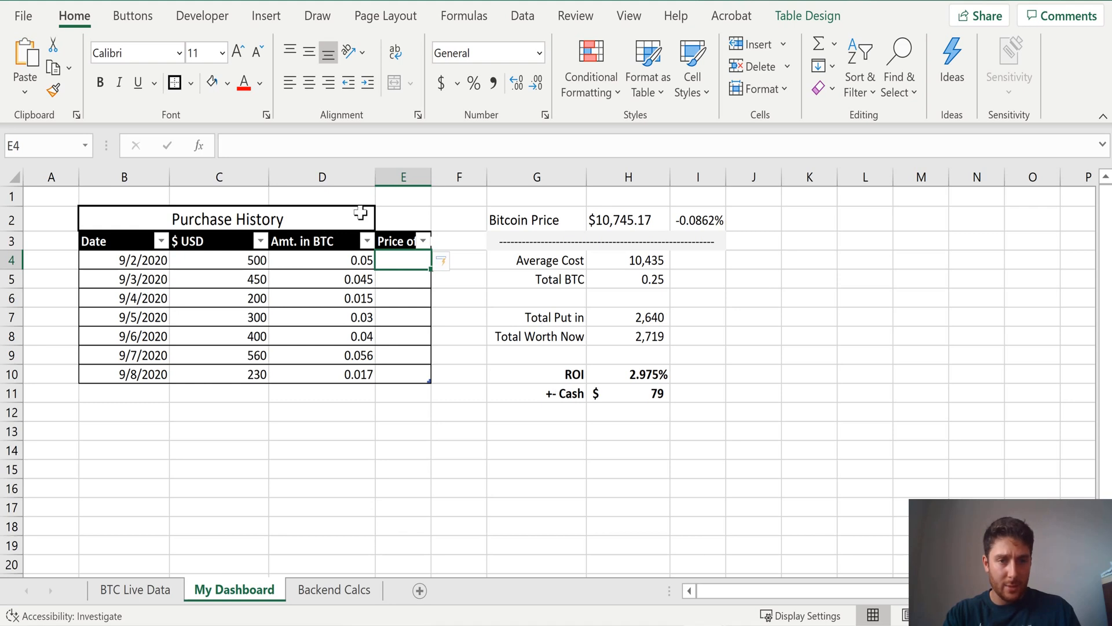
click(402, 241)
text(=)
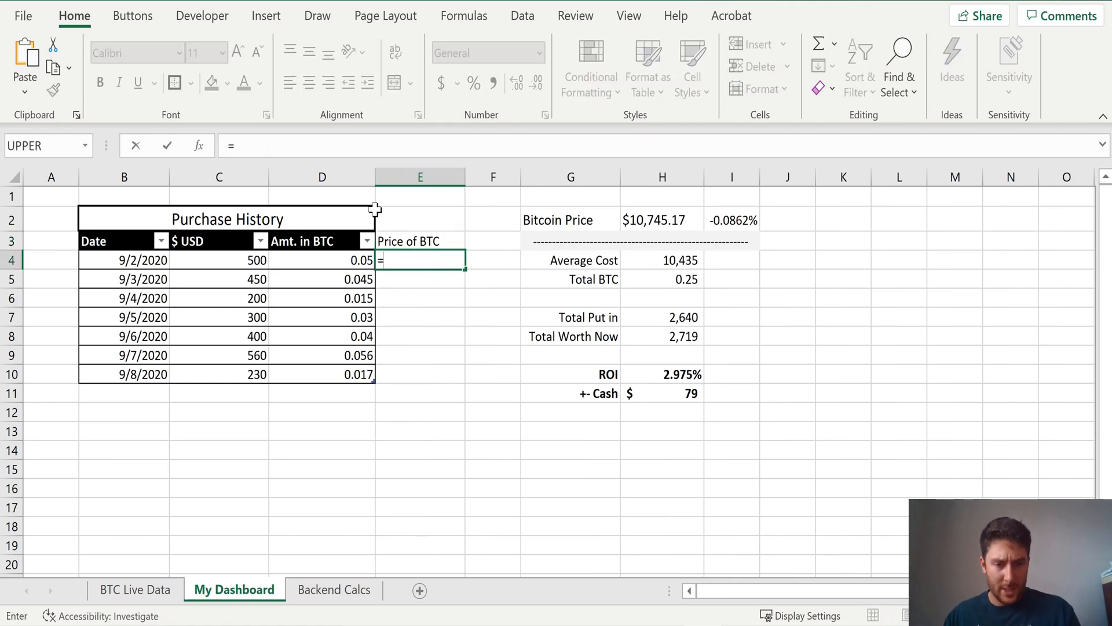
click(334, 590)
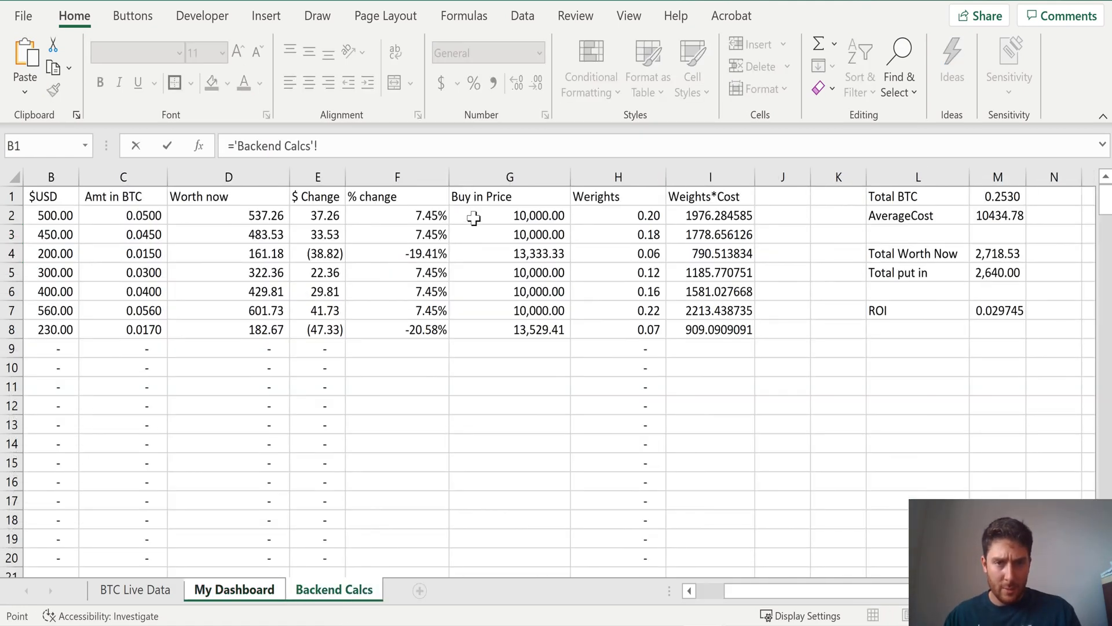
click(234, 590)
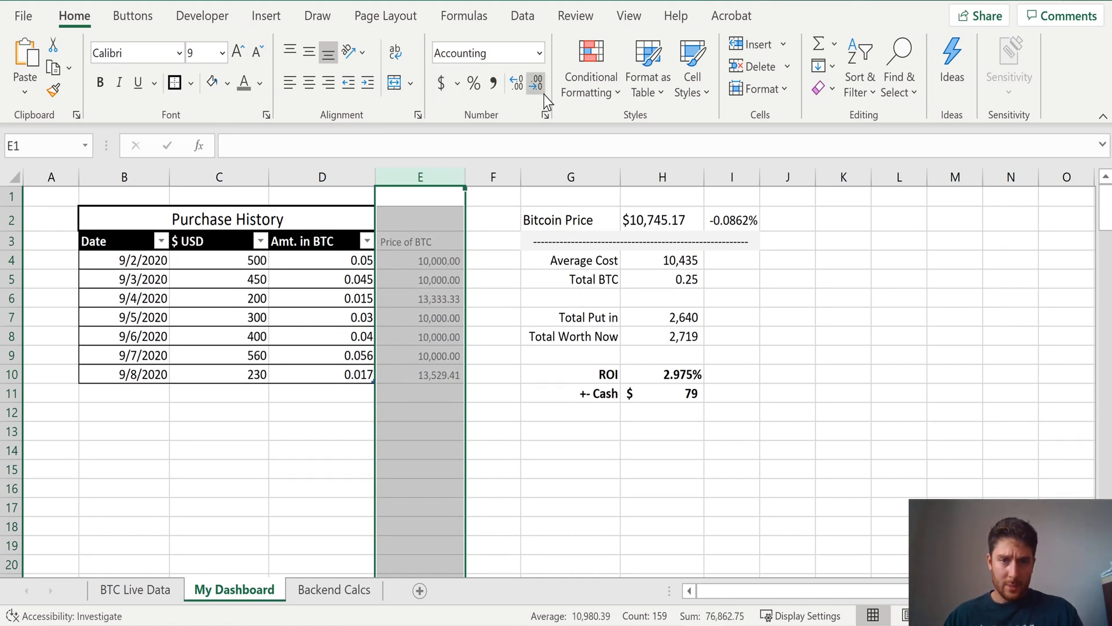
click(538, 83)
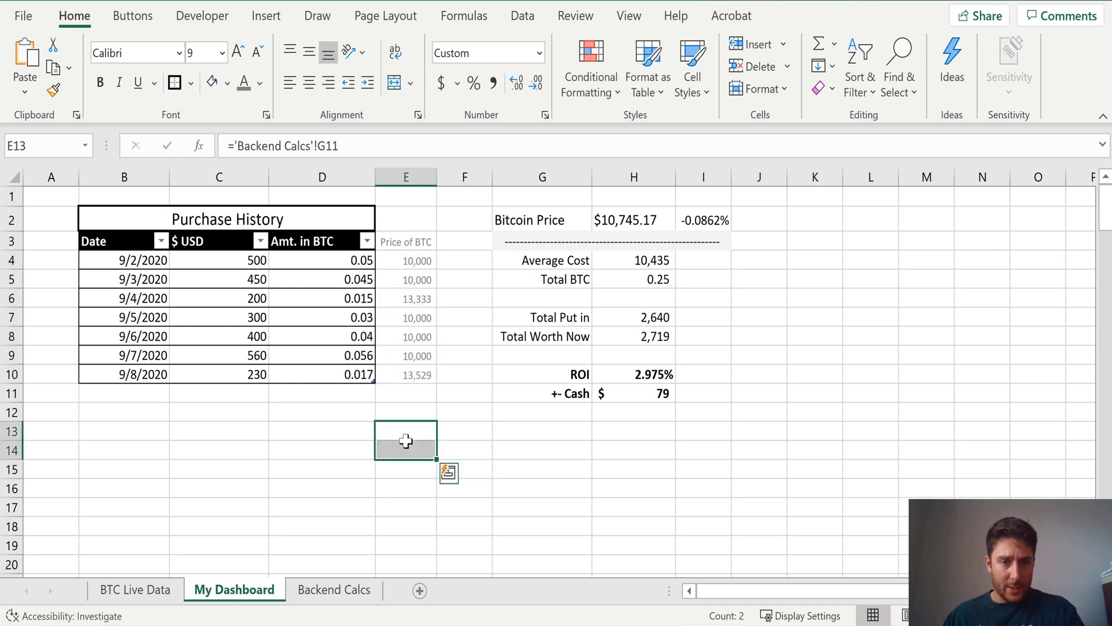
mouse_move(660, 271)
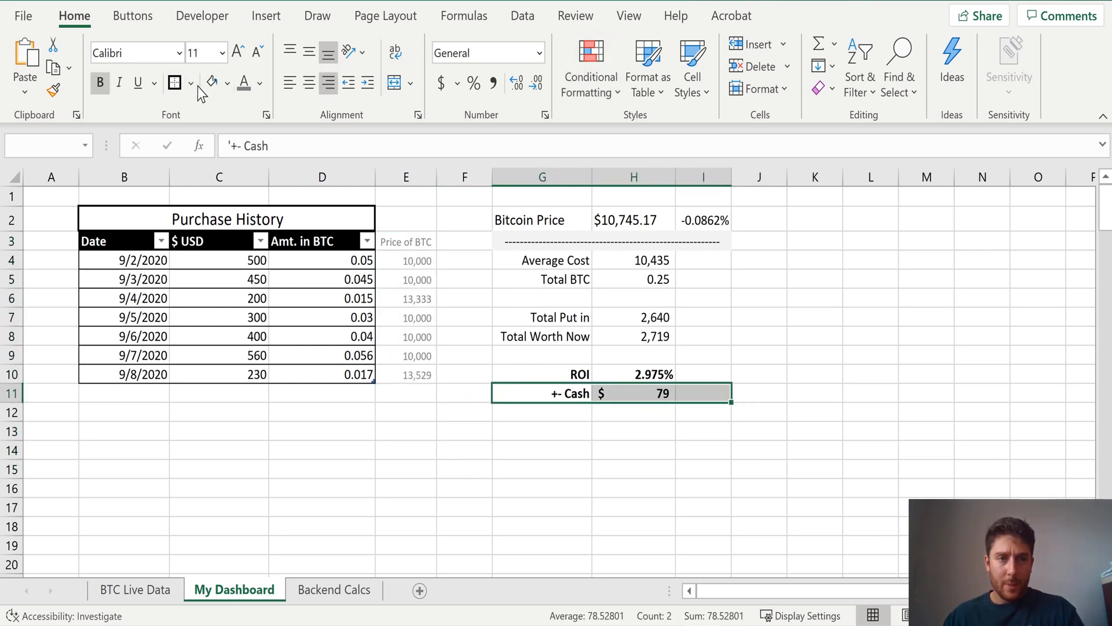
click(190, 83)
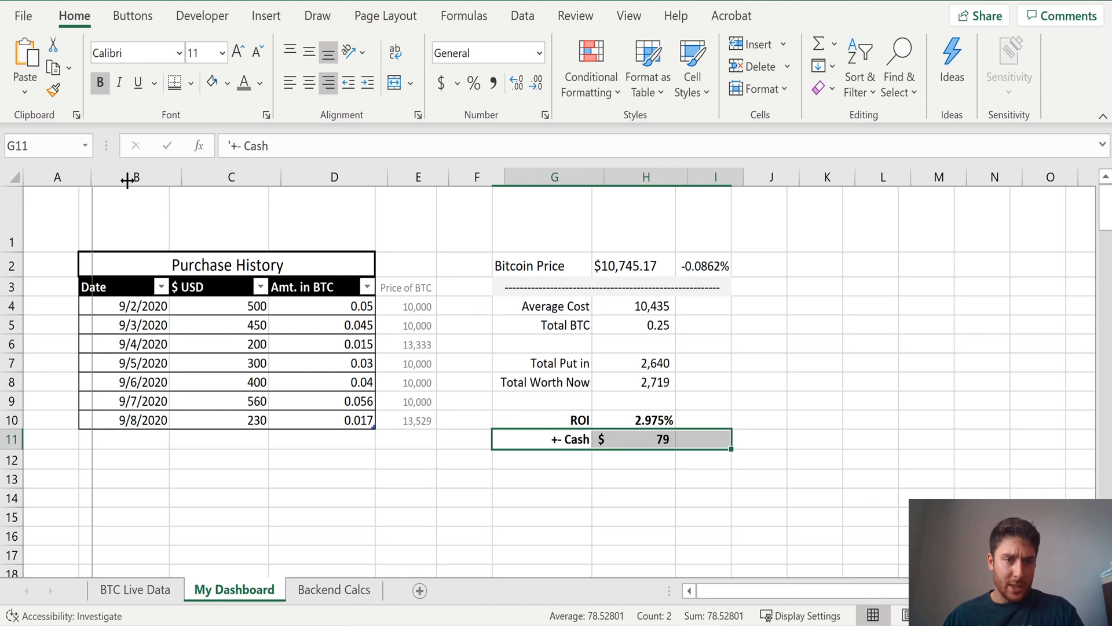
Insert the Bitcoin icon from a 'currency' icon search and colour it orange
click(265, 15)
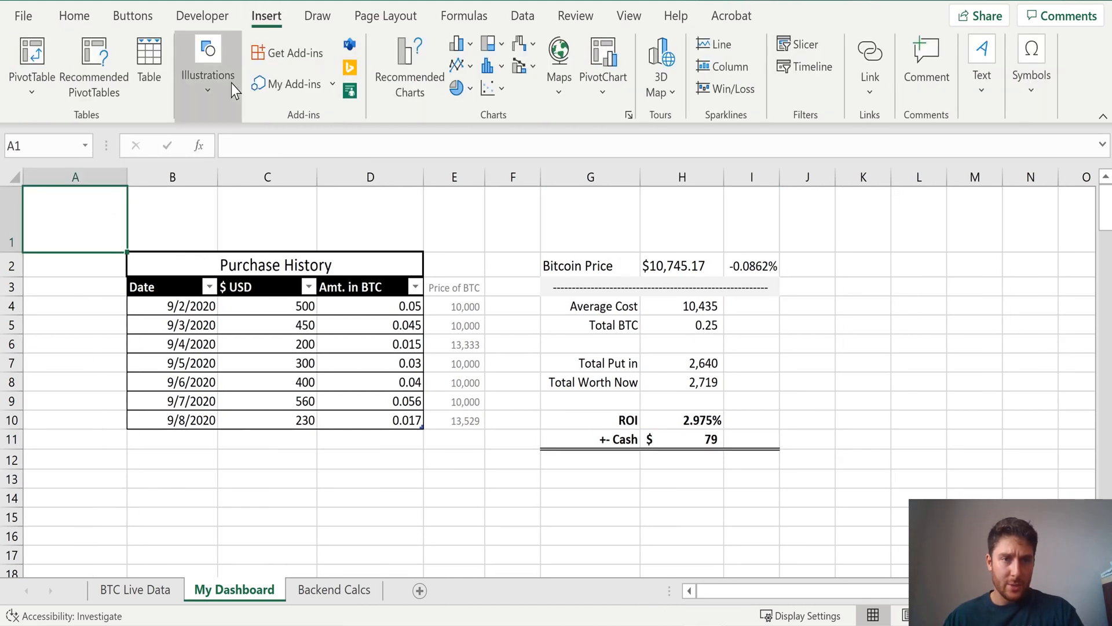
click(208, 67)
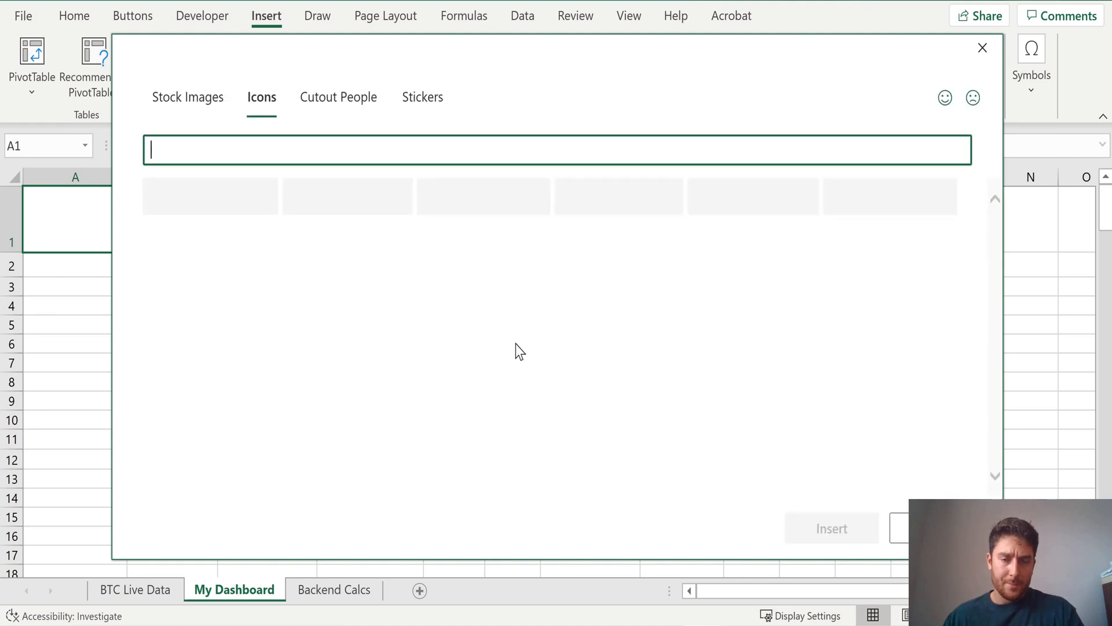
text(curr)
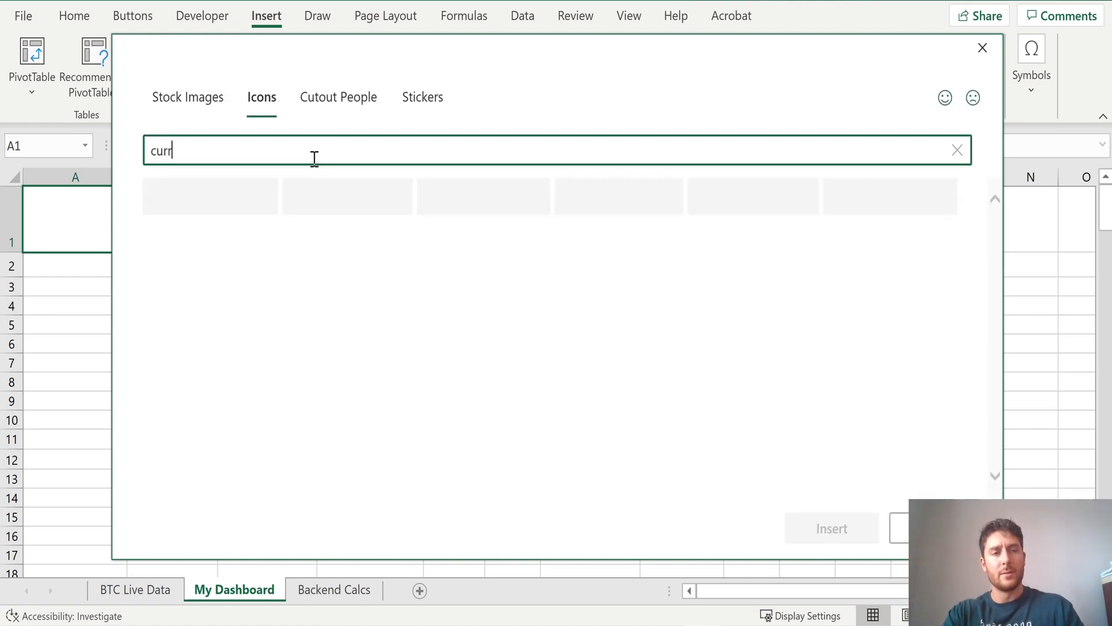
text(ency)
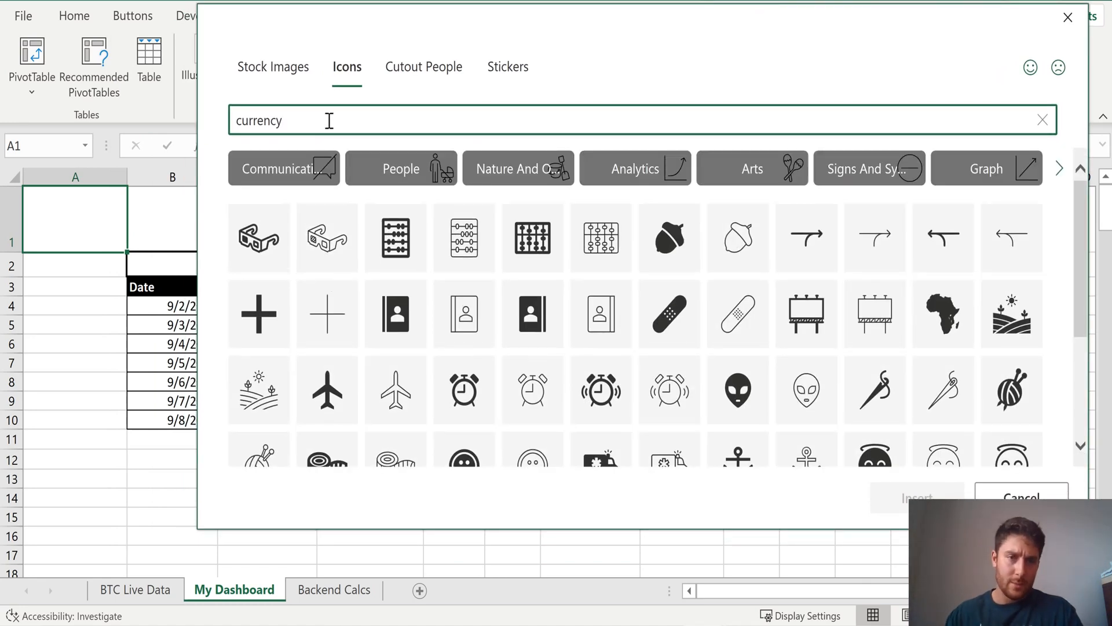
click(327, 186)
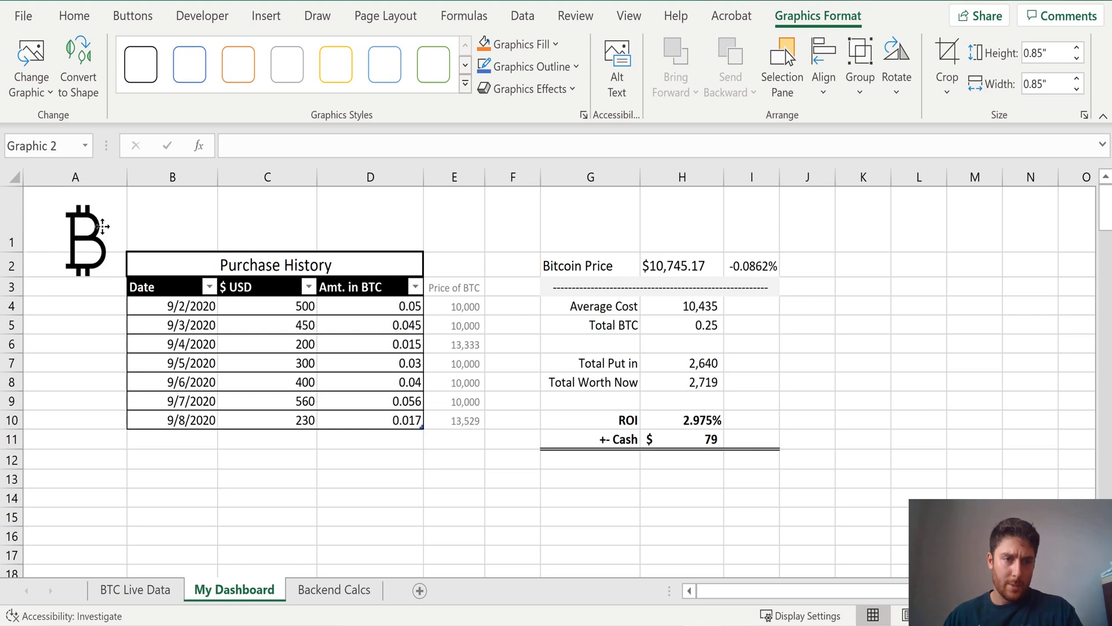
click(515, 44)
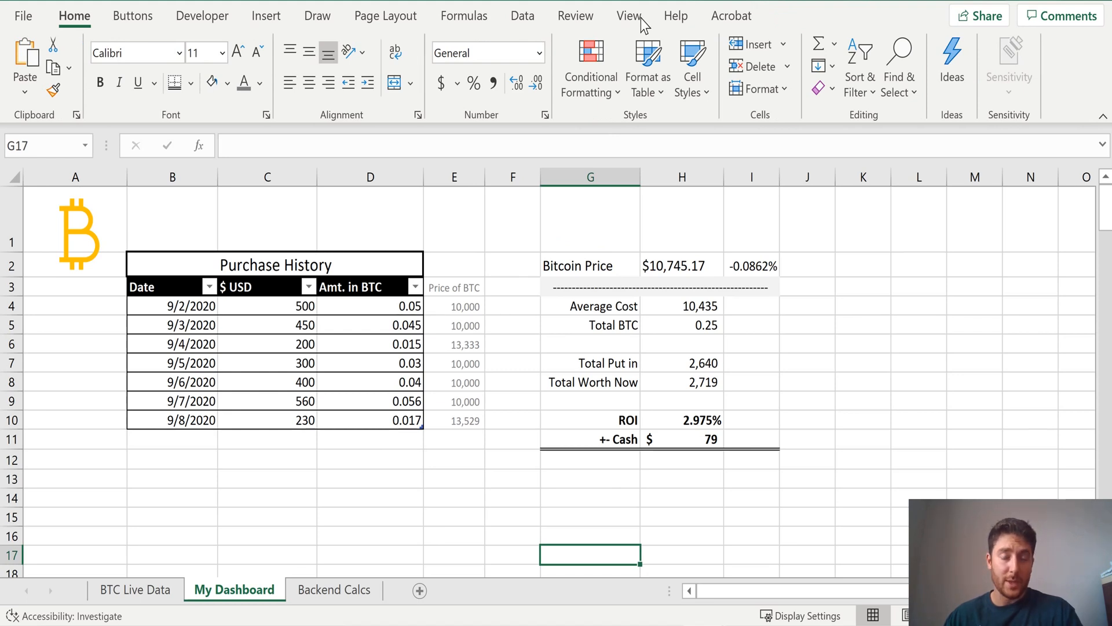
Hide the sheet gridlines and review the price change, ROI and cash formulas
click(629, 16)
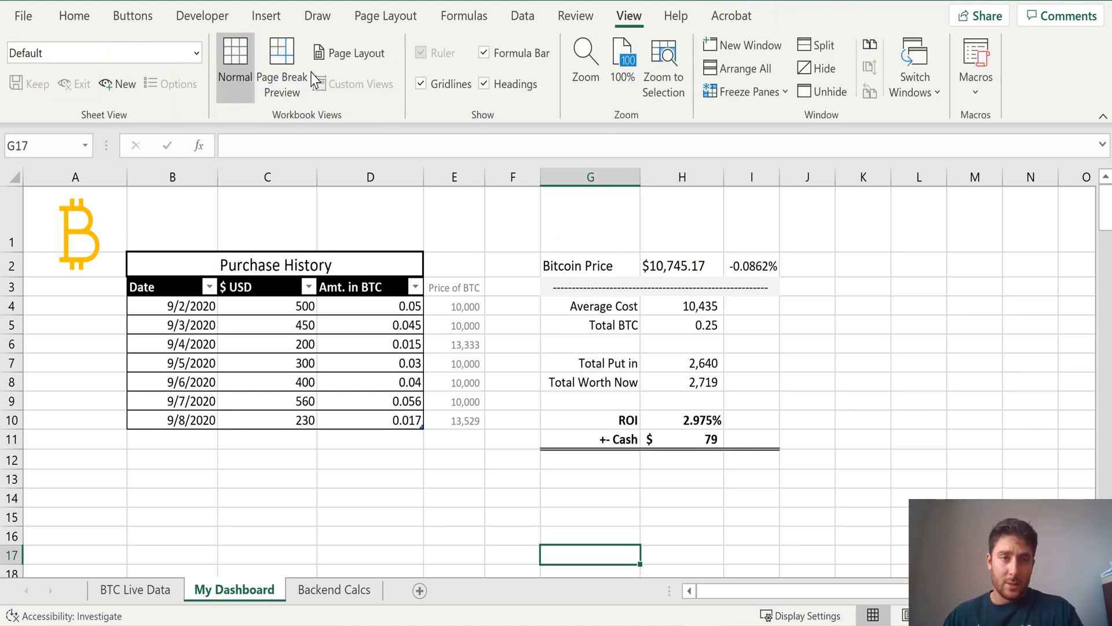
click(421, 84)
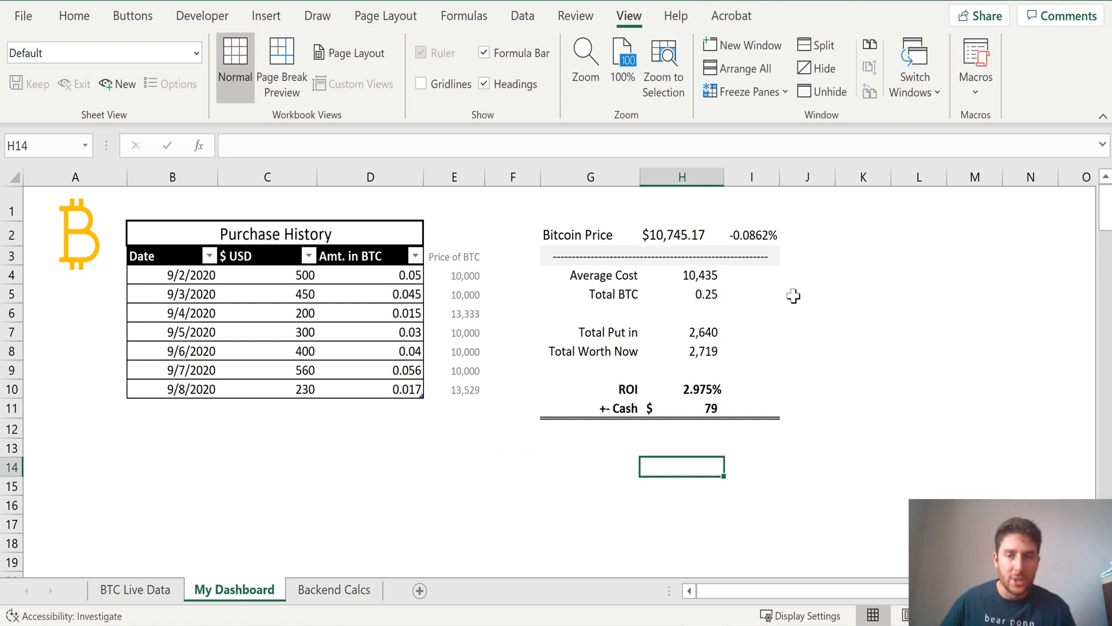
click(752, 234)
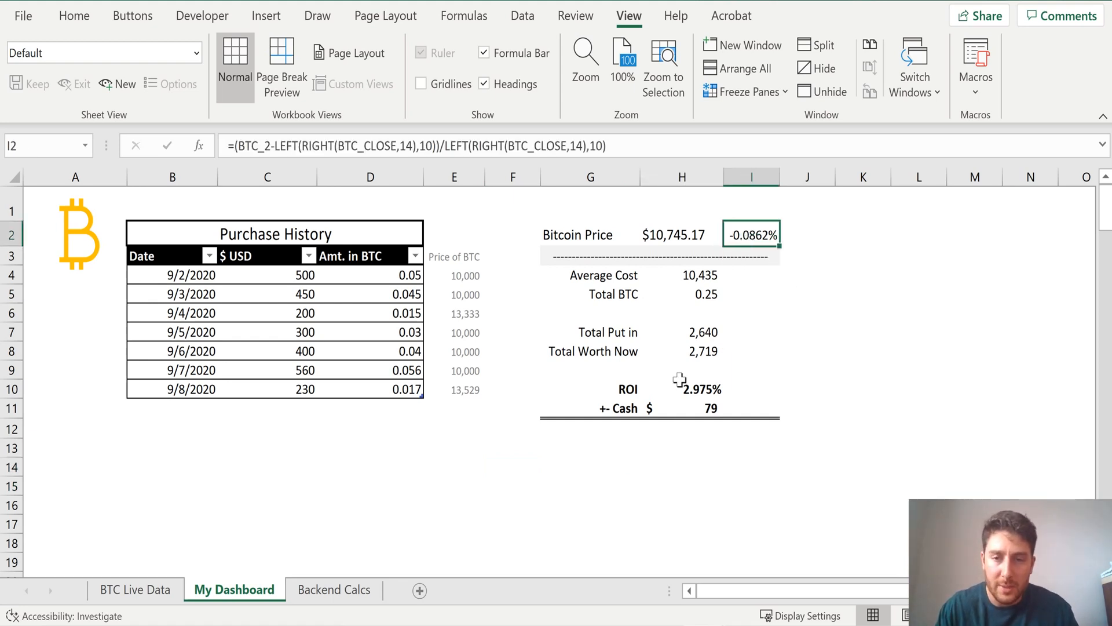
click(681, 388)
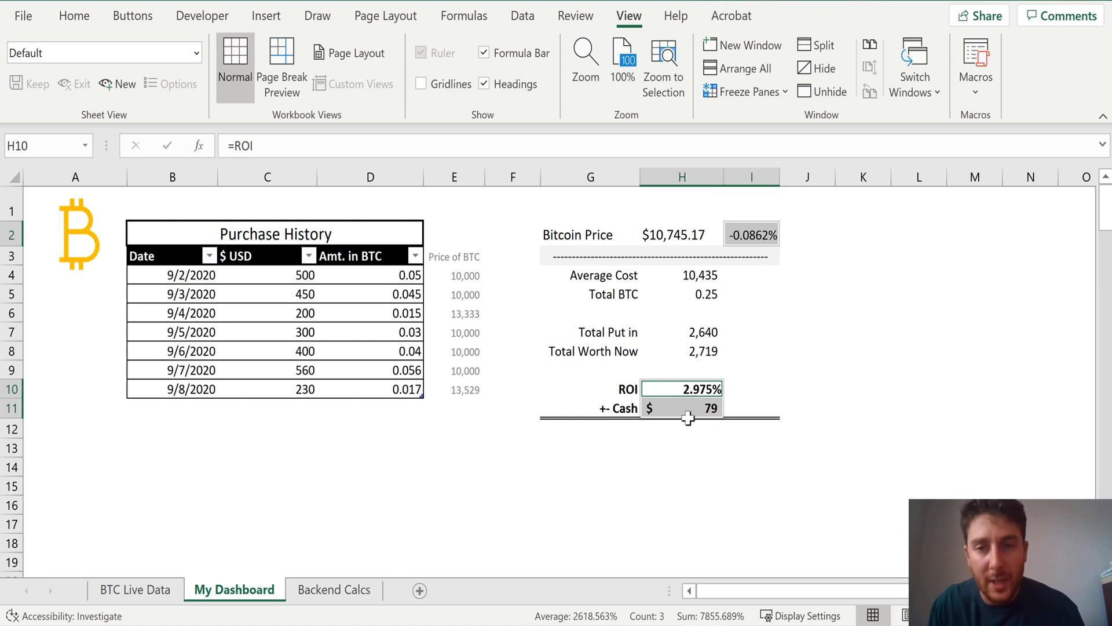
click(682, 466)
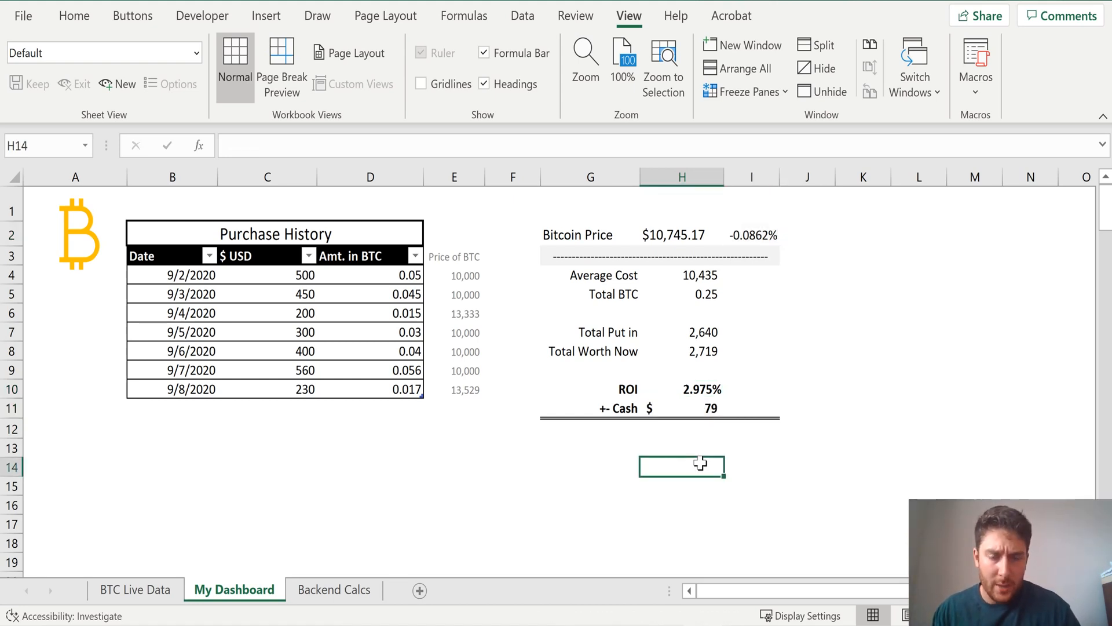
mouse_move(596, 294)
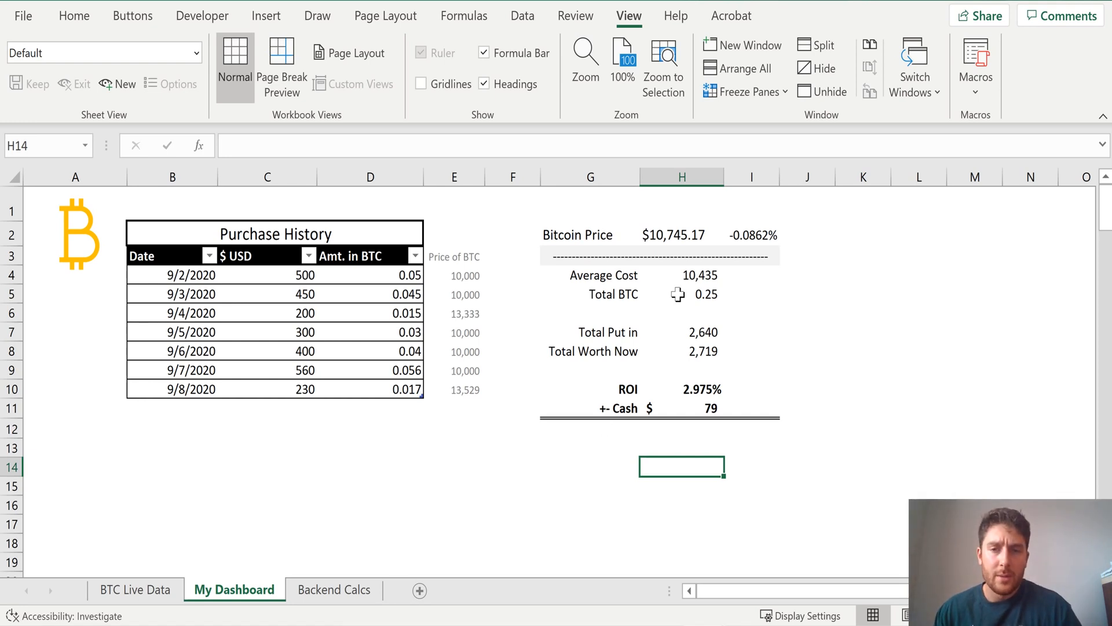
click(751, 234)
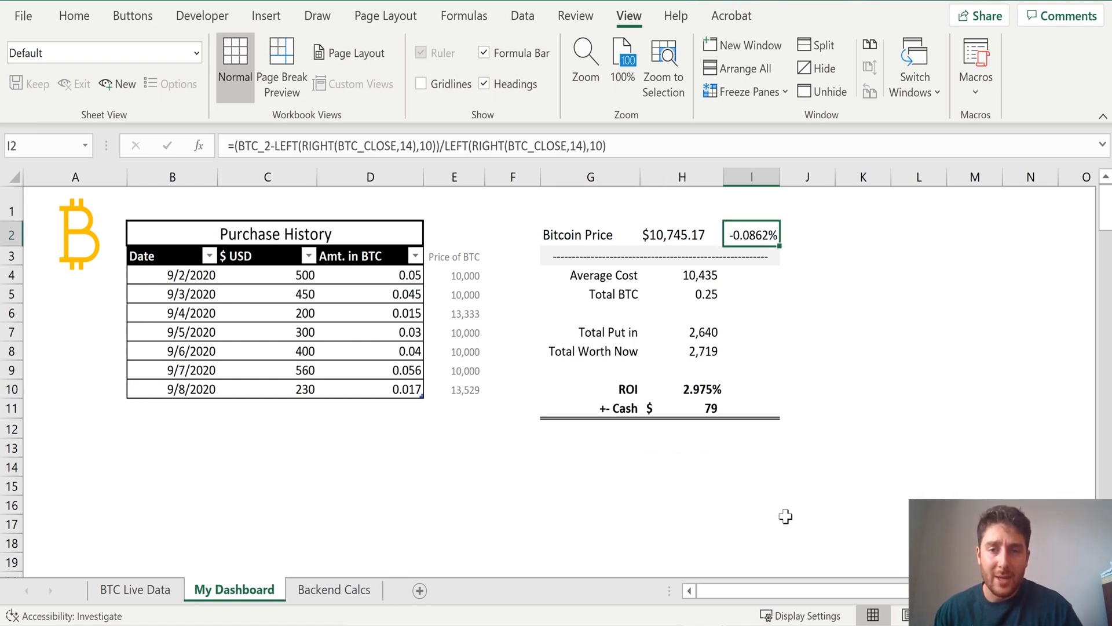
click(807, 524)
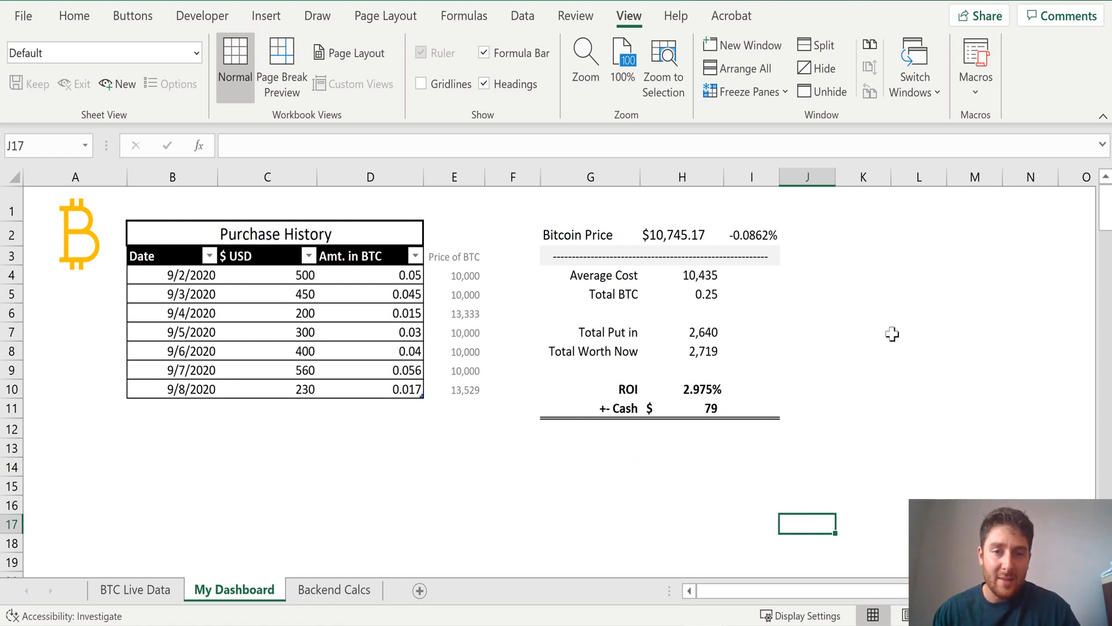
click(172, 408)
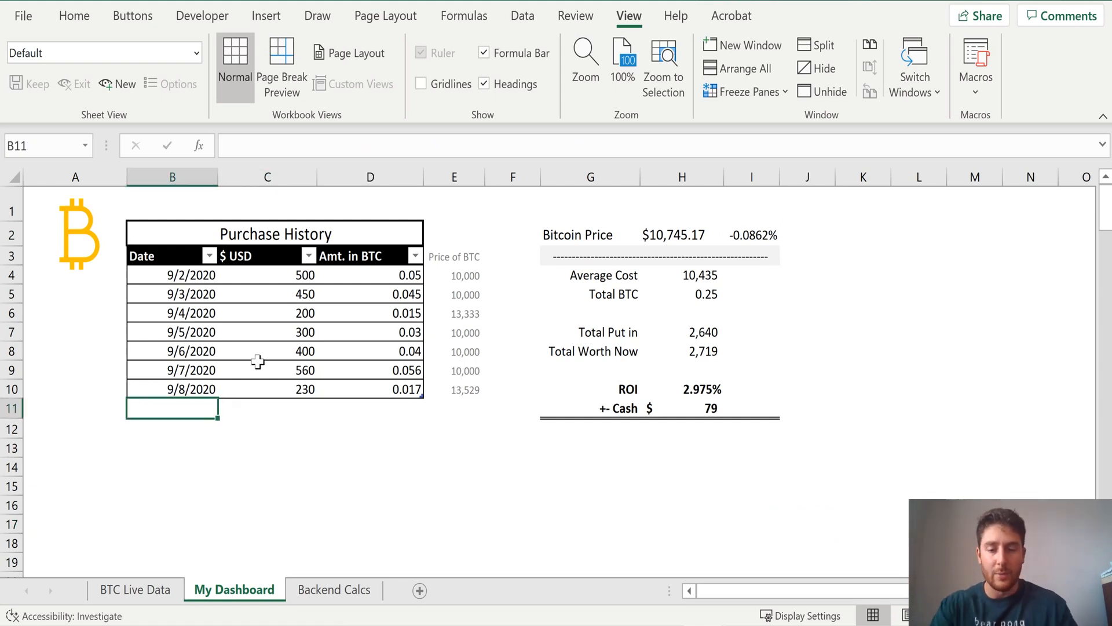
Enter a trial 9/20/2020 purchase of 5000 for 0.25 BTC, check Average Cost, then select it
text(9/20/2020)
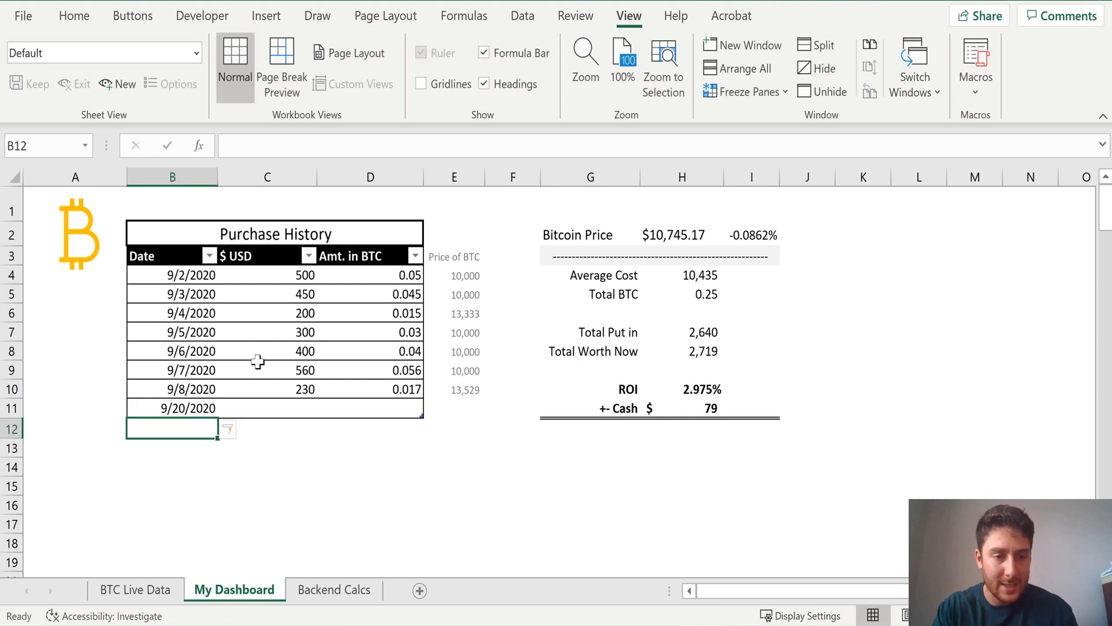
click(268, 408)
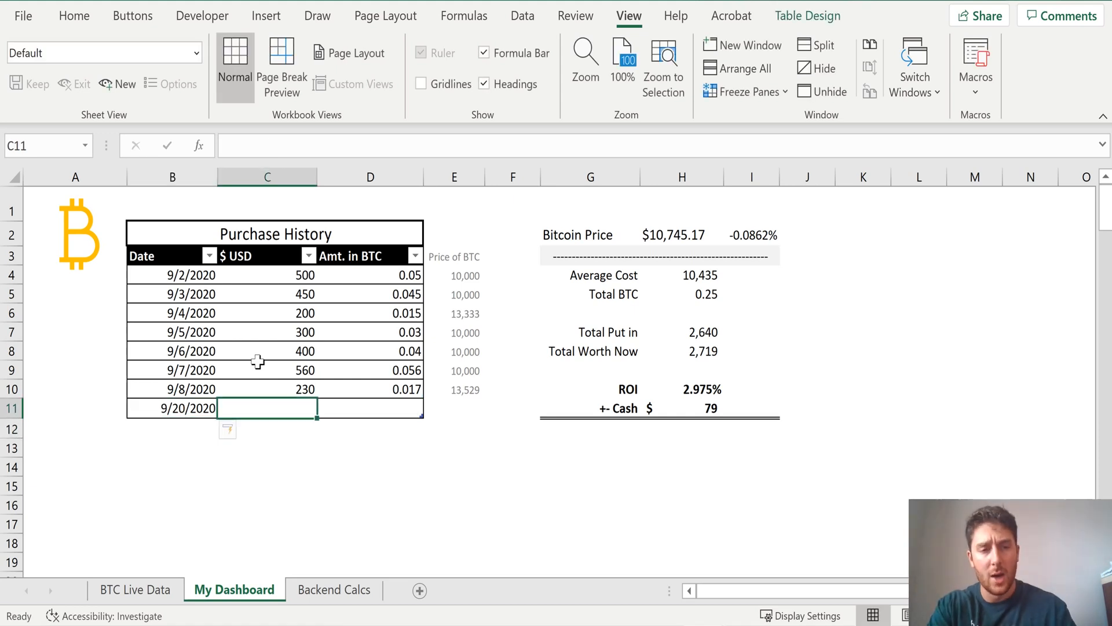
text(5000)
click(371, 408)
text(1)
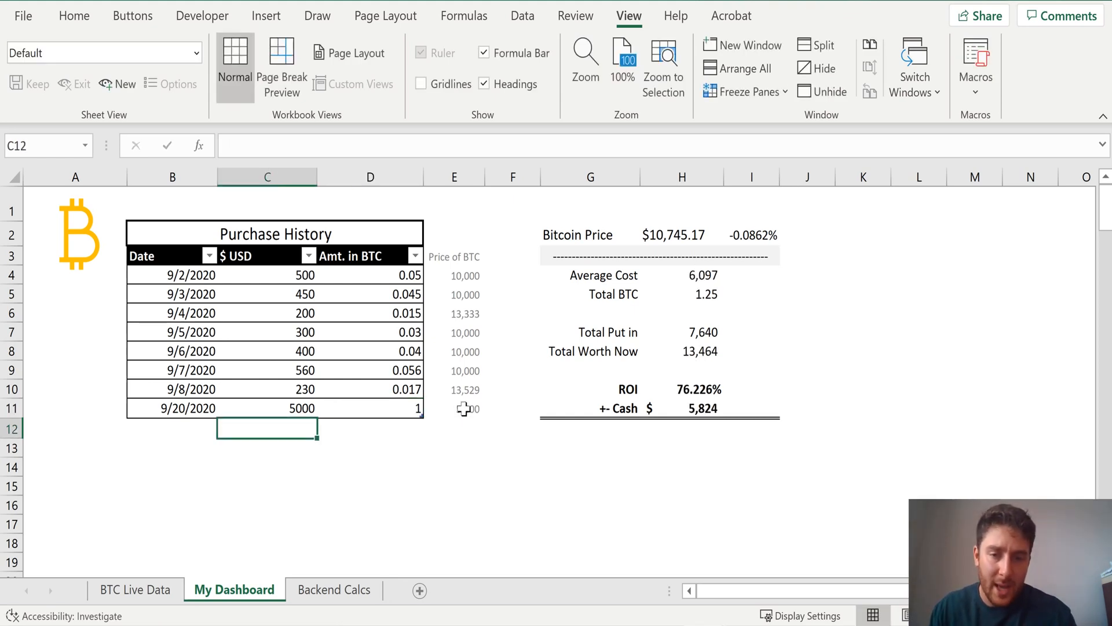
click(682, 408)
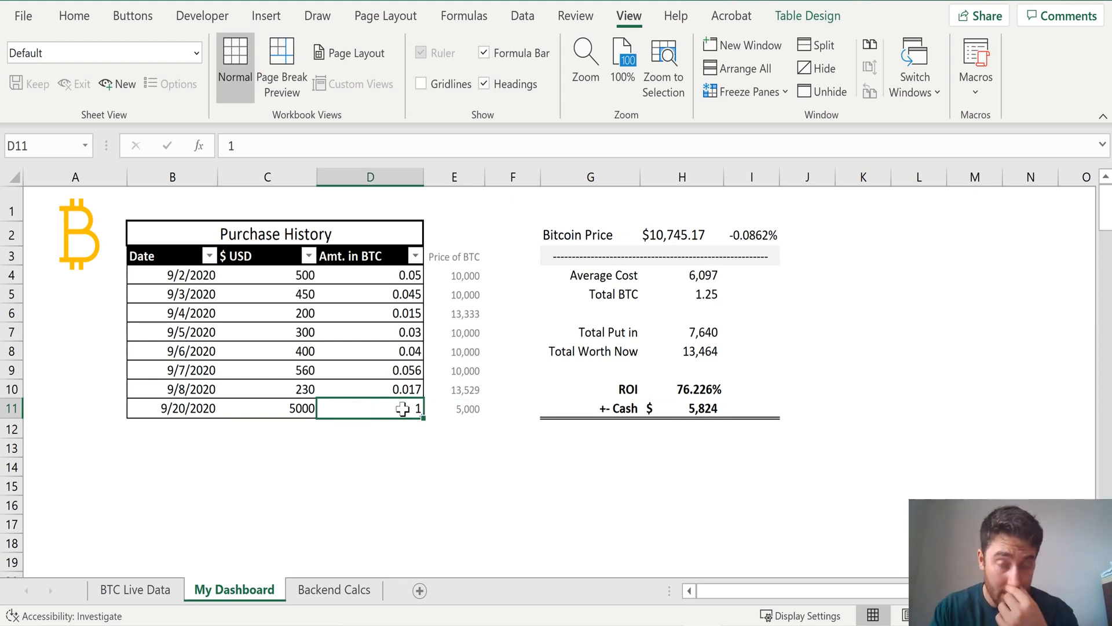
text(0.25)
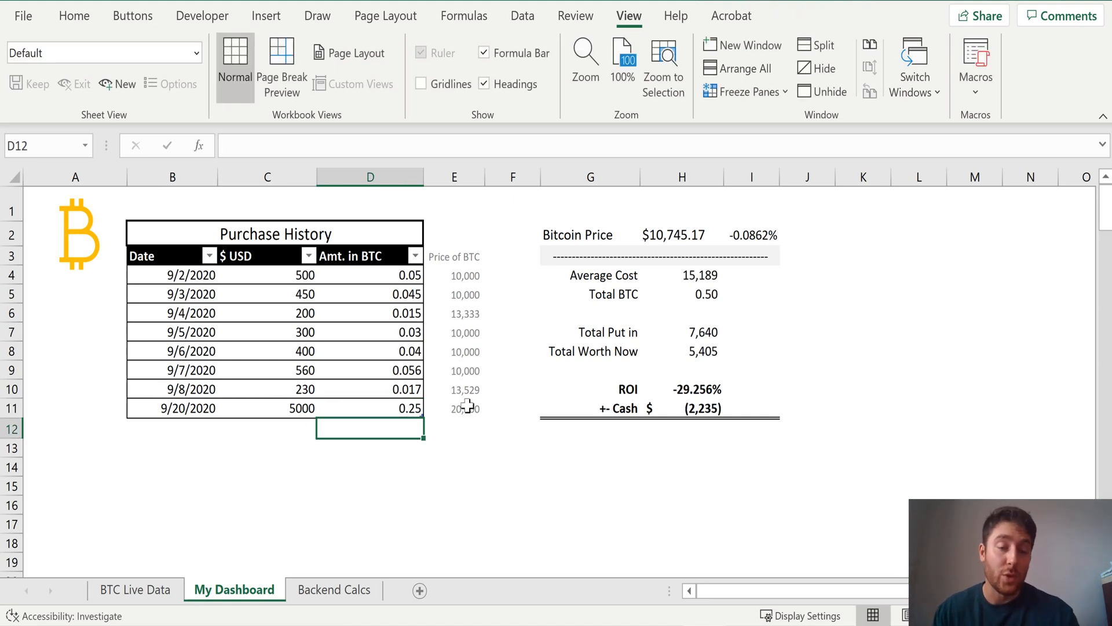
click(454, 408)
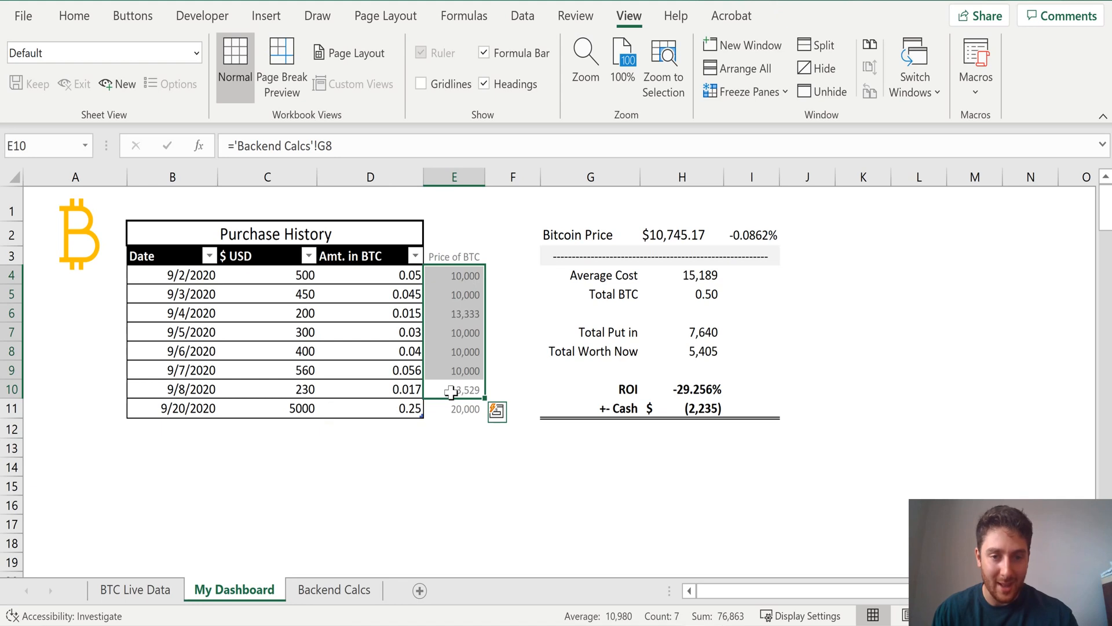
click(682, 275)
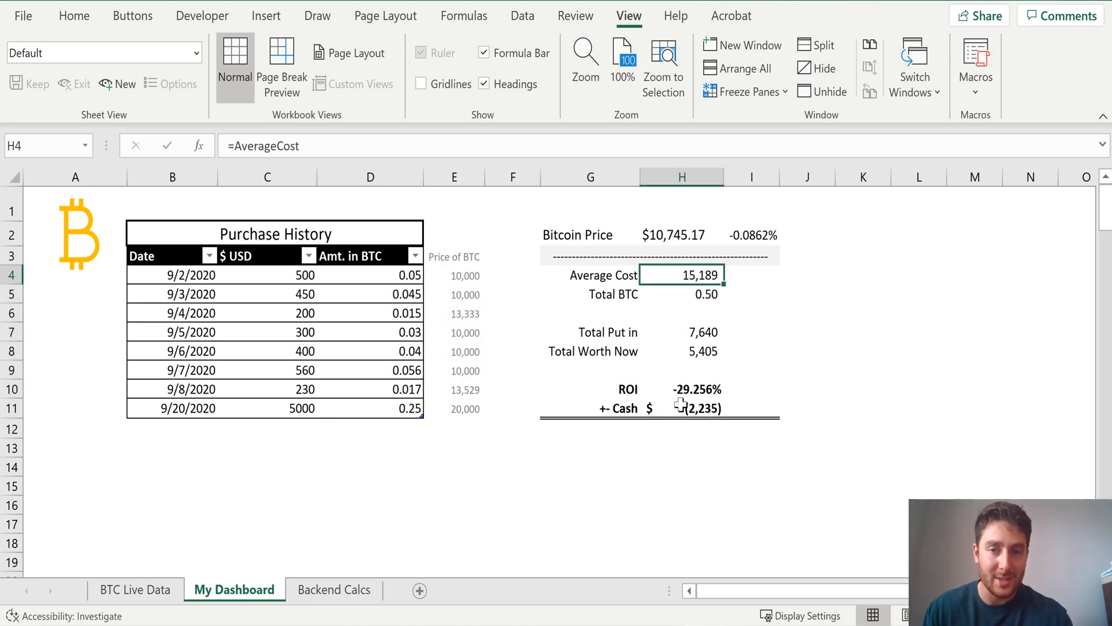
drag(171, 408, 268, 408)
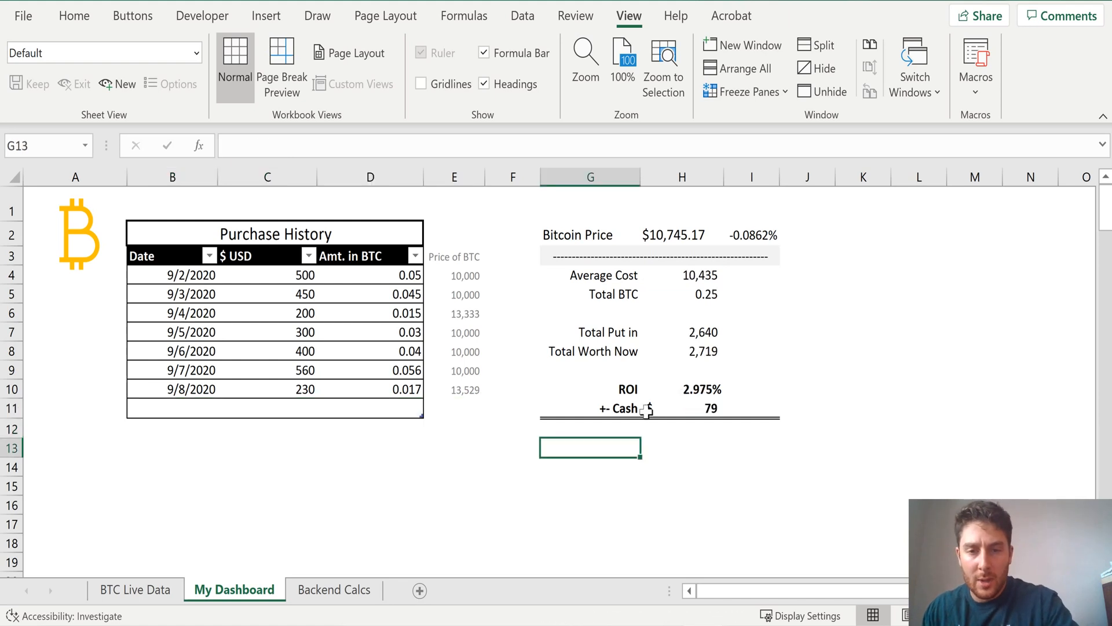
Start a greater-than-zero highlight rule with a custom format for the ROI value
click(683, 389)
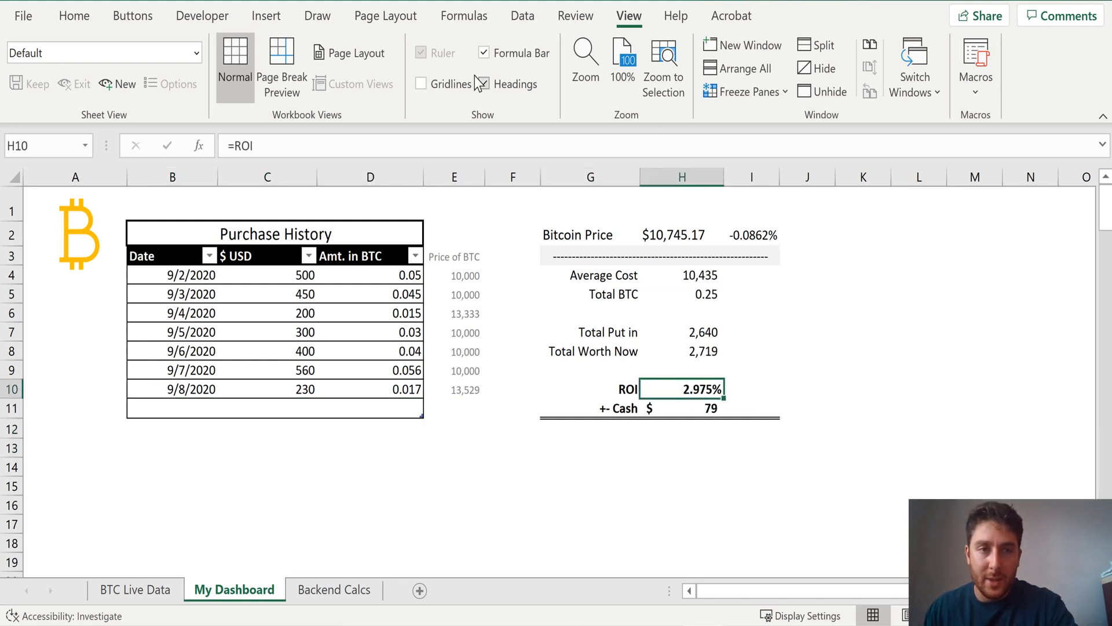
click(74, 16)
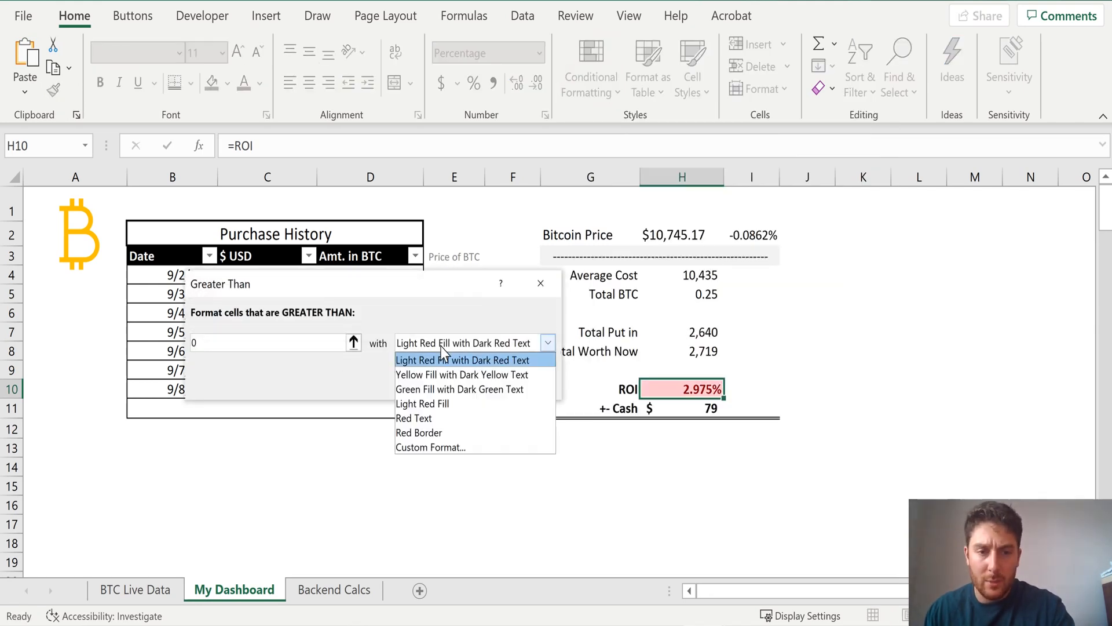
click(431, 447)
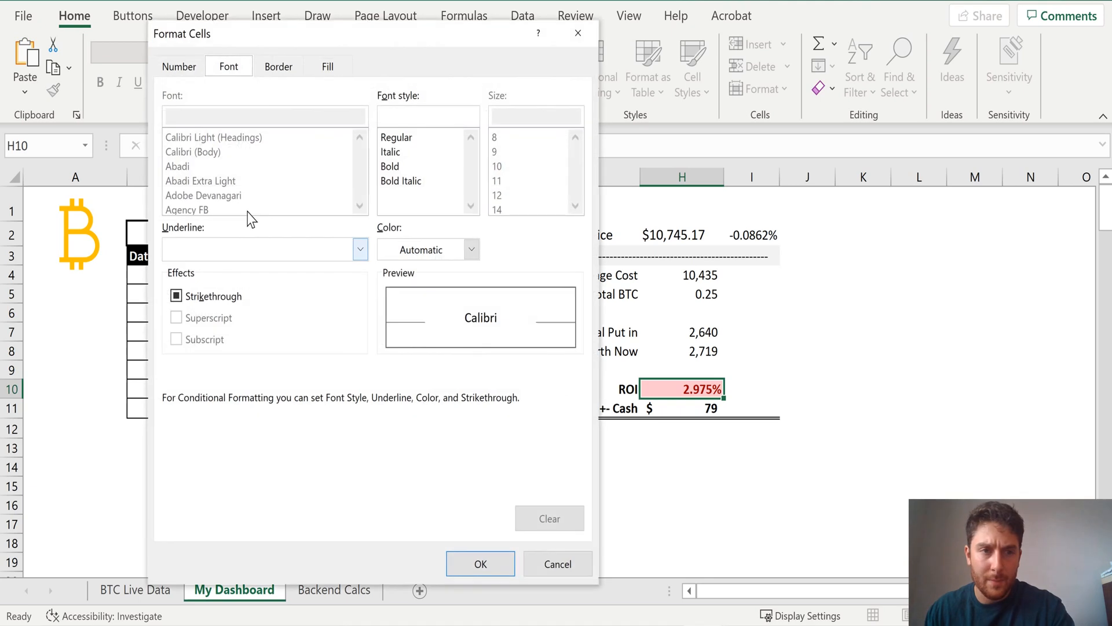
click(178, 66)
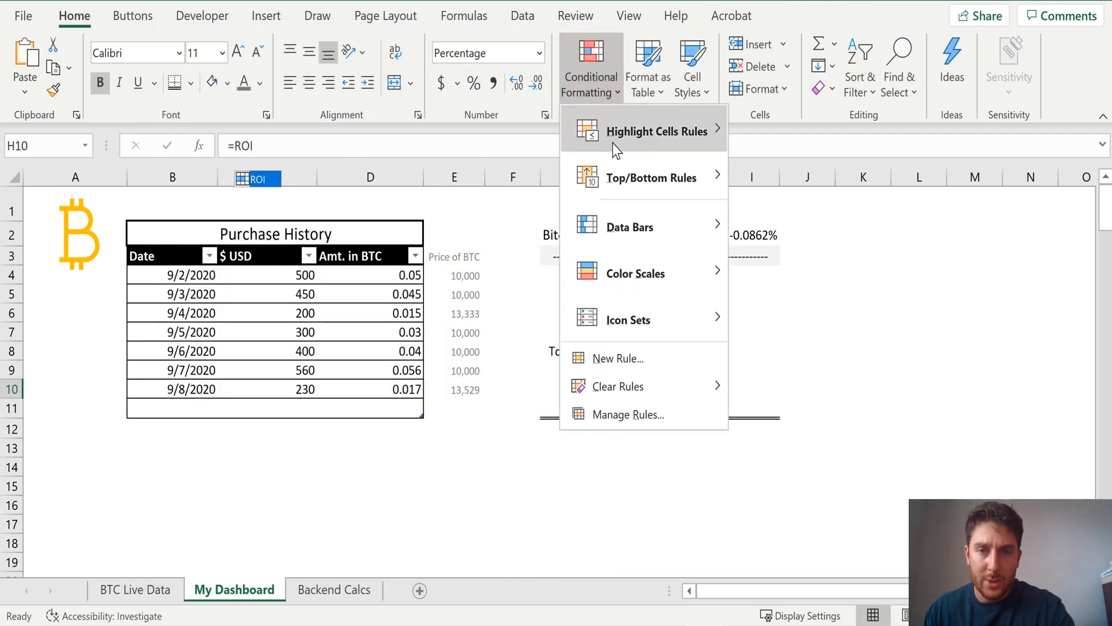
Add a red-text less-than rule for ROI and copy its formatting with Format Painter
click(657, 131)
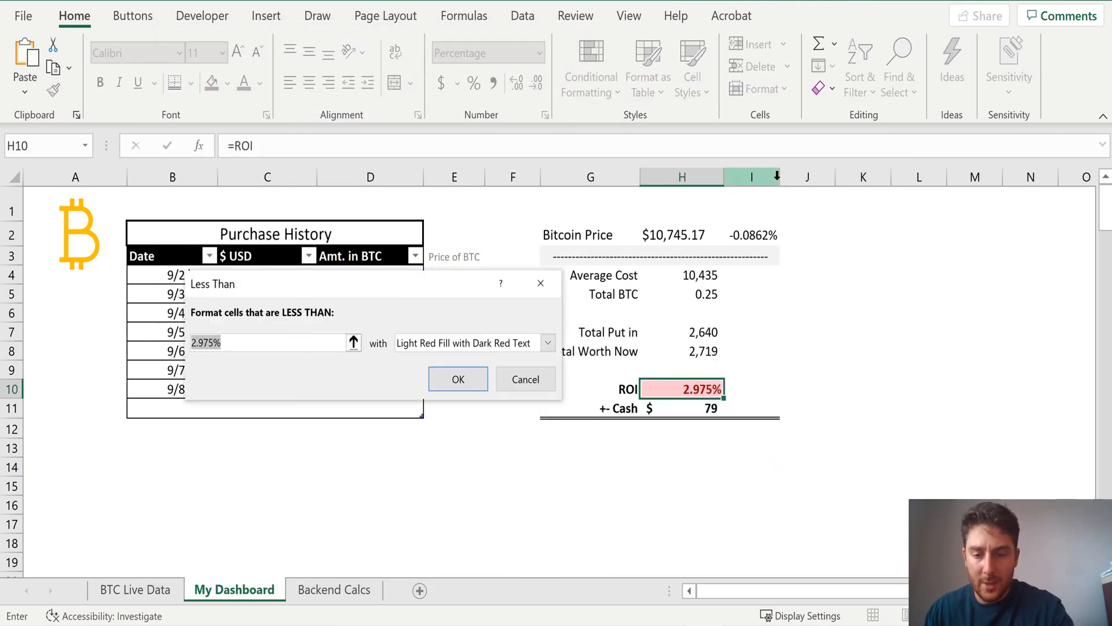
click(547, 343)
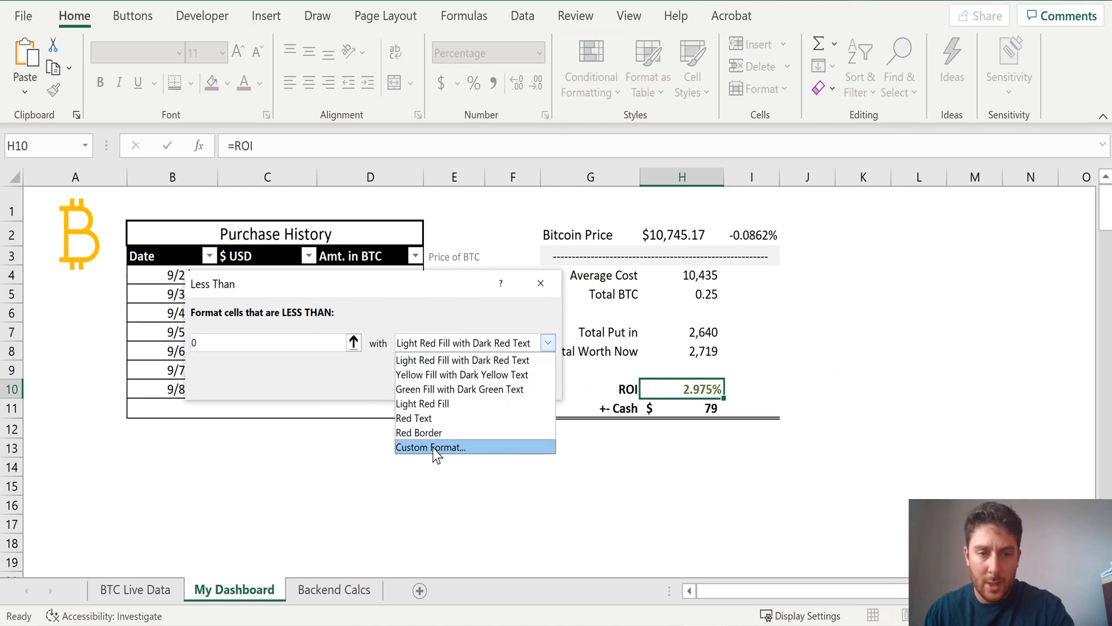
click(431, 447)
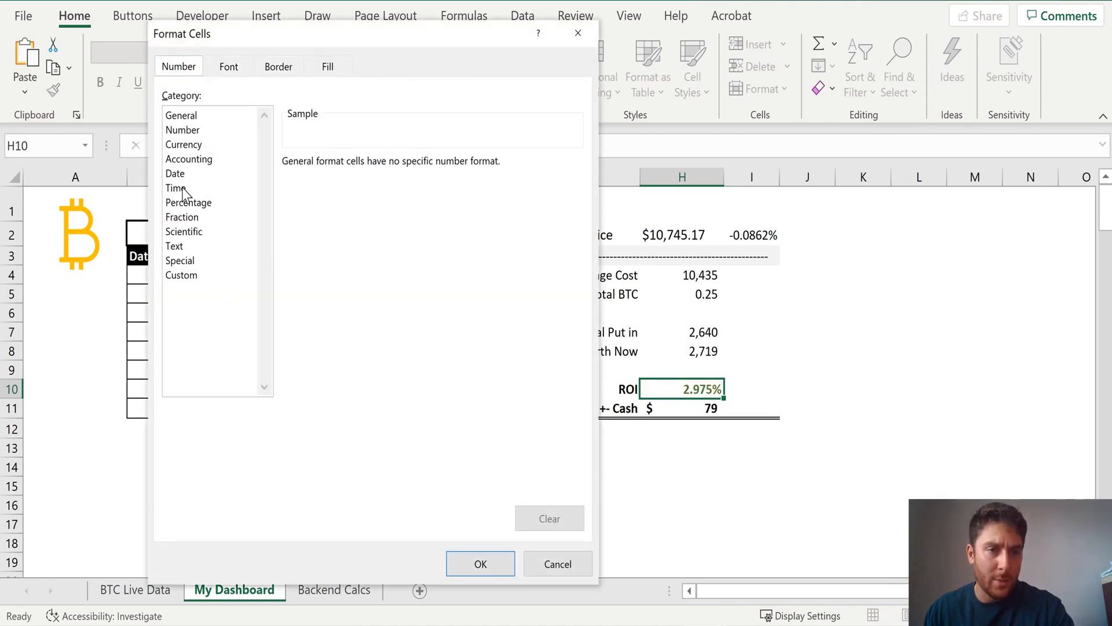
click(228, 66)
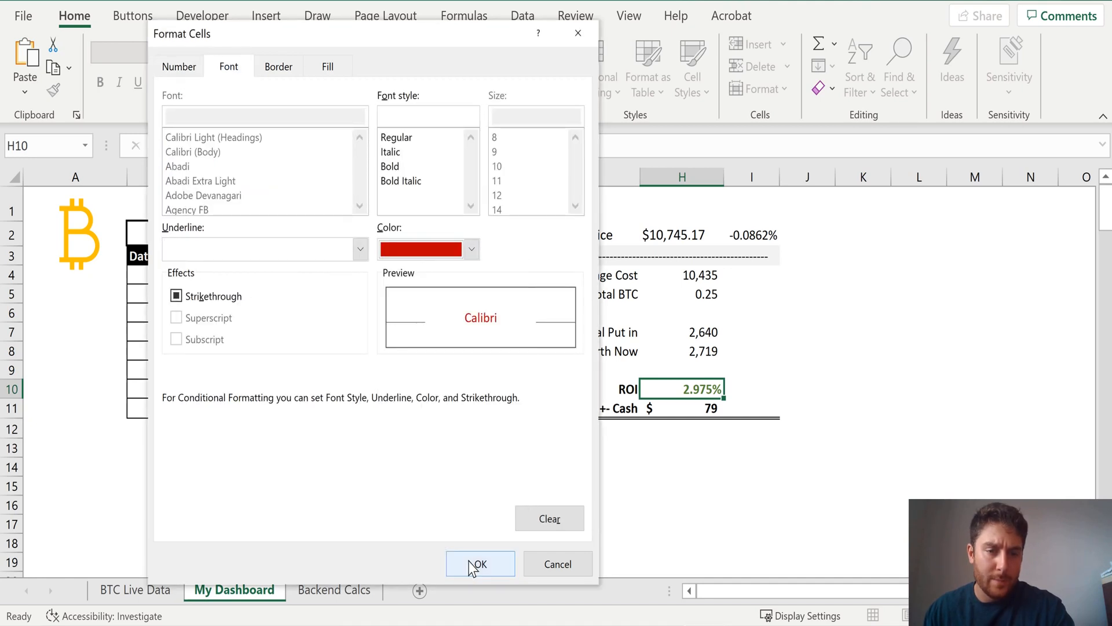
click(480, 563)
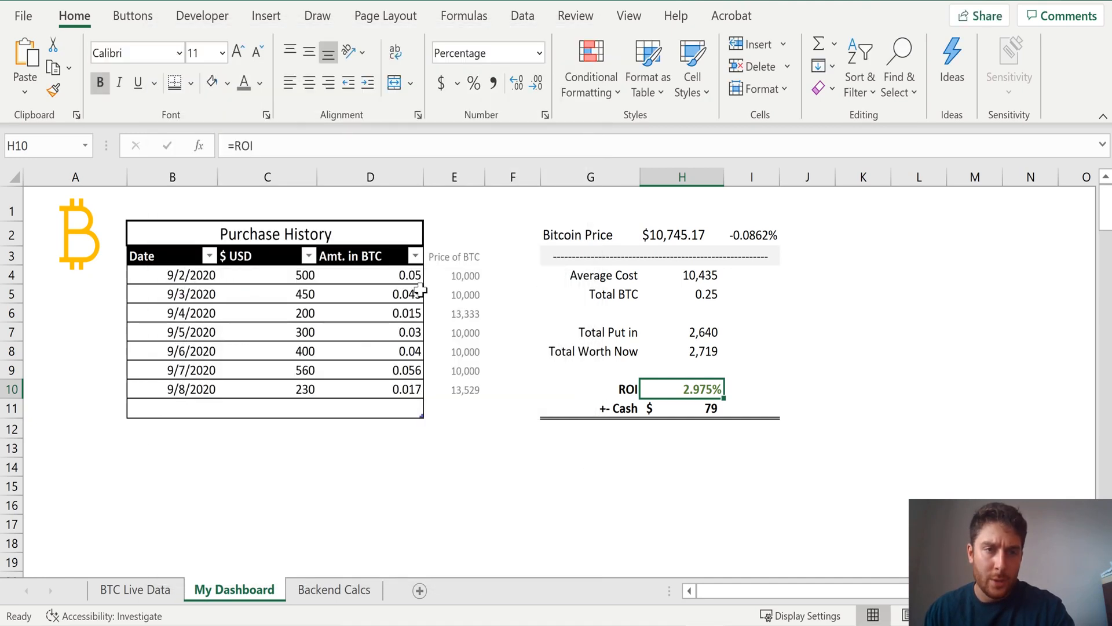
click(52, 89)
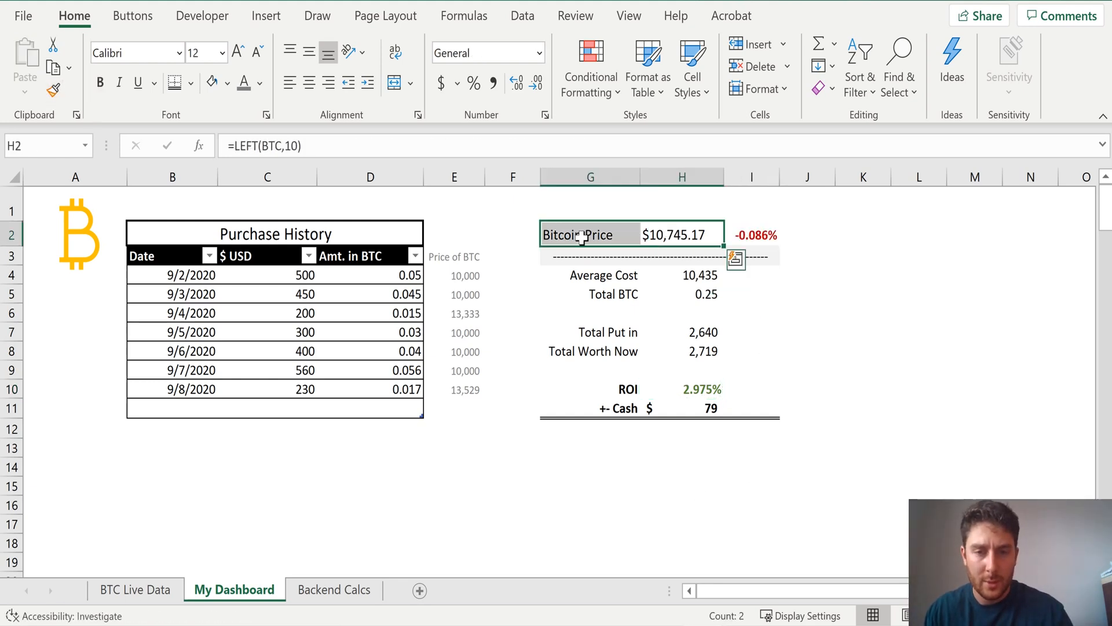
Give +- Cash a greater-than-zero rule with green font and Accounting format
click(683, 408)
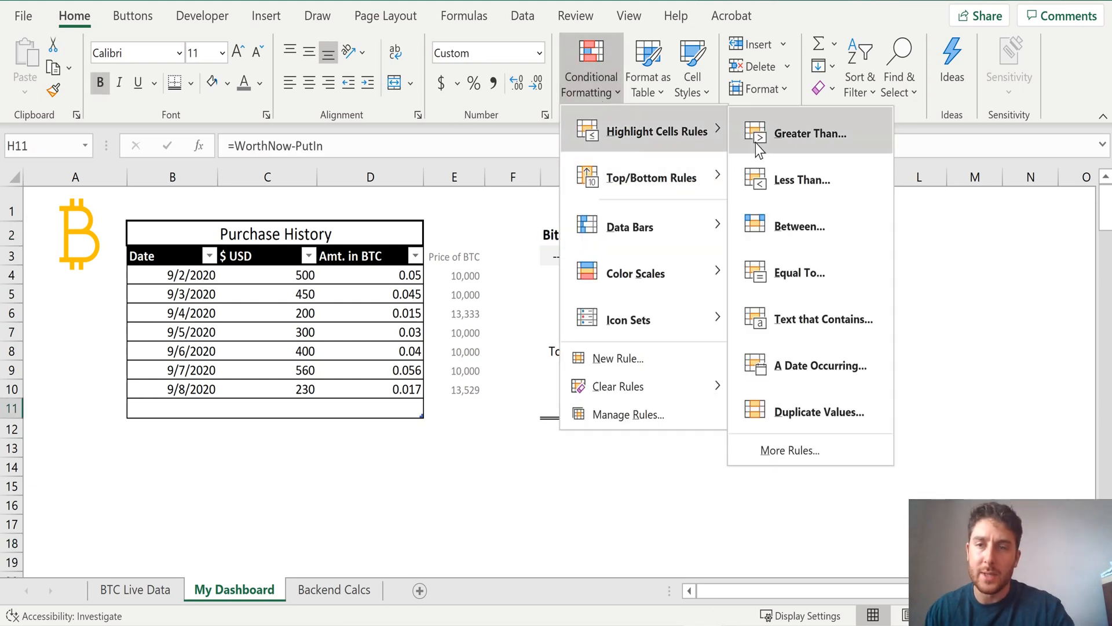
click(806, 133)
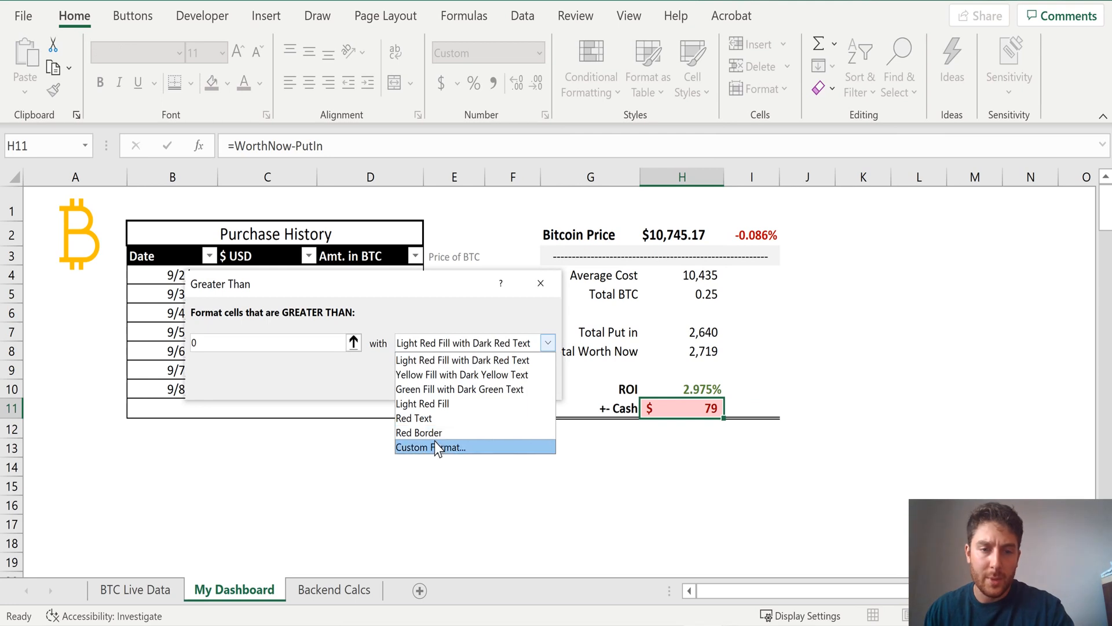
click(431, 447)
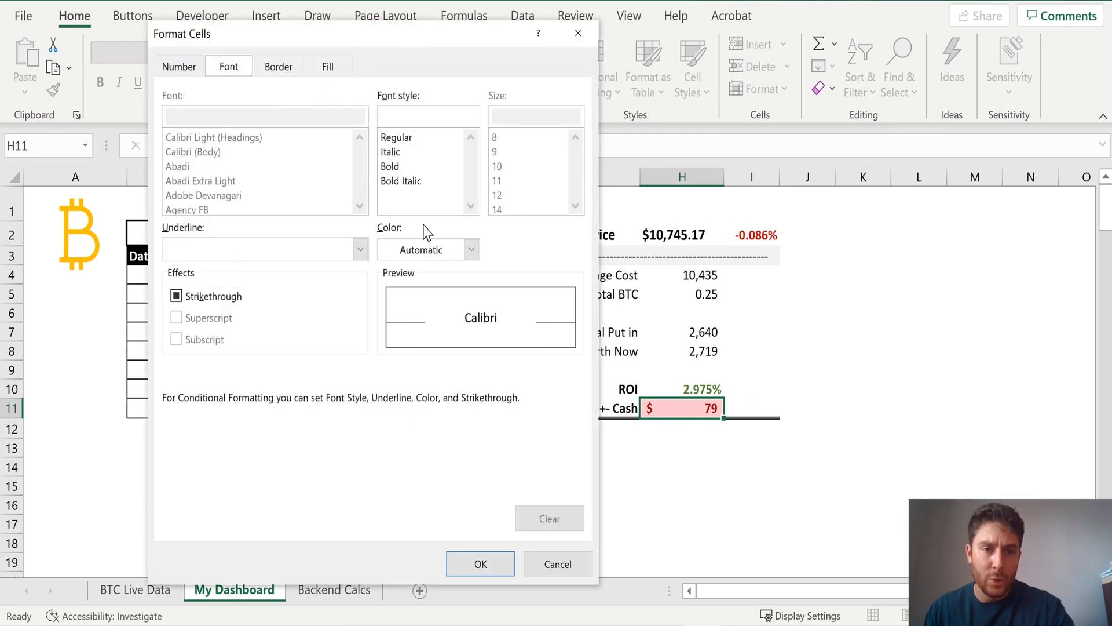
click(178, 66)
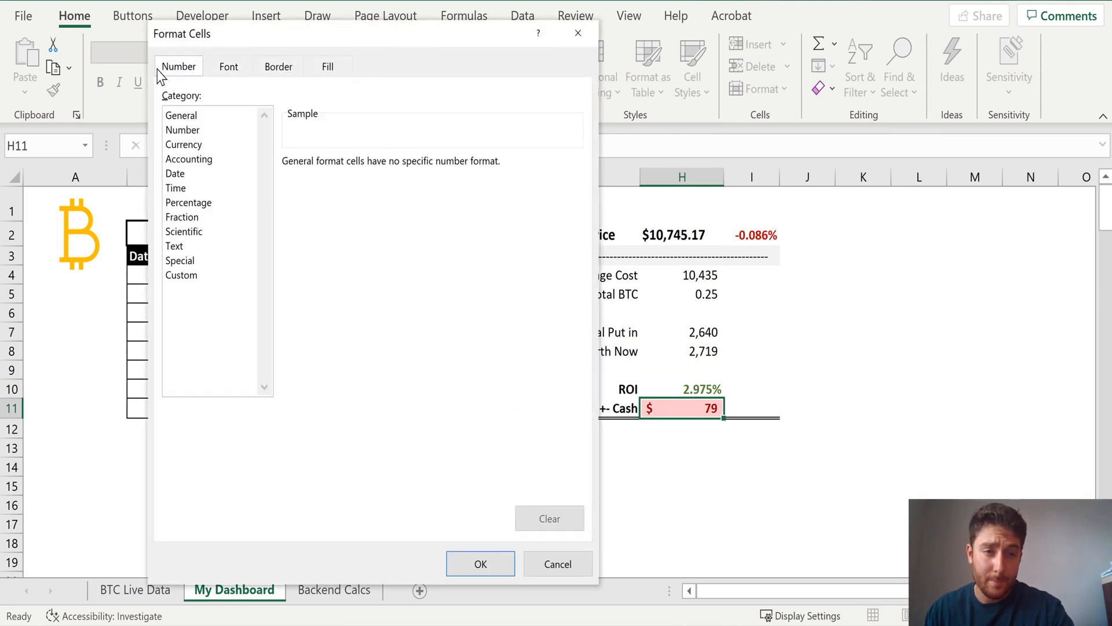
click(189, 159)
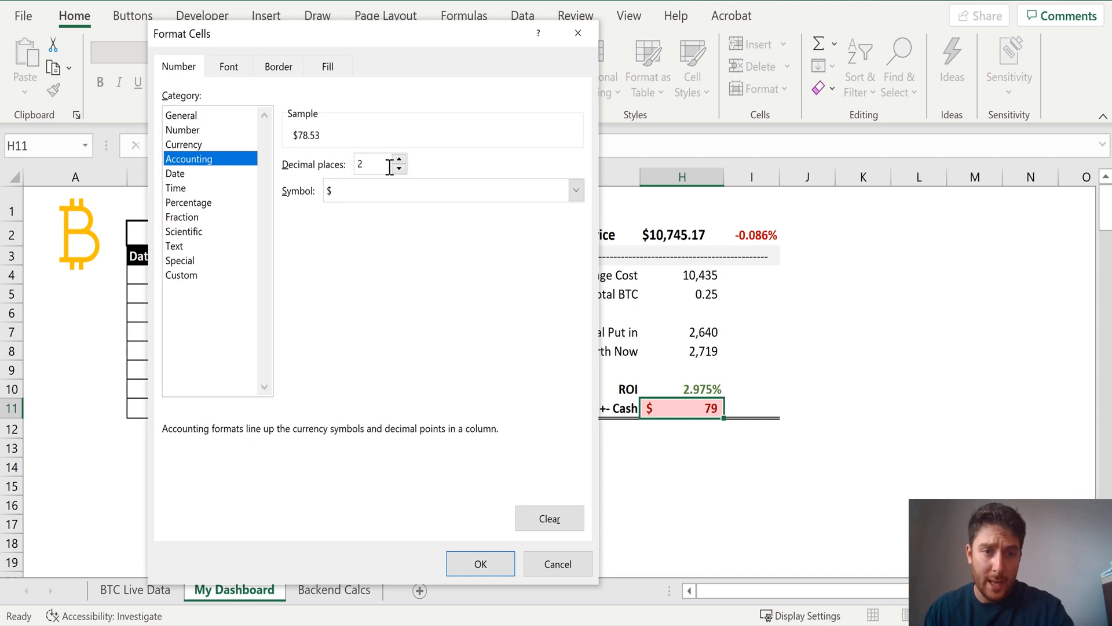
click(398, 168)
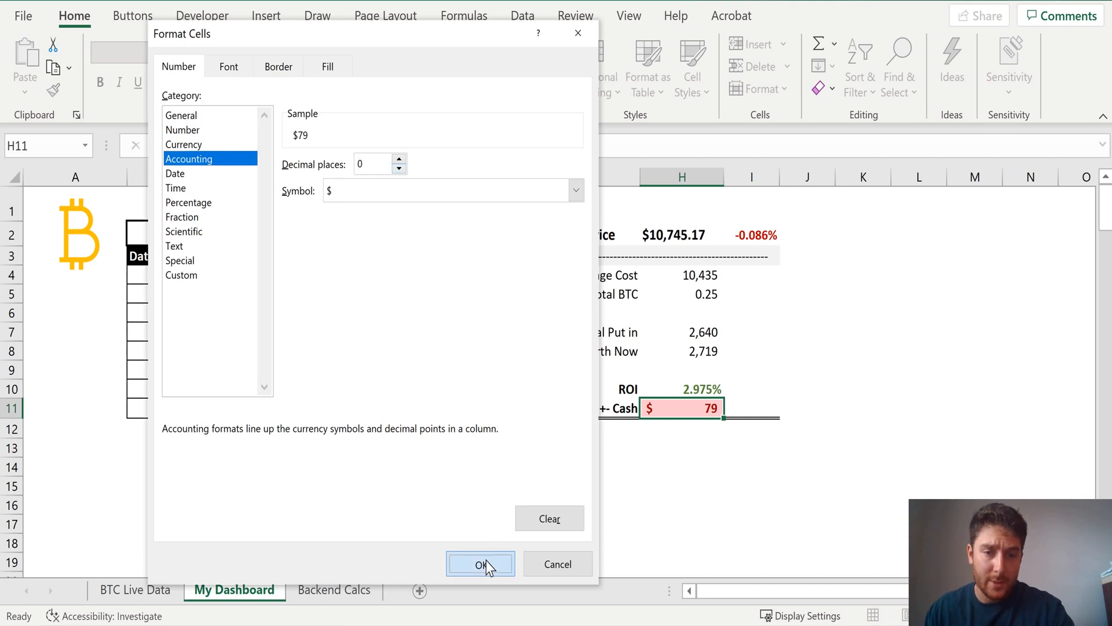
click(480, 563)
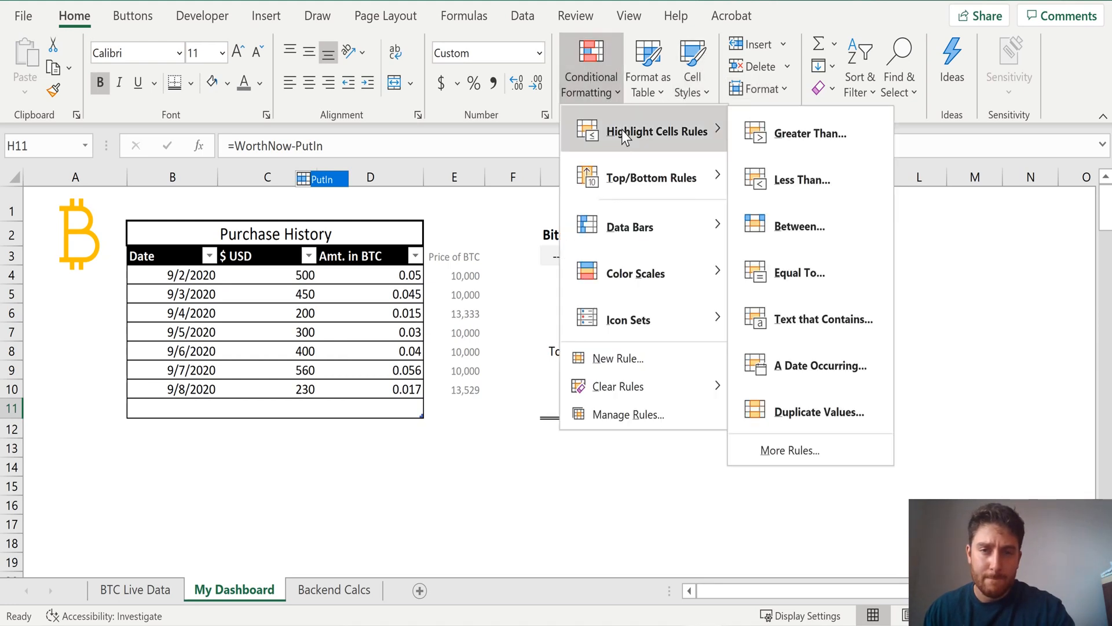
Add a matching less-than rule for +- Cash with currency format and no decimals
click(804, 180)
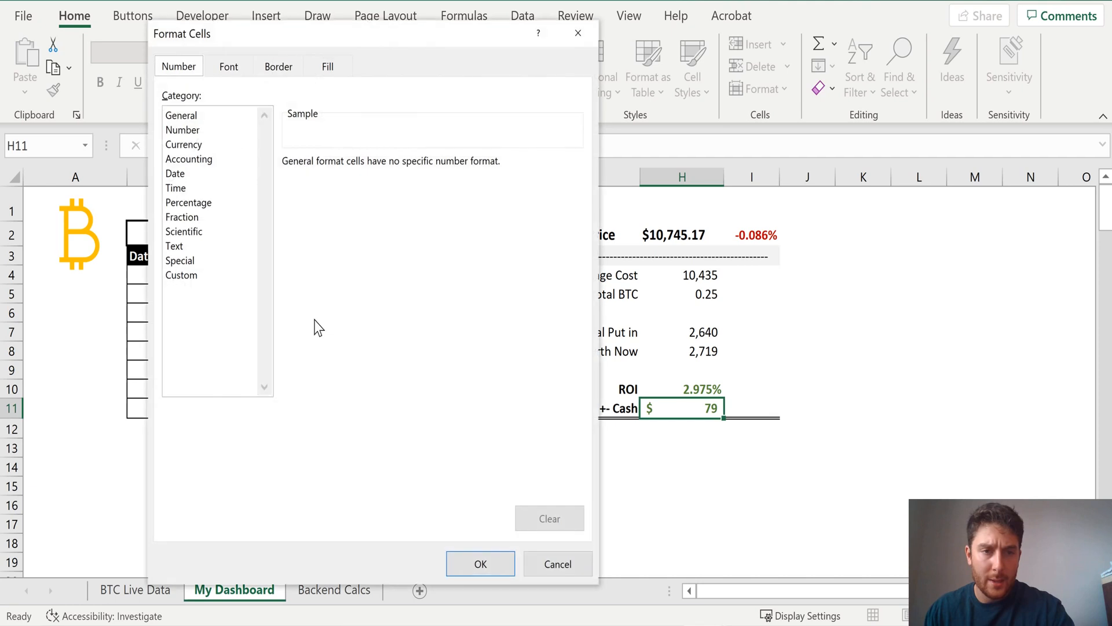
click(183, 145)
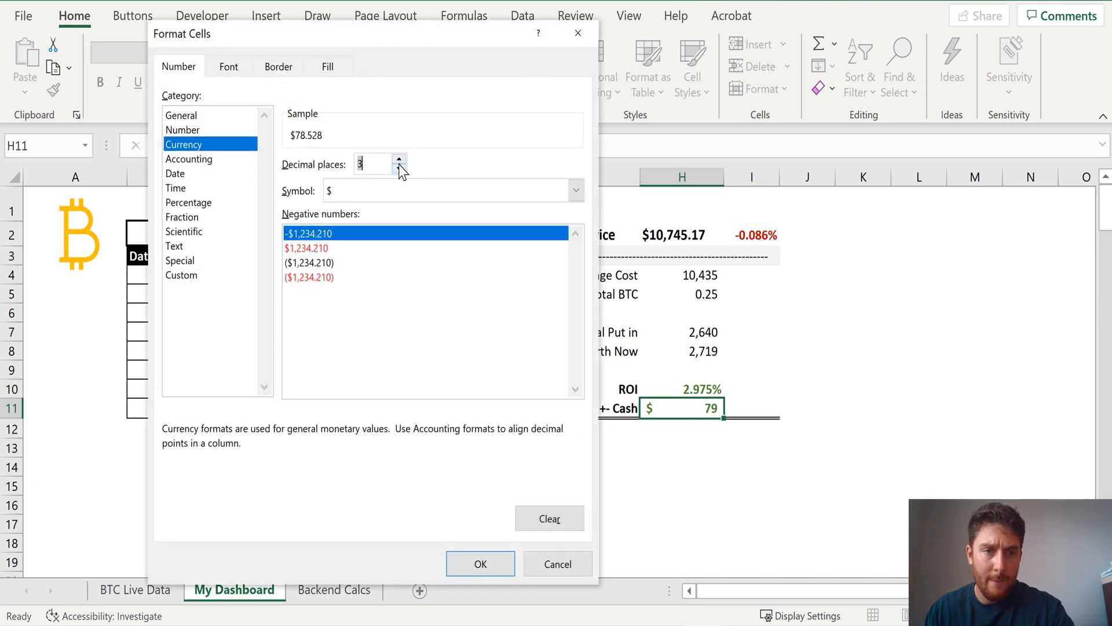
click(189, 158)
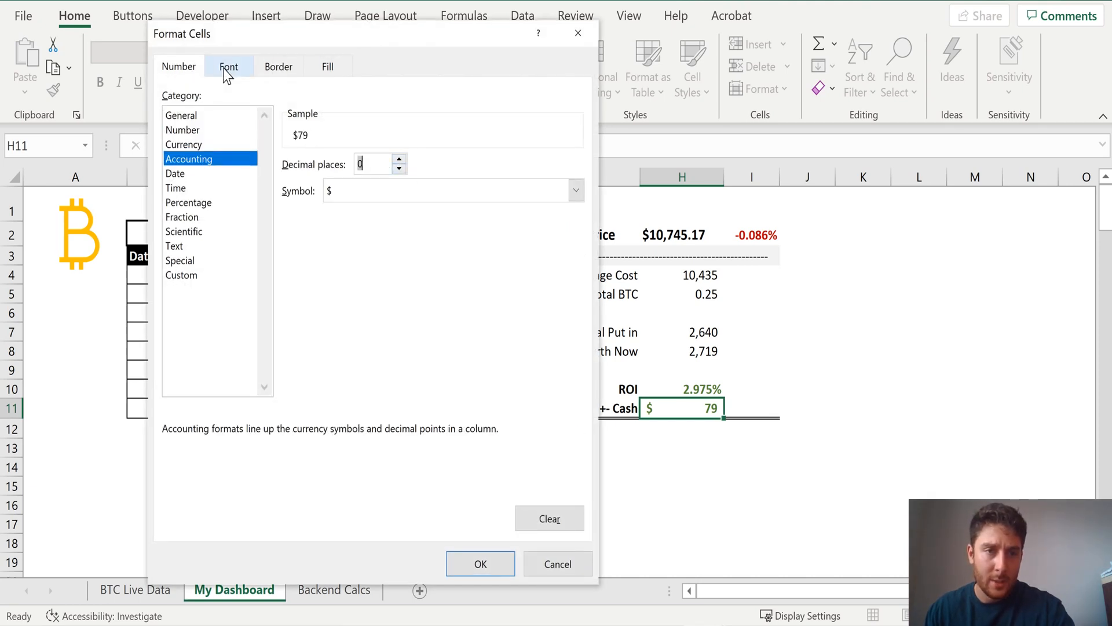
click(228, 66)
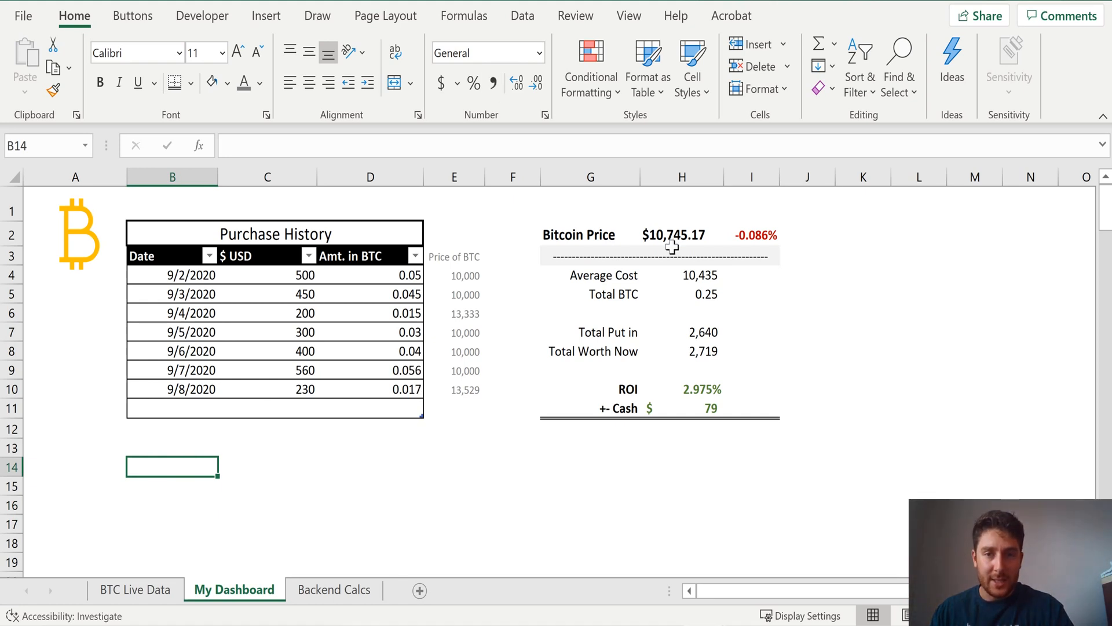
Refresh all data, updating Bitcoin to $10,739.97, ROI 2.925% and cash $77
click(522, 15)
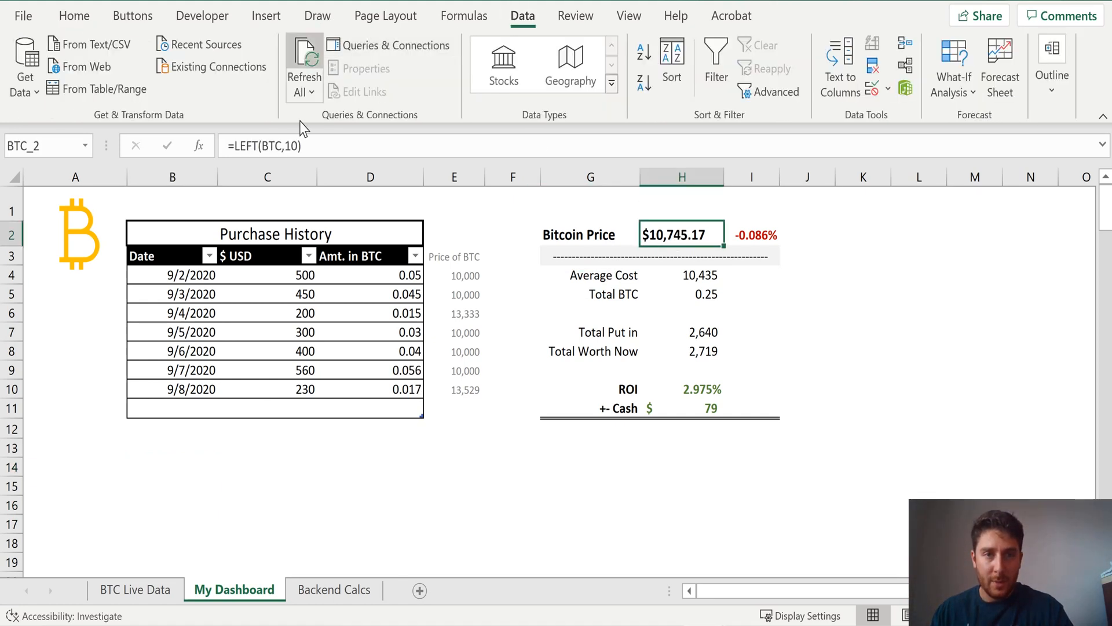
click(304, 64)
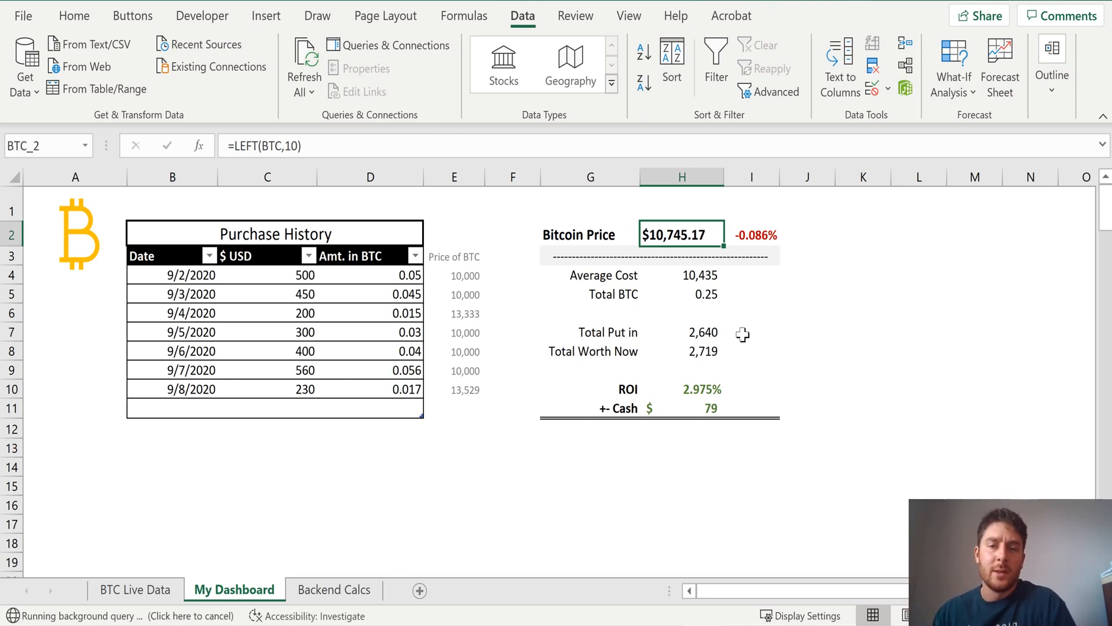
mouse_move(718, 277)
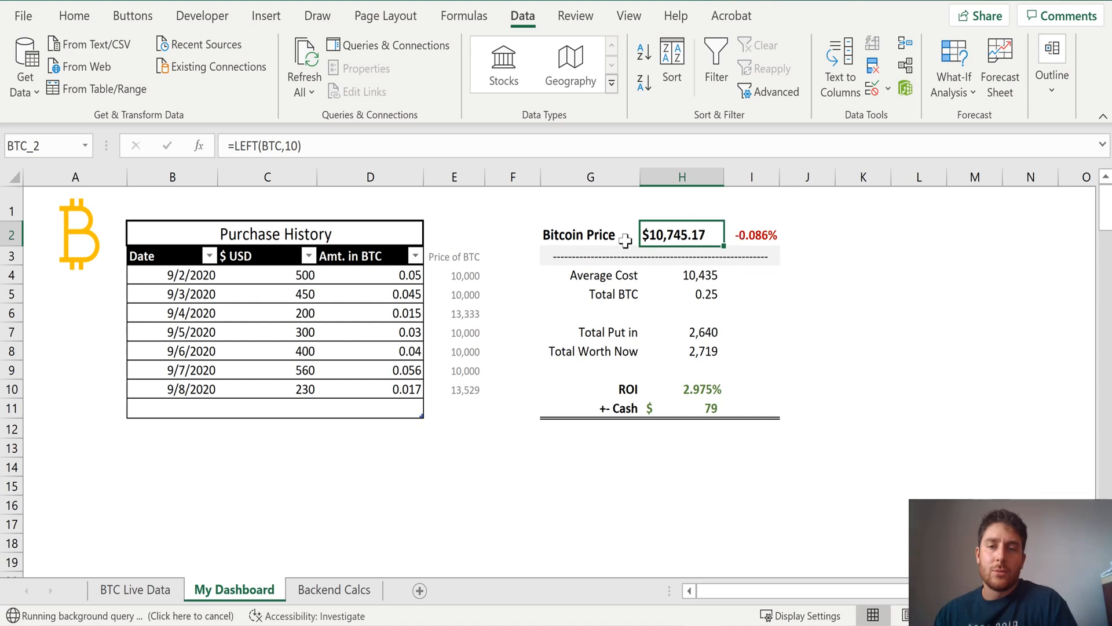
mouse_move(641, 212)
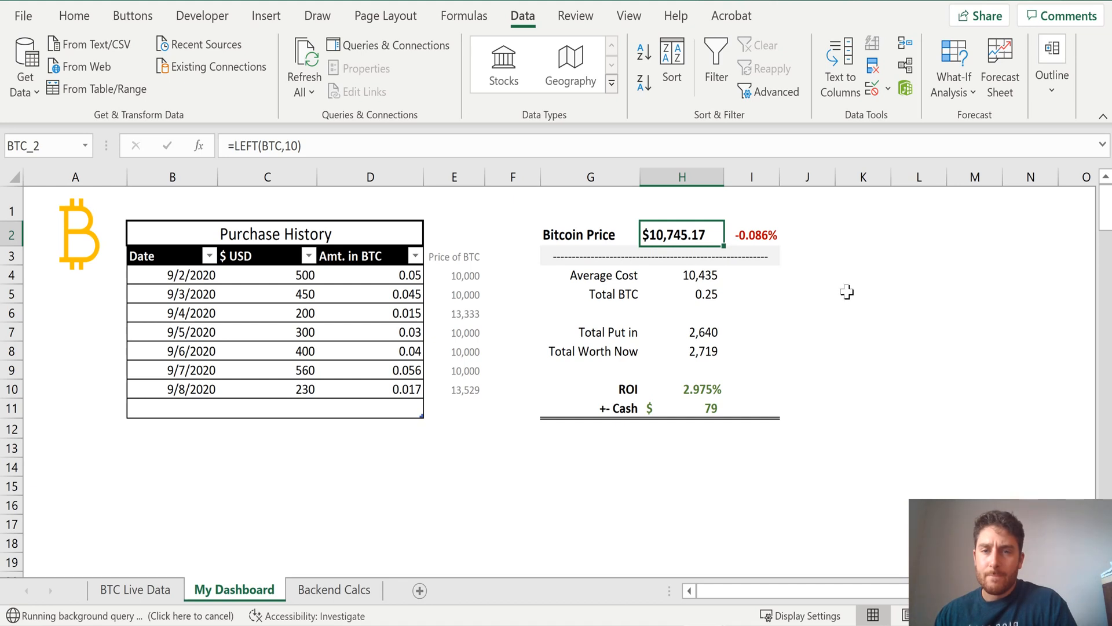
click(864, 234)
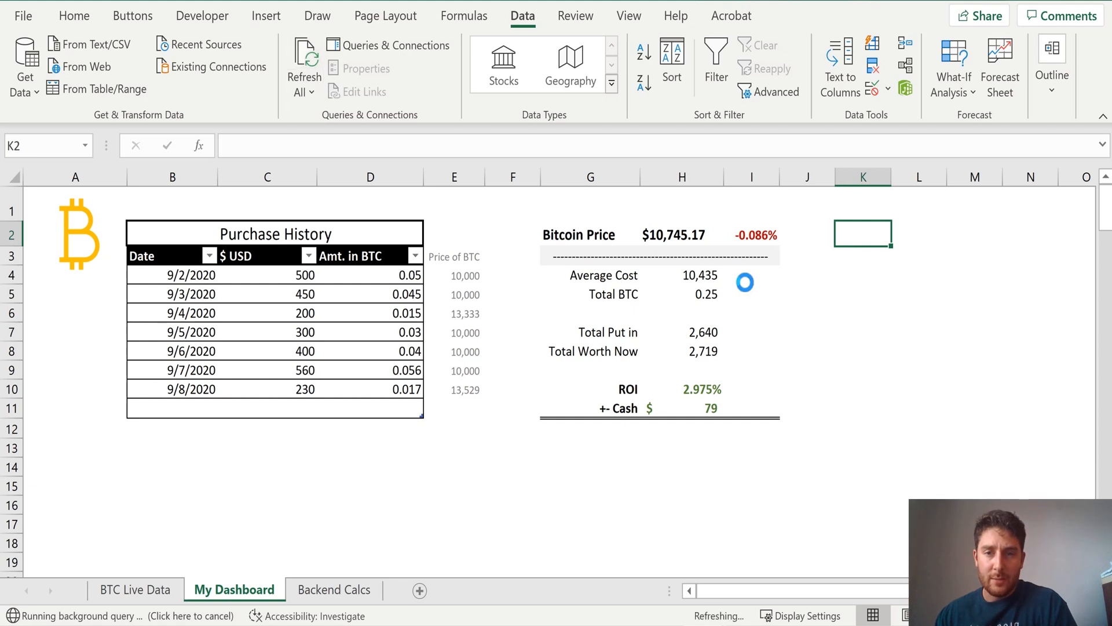
click(863, 313)
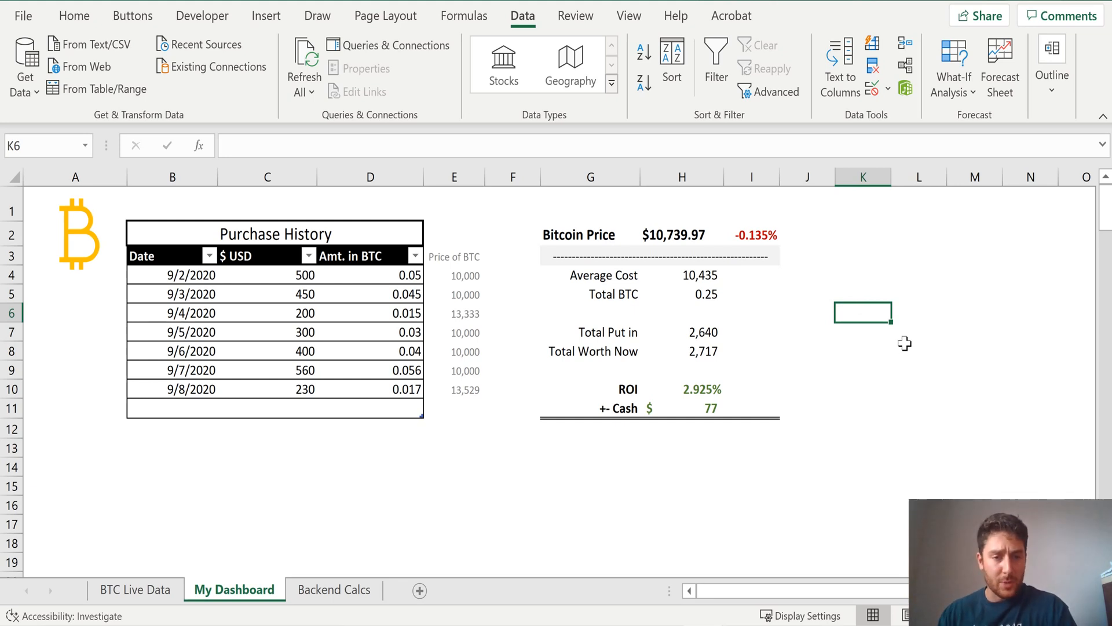
click(919, 350)
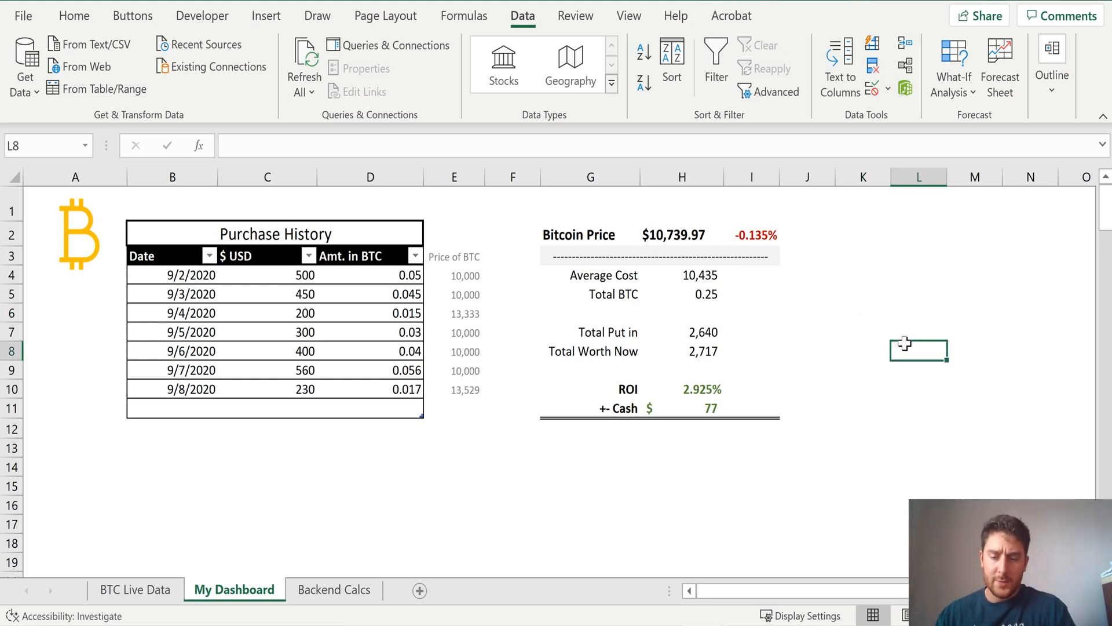